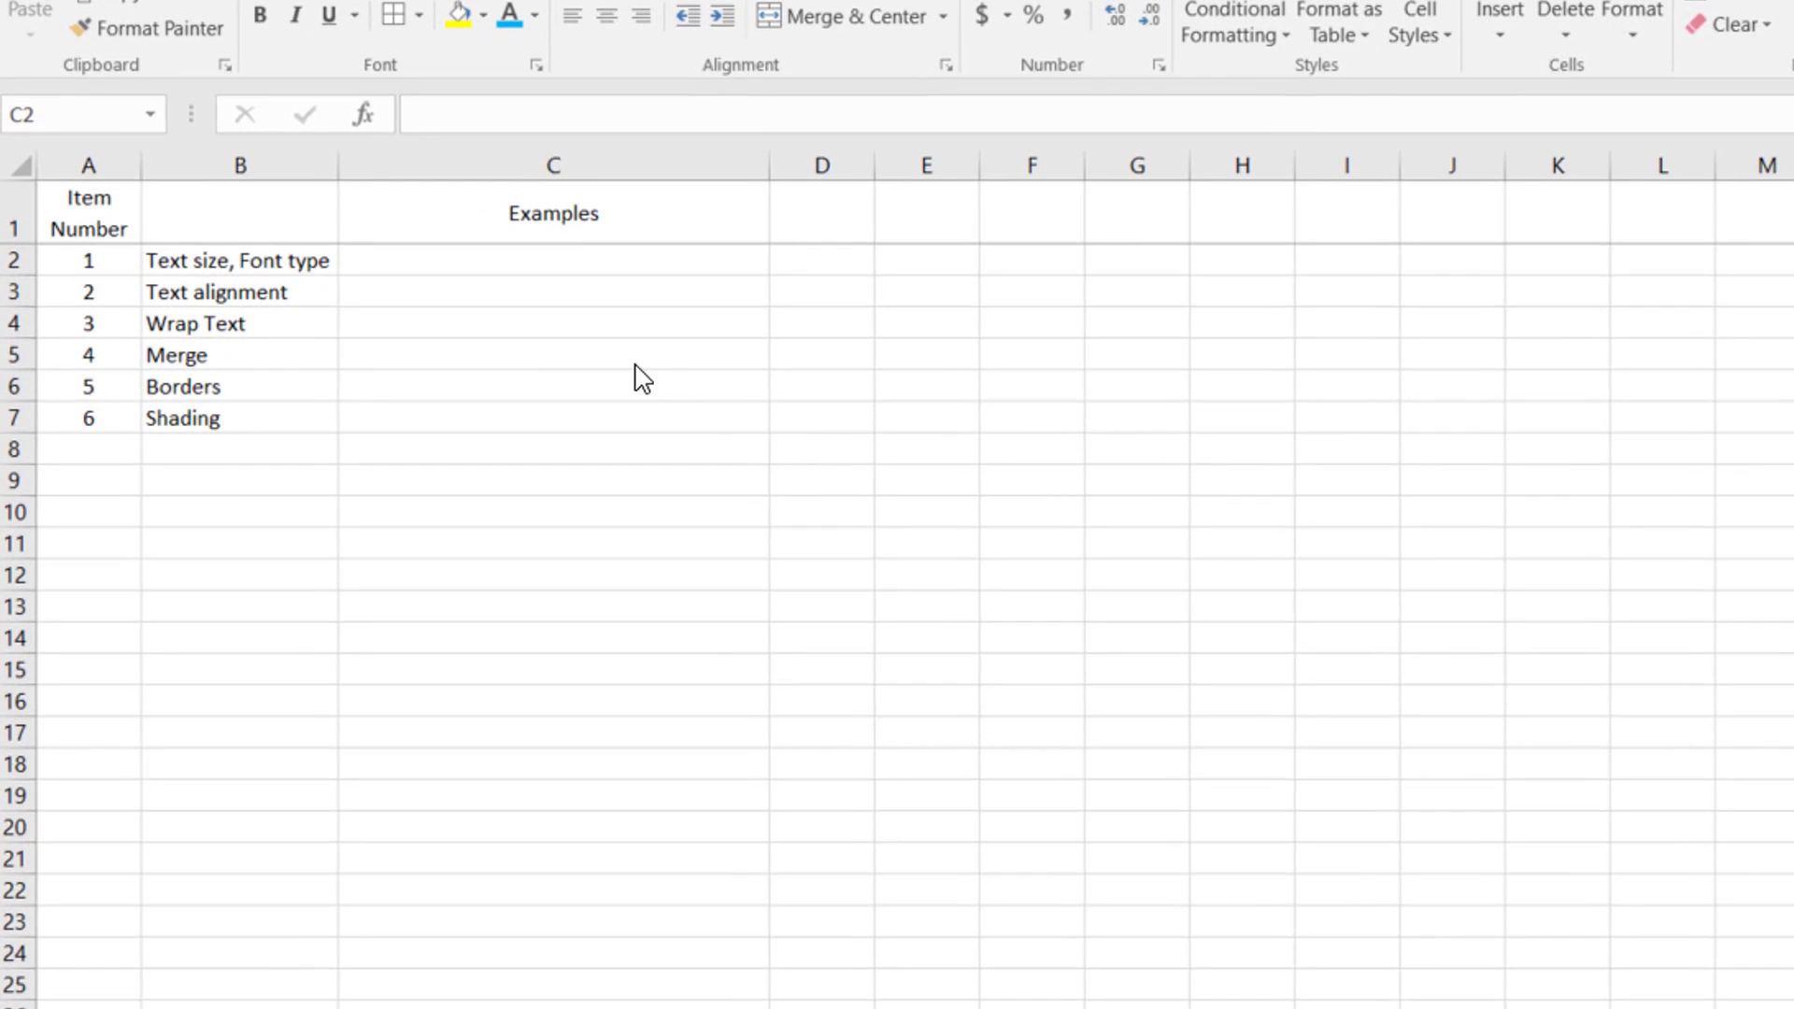
mouse_move(289, 278)
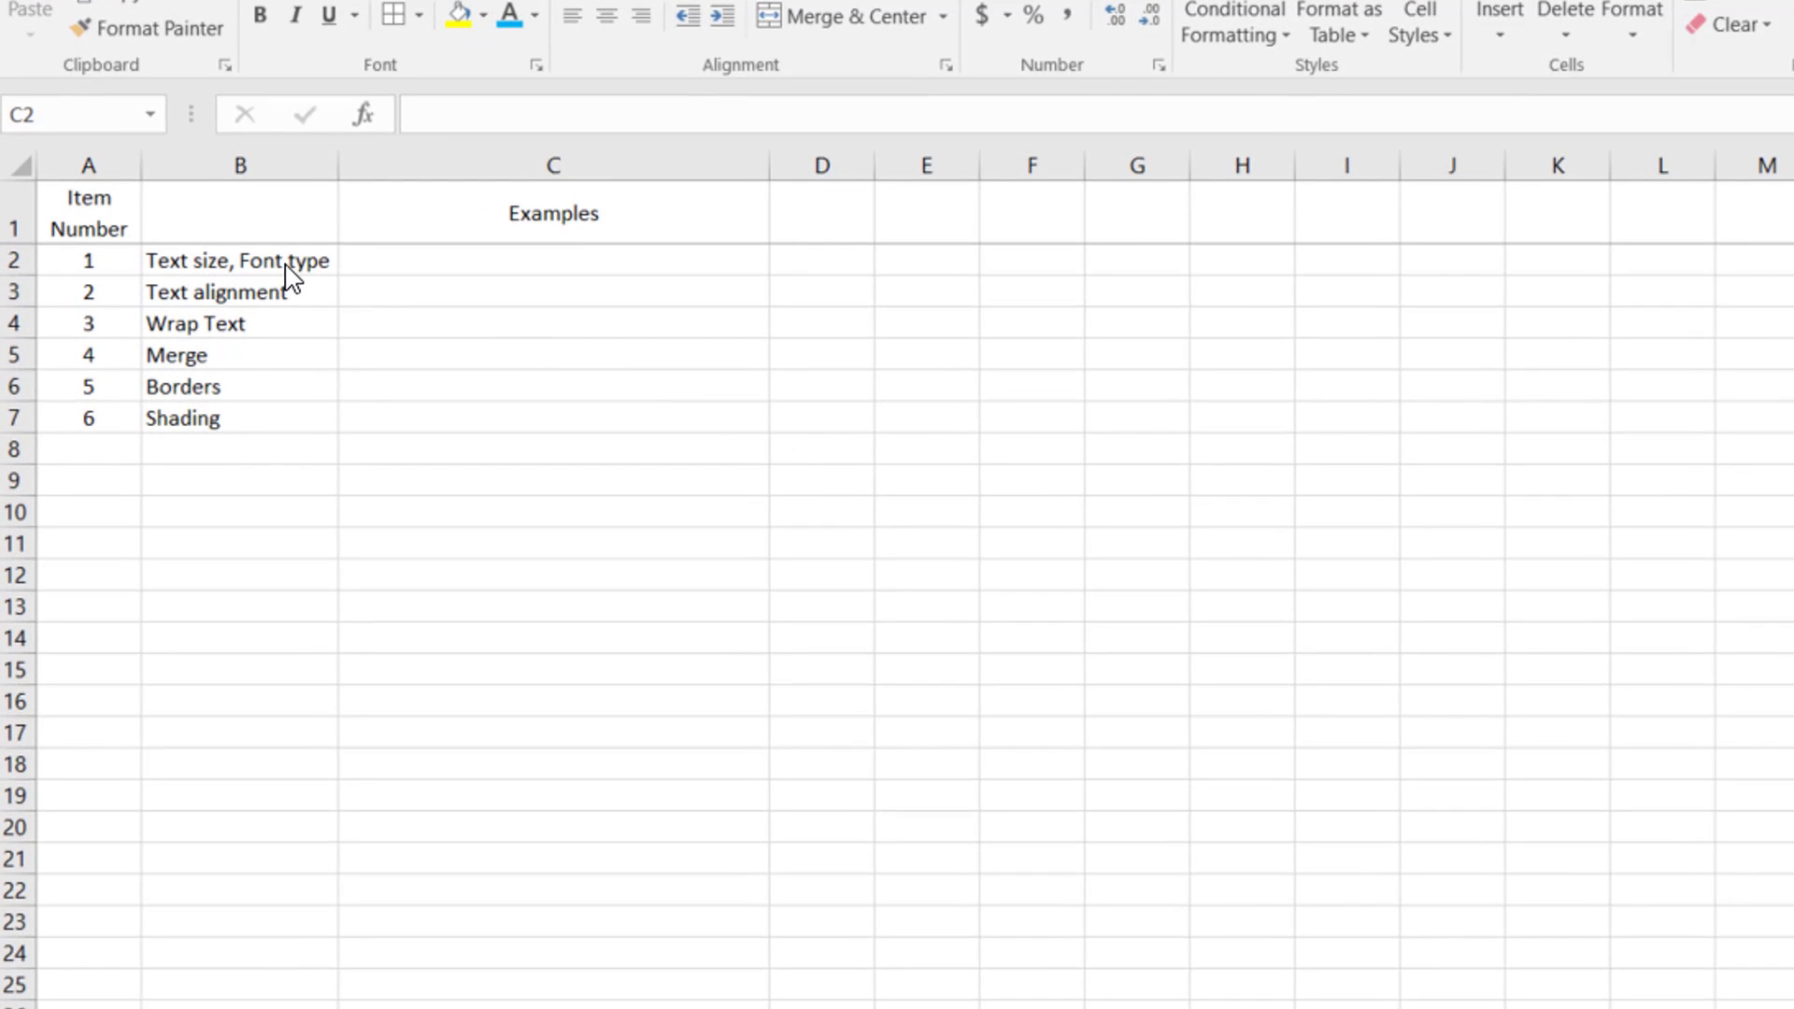
mouse_move(286, 333)
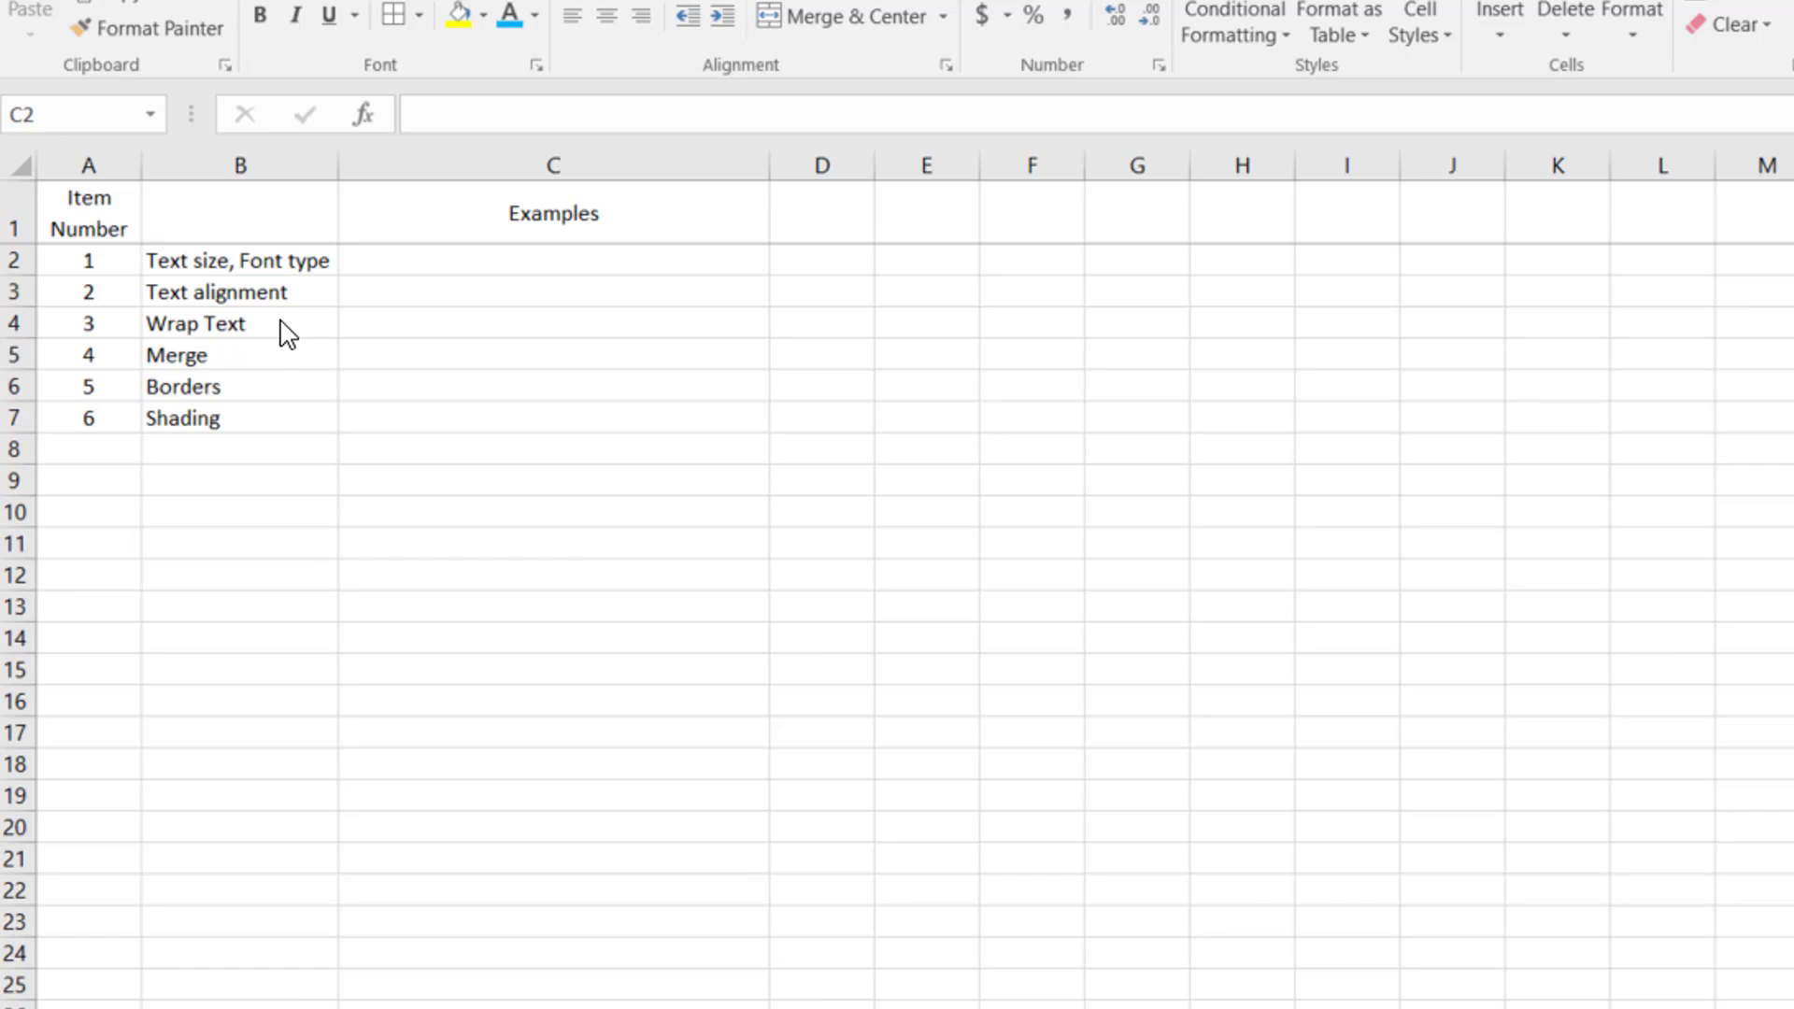
mouse_move(276, 375)
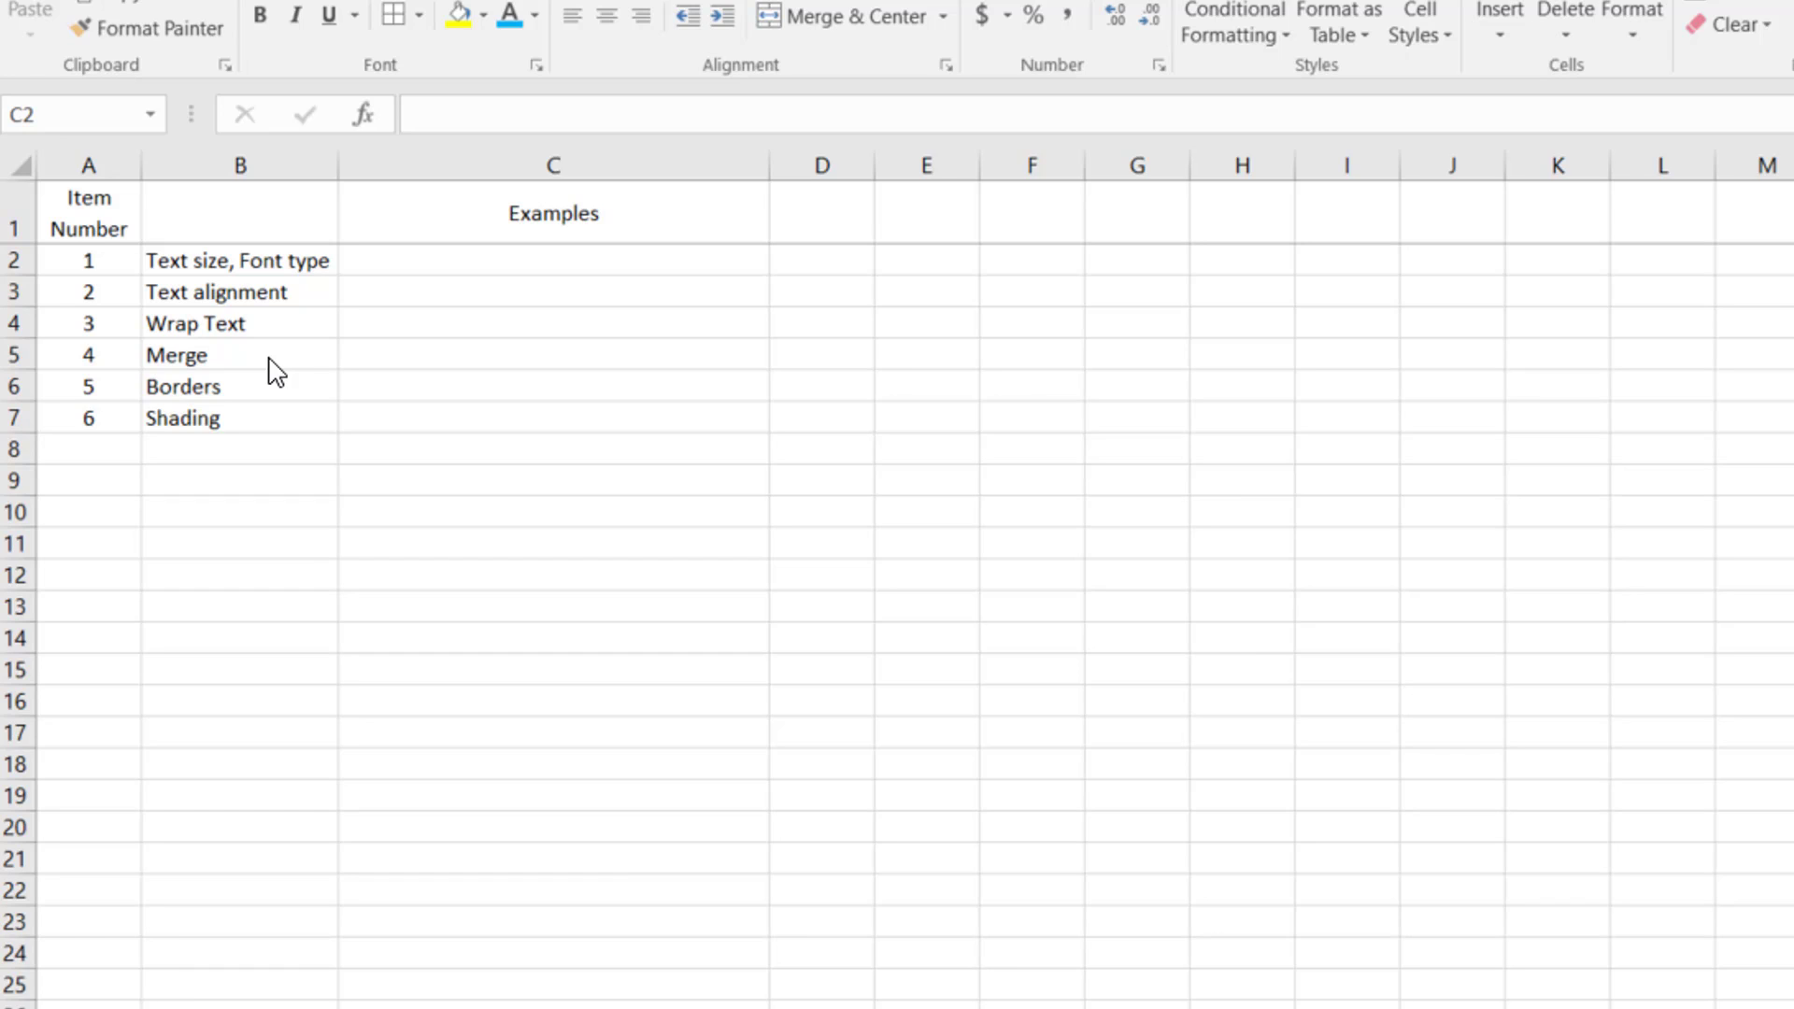
mouse_move(280, 403)
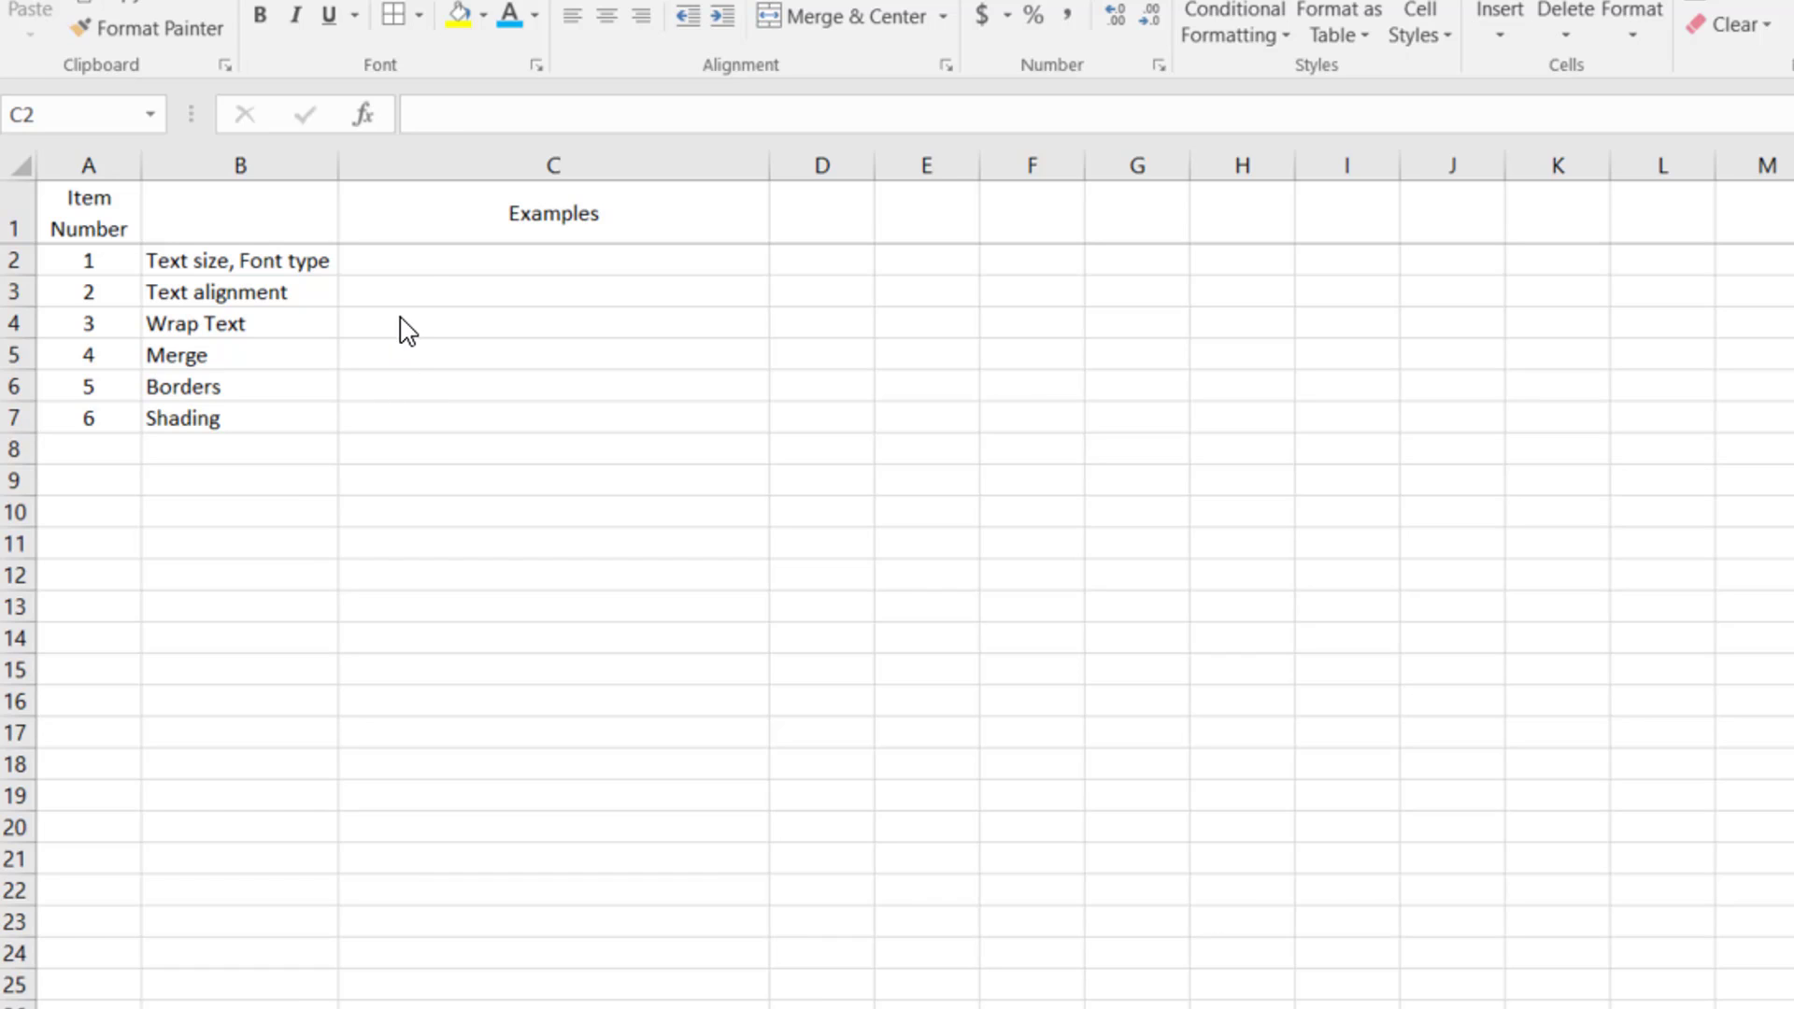
- Enter "What a great lesson this will be." in the first Examples cell C2
click(553, 260)
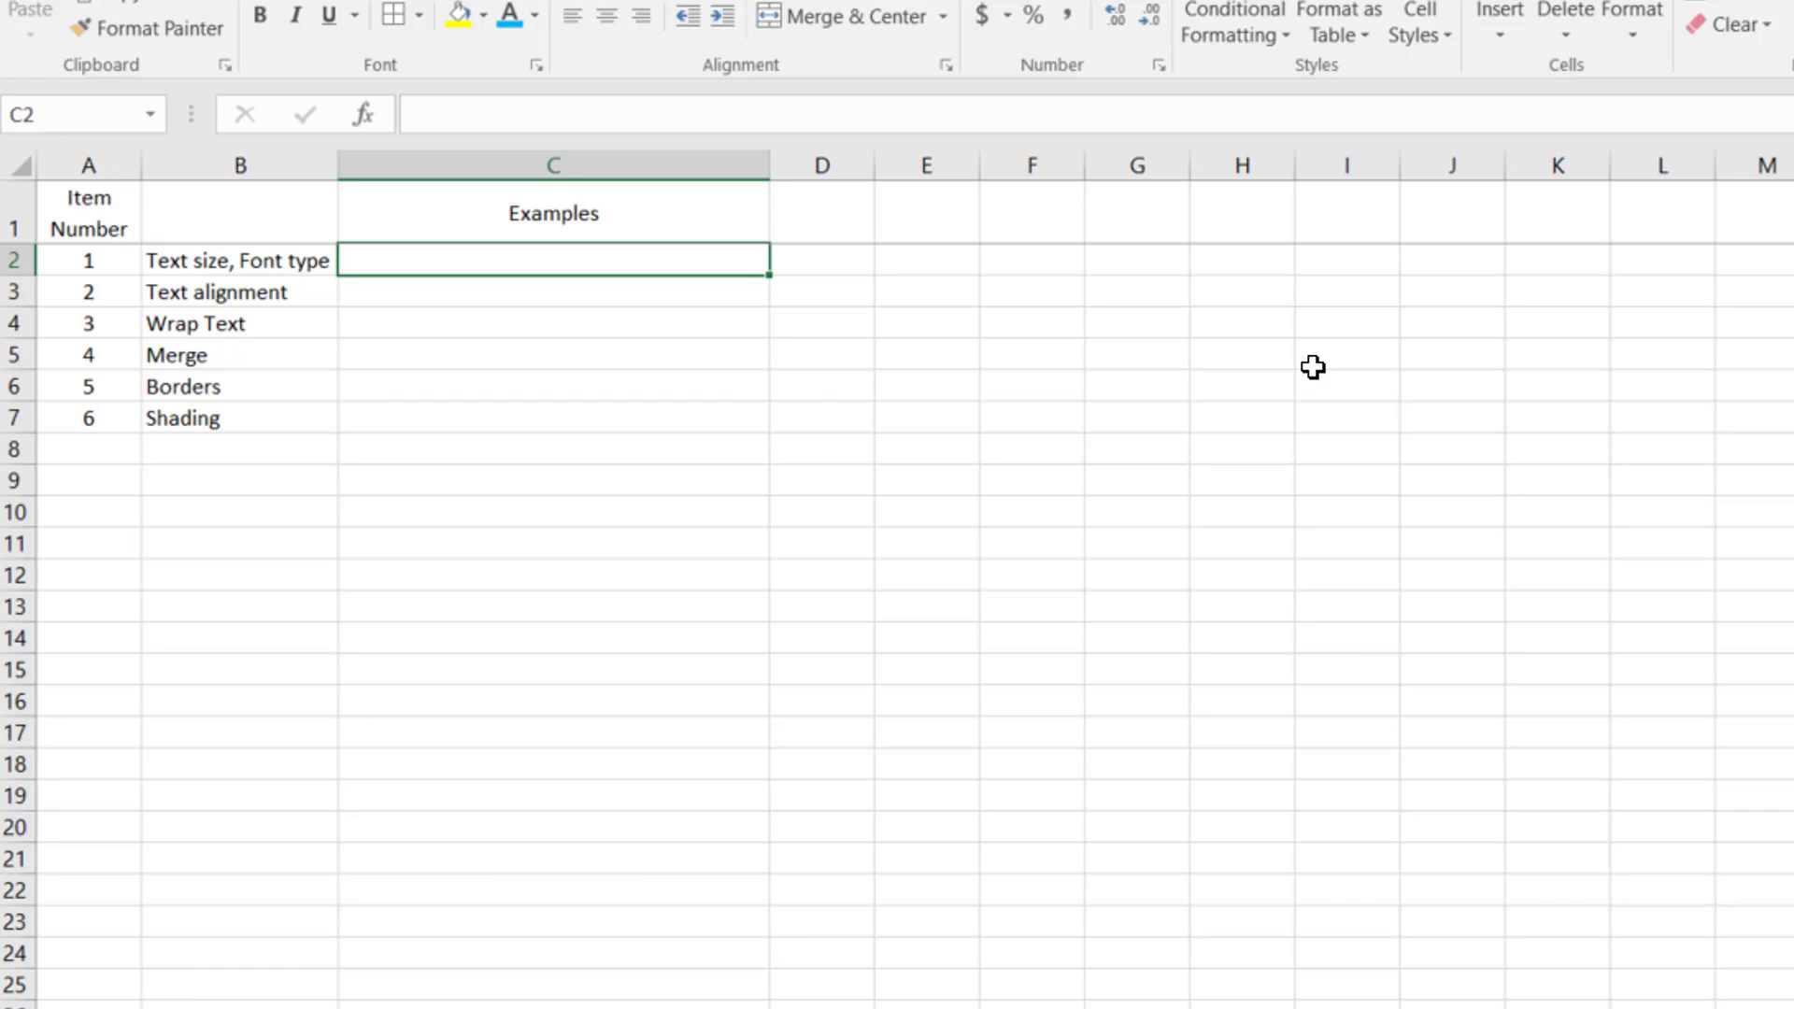
text(TH)
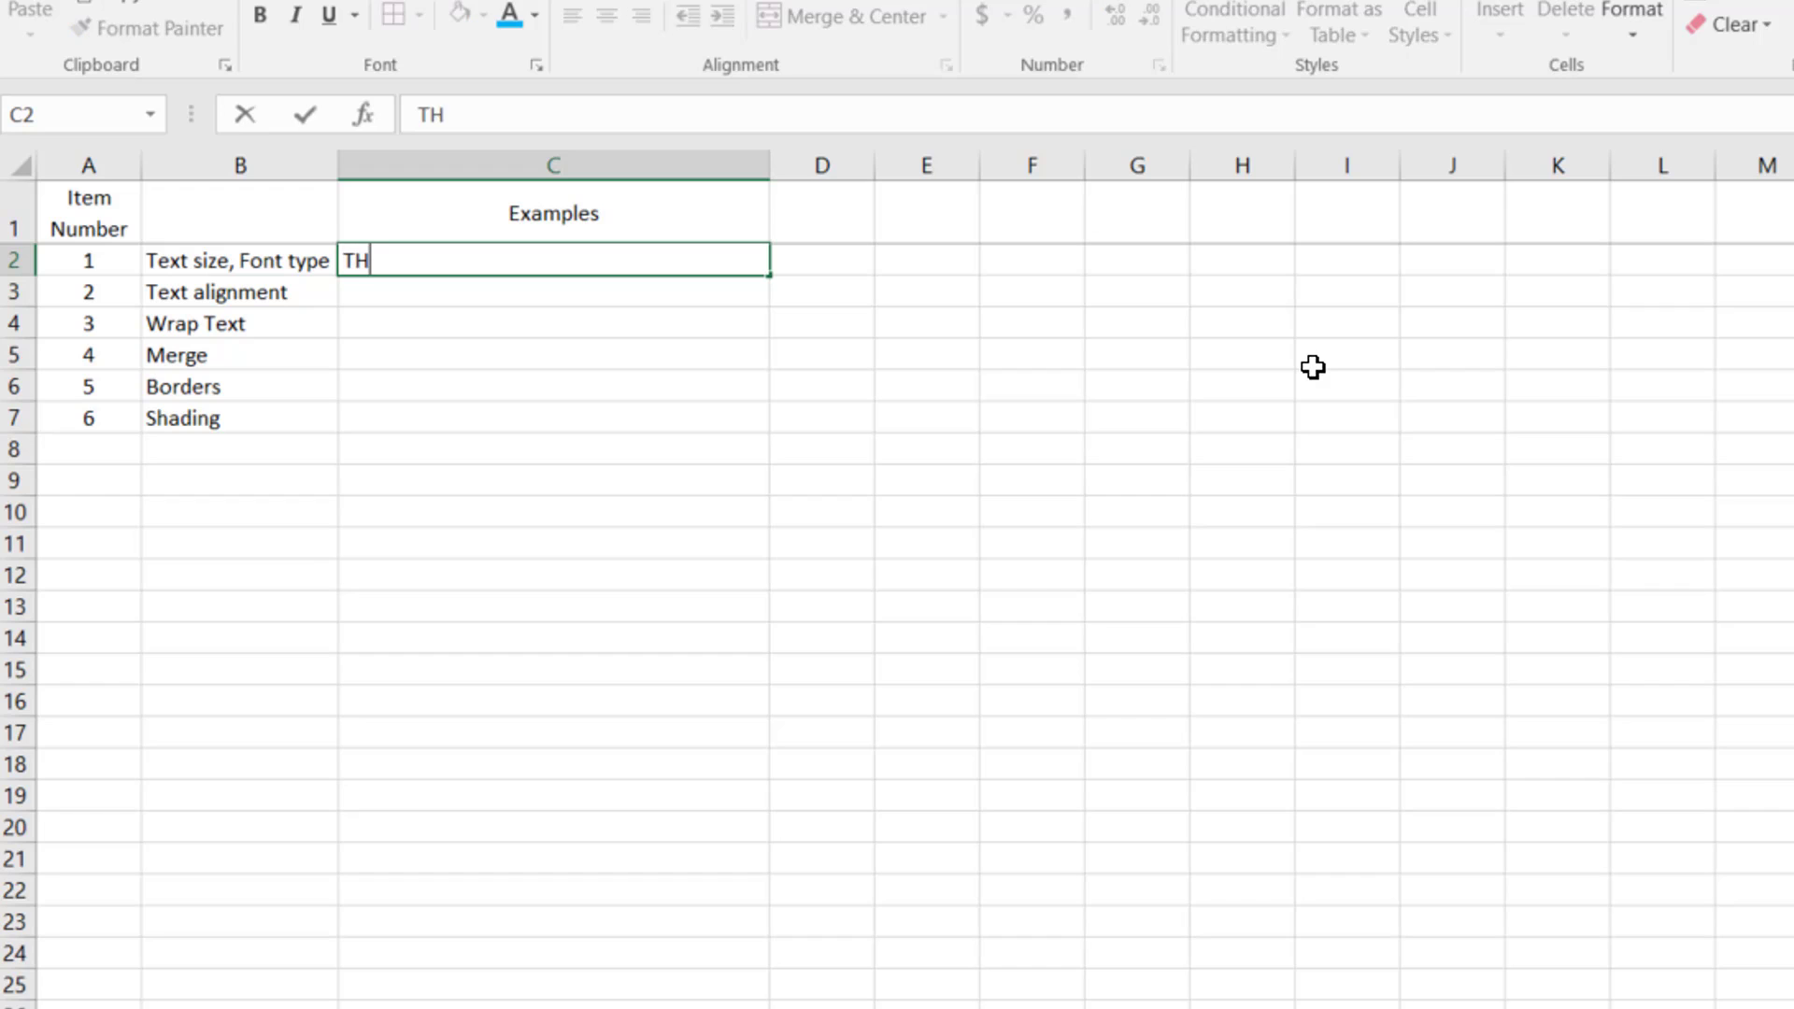
text(What a)
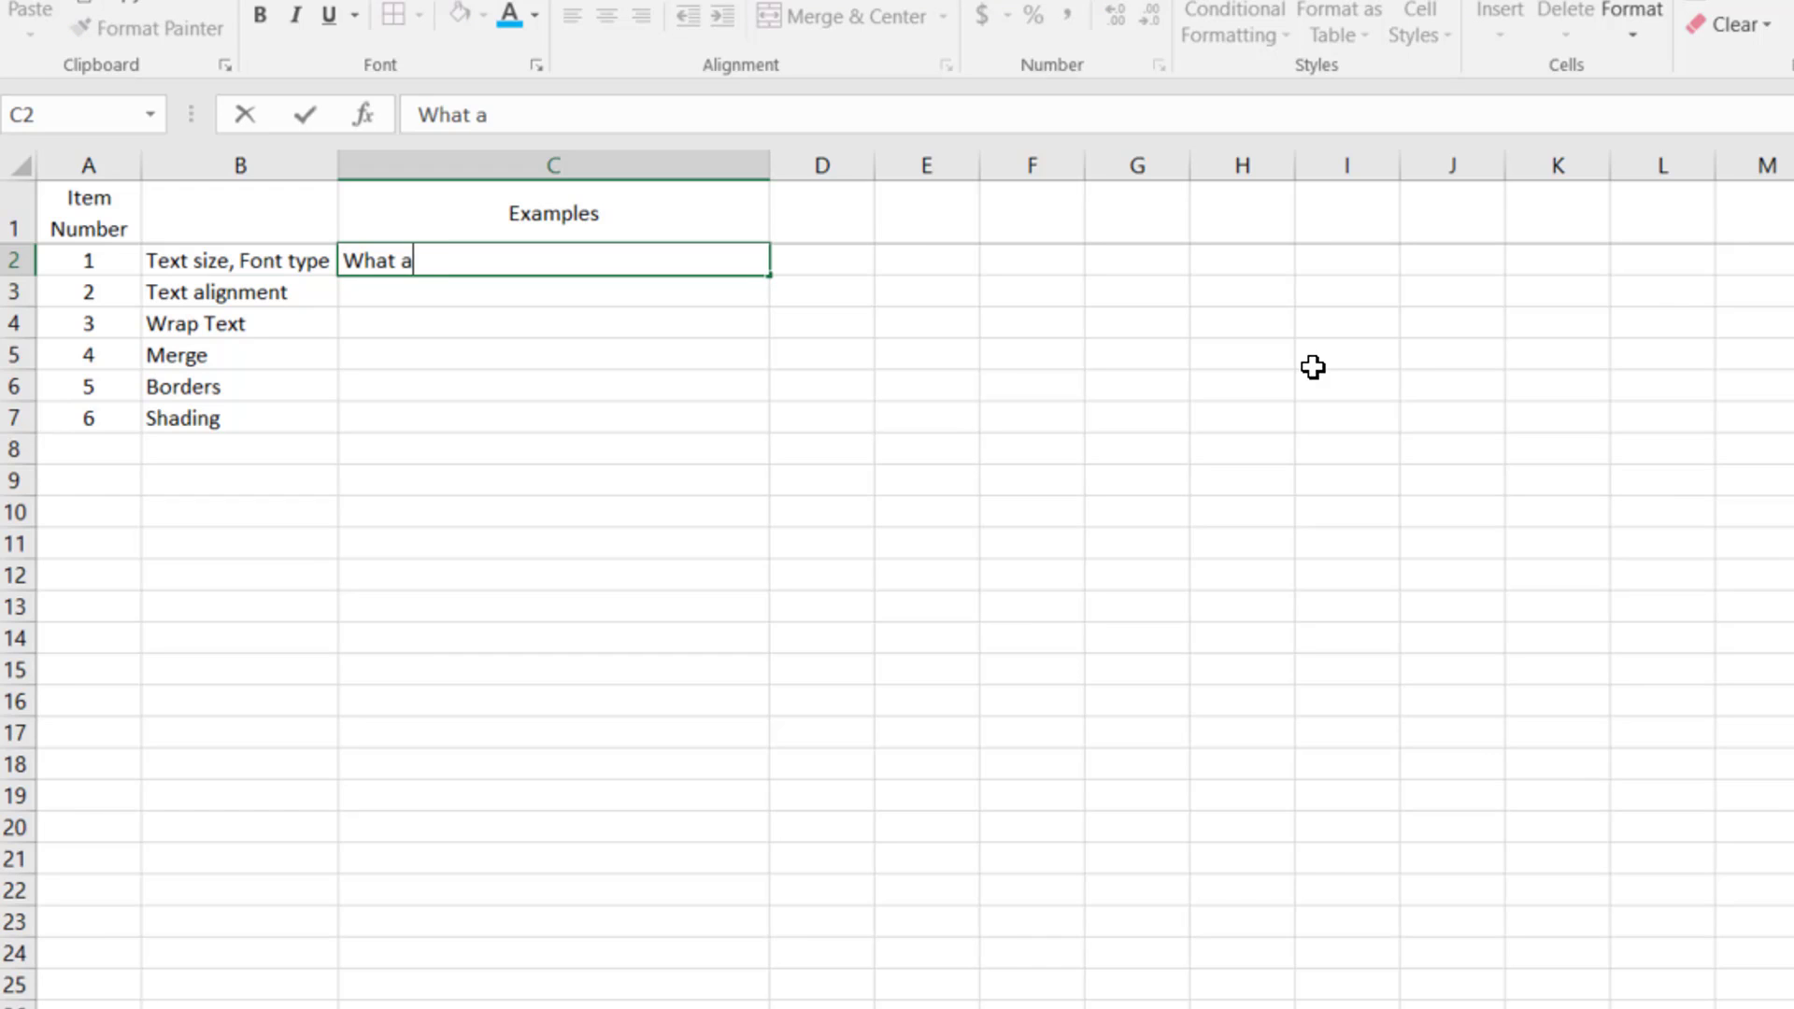
text(great lesson this)
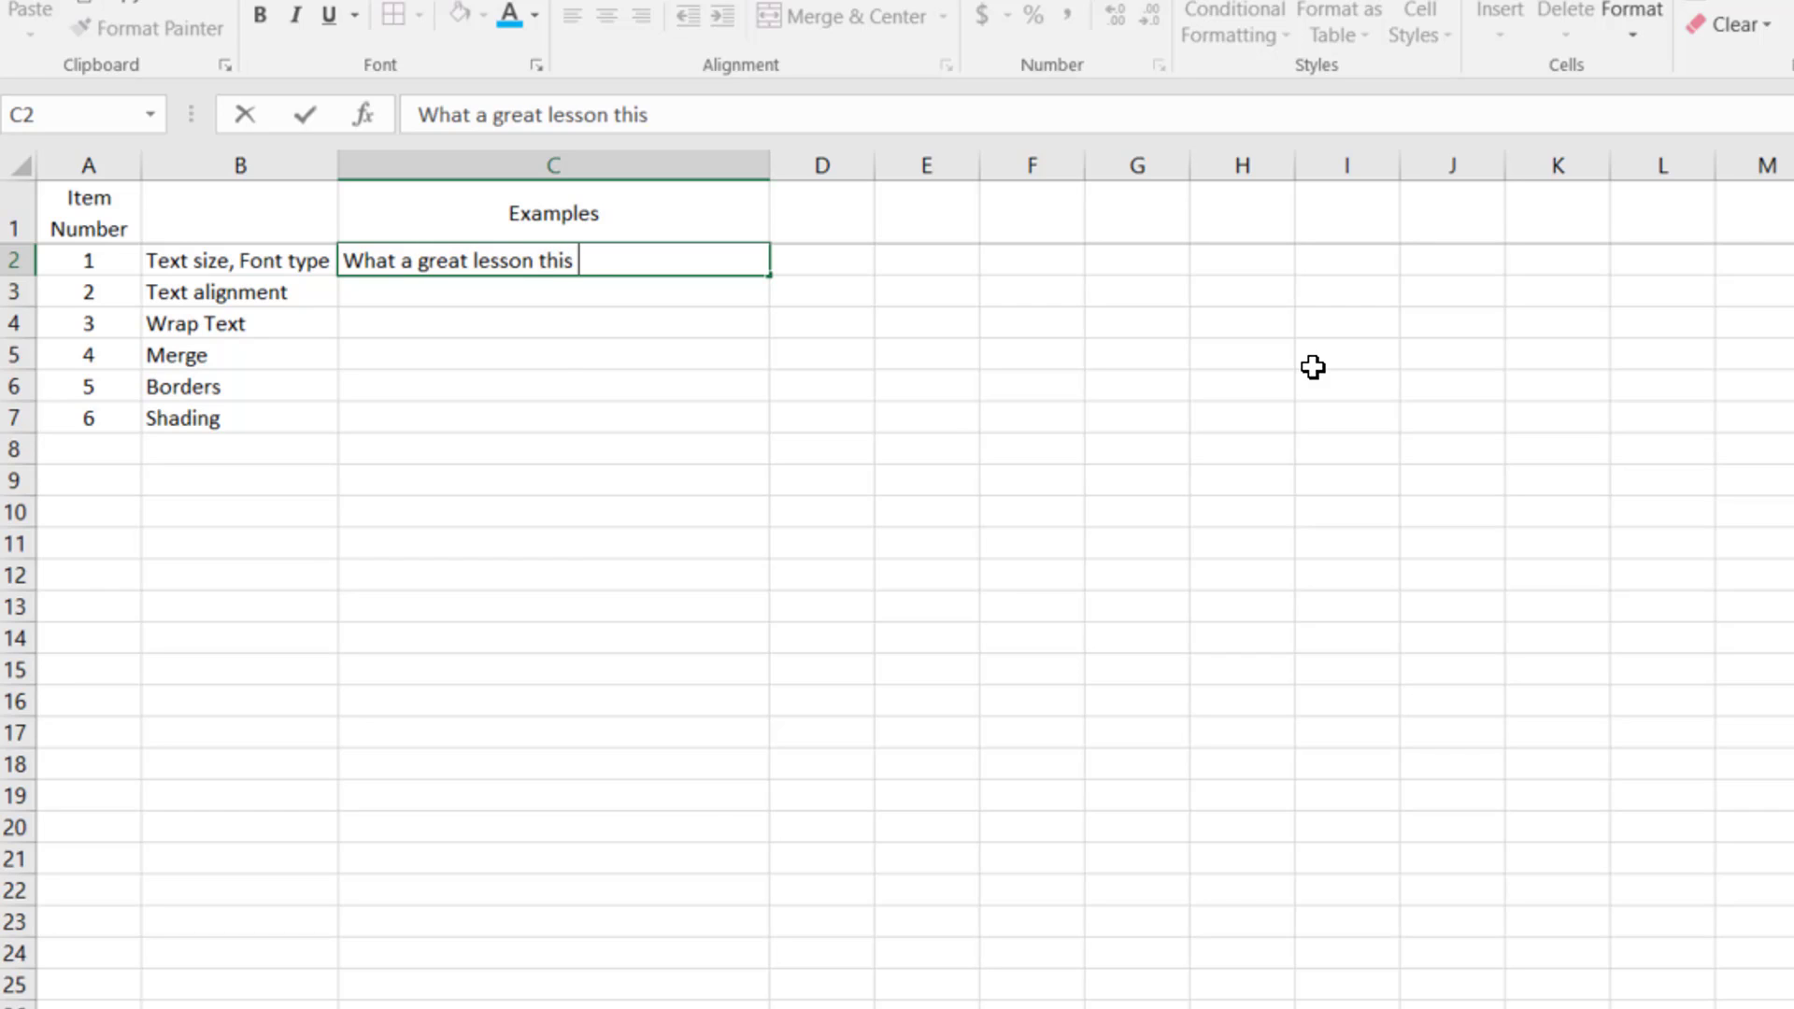
text(will be.)
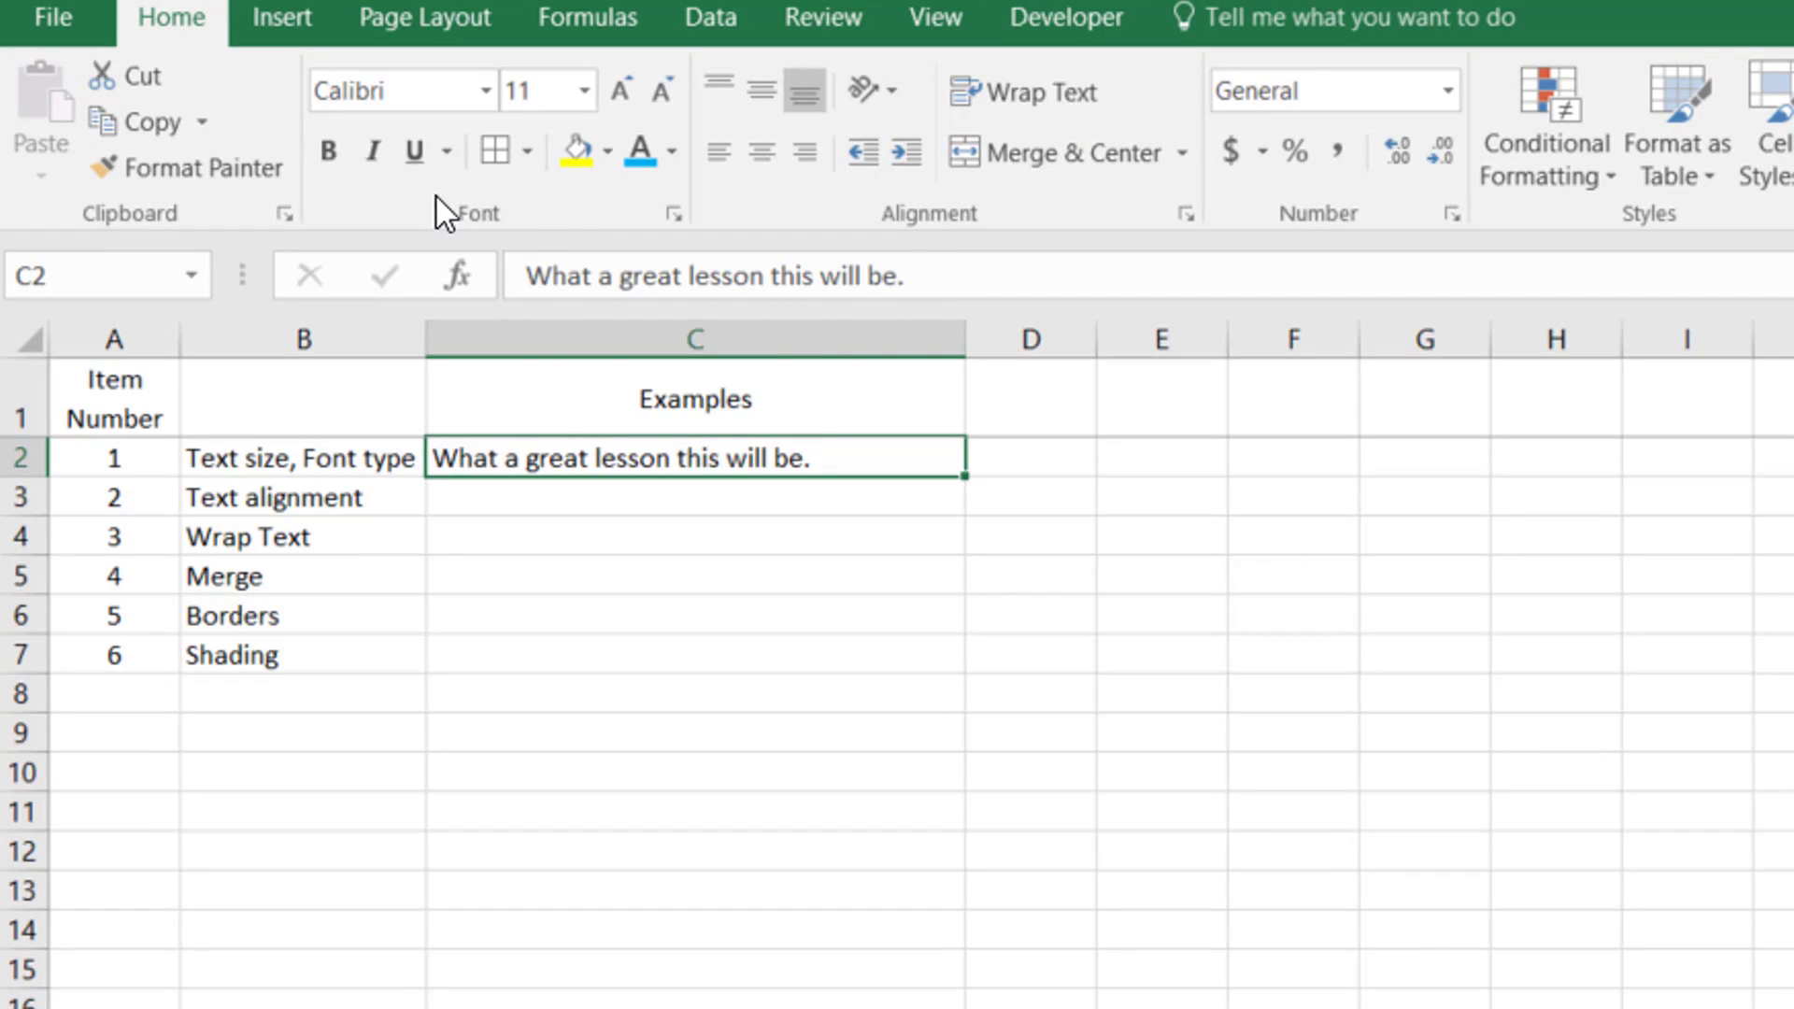
- Enlarge the C2 sentence via the Font Size list and Increase Font Size buttons to 20 point
click(583, 90)
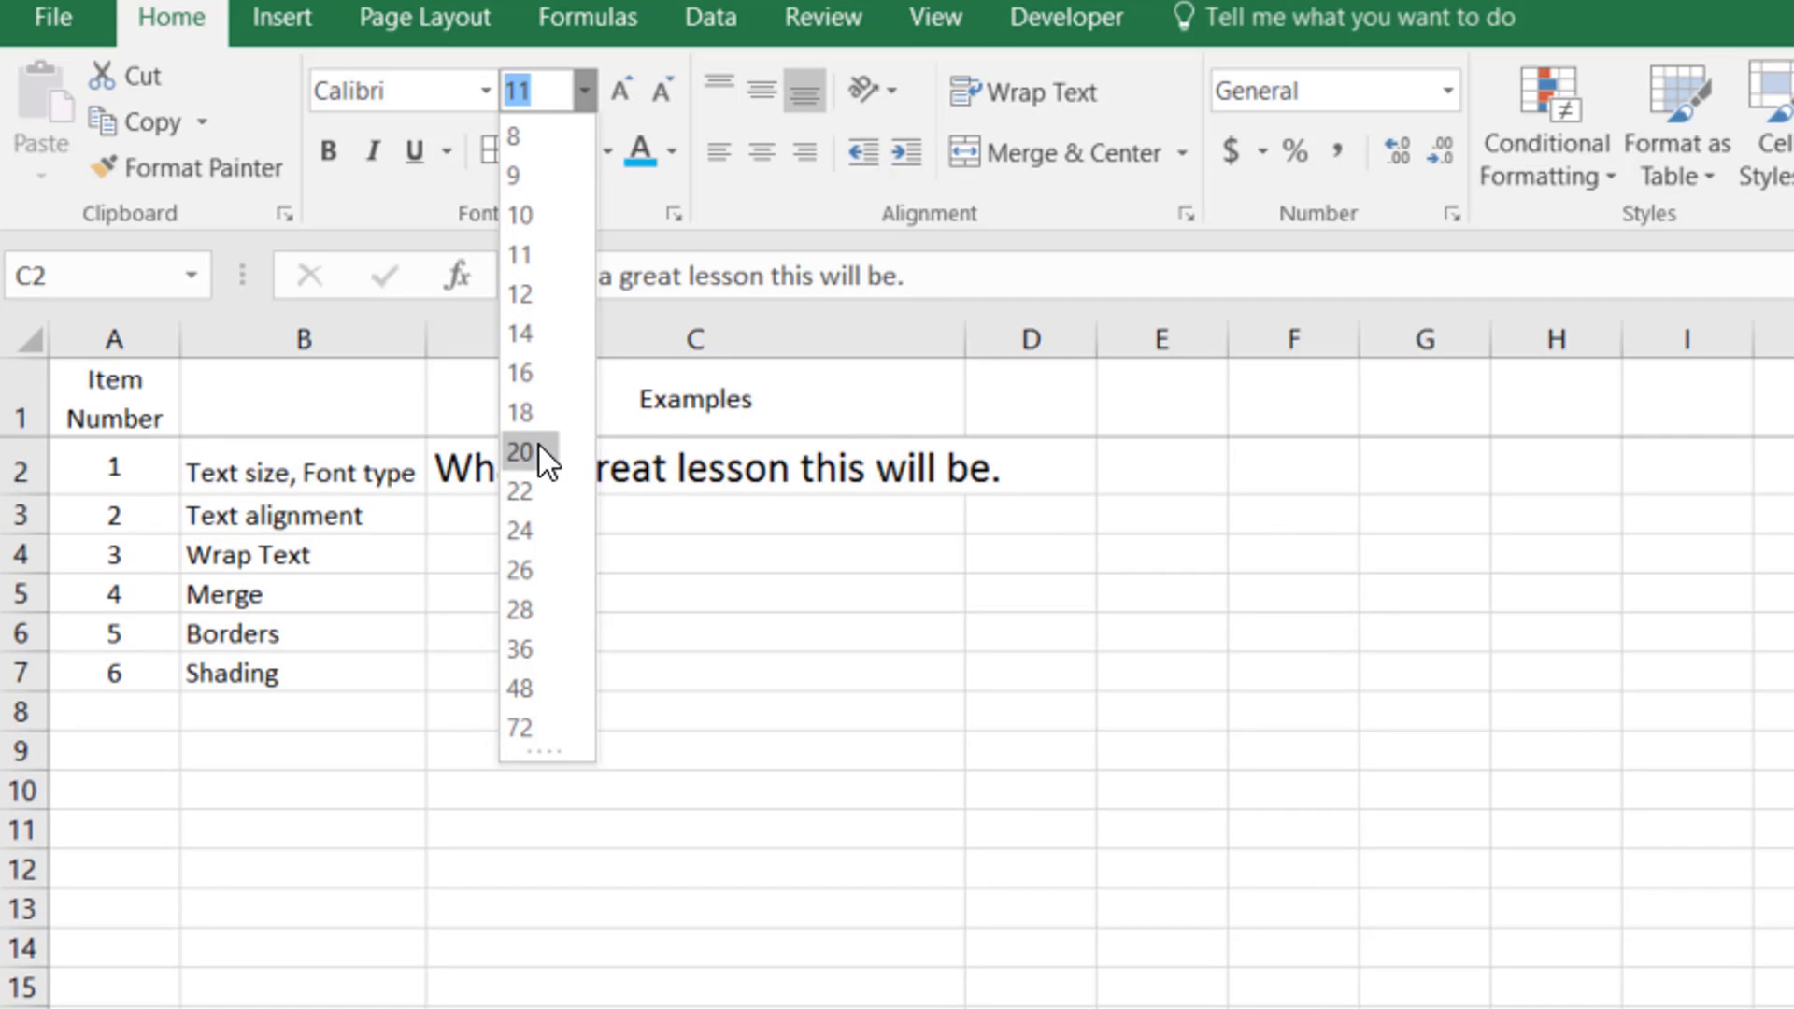
click(520, 729)
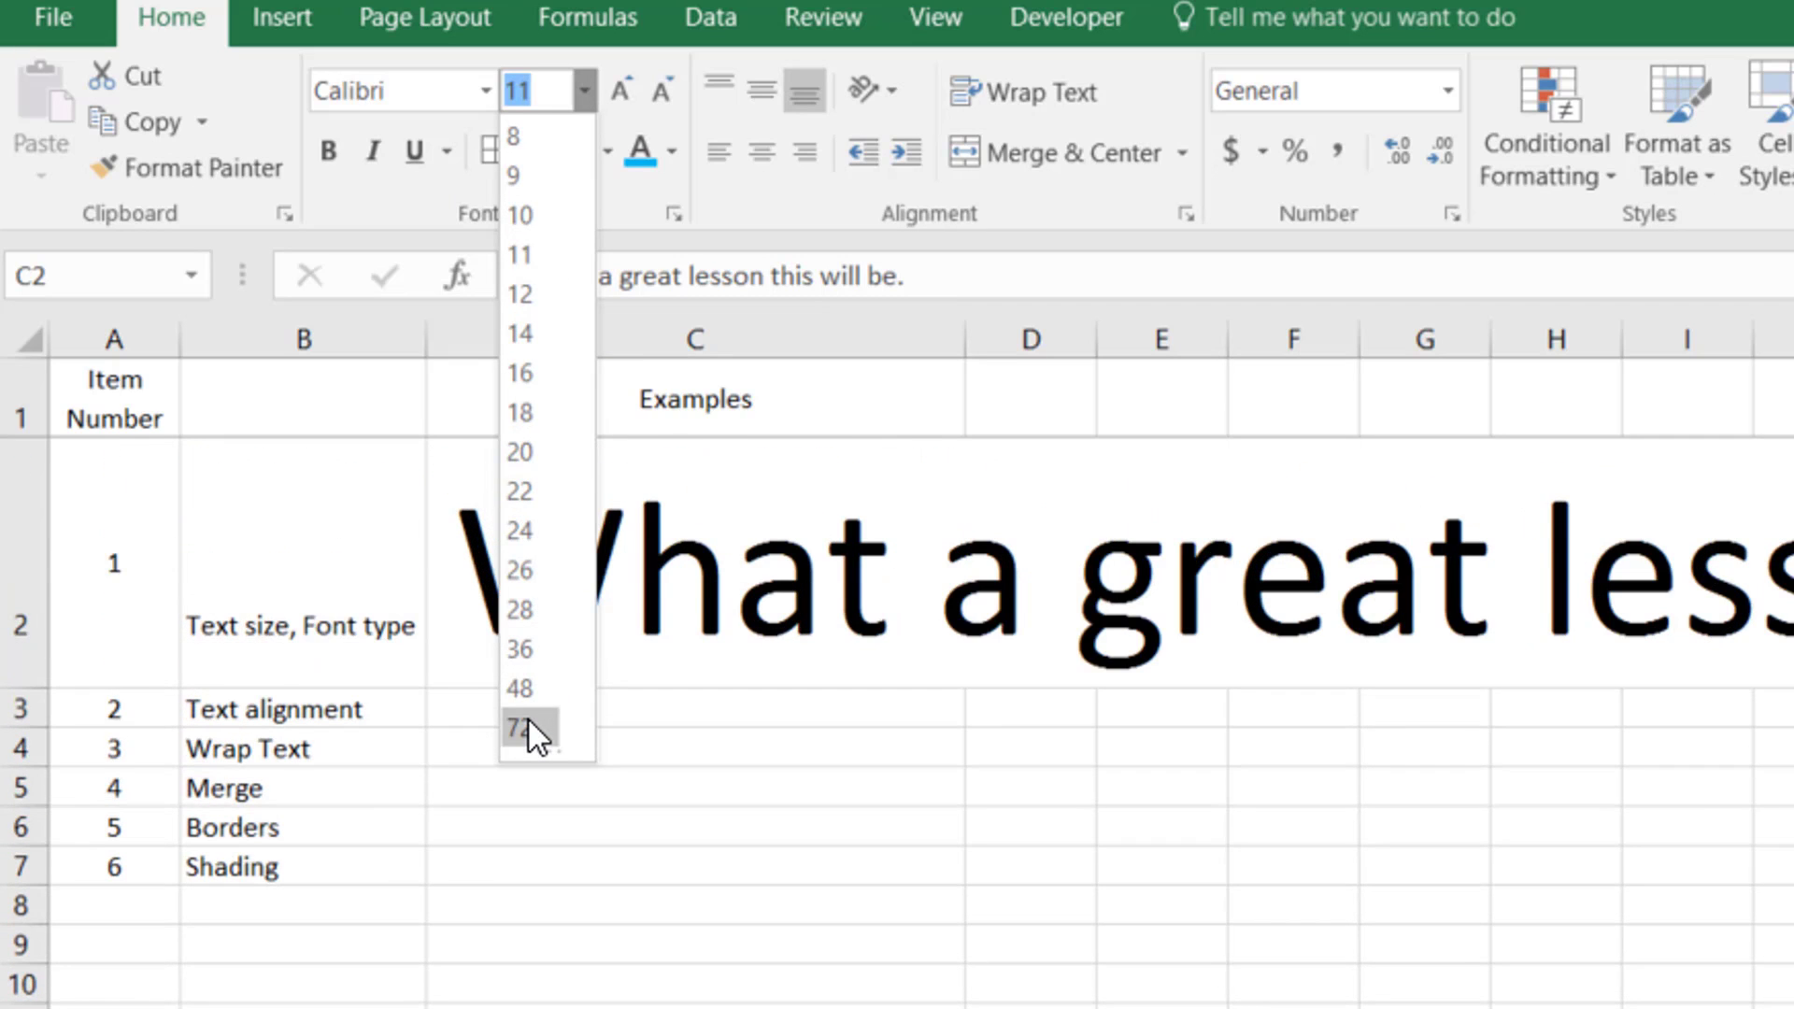
click(521, 293)
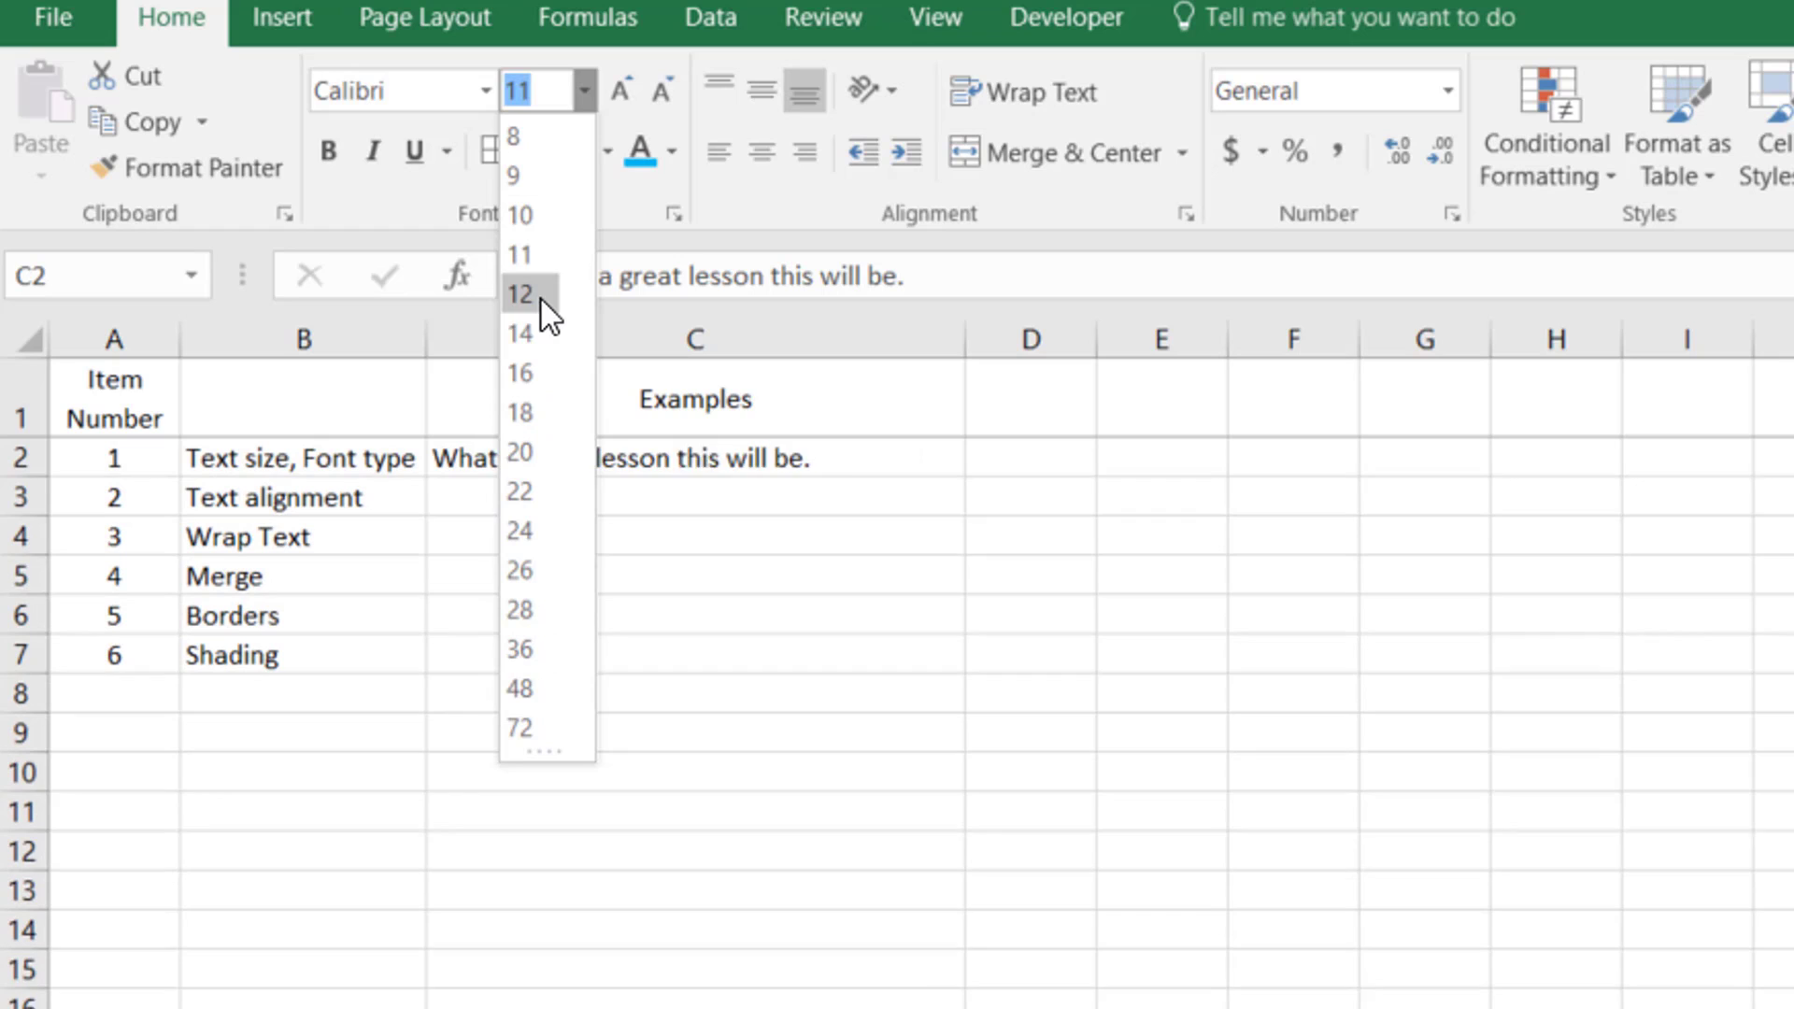
click(517, 335)
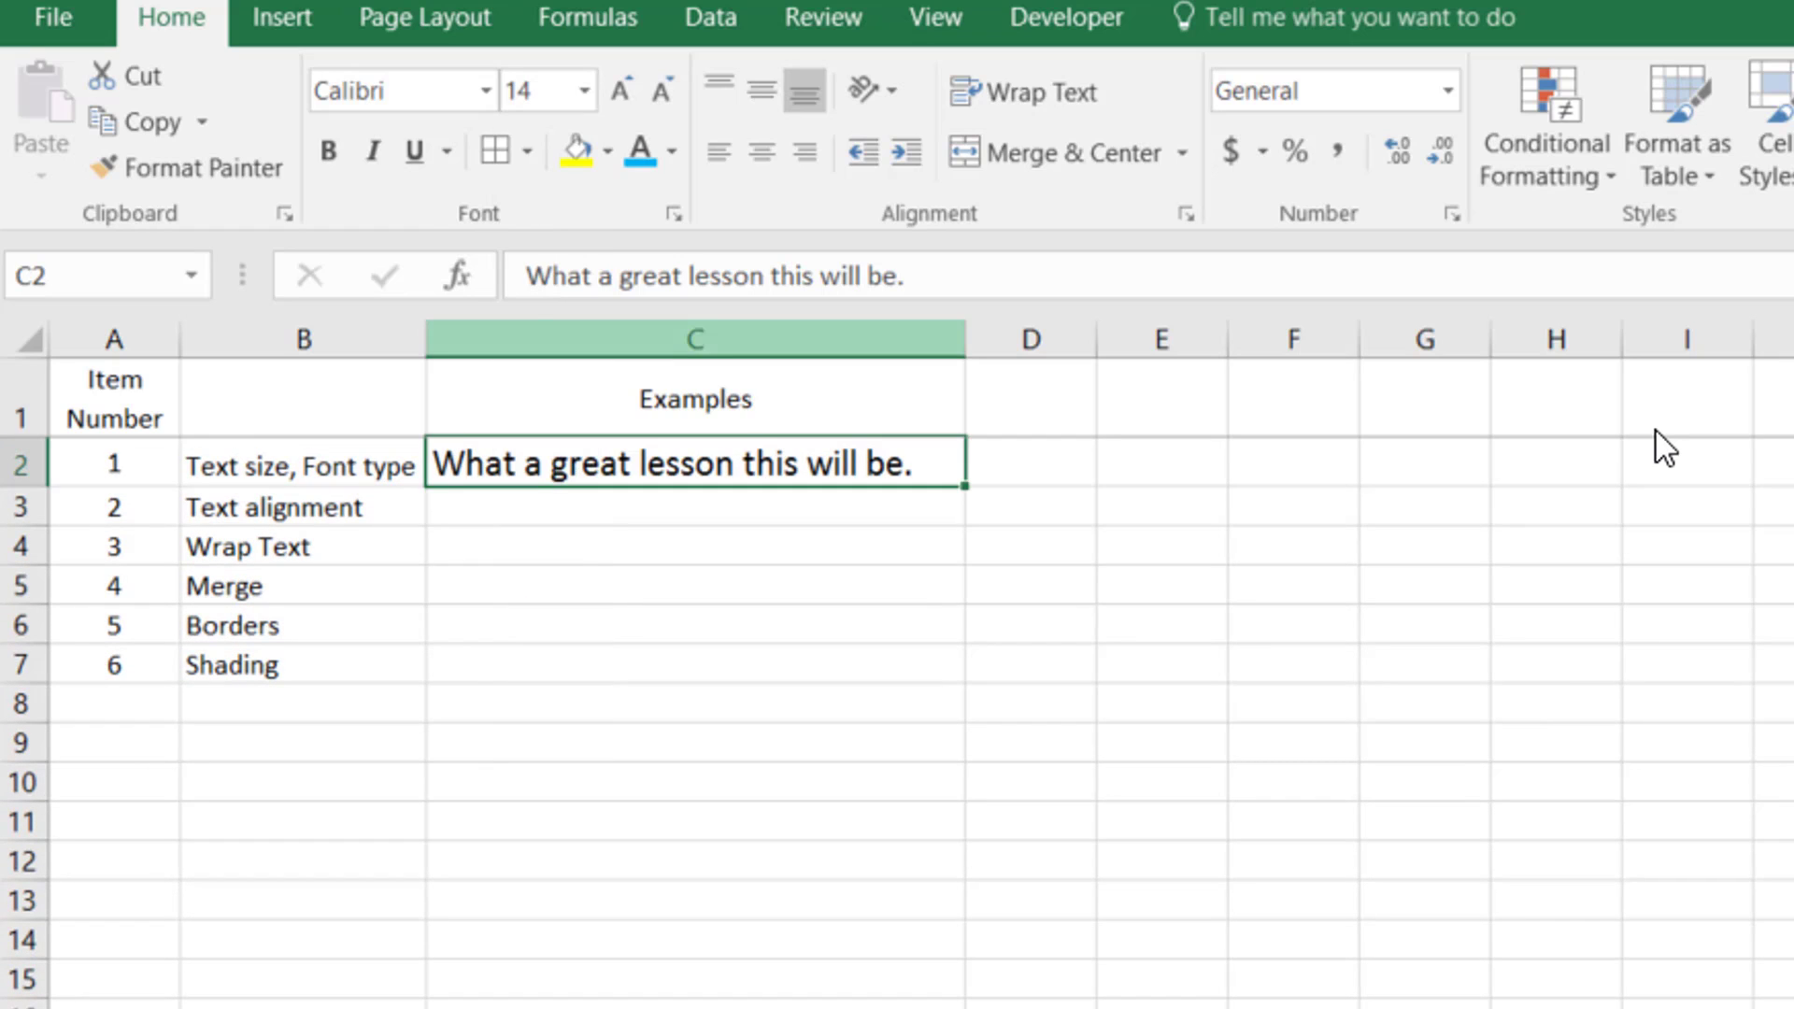
click(695, 624)
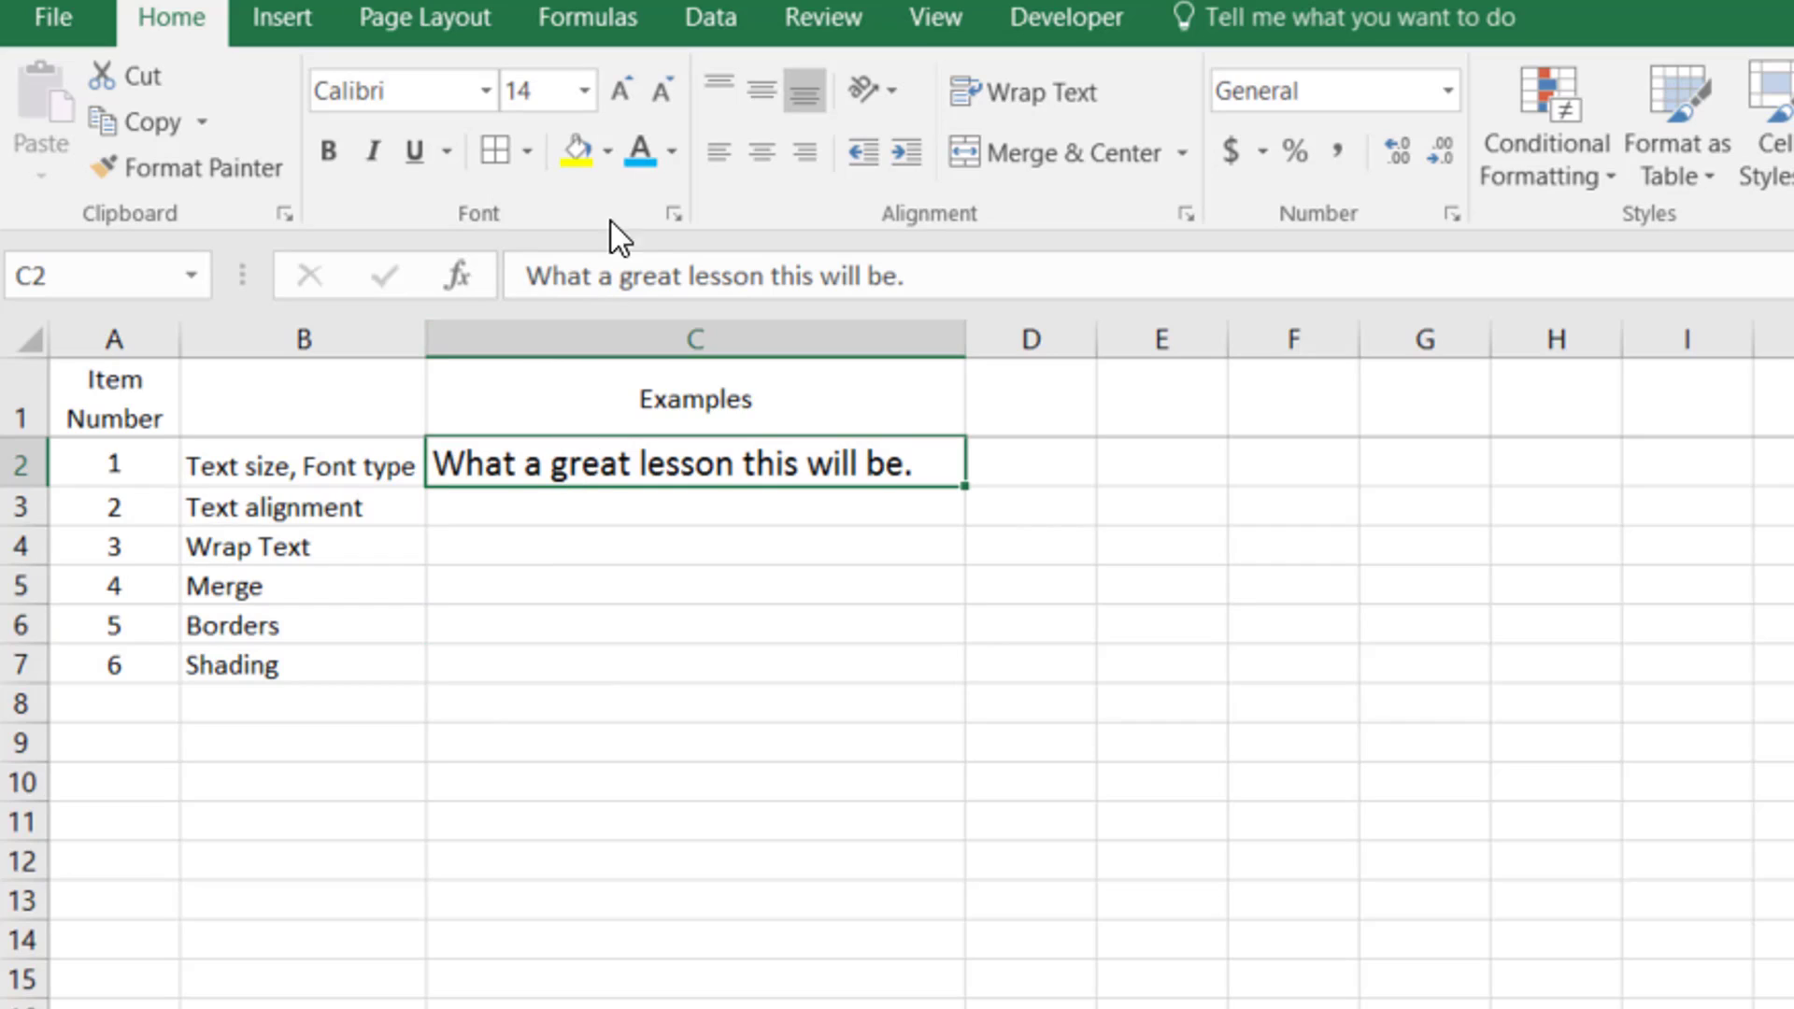
mouse_move(620, 91)
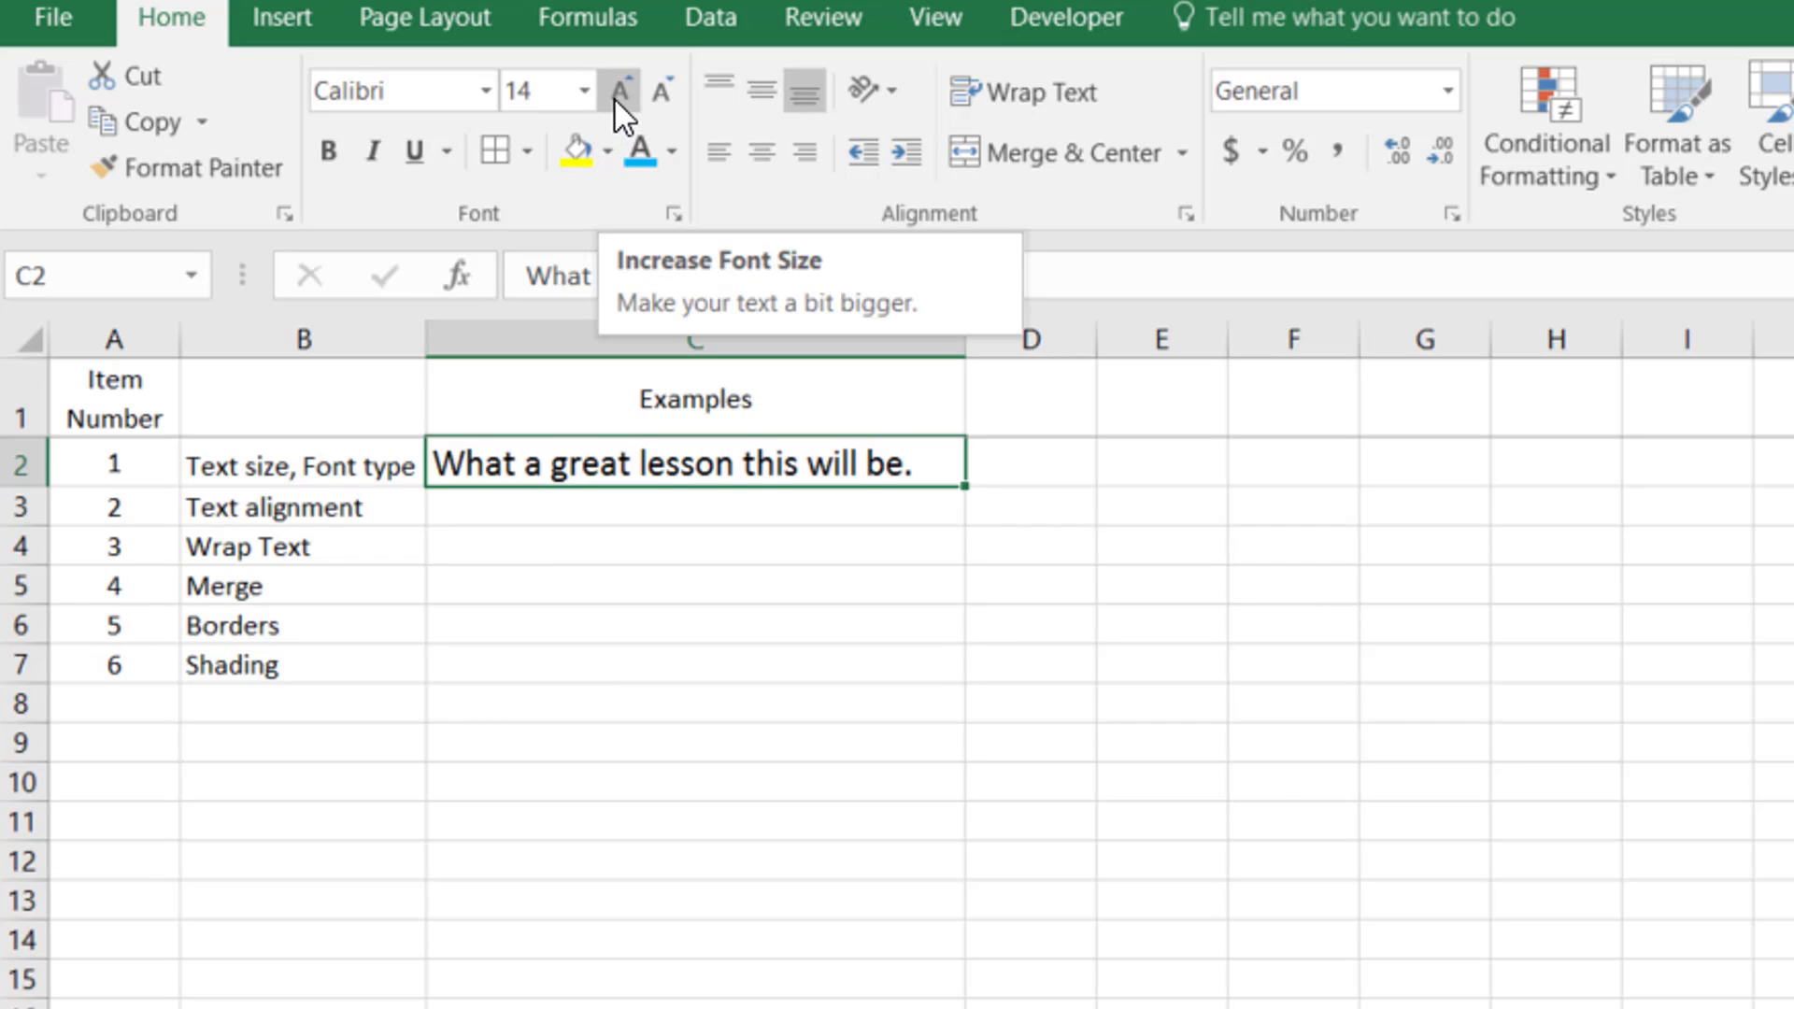
click(619, 90)
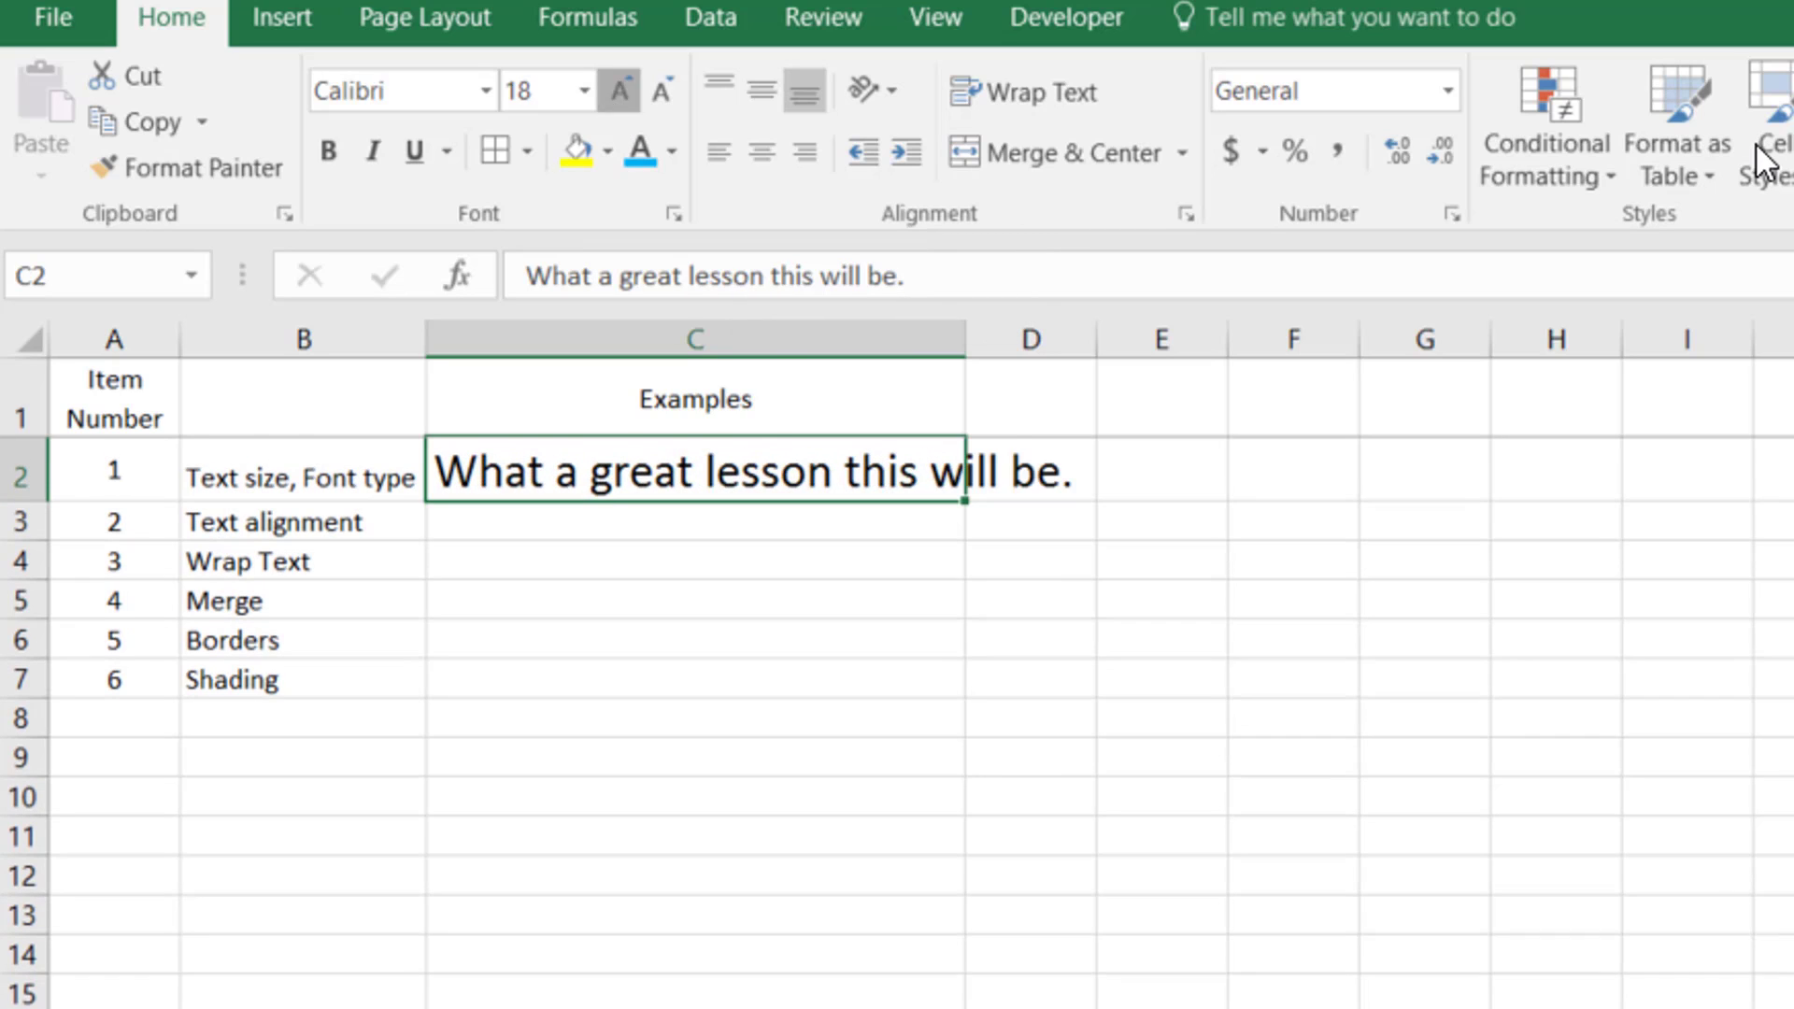
click(657, 89)
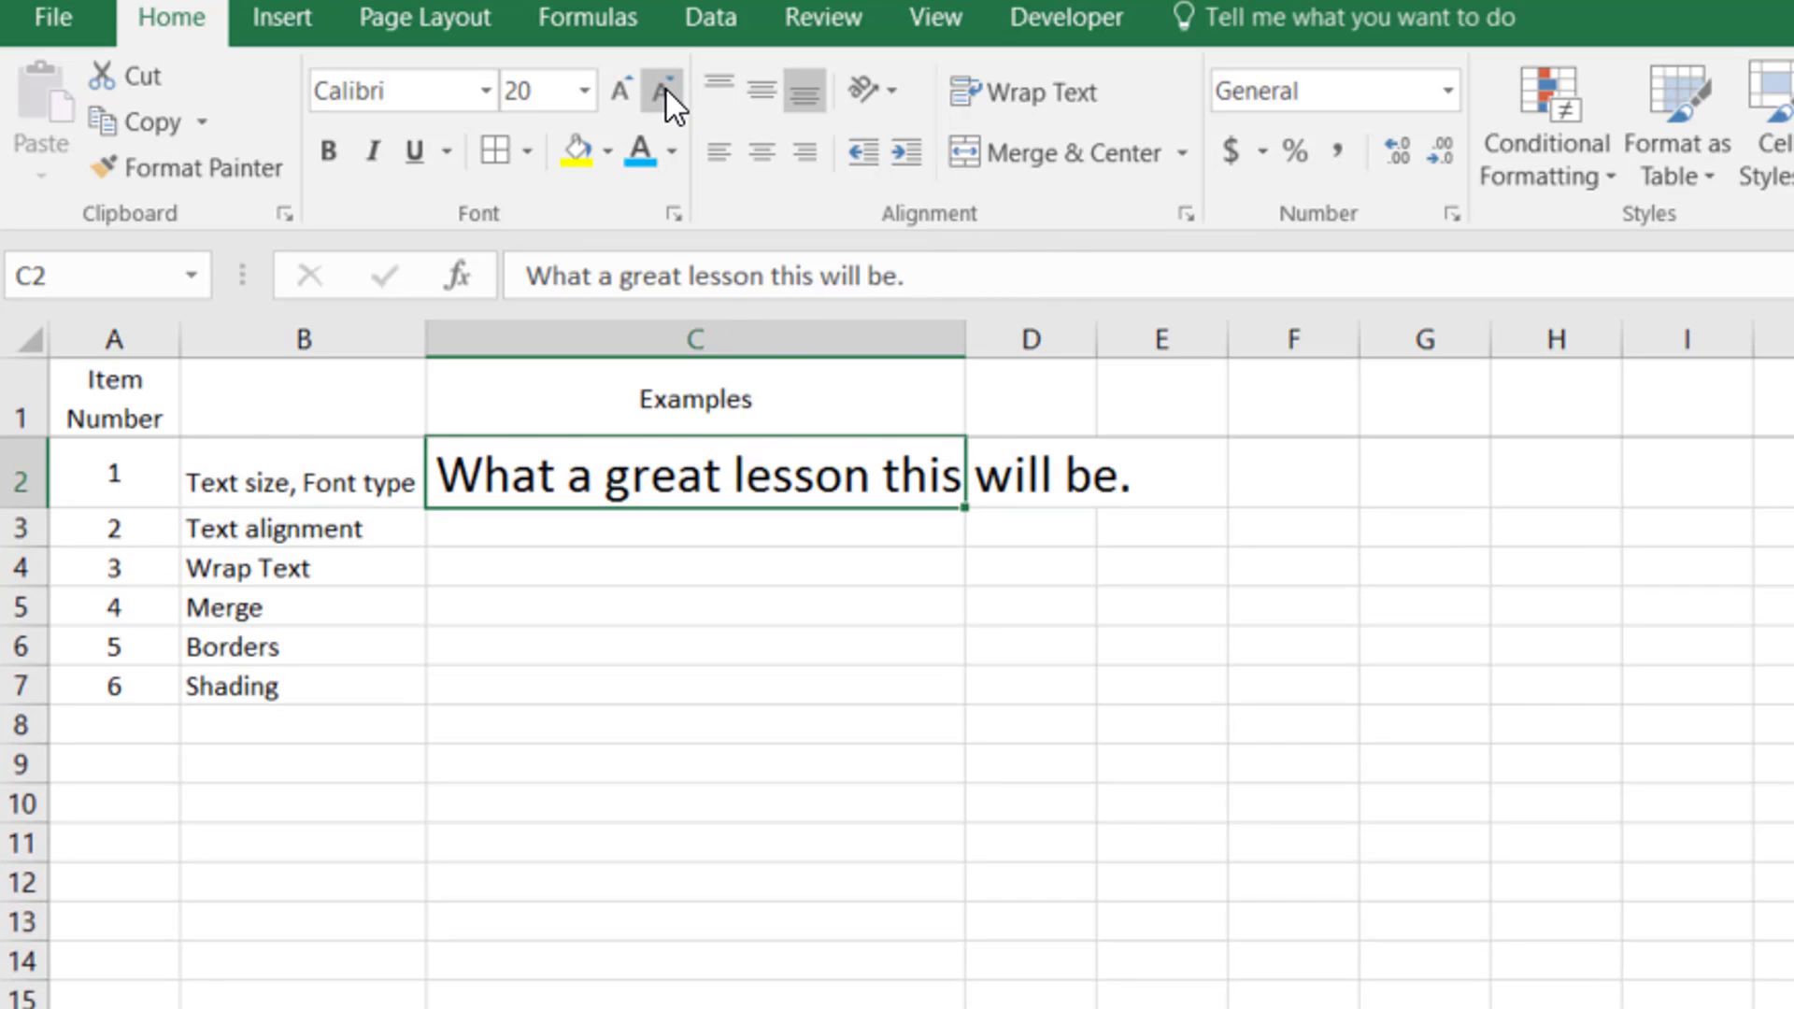
mouse_move(662, 90)
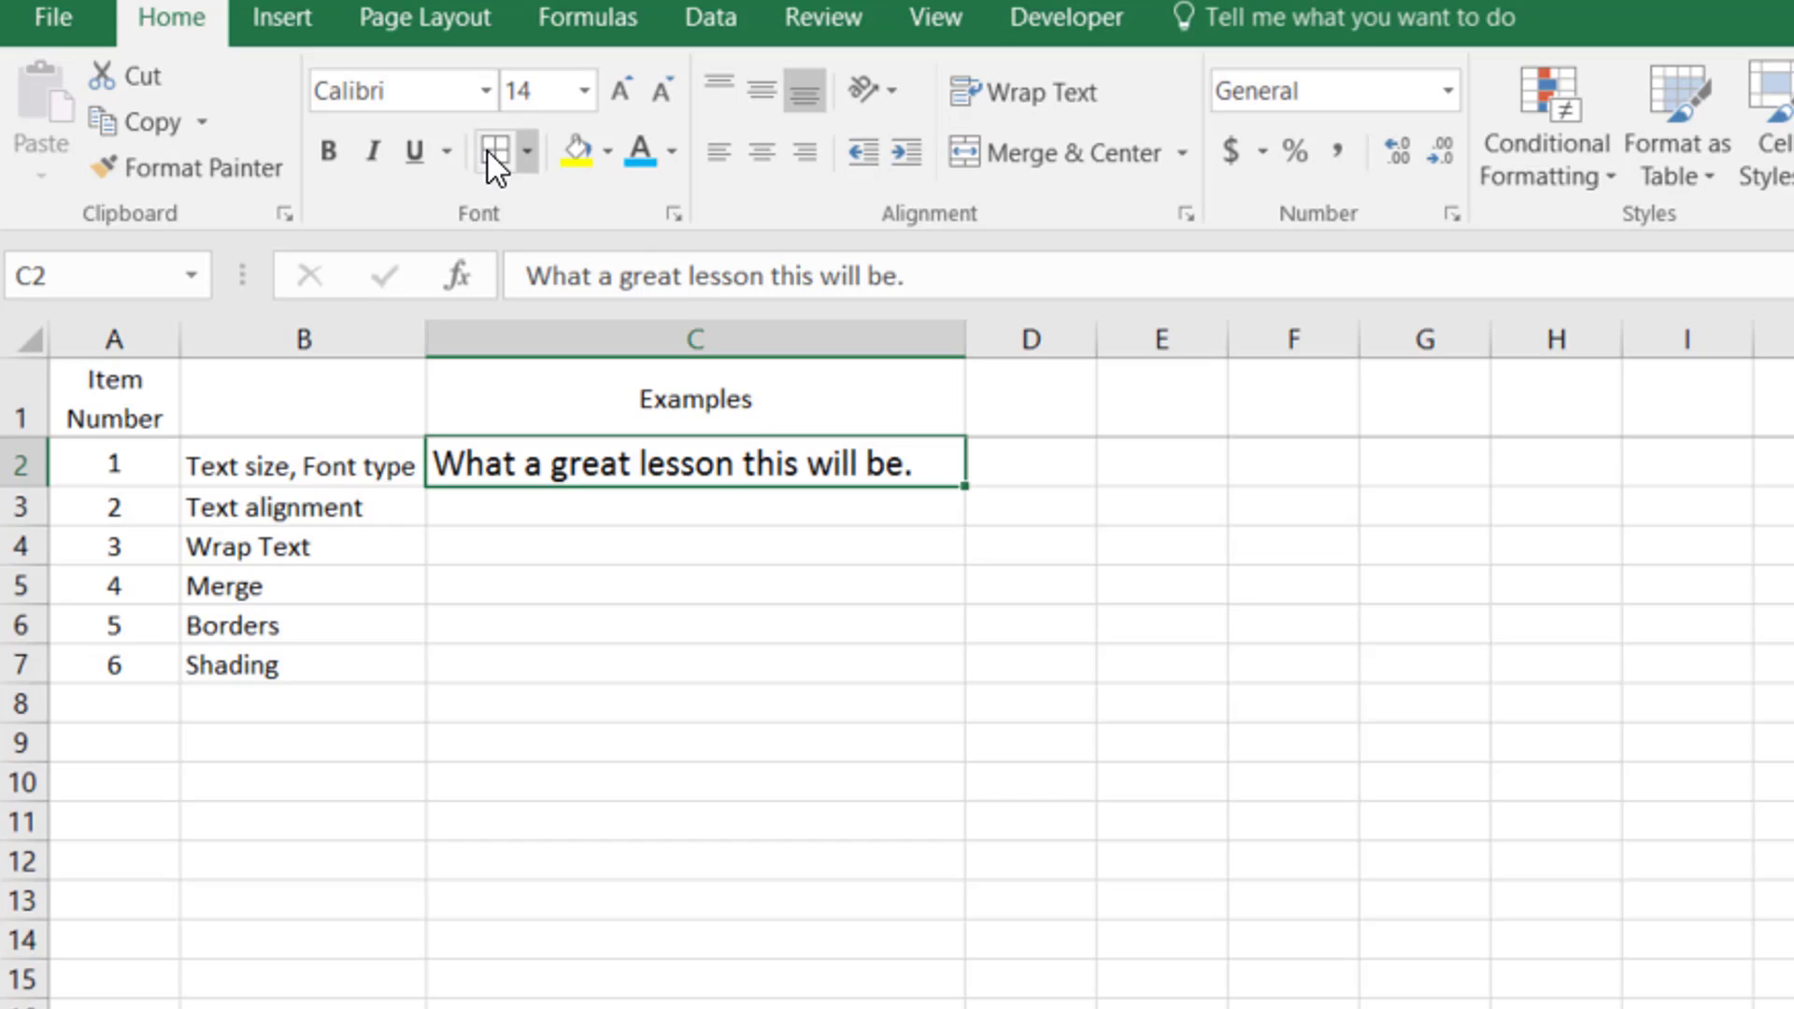
mouse_move(1611, 151)
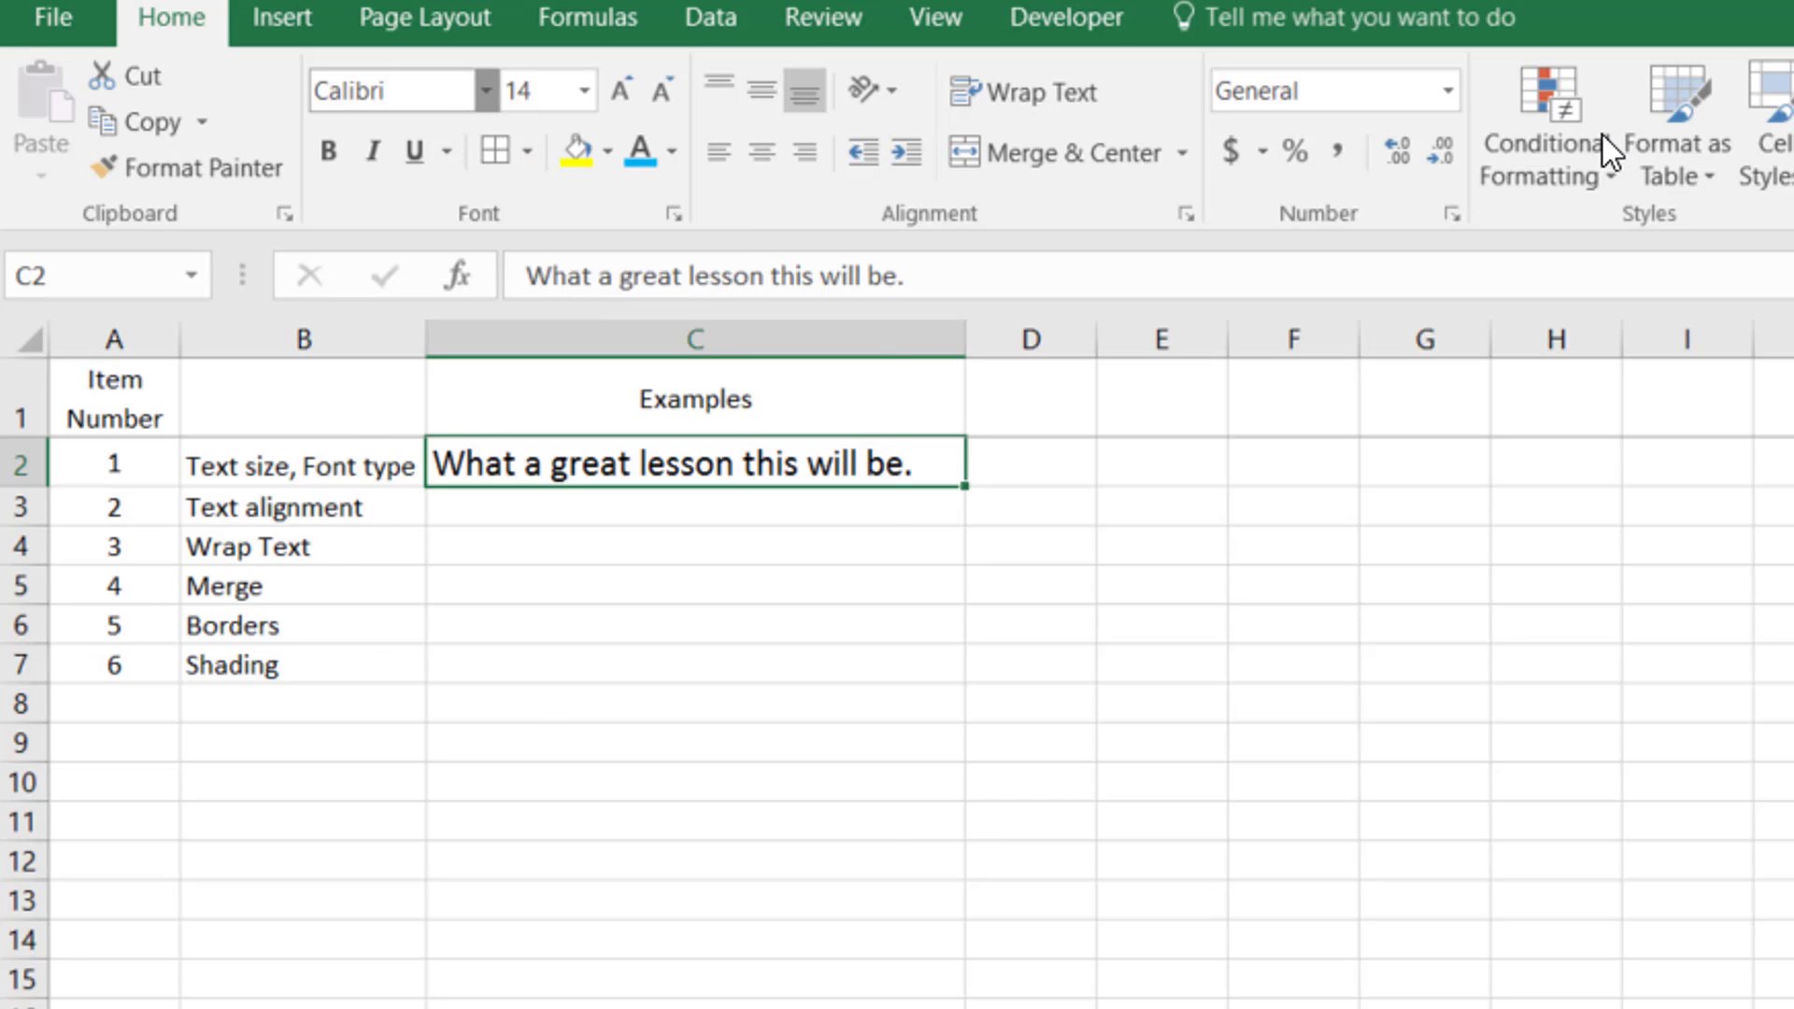
click(482, 89)
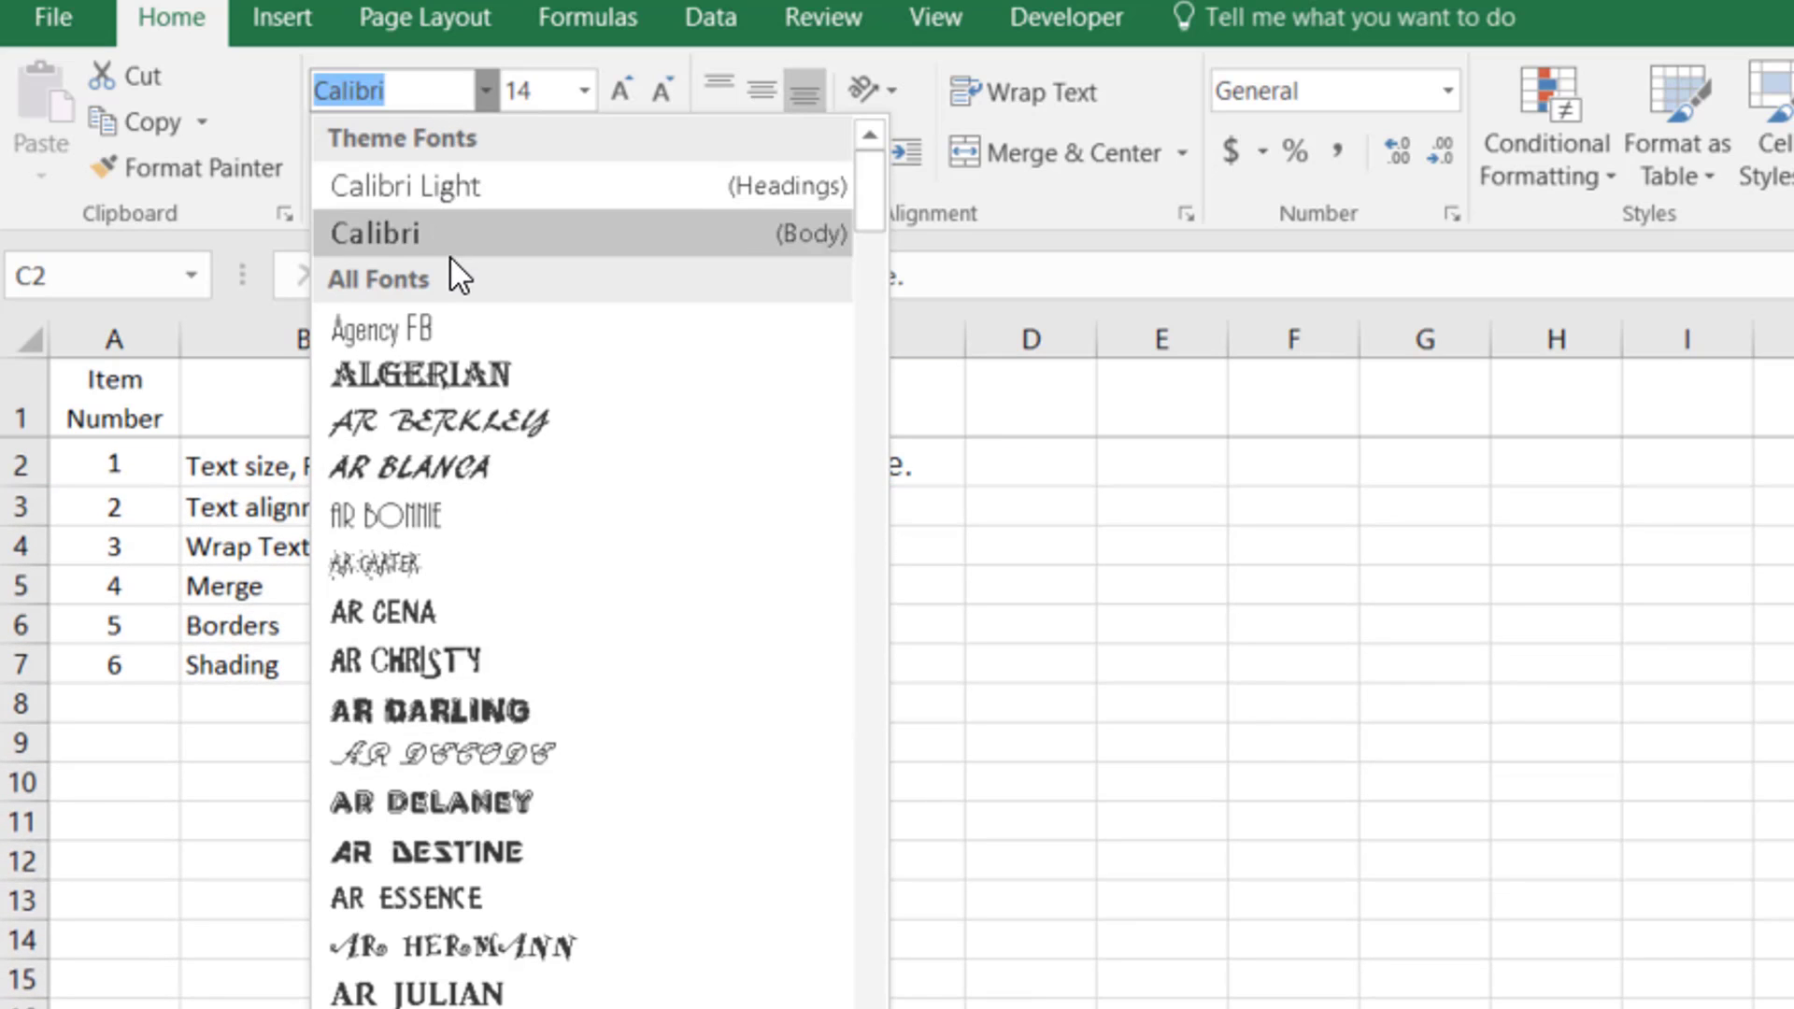
scroll(down, 3)
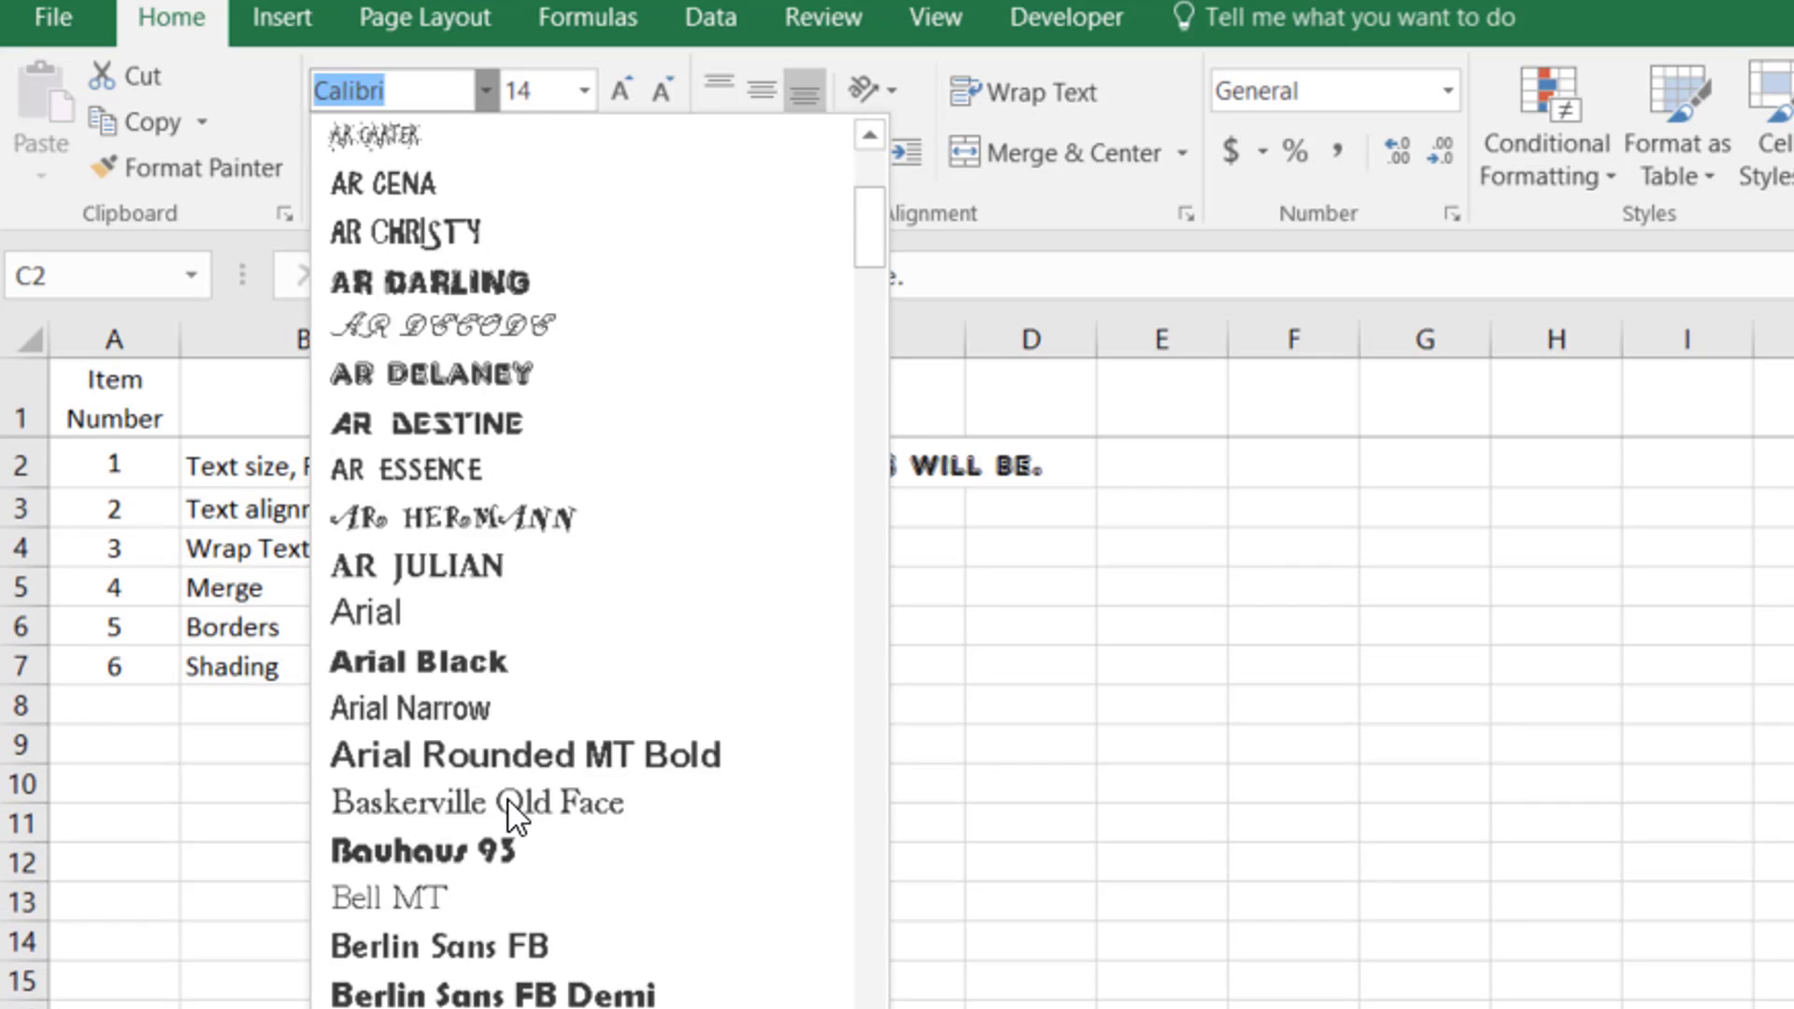
scroll(down, 3)
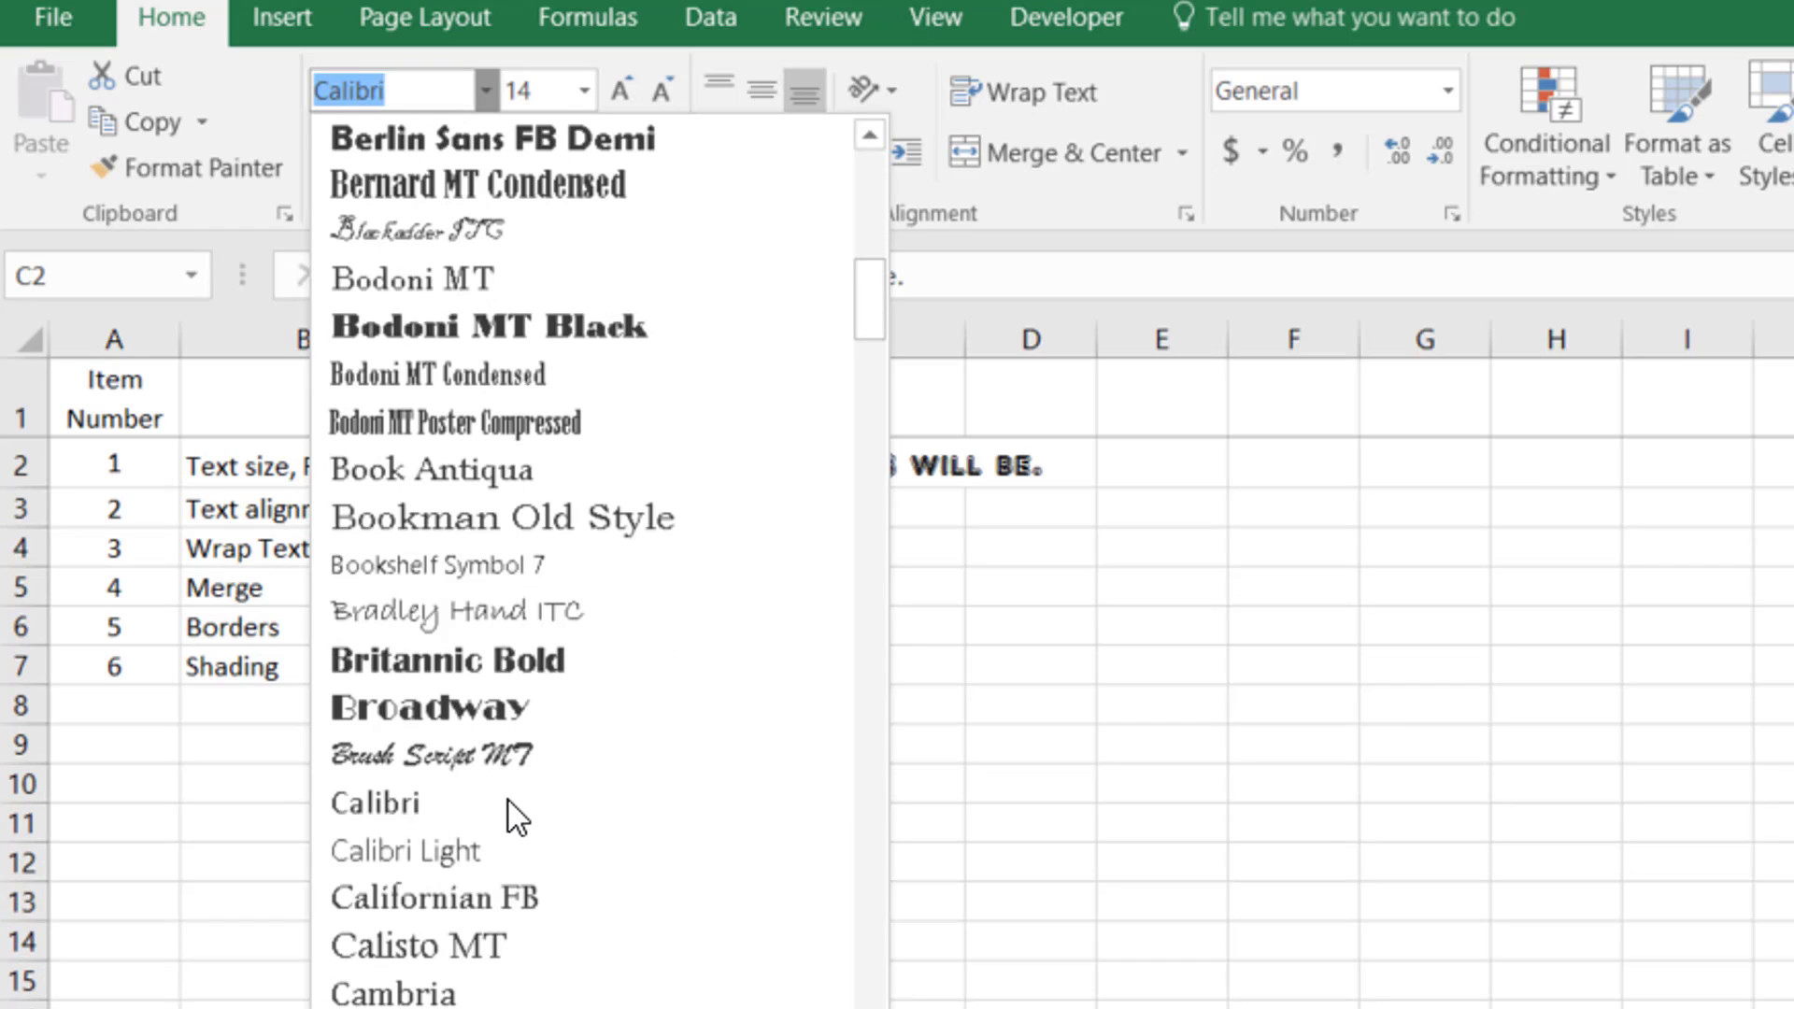
mouse_move(377, 802)
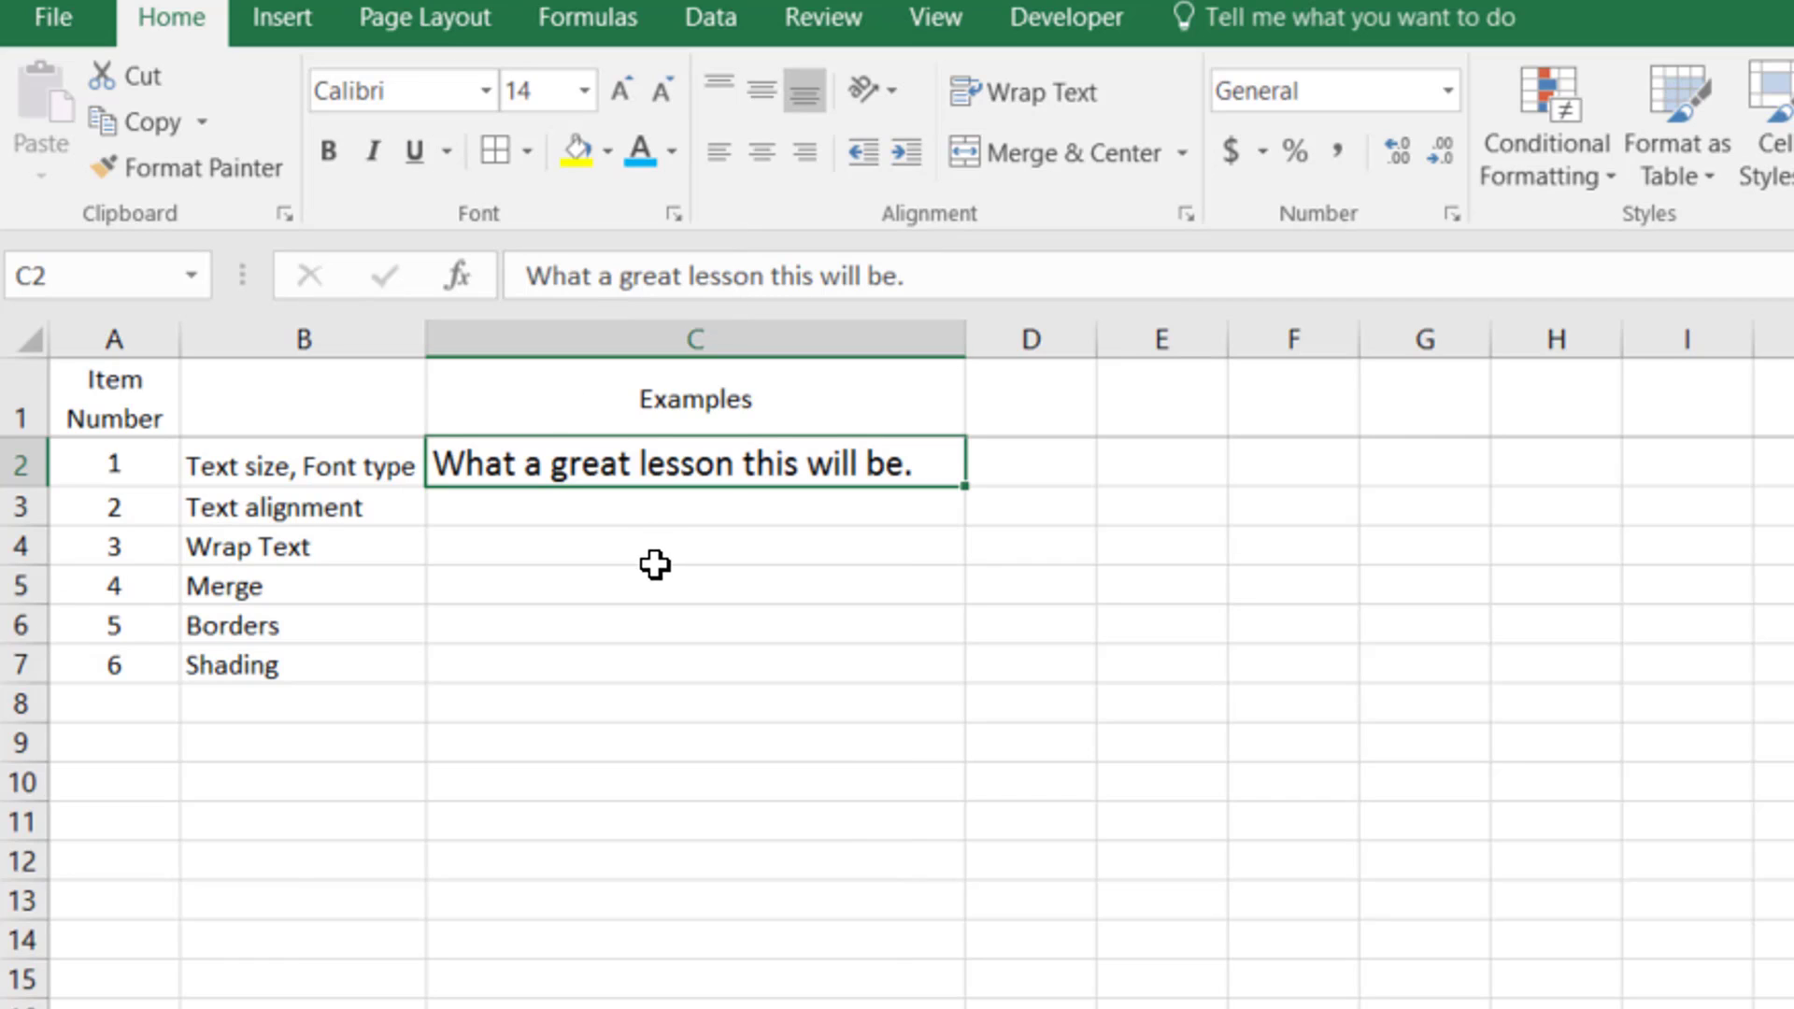
- Paste the lesson sentence into the taller second Examples cell C3
click(693, 506)
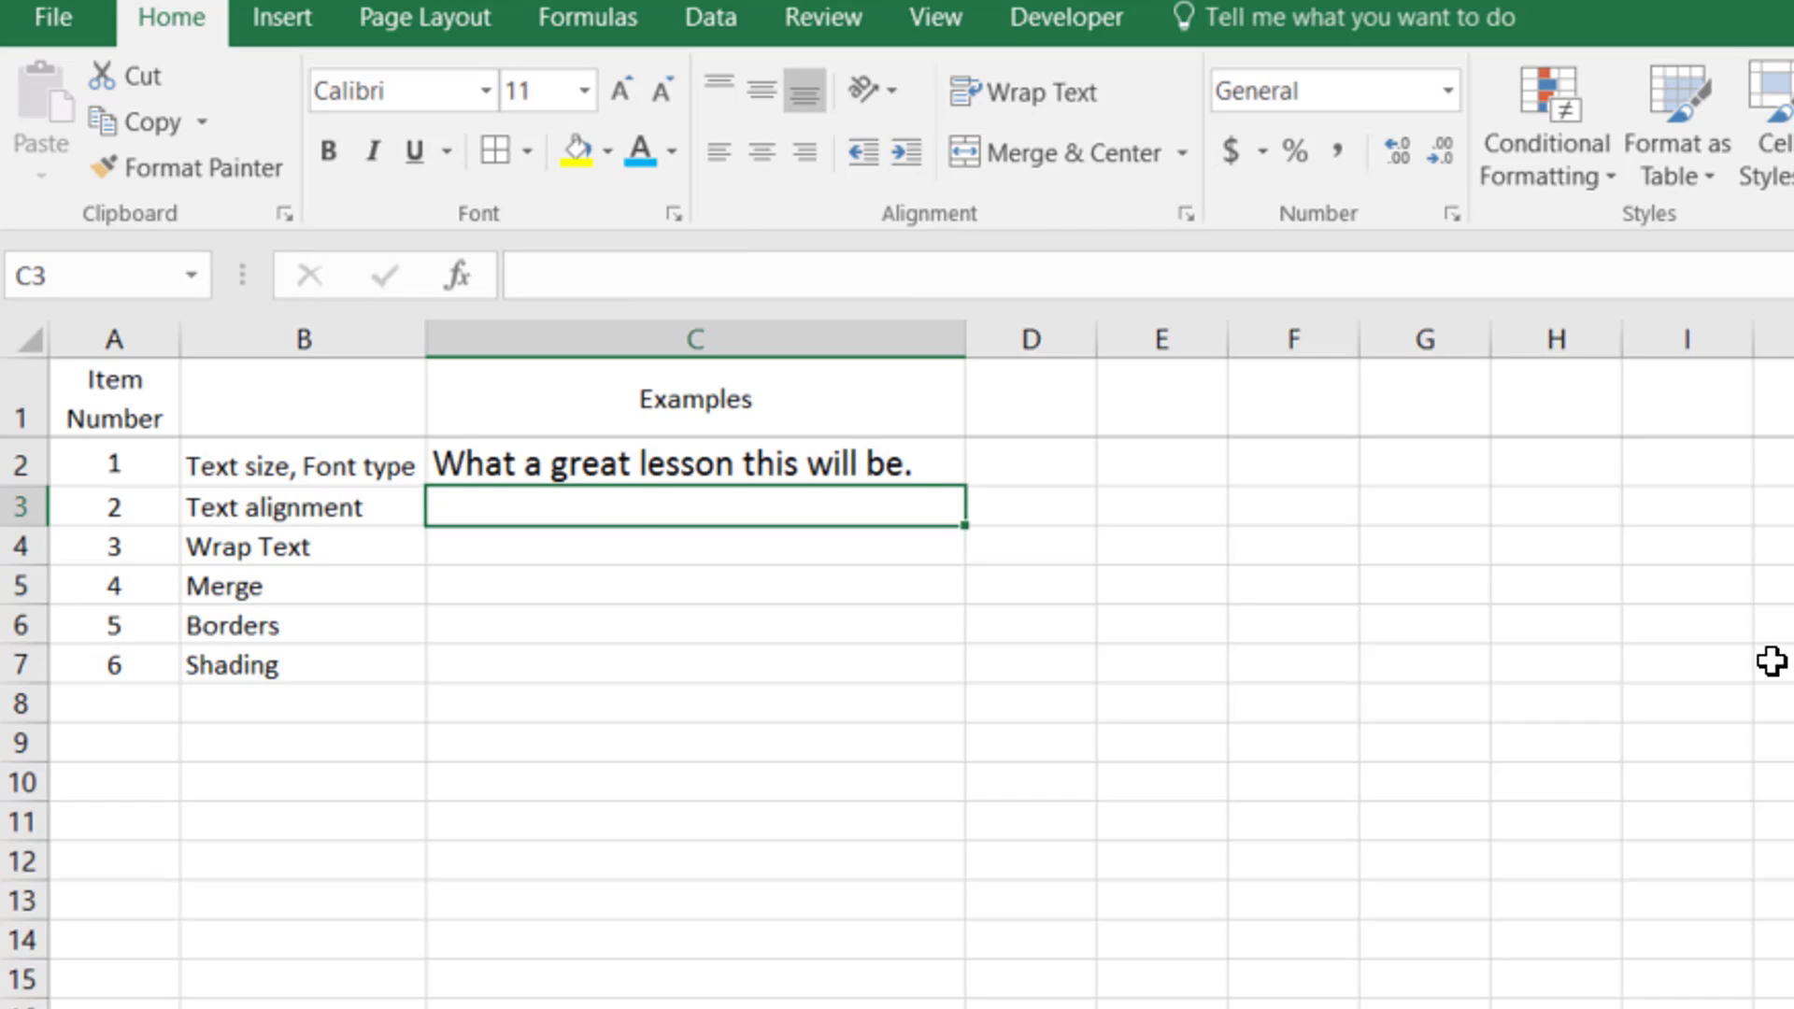
mouse_move(200, 465)
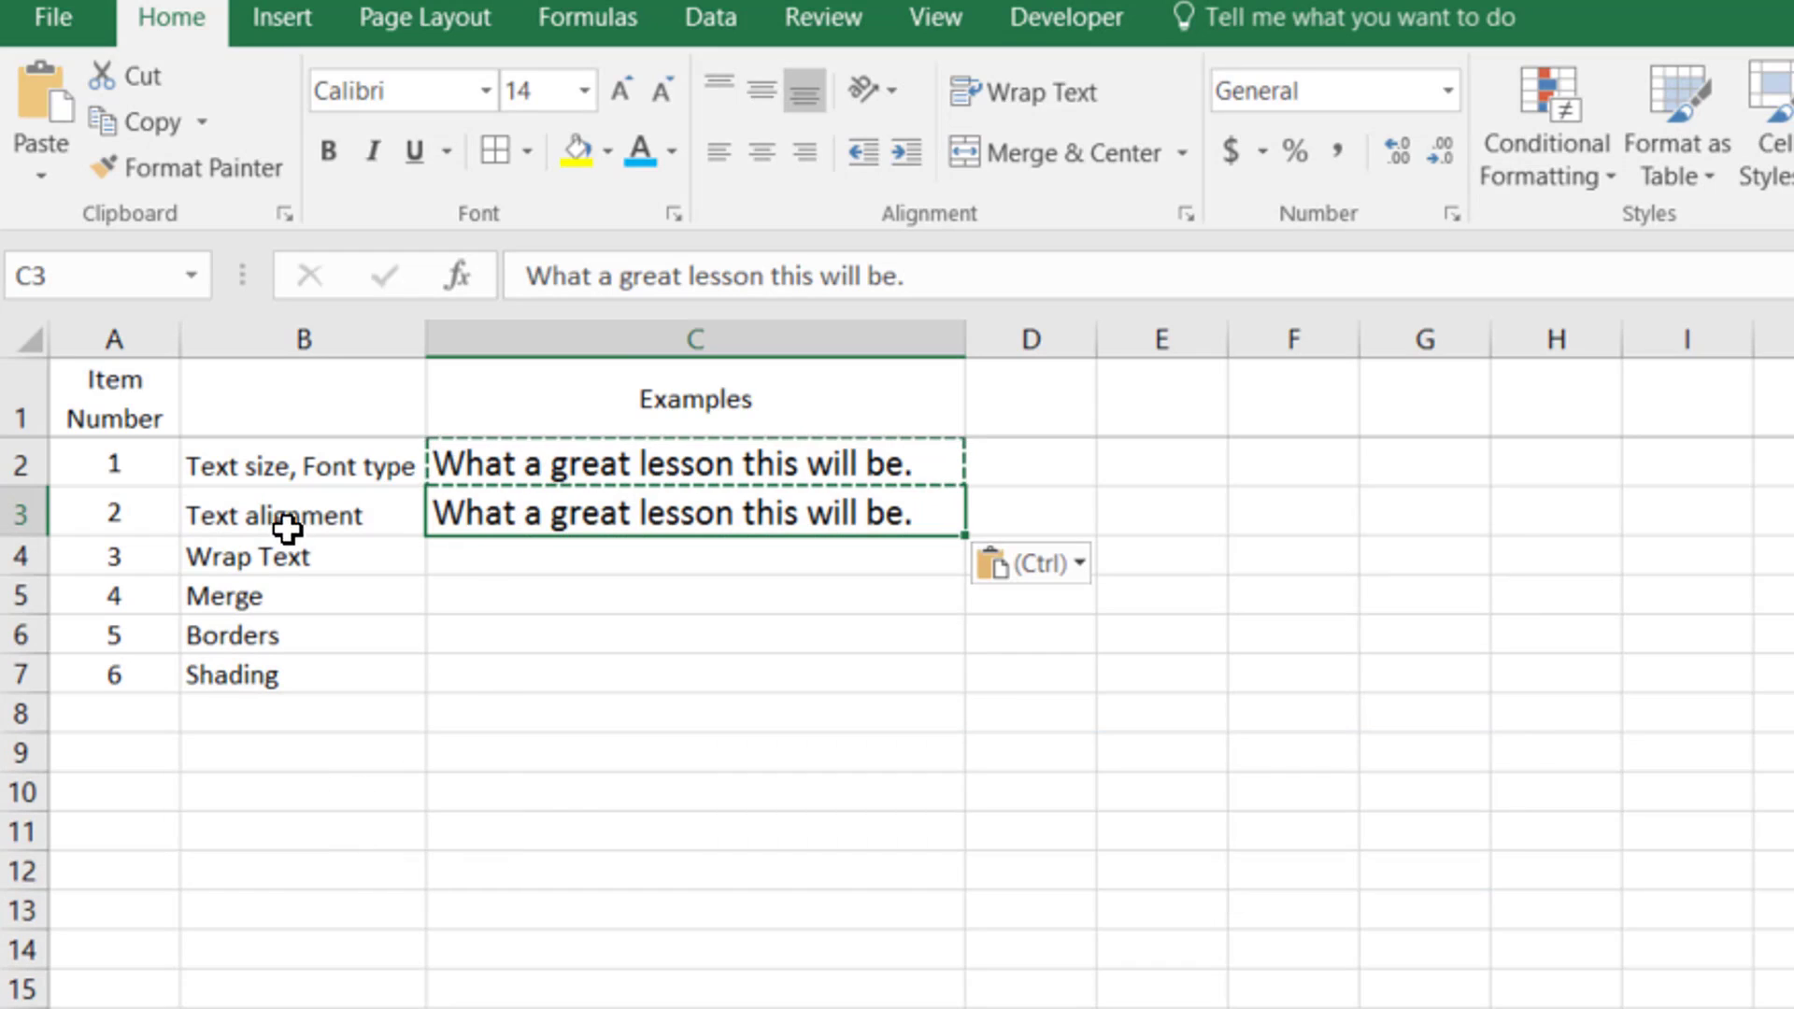
key(ctrl+v)
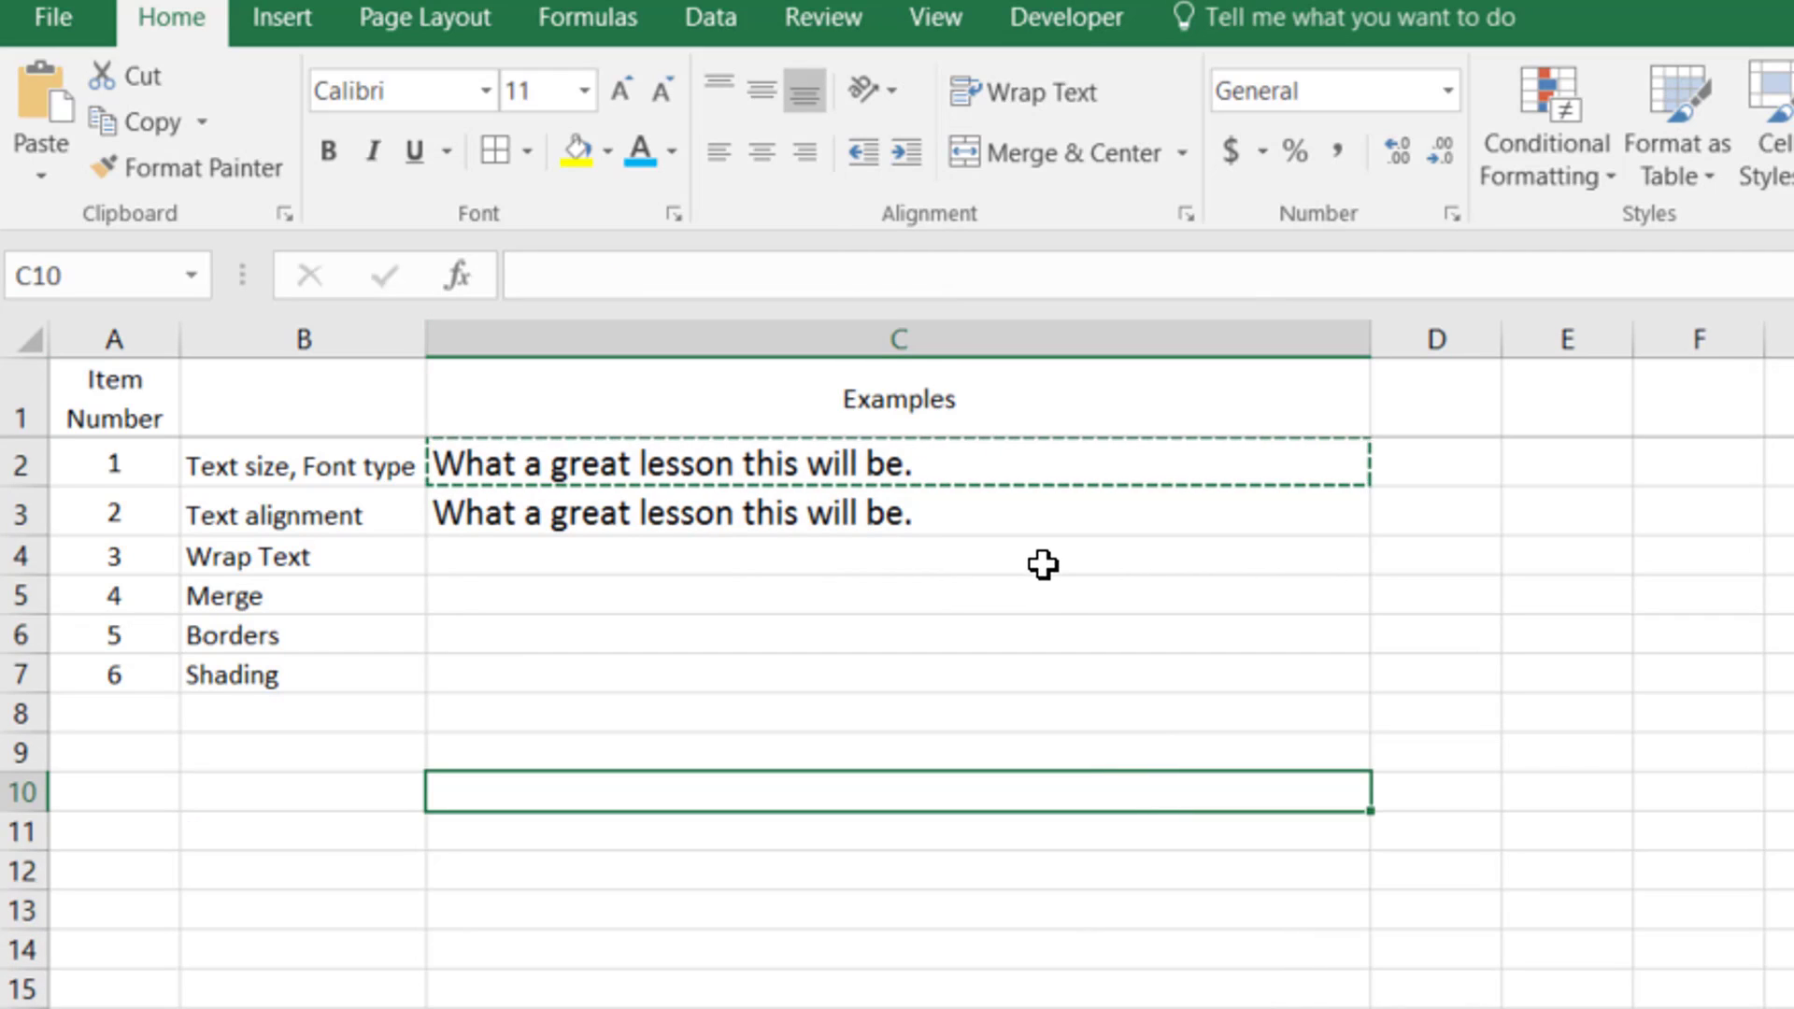
click(899, 512)
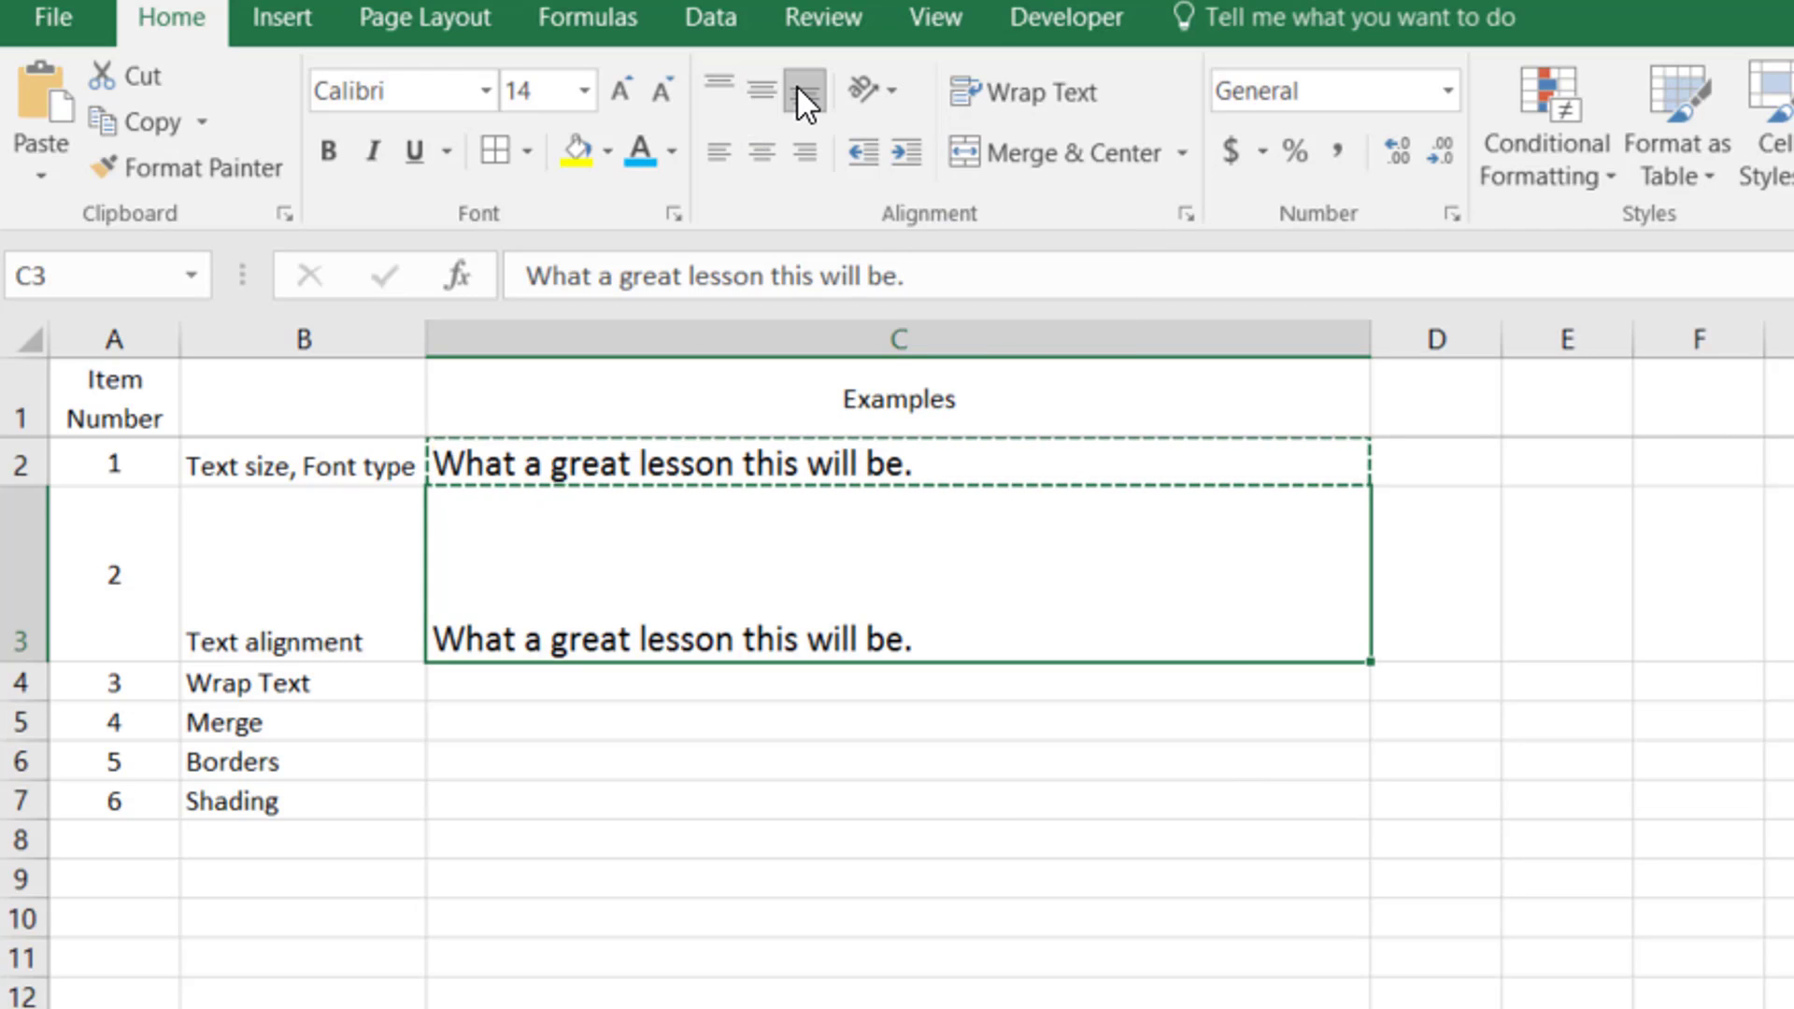
- Try bottom, top and middle vertical alignment on the C3 sentence, ending at the bottom
click(760, 90)
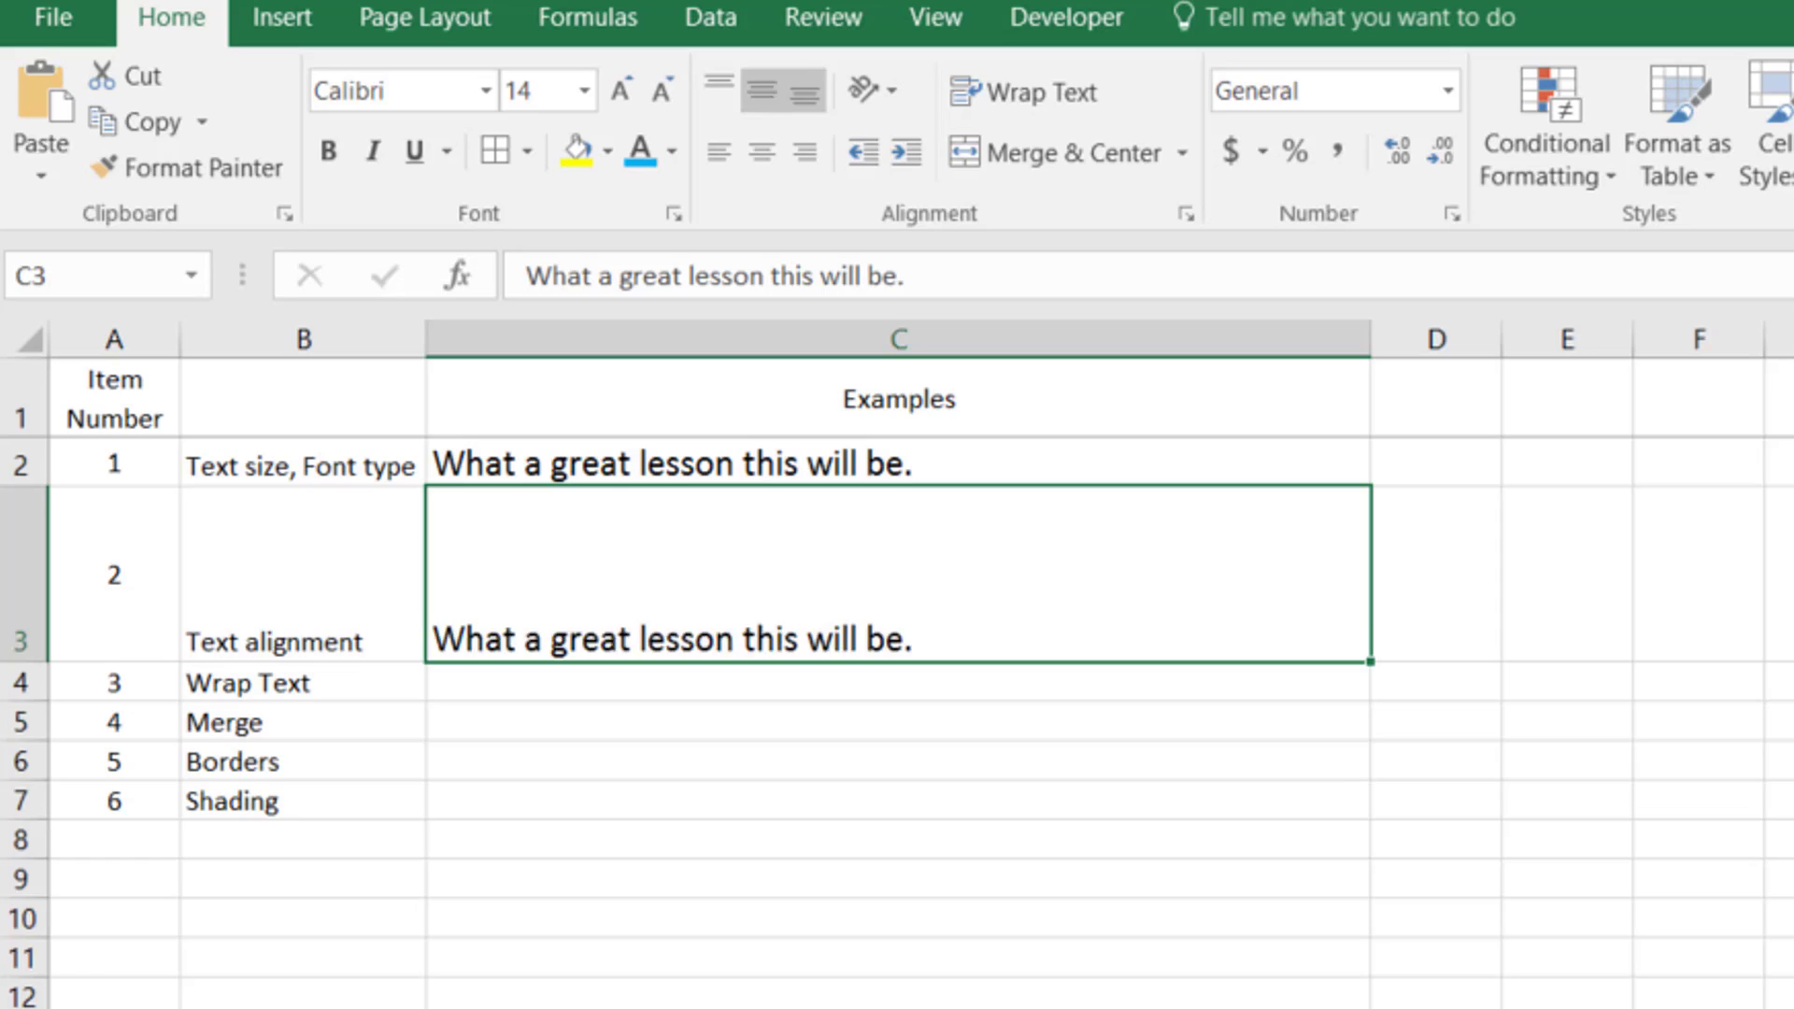
click(717, 92)
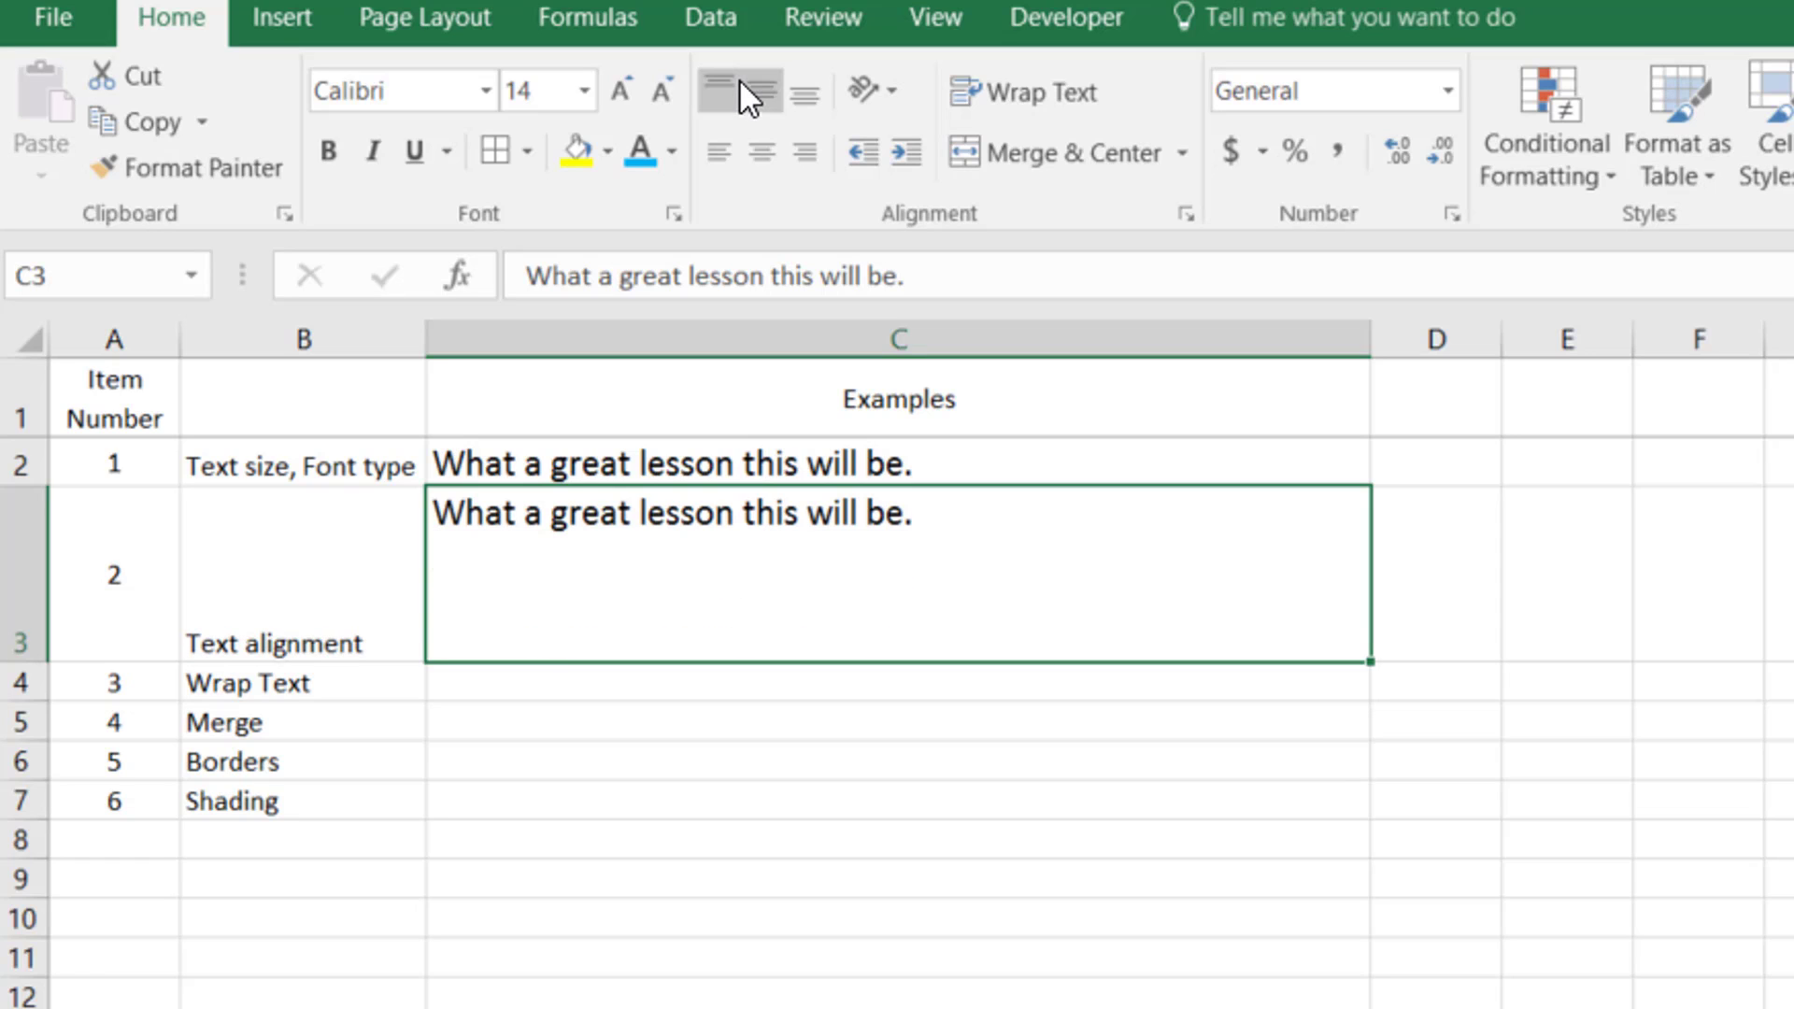
click(761, 92)
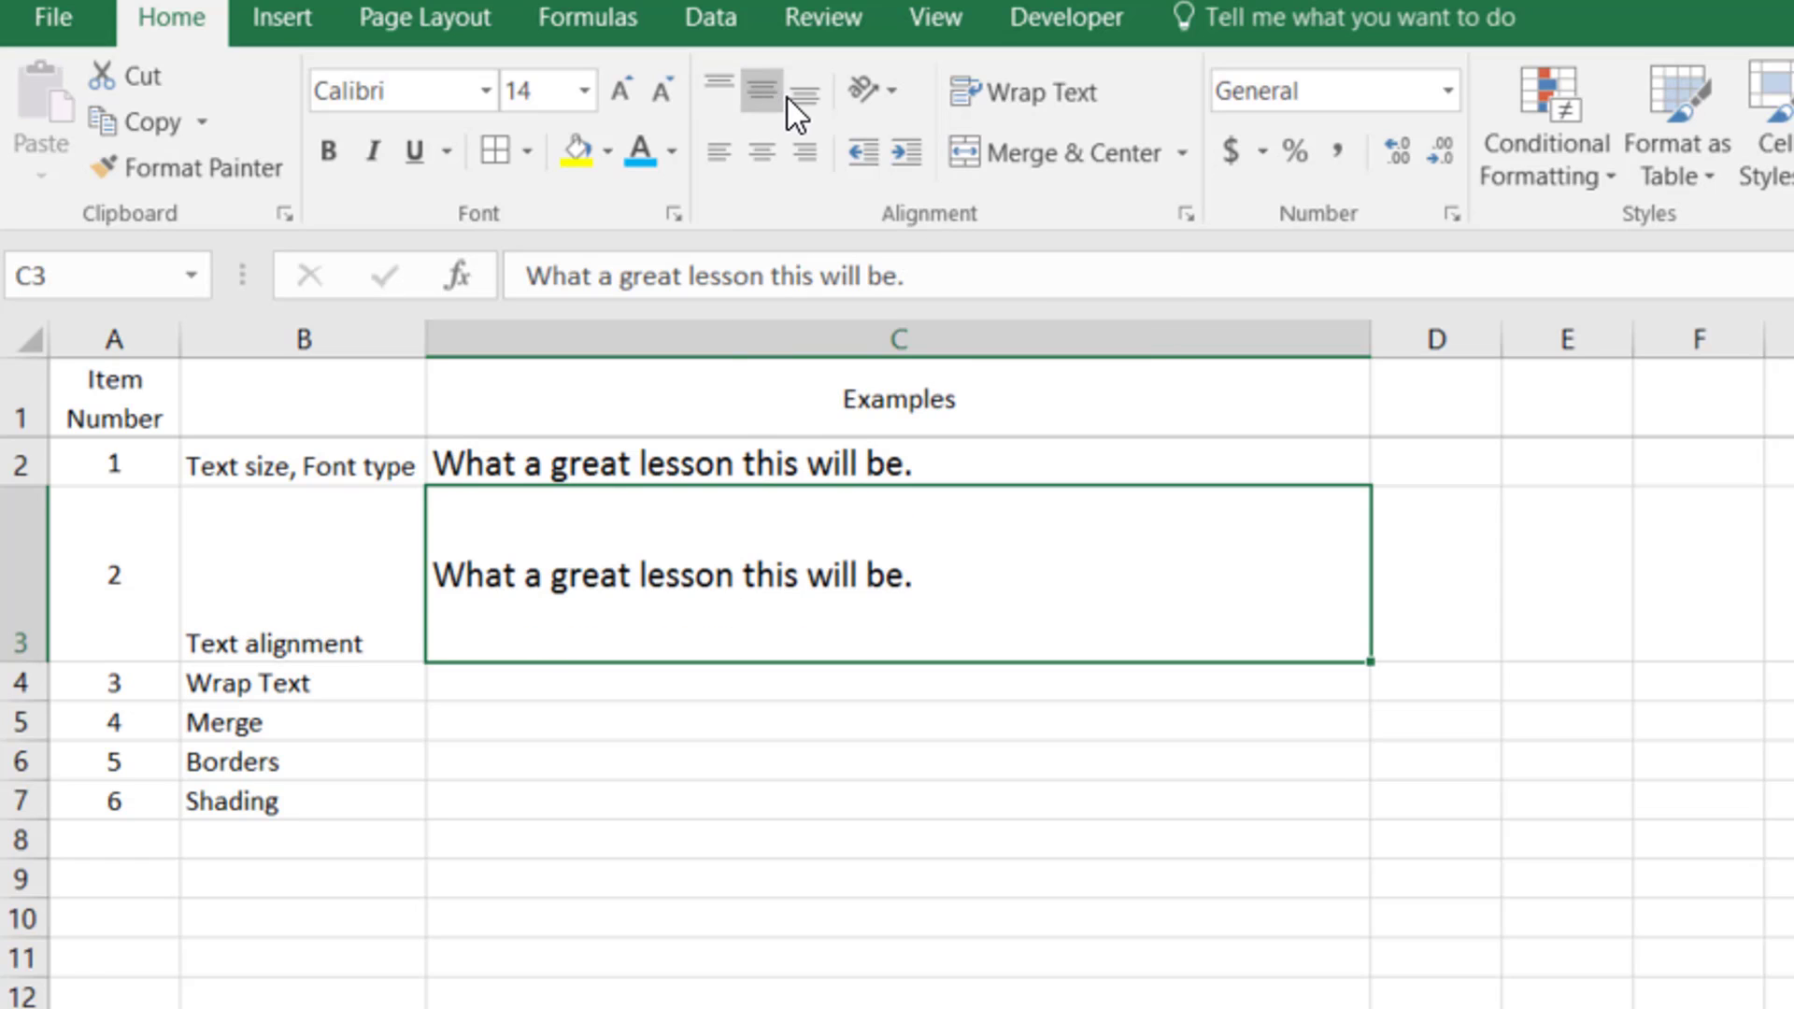
click(718, 90)
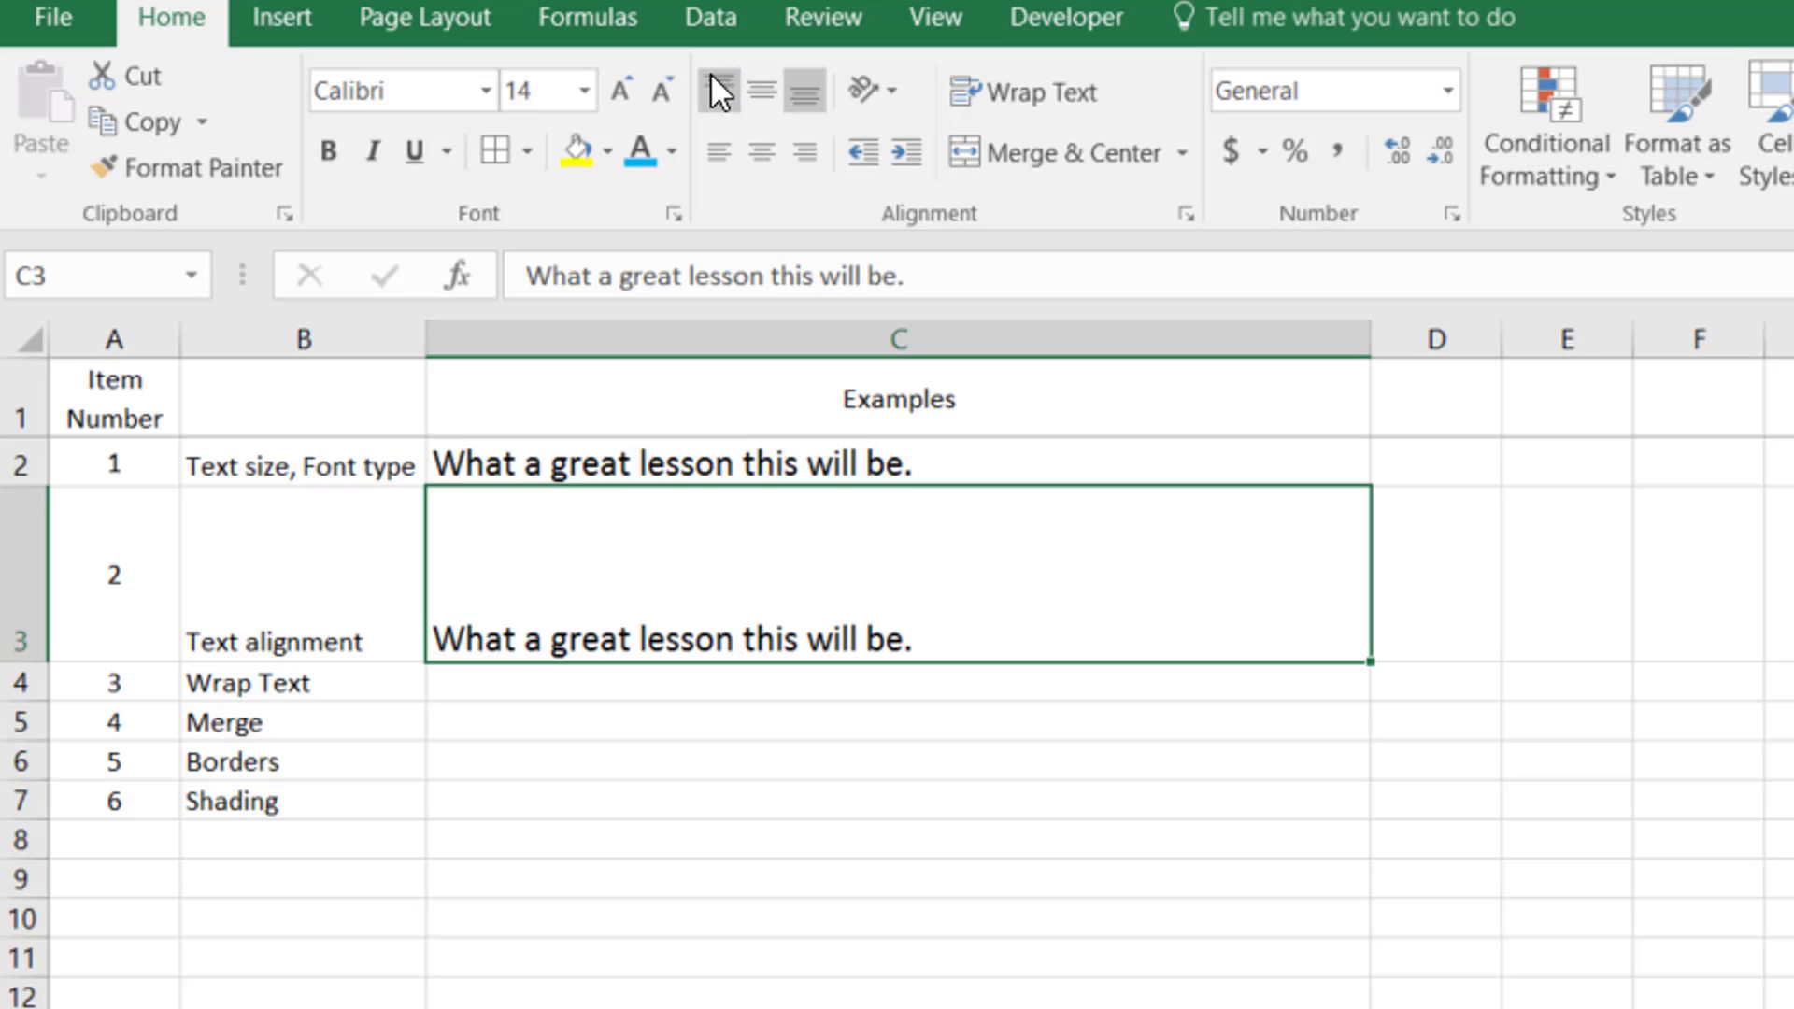
mouse_move(738, 89)
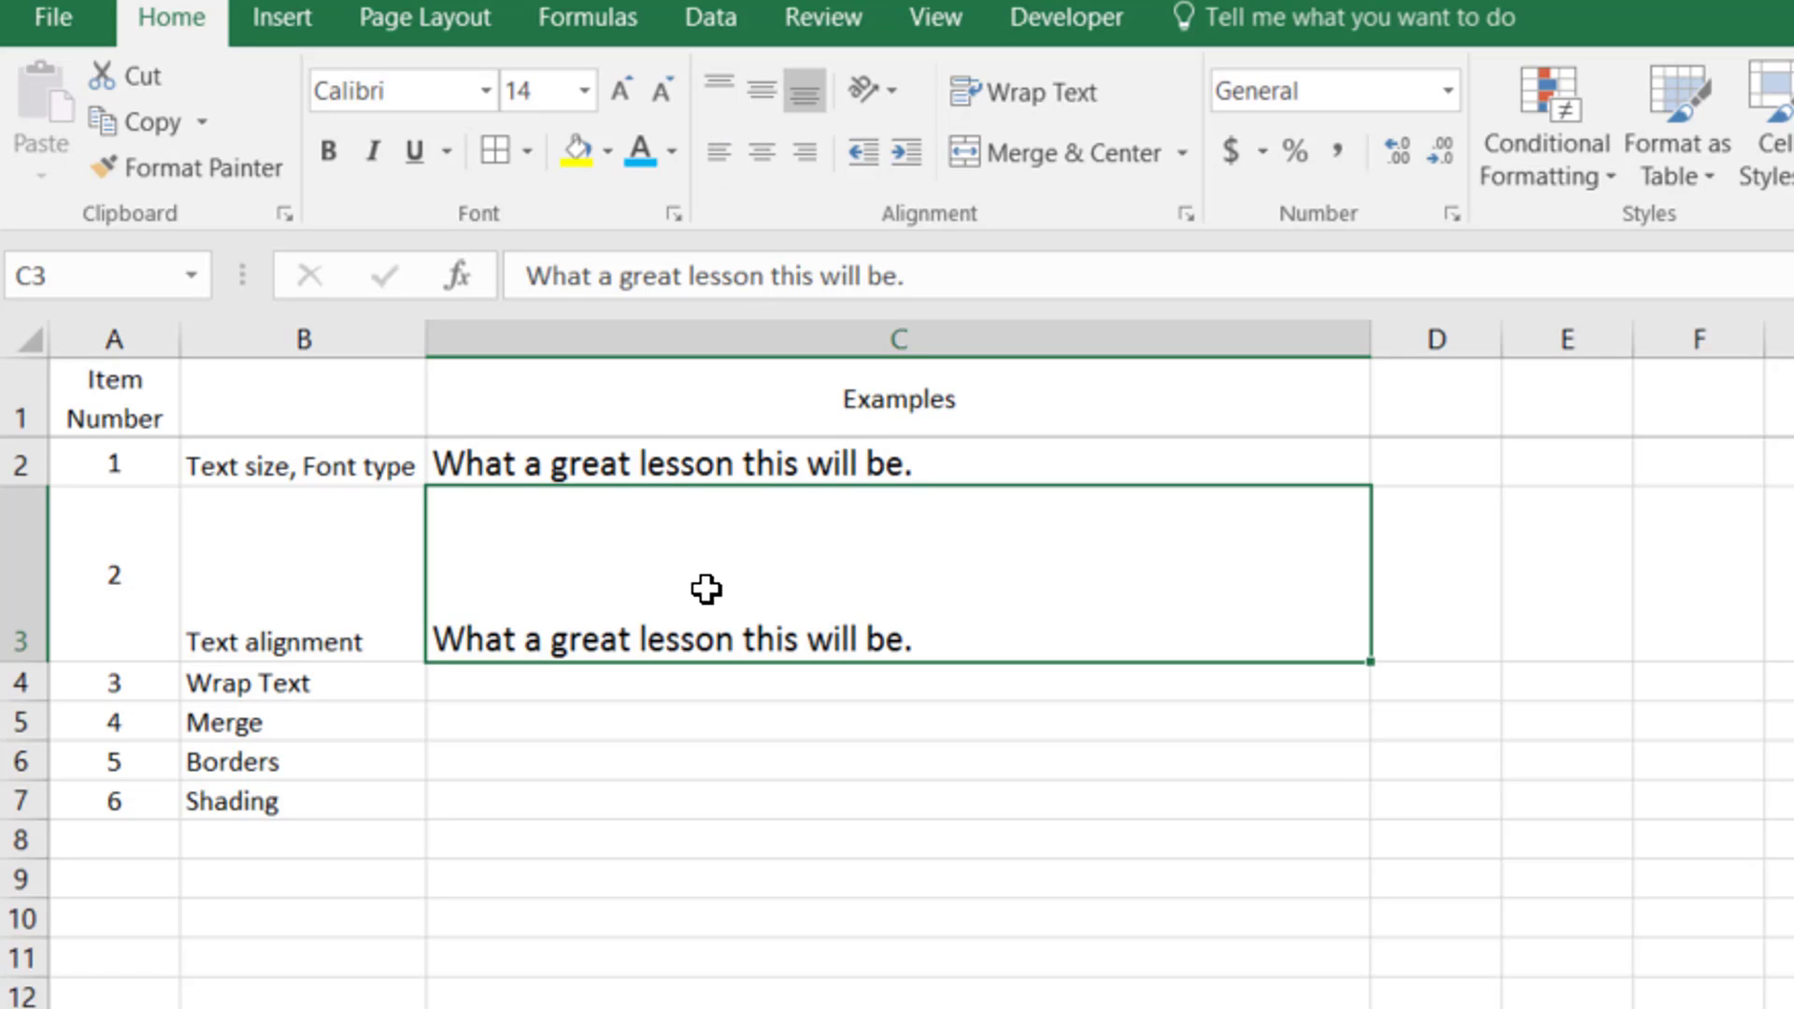
- Centre the tall row 3 example sentence horizontally in its cell
click(804, 152)
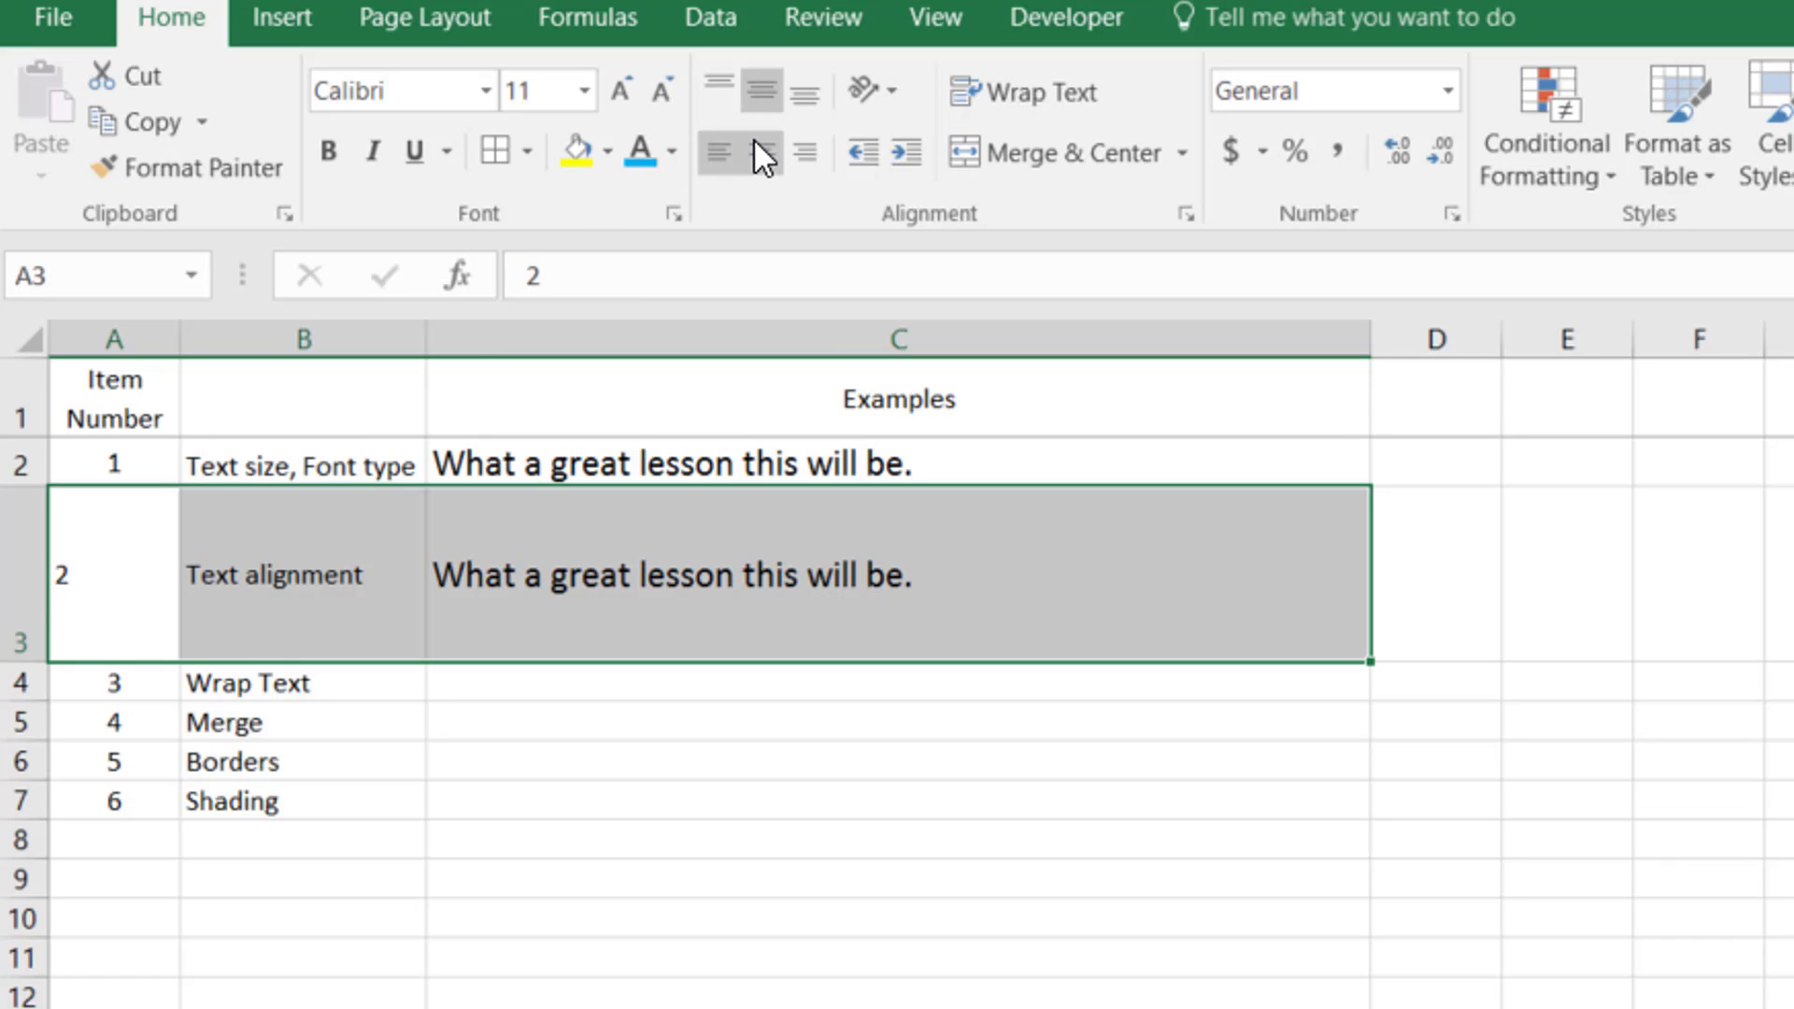
click(761, 151)
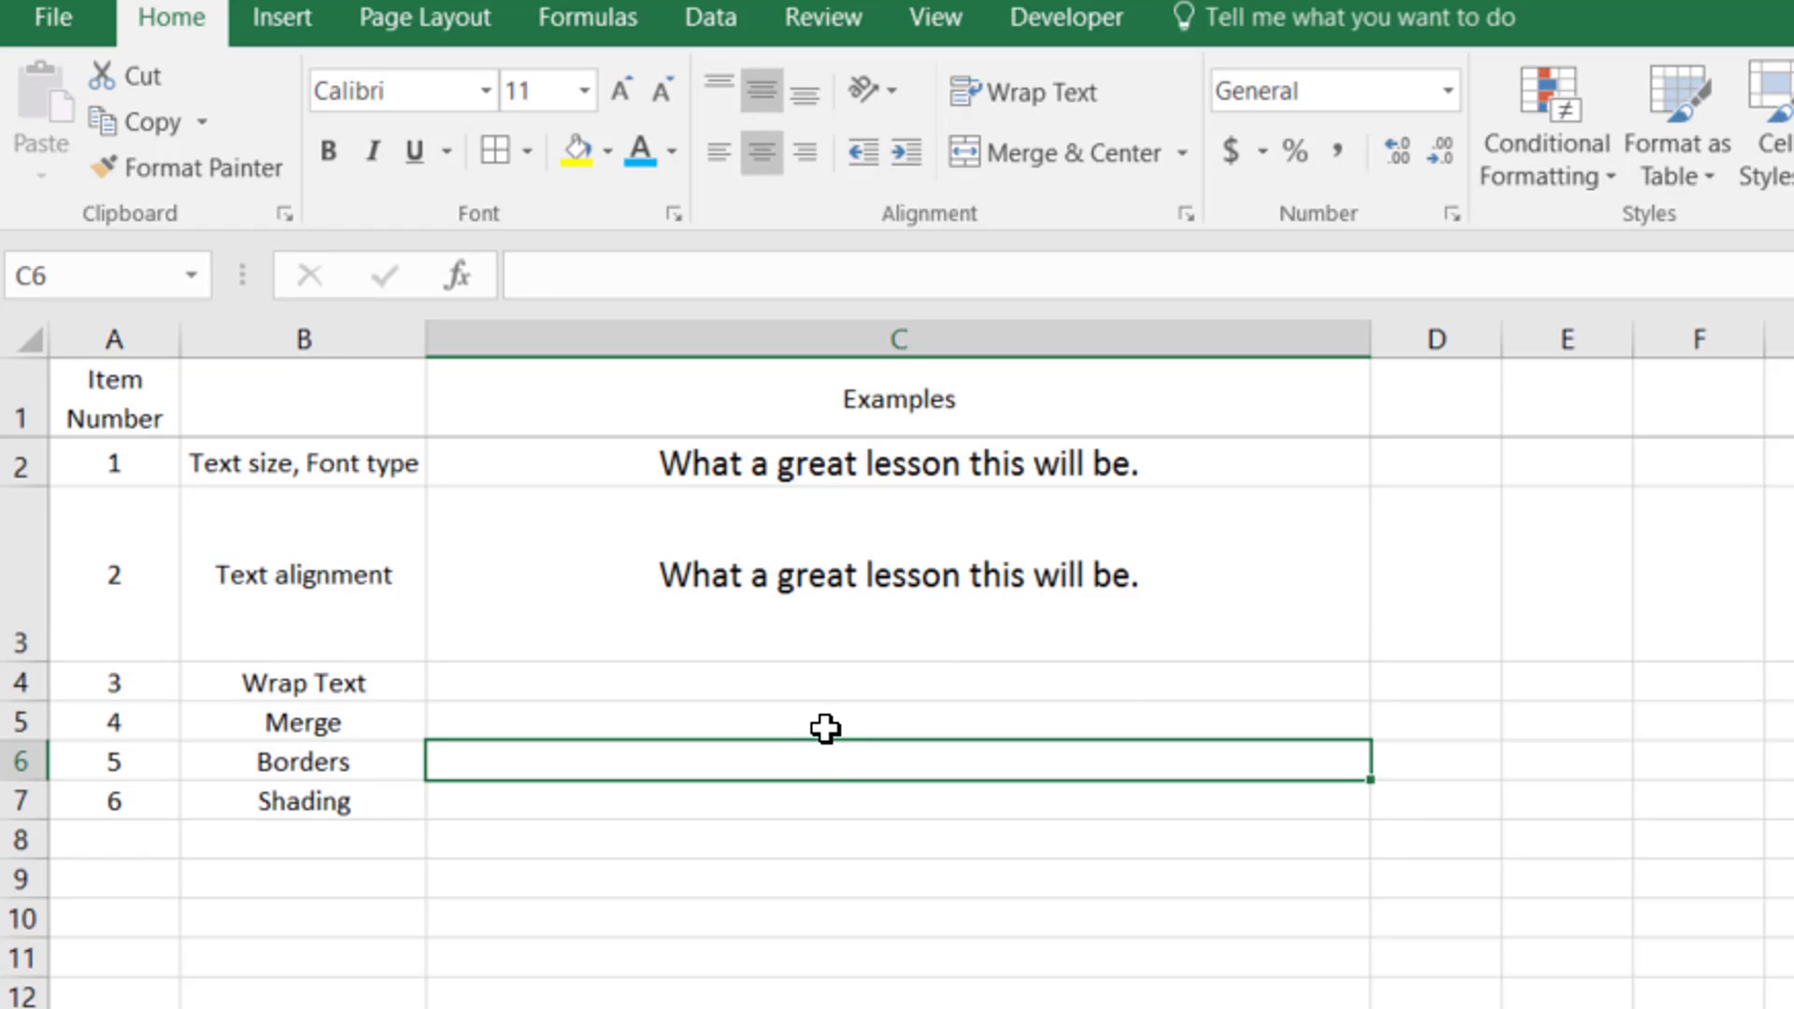
mouse_move(787, 711)
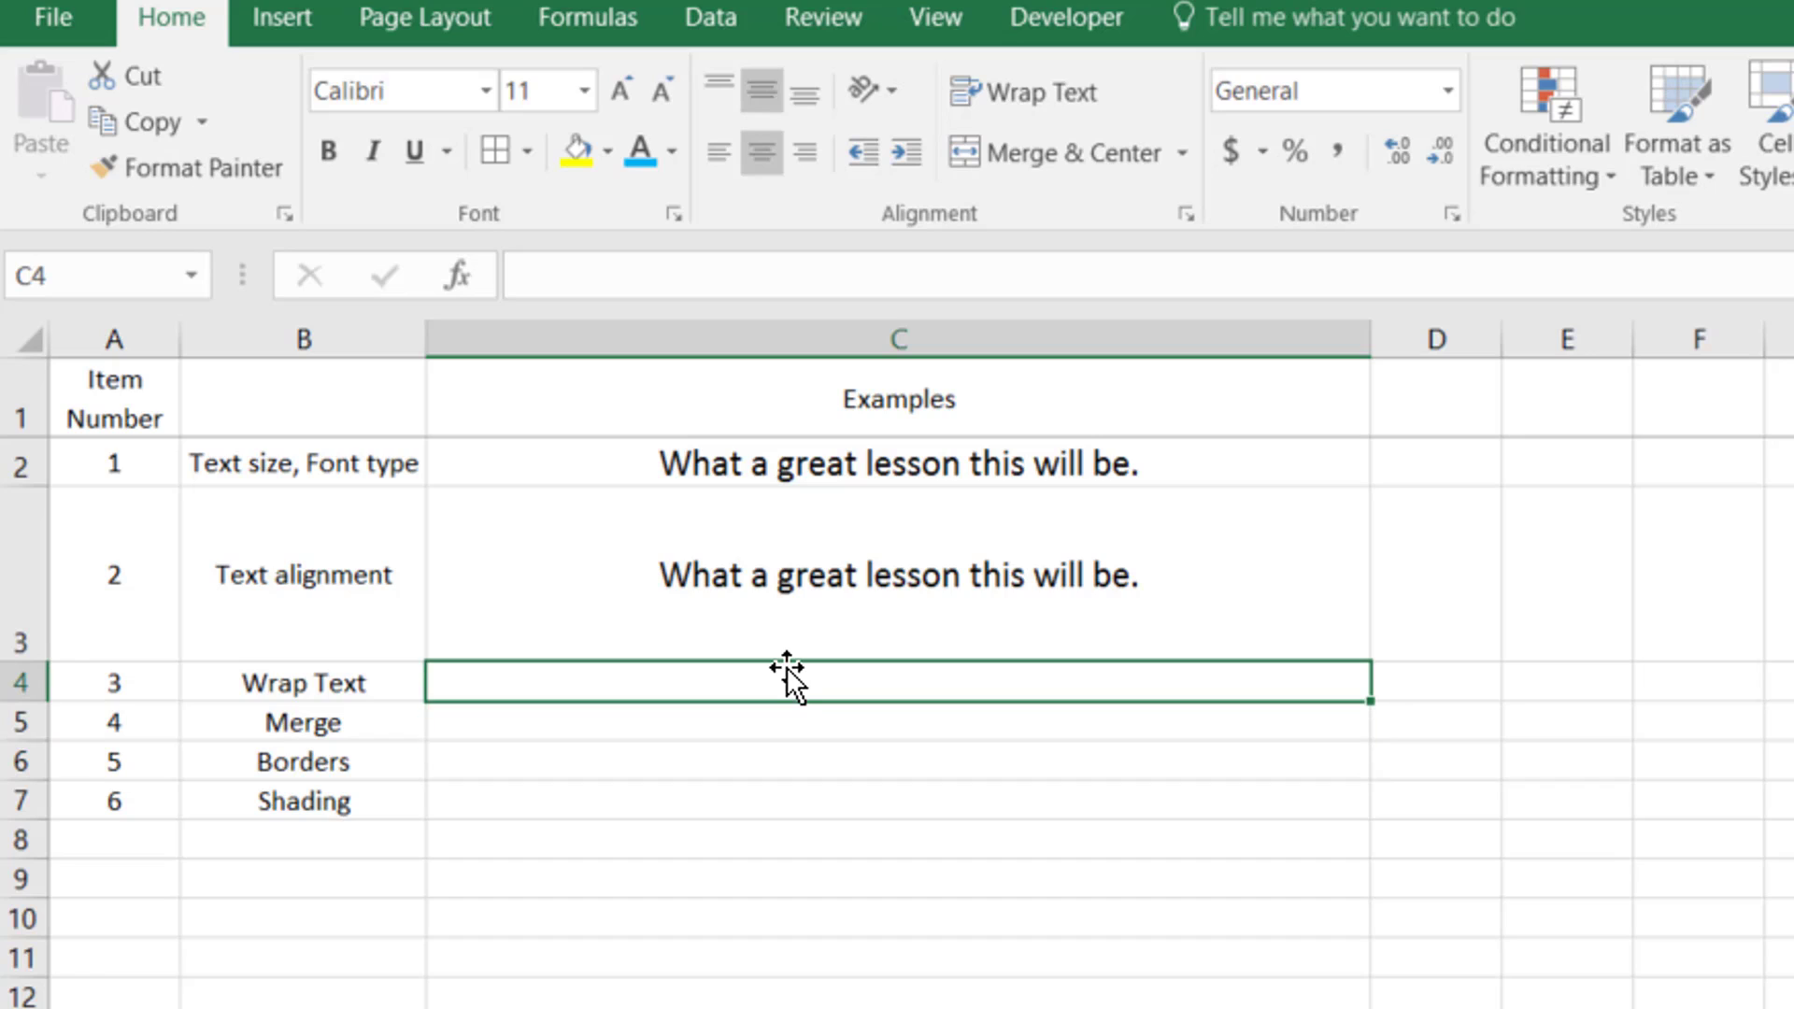
- Enter the long "Are we having fun yet?... I sure would love to subscribe." sentence in C4
text(A)
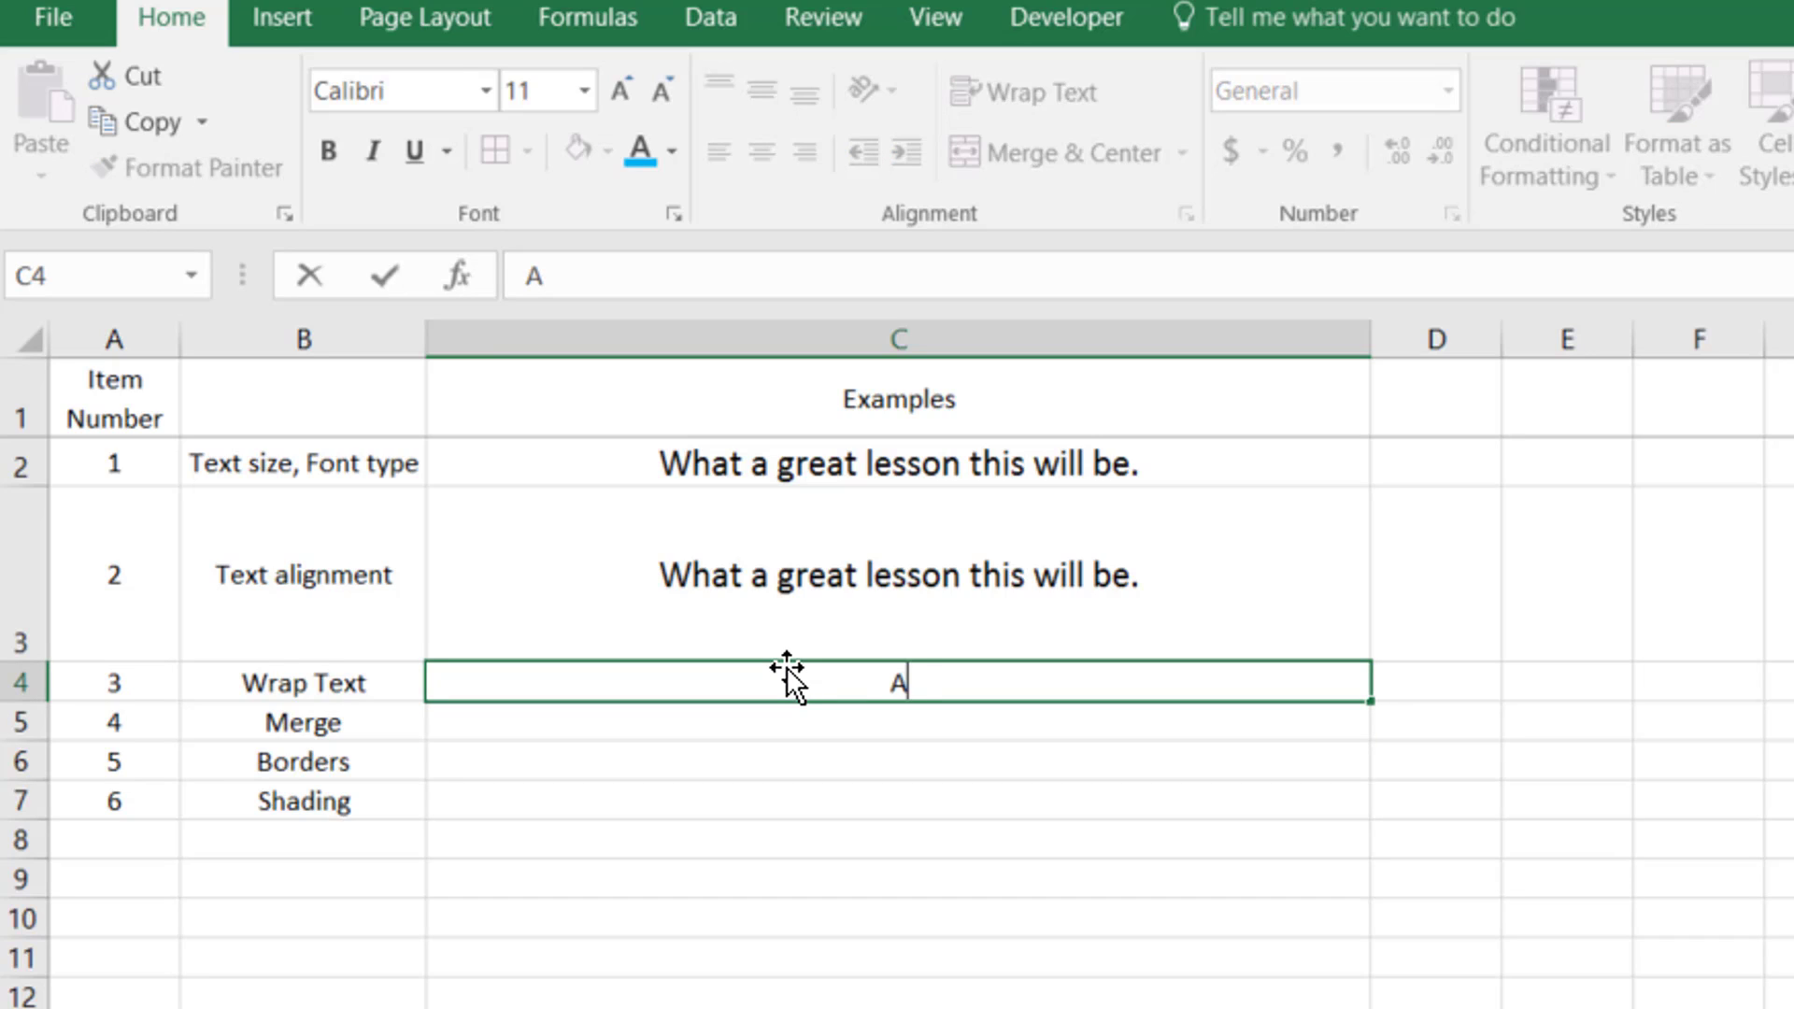
text(re we having any fun)
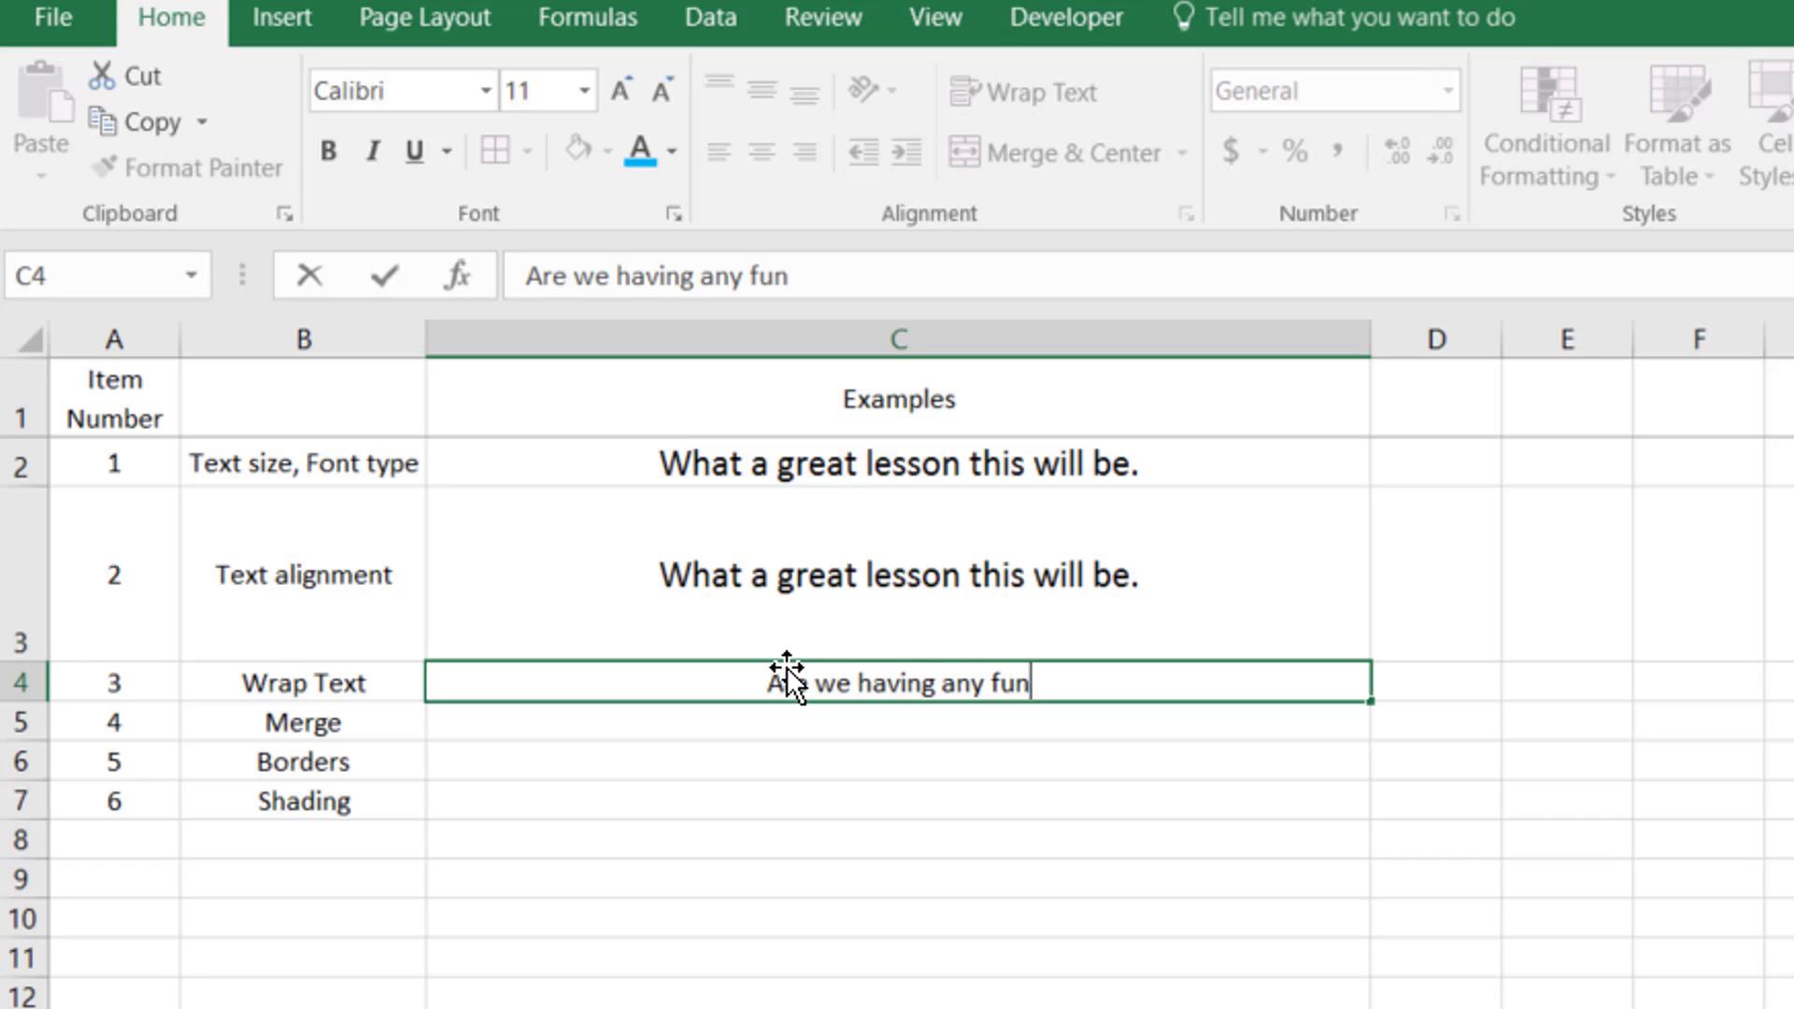
text(yet?)
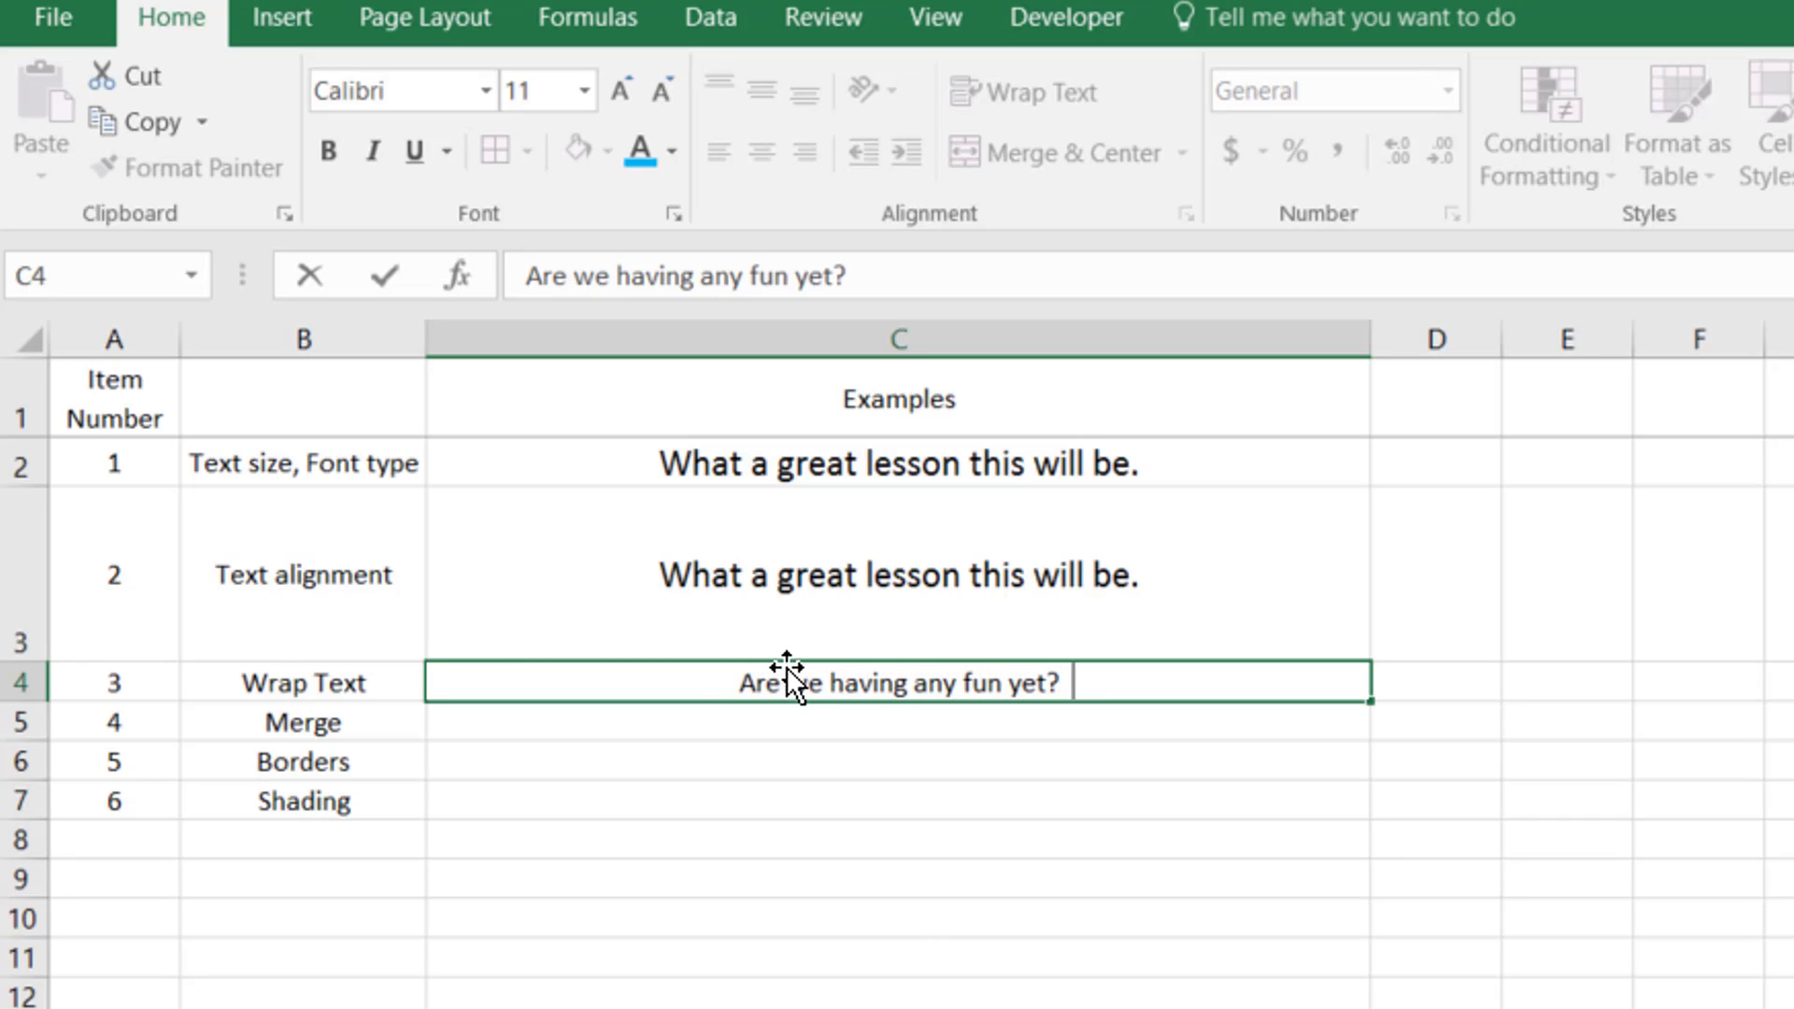
text(Well yes)
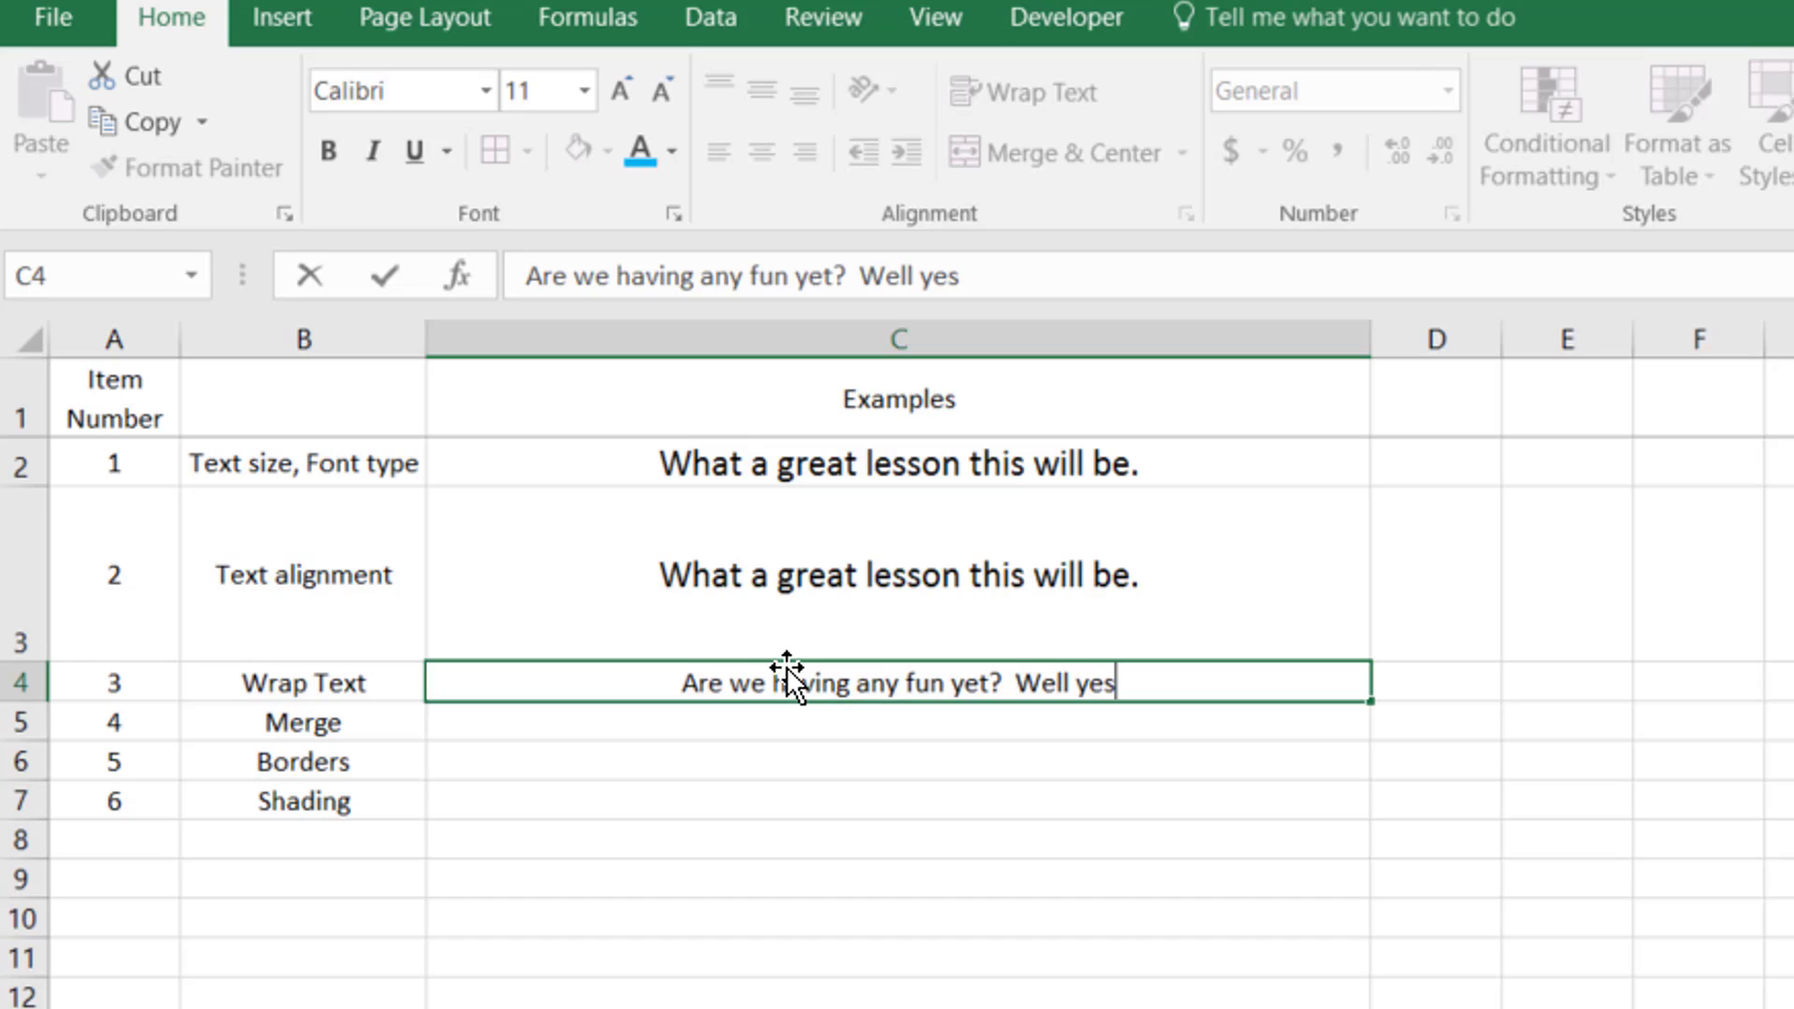
text(we are)
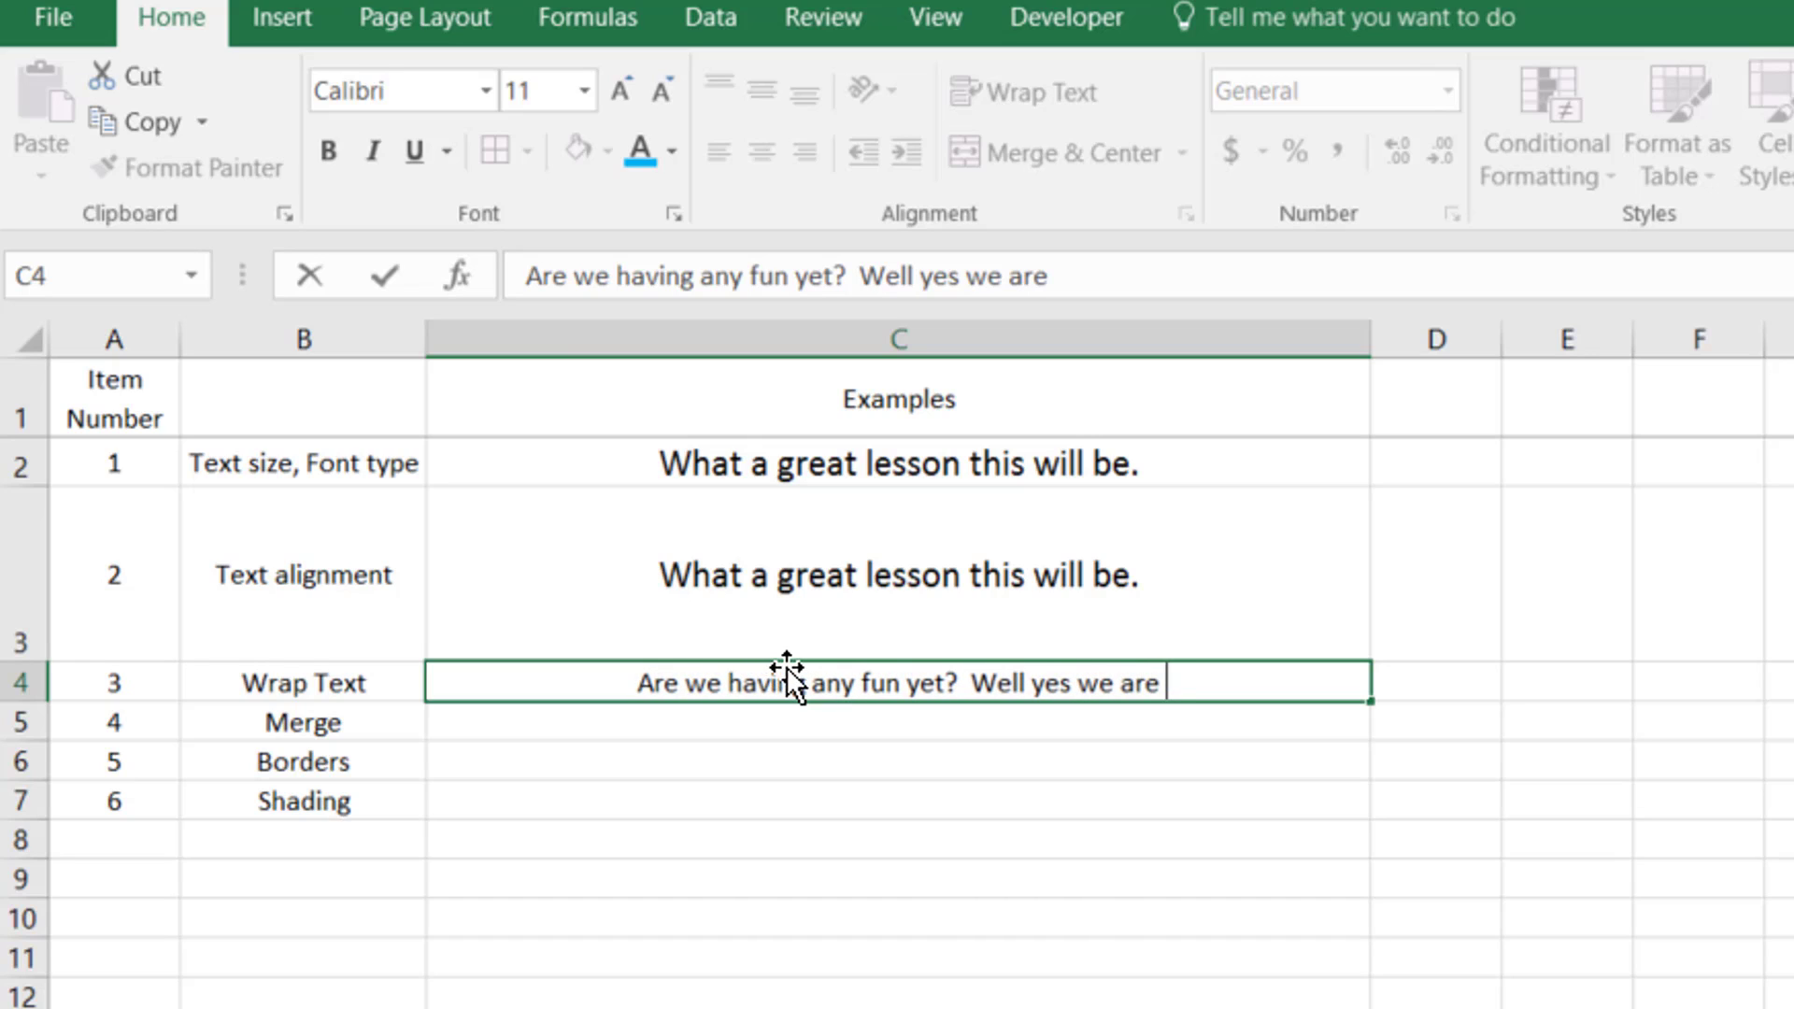
text(but)
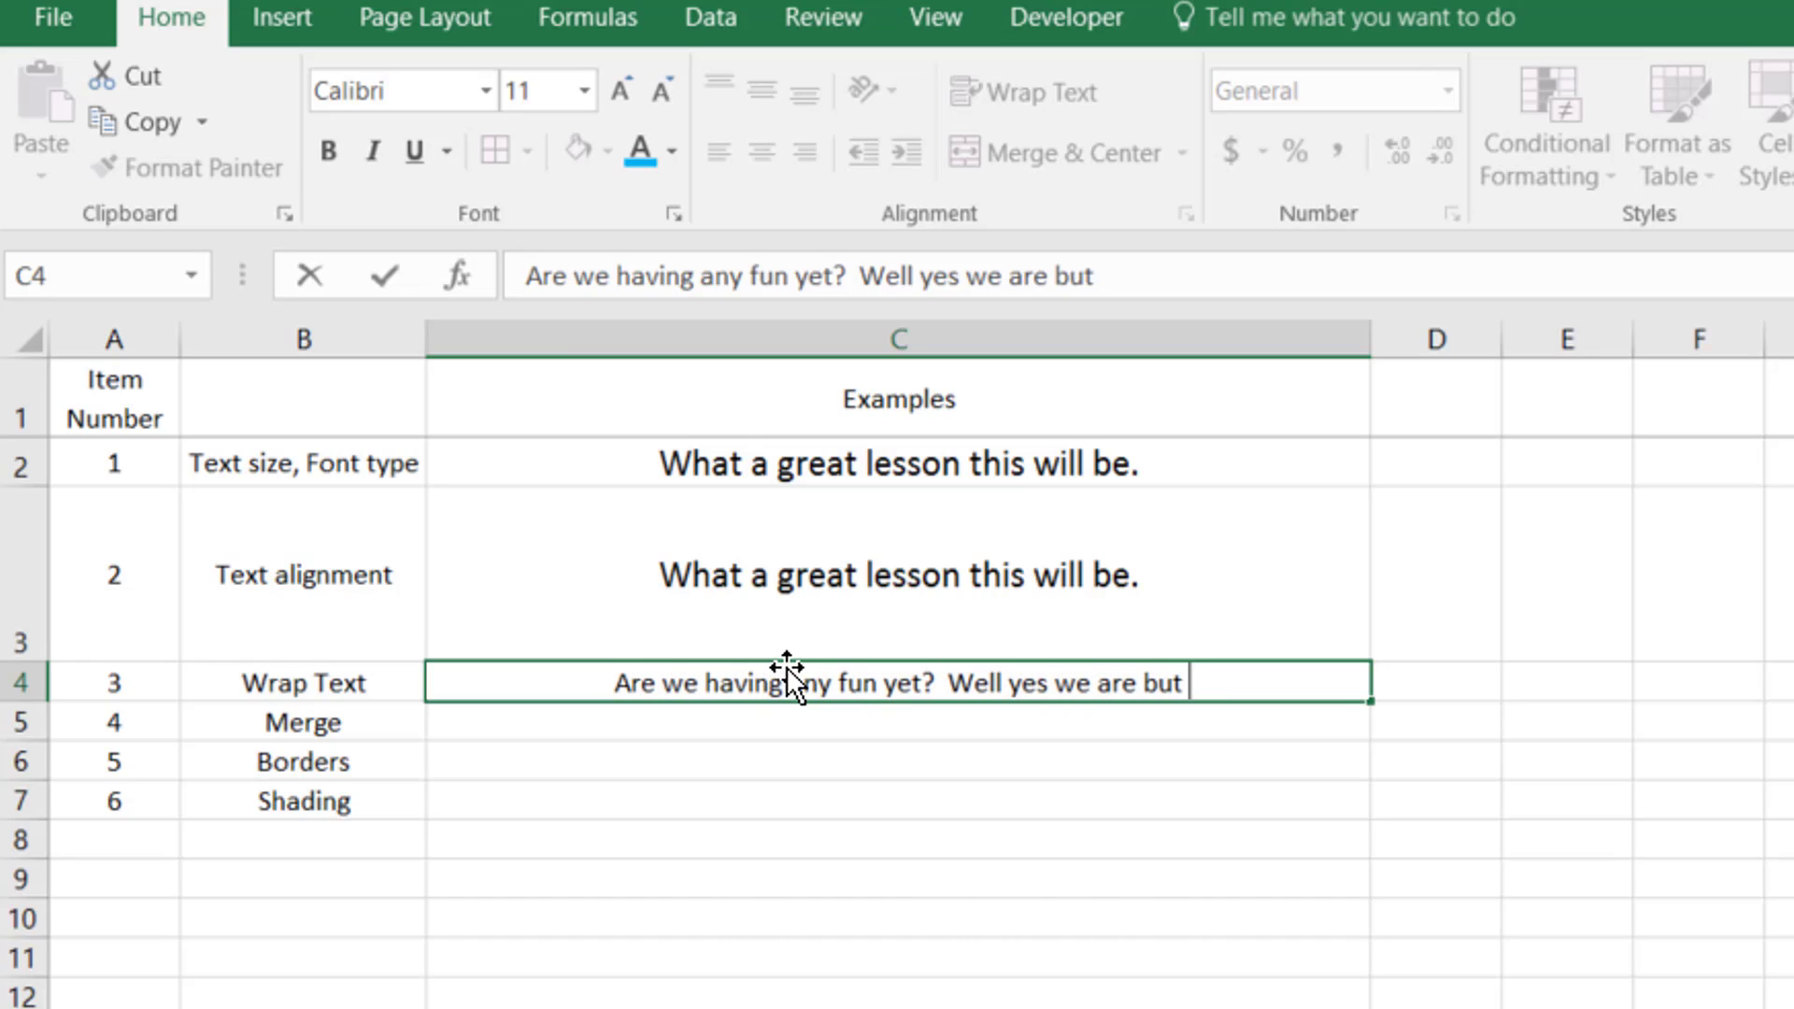
text(I sure would love to)
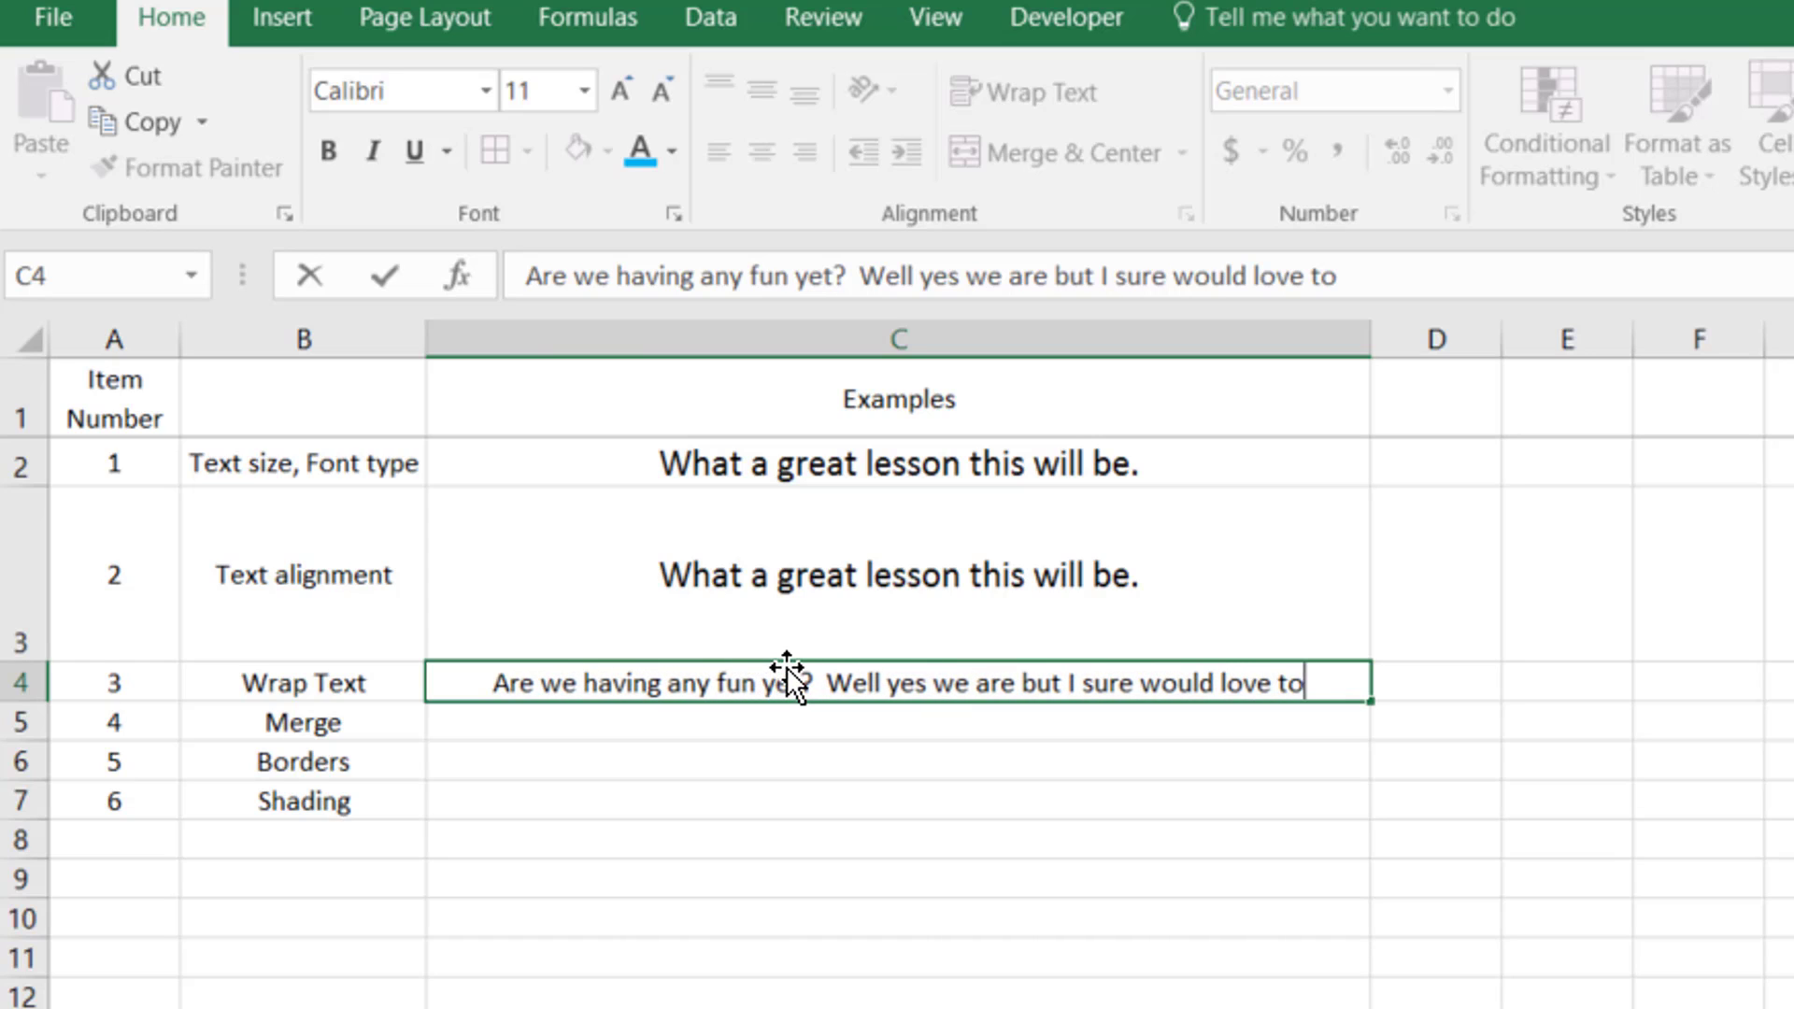
text(subscrib)
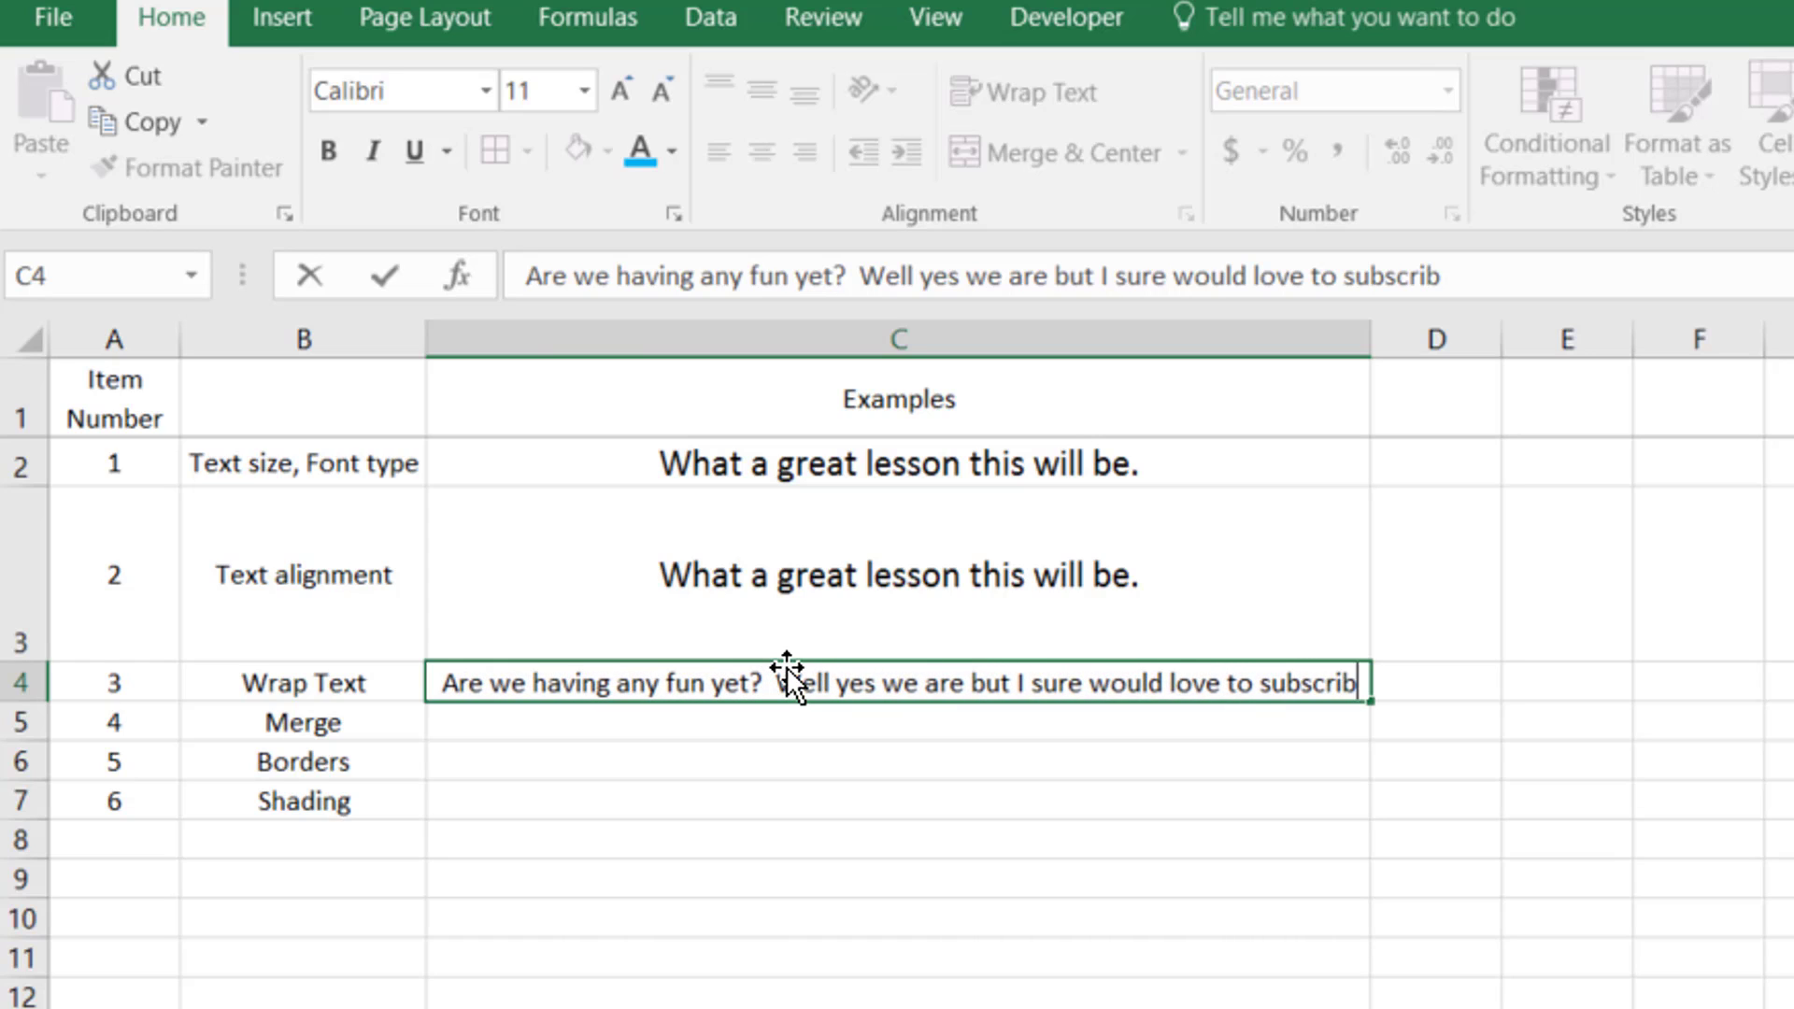
text(e.)
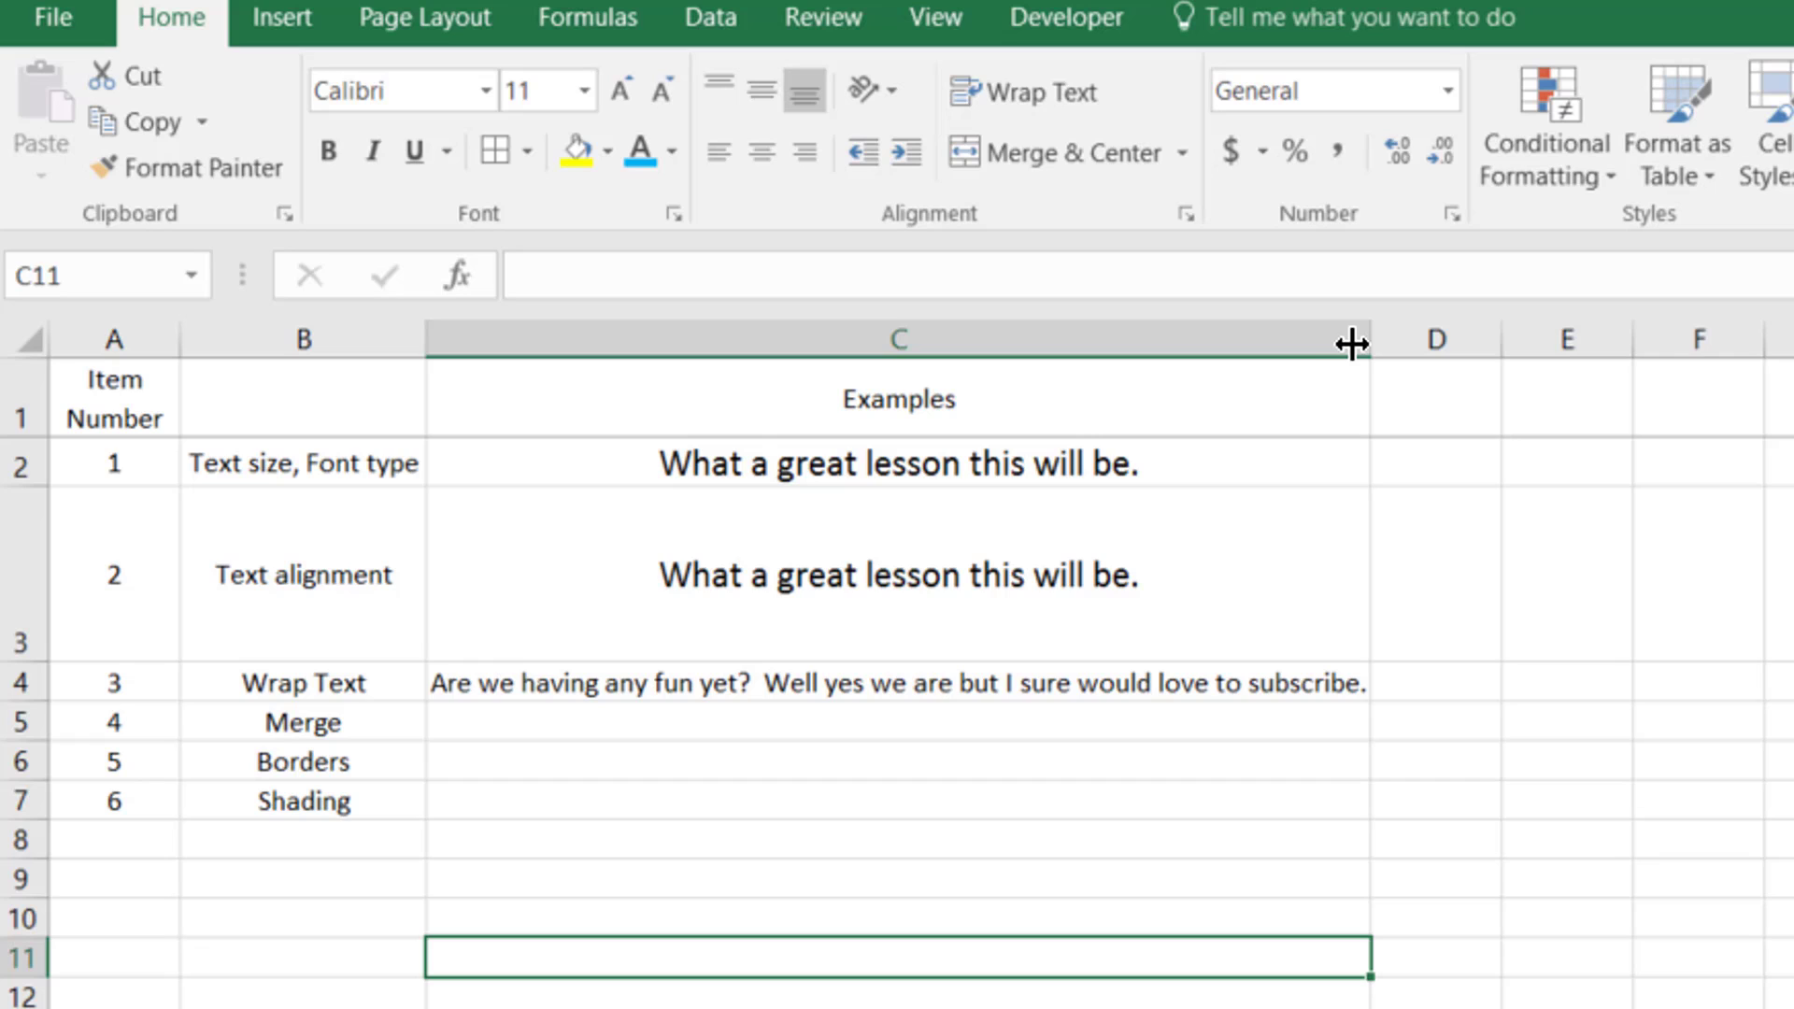
- Narrow column C and wrap the long C4 sentence onto two lines within its cell
drag(1353, 338, 1190, 338)
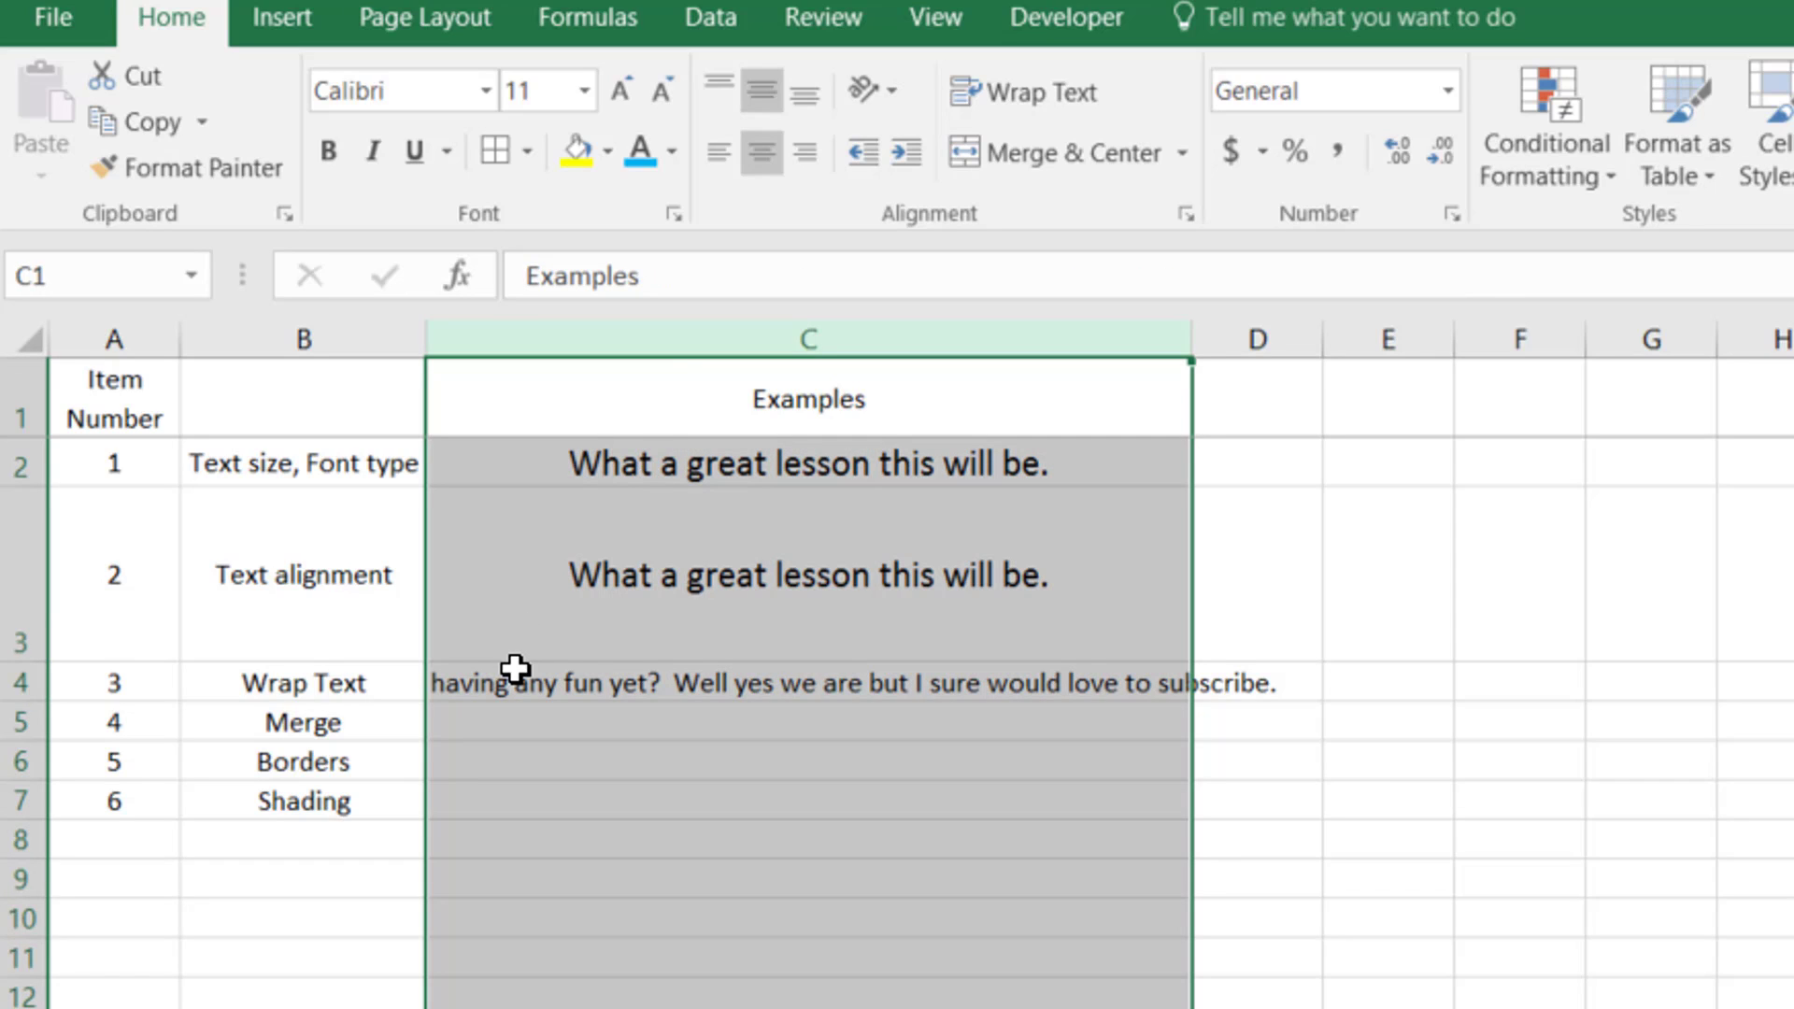
click(515, 684)
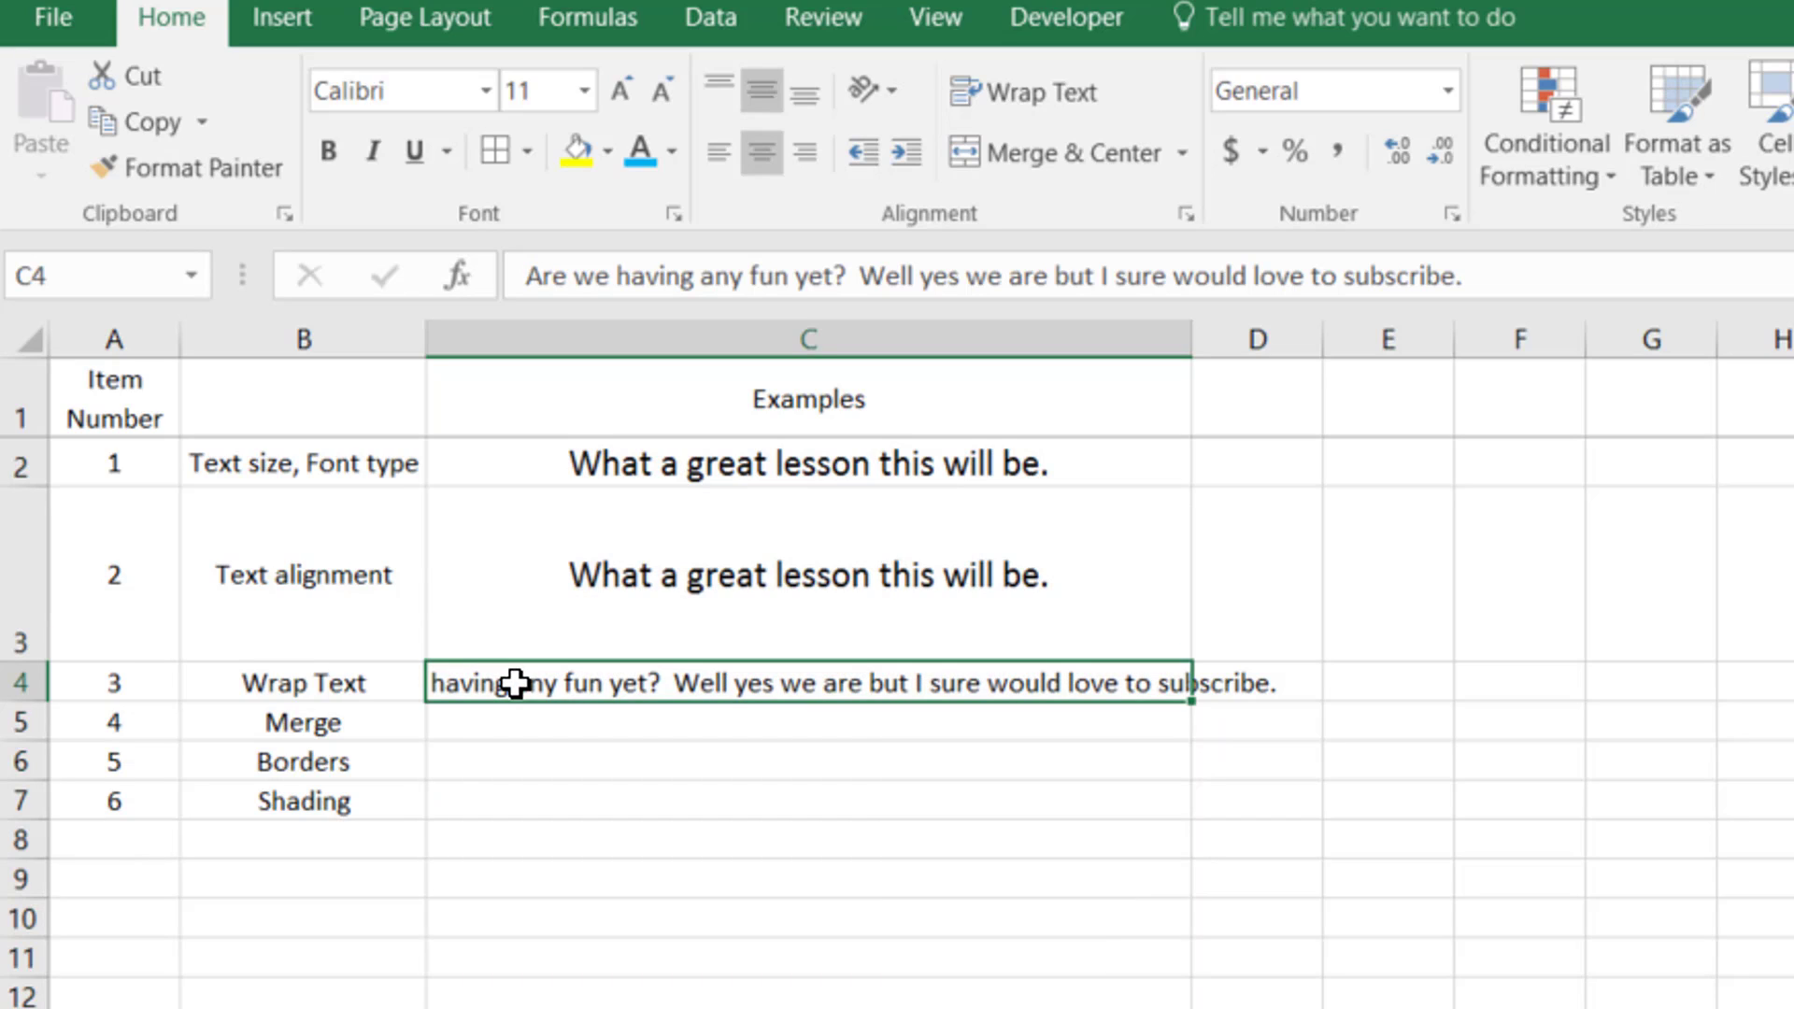
mouse_move(1278, 697)
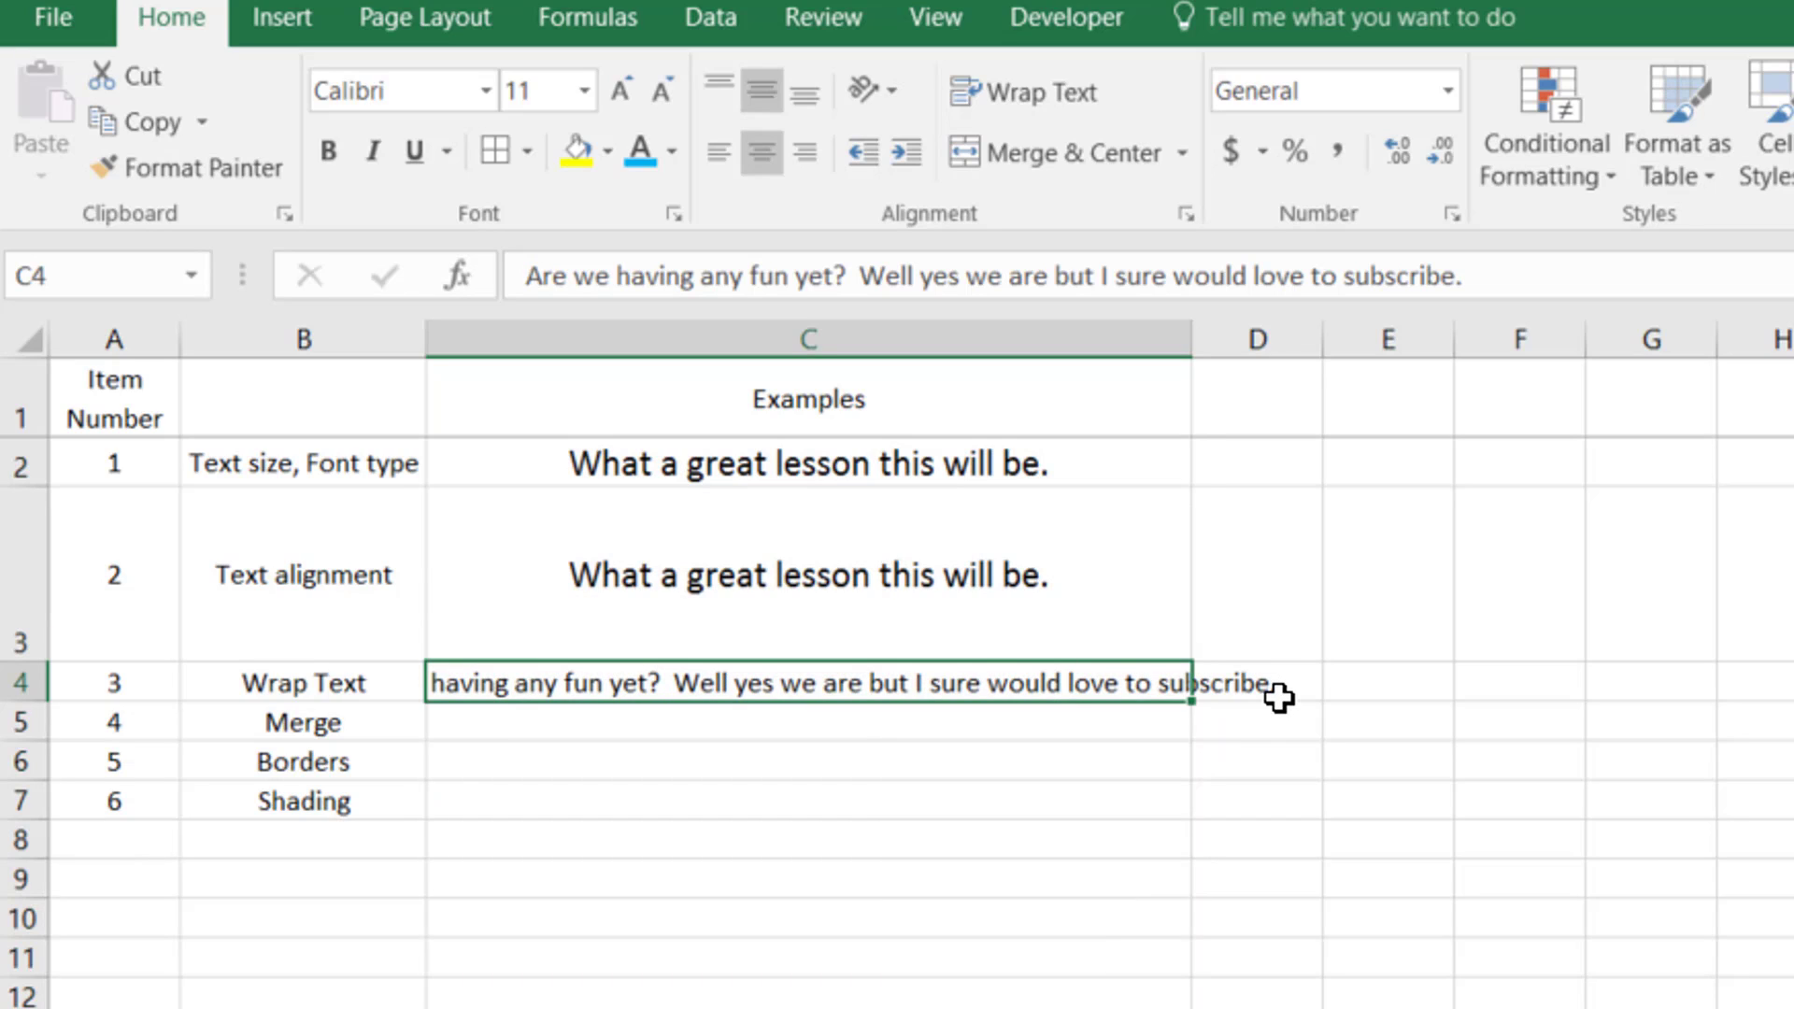
mouse_move(1276, 697)
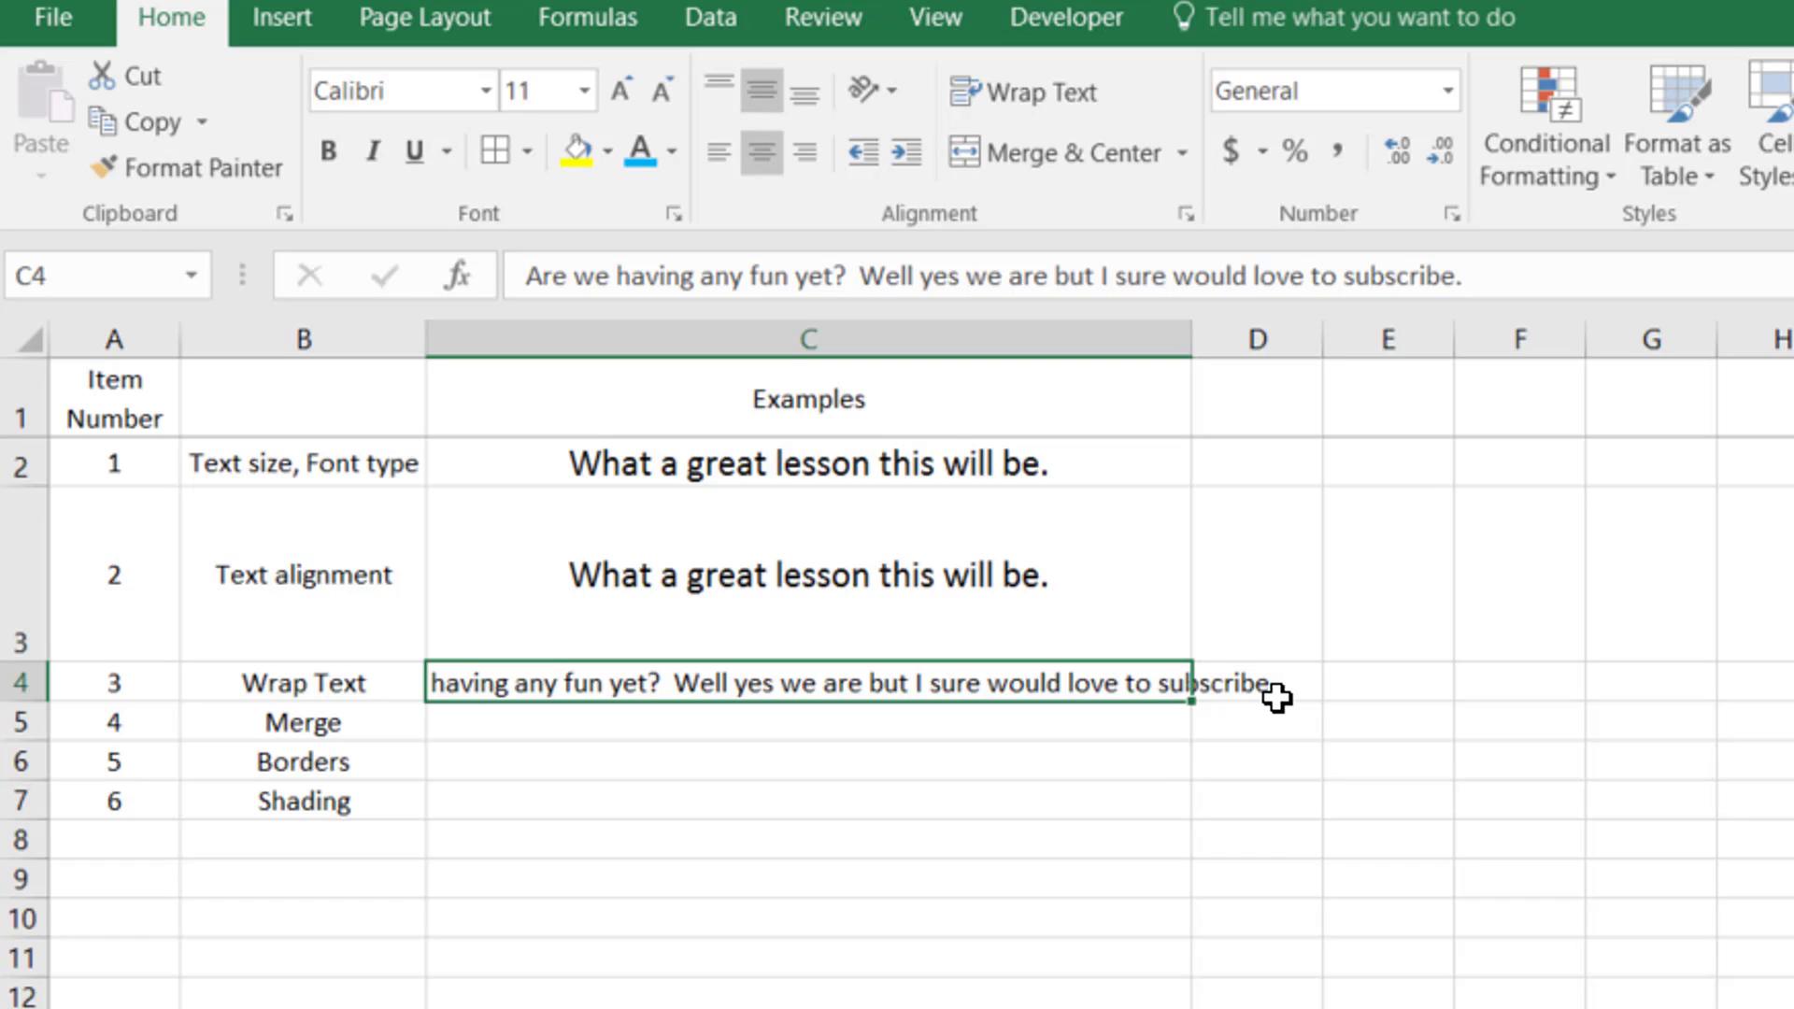
mouse_move(1274, 697)
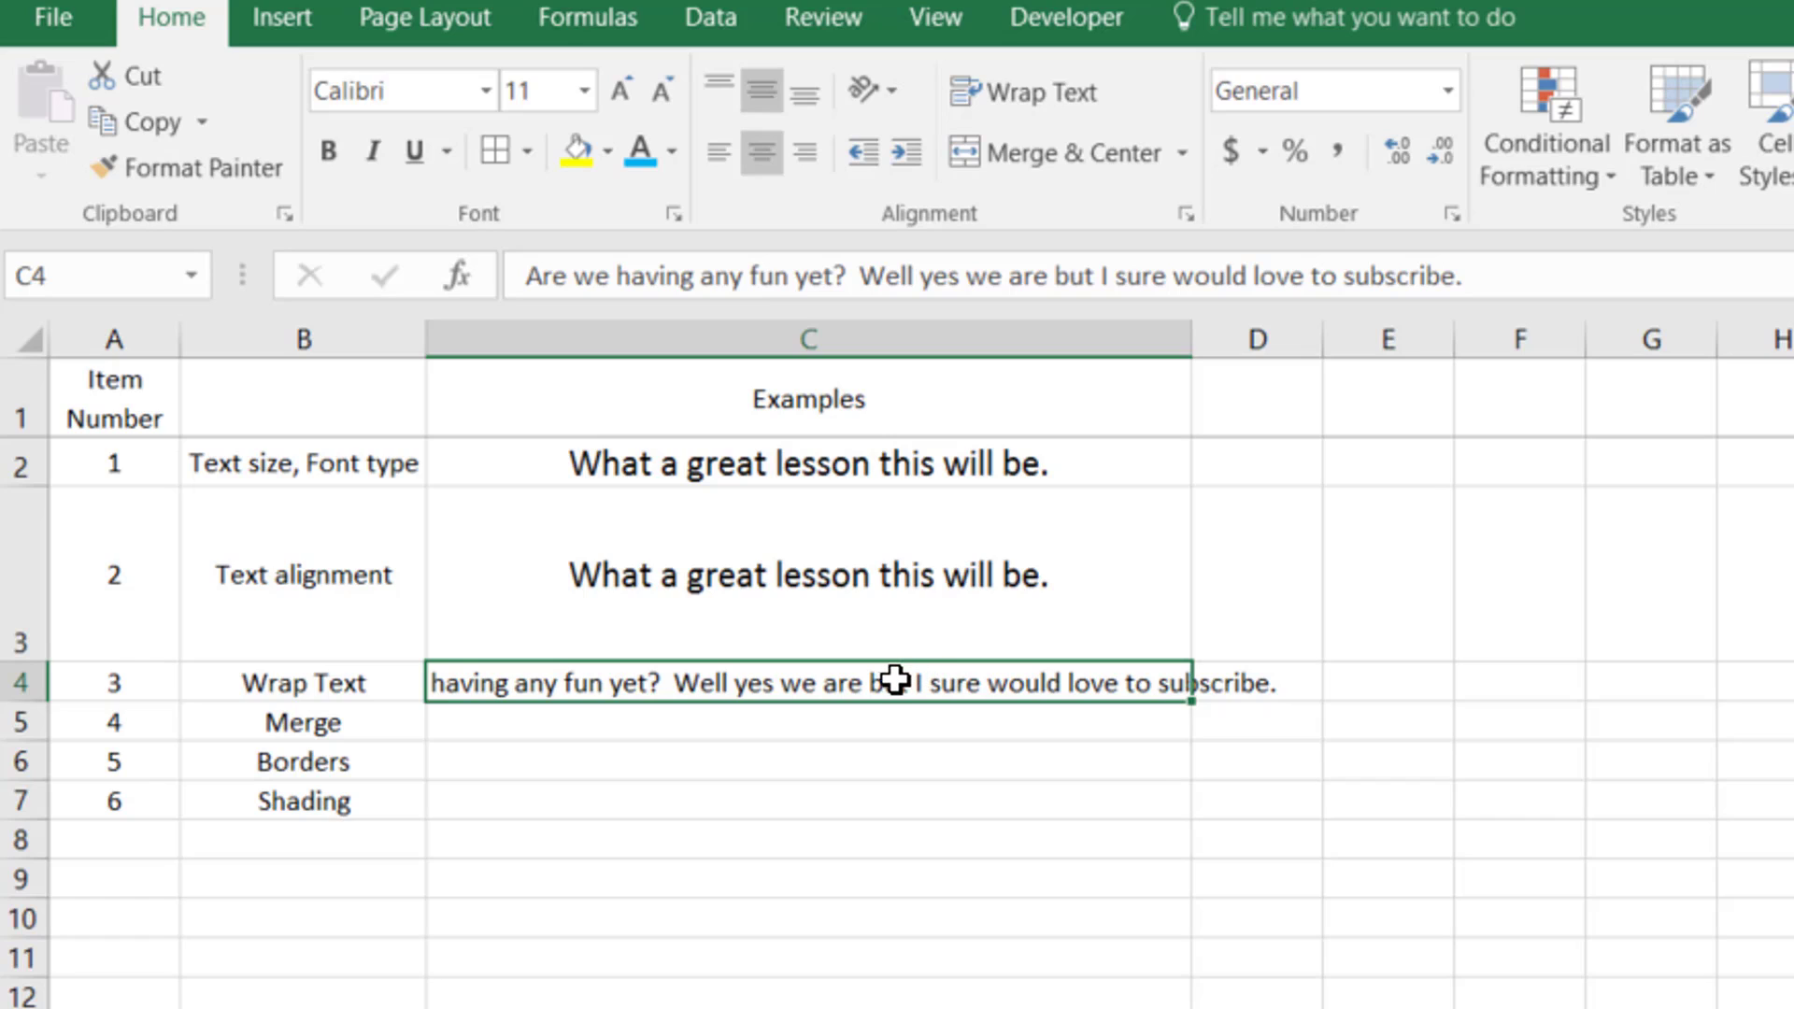
mouse_move(889, 681)
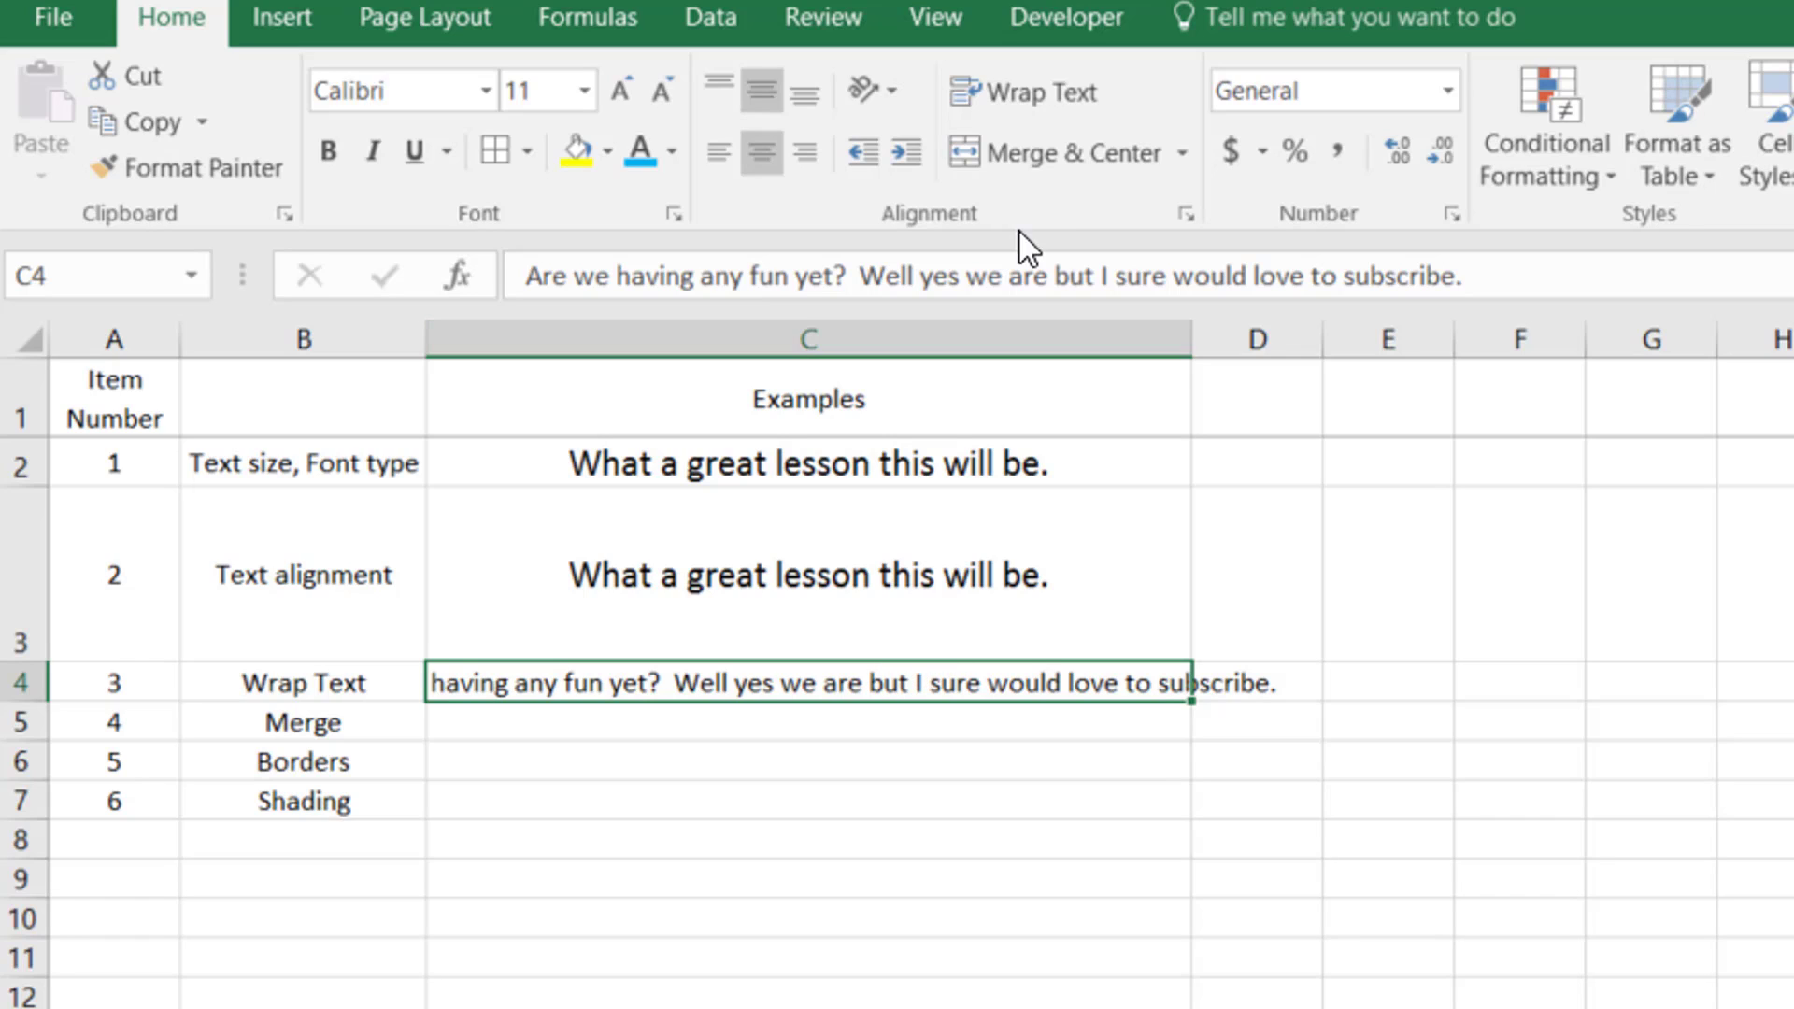
click(1022, 91)
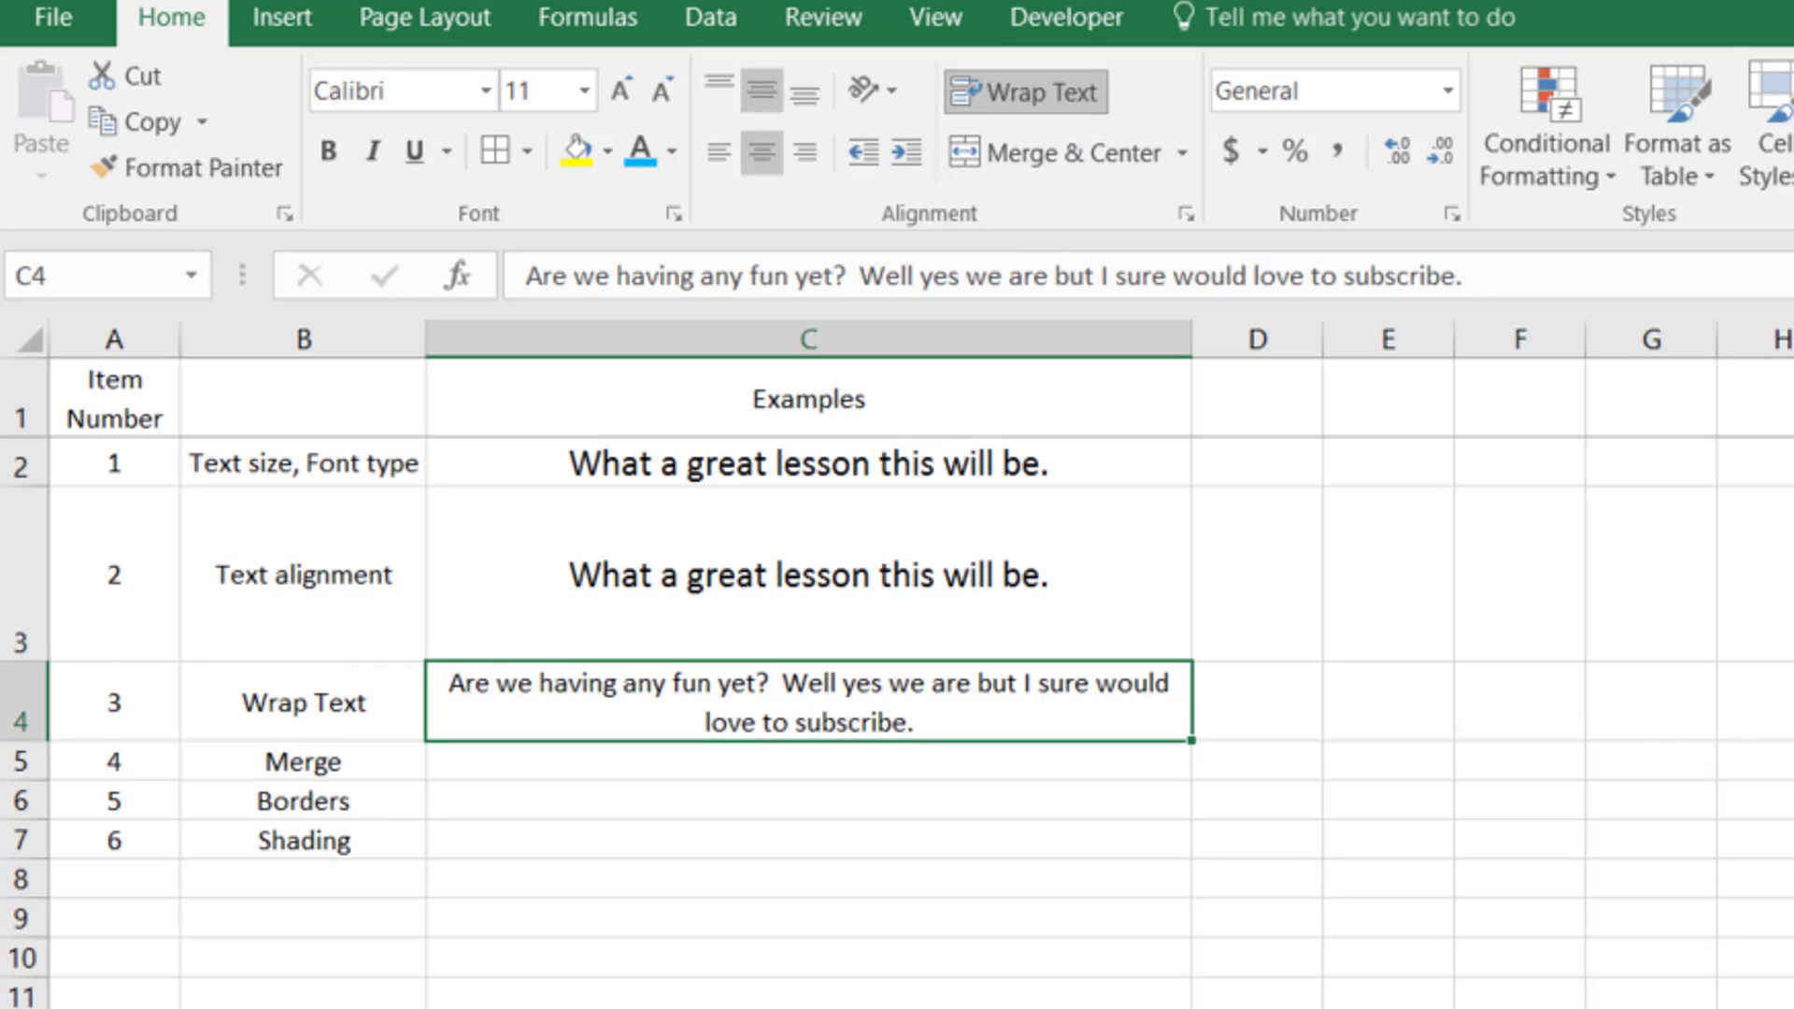
click(1024, 92)
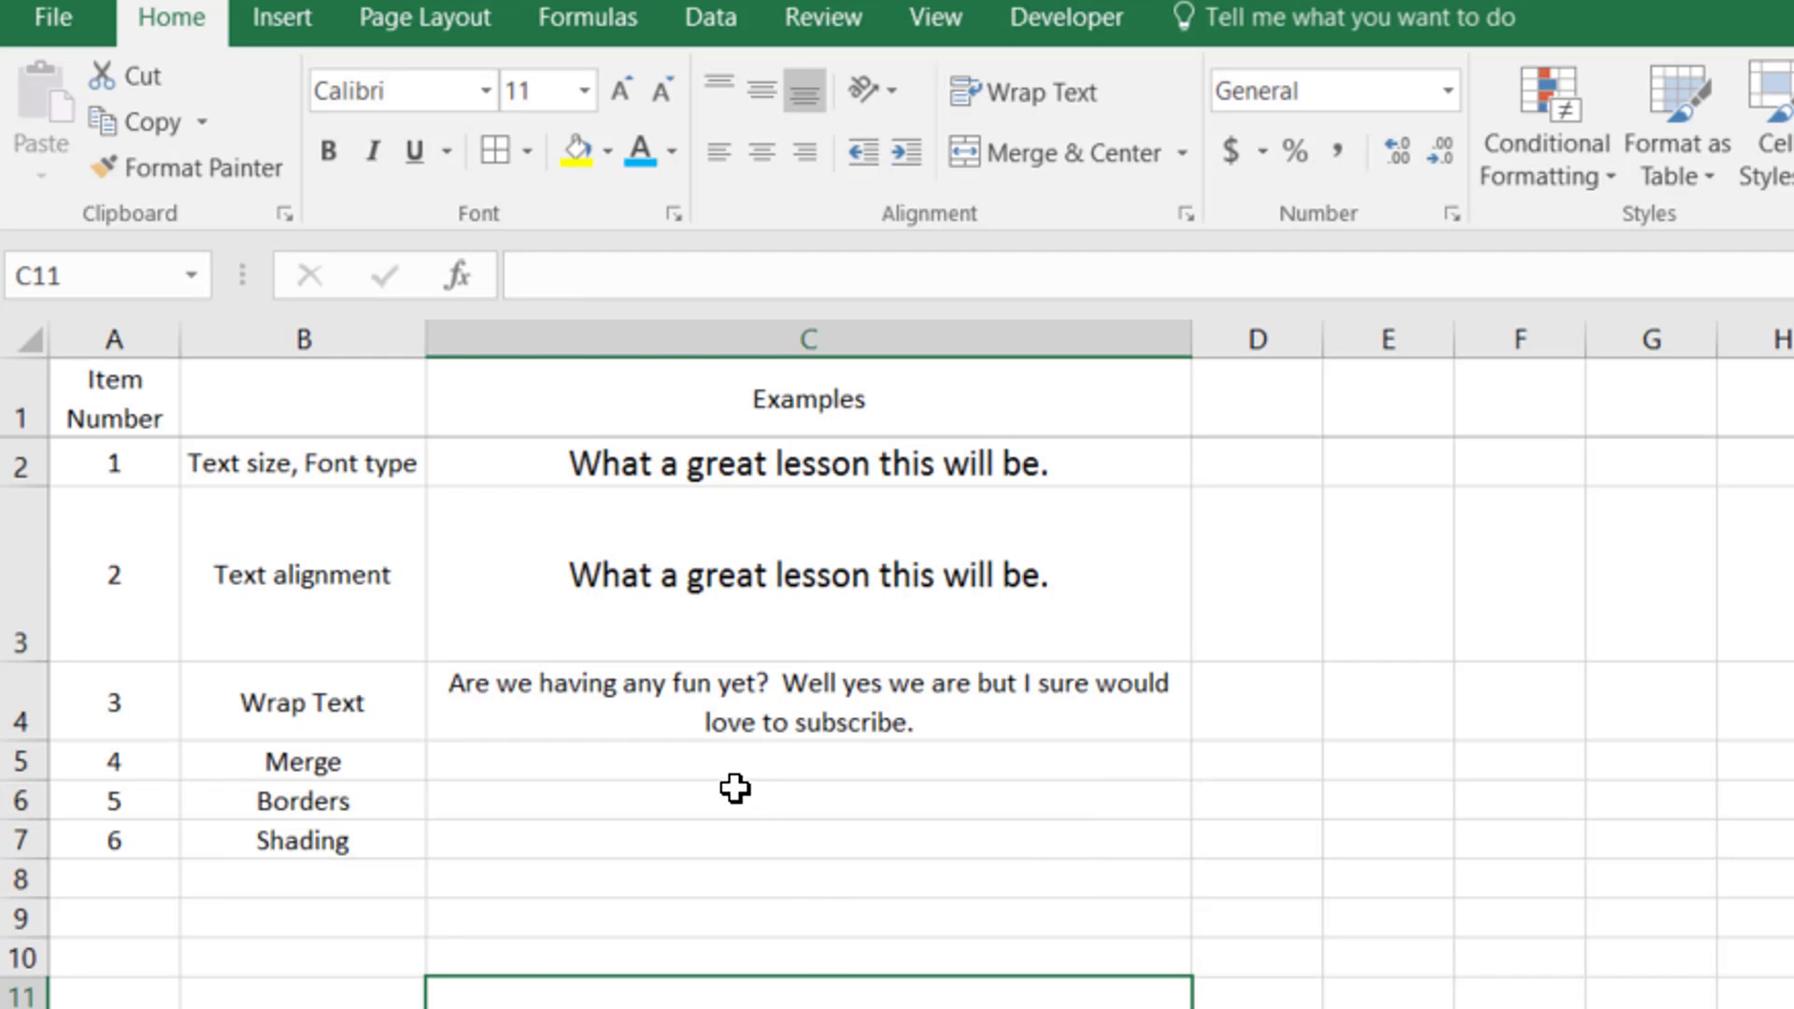
mouse_move(1023, 93)
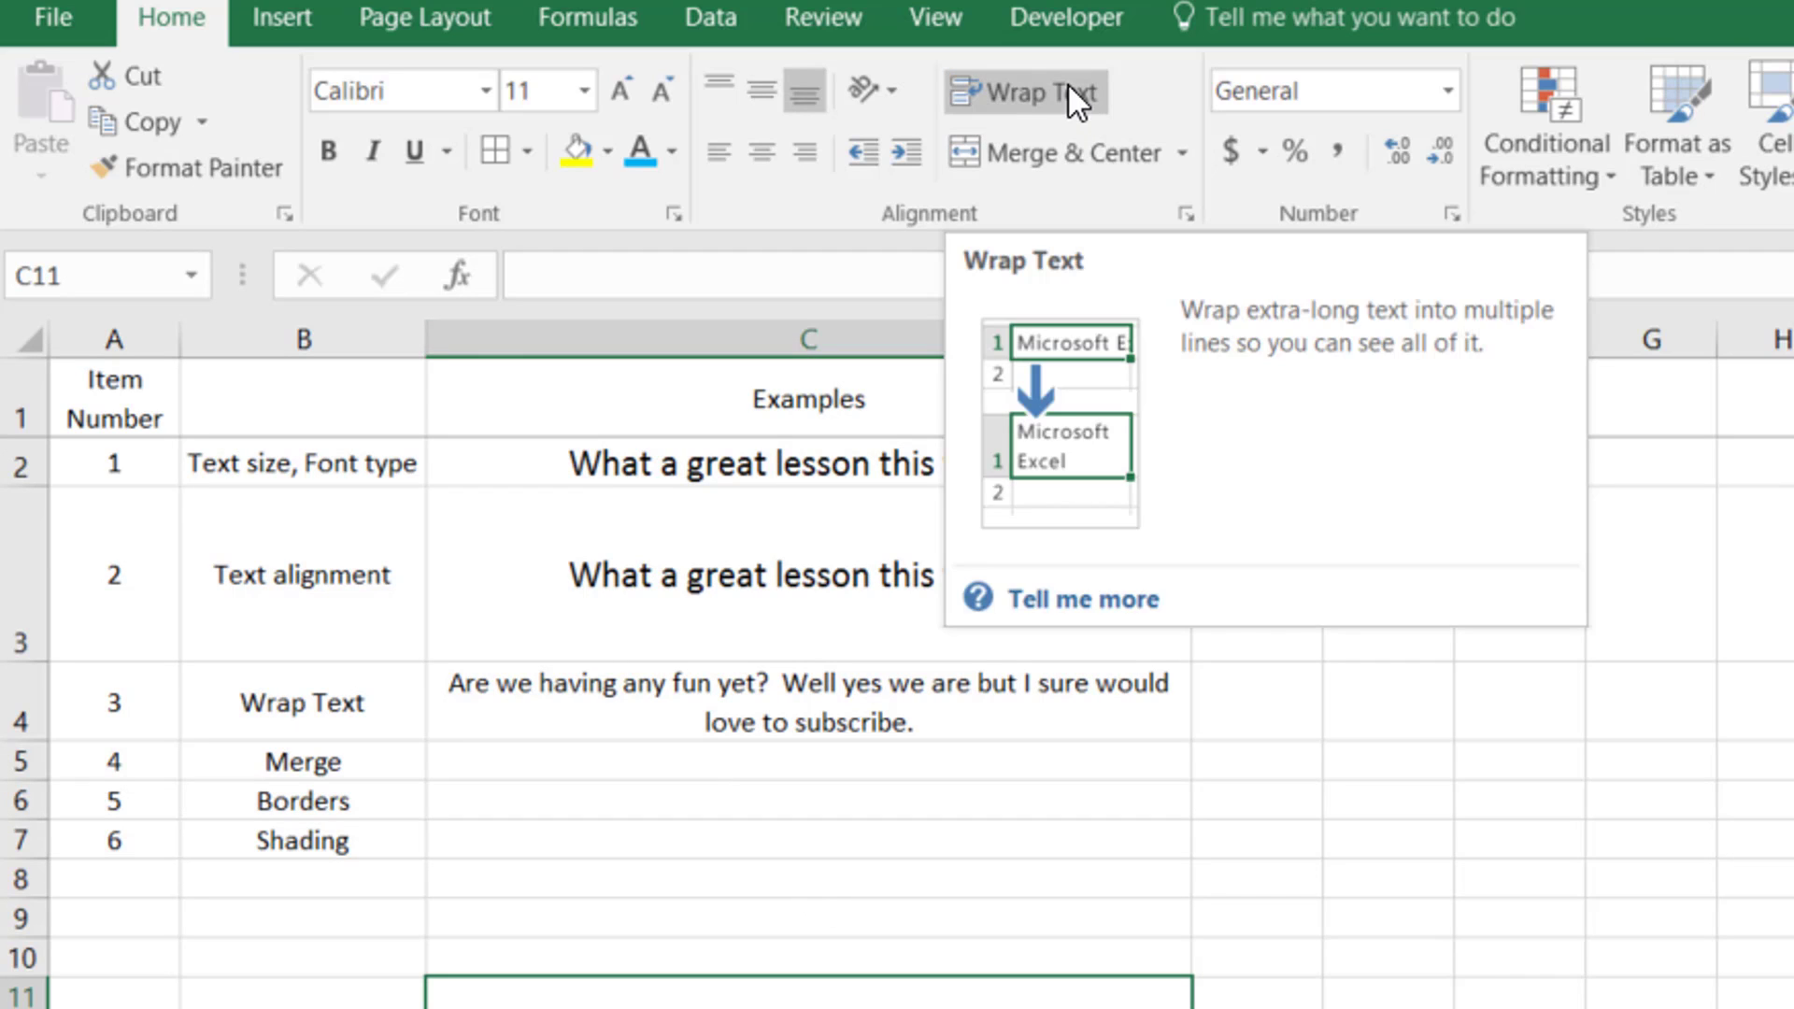
click(808, 703)
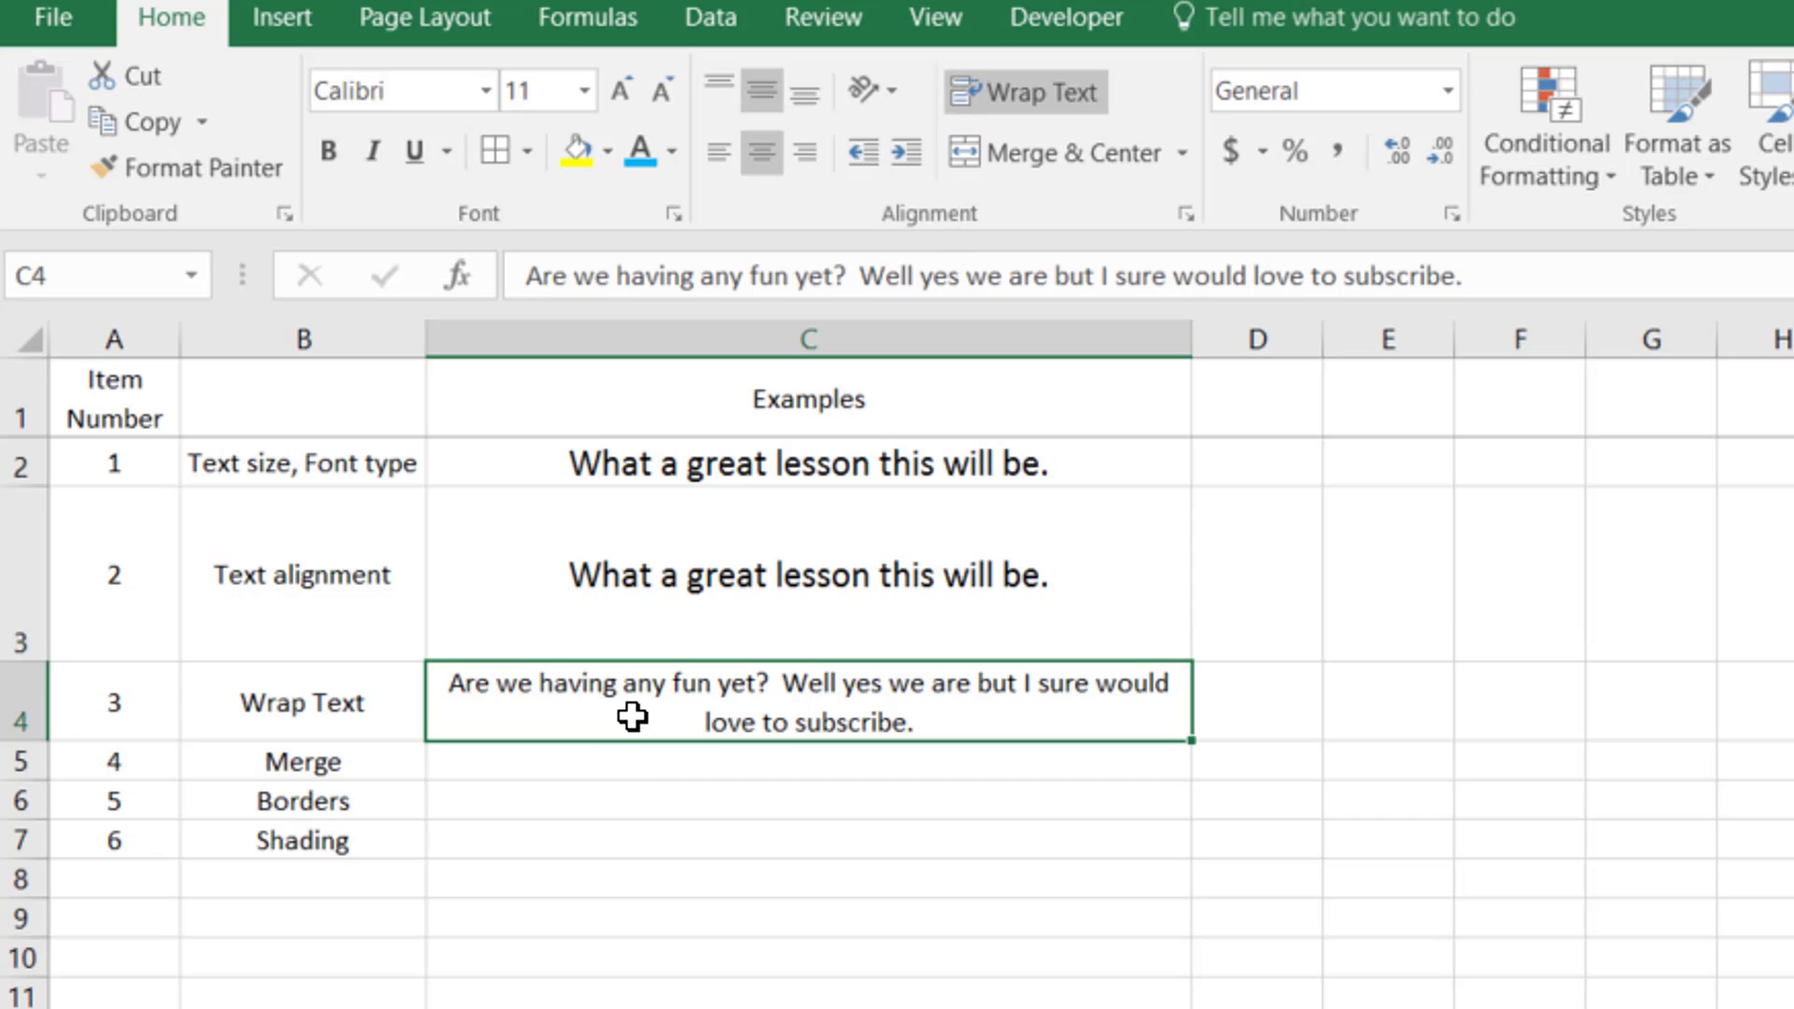
mouse_move(606, 768)
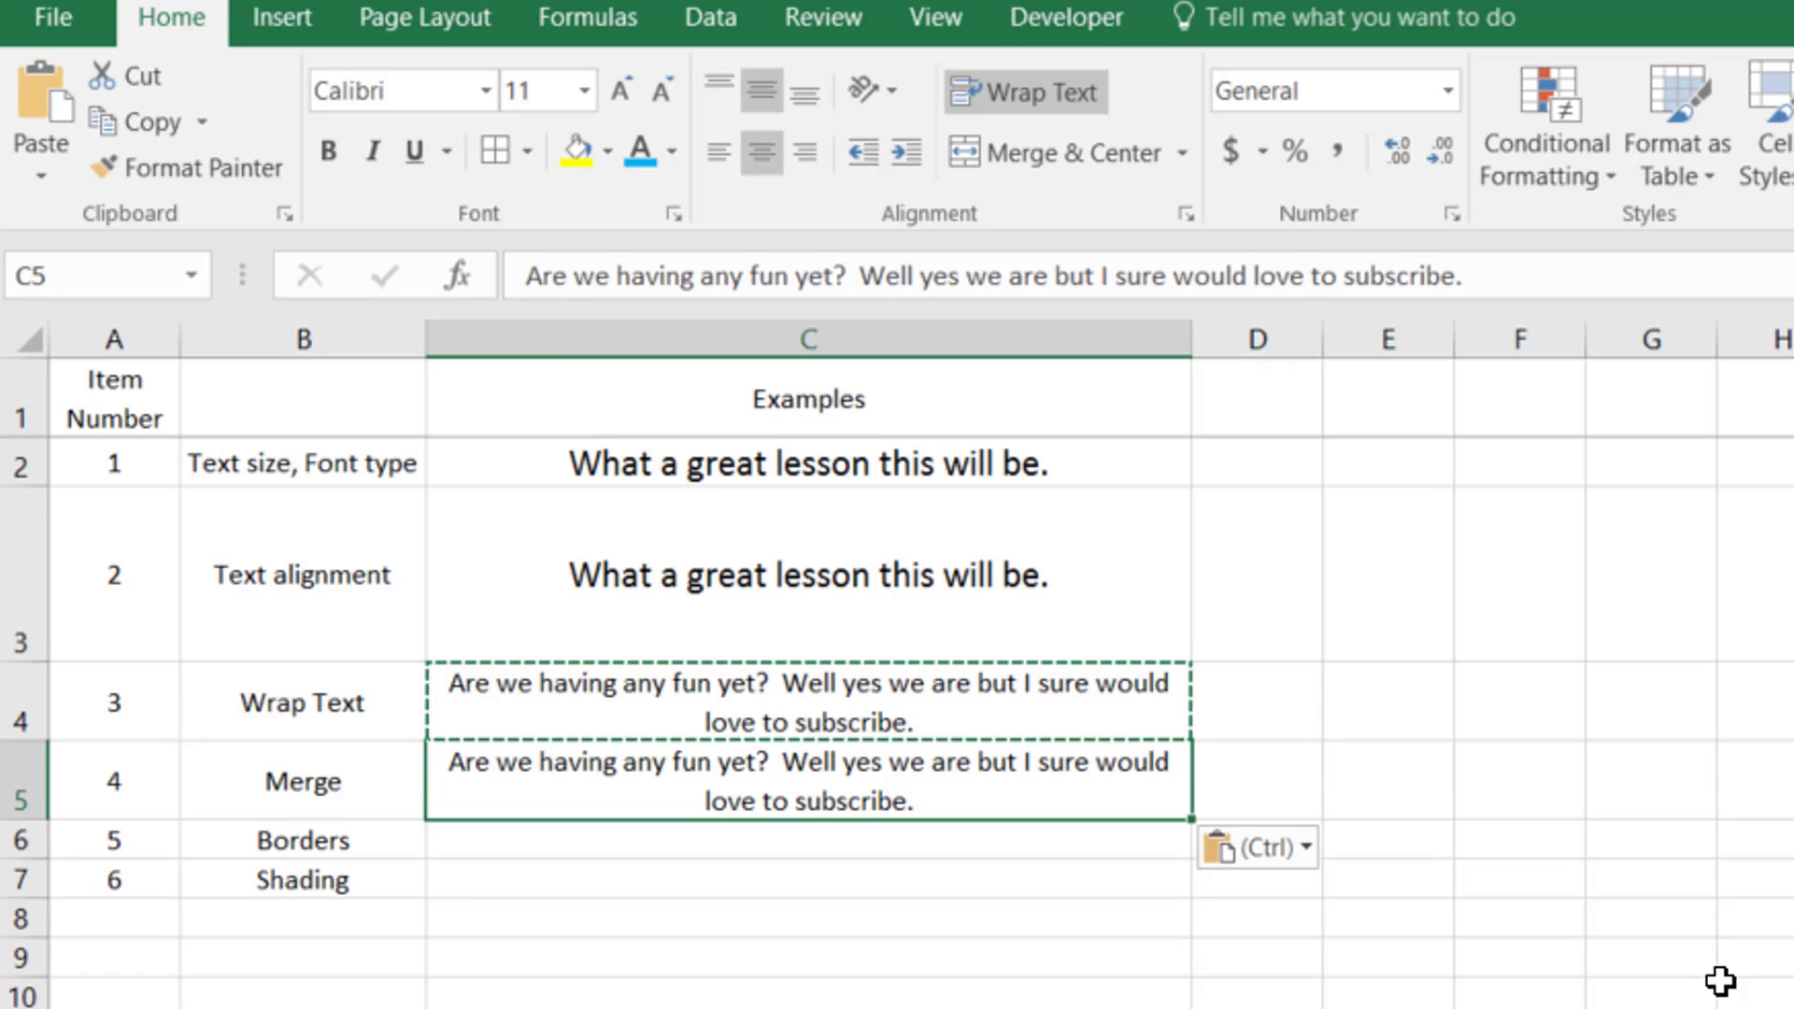
- Unwrap the pasted sentence in C5 and merge C5:D5 into one centred cell
click(1022, 94)
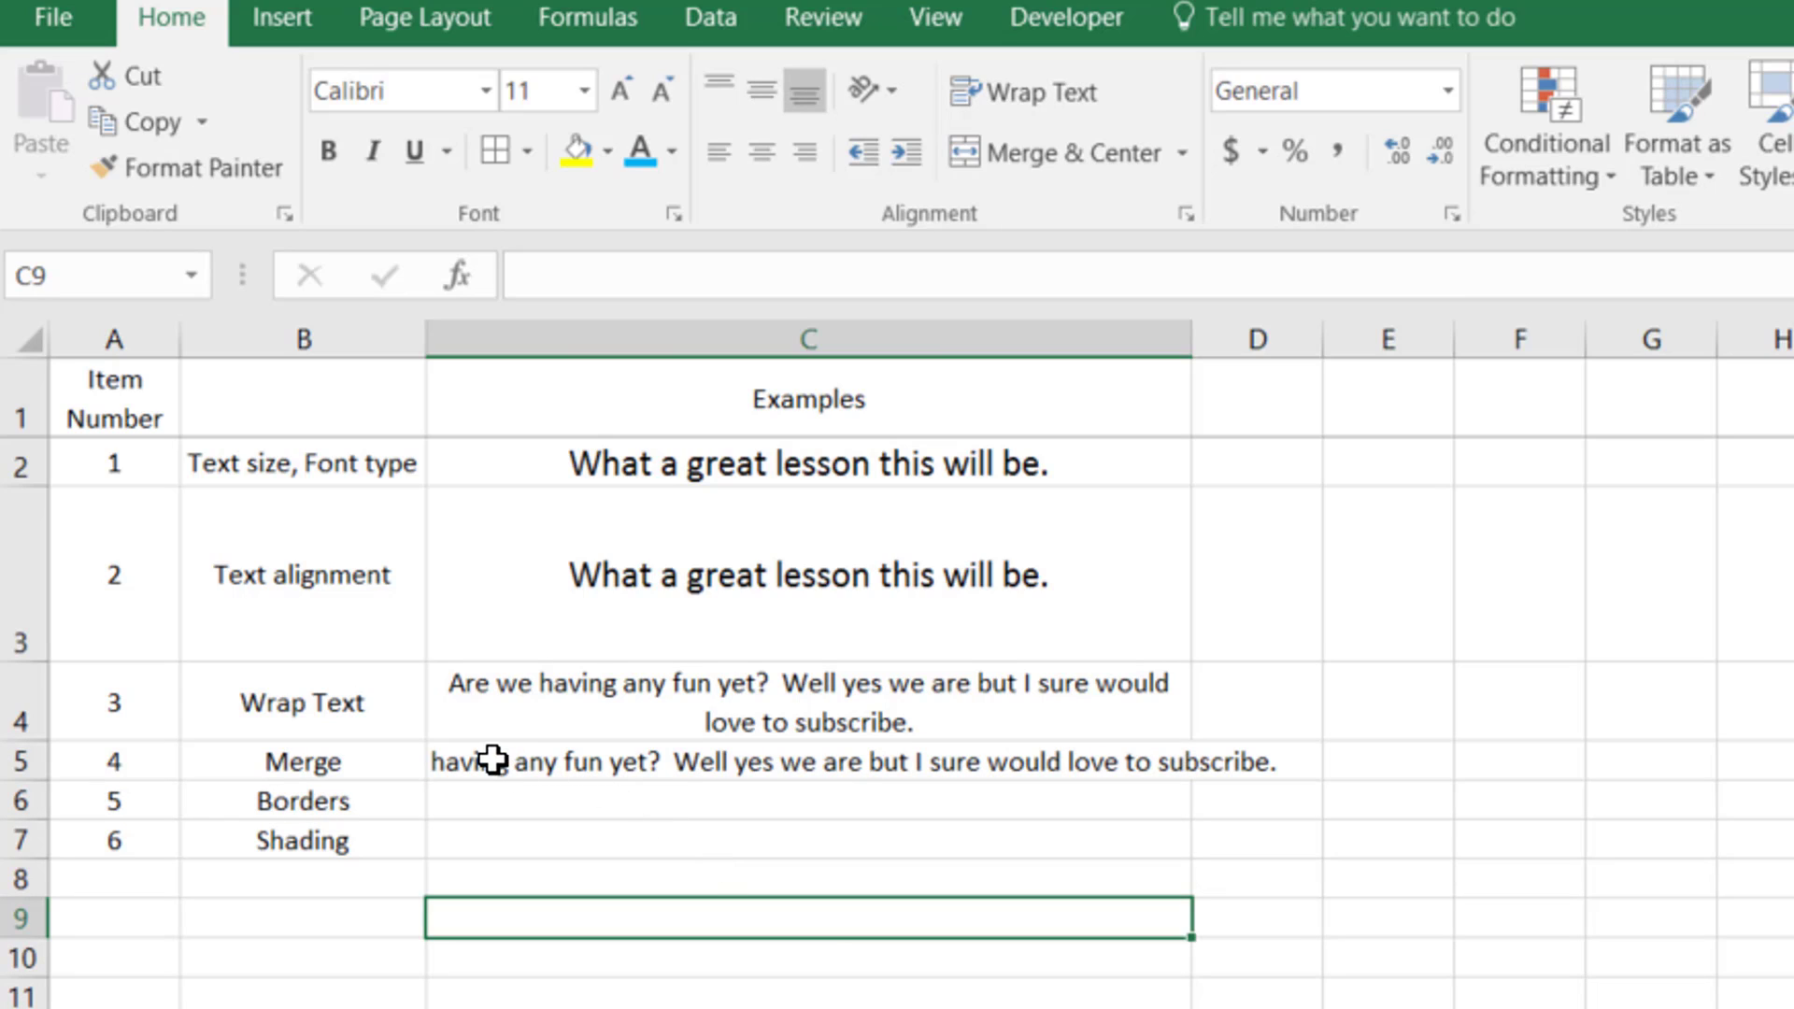
click(807, 760)
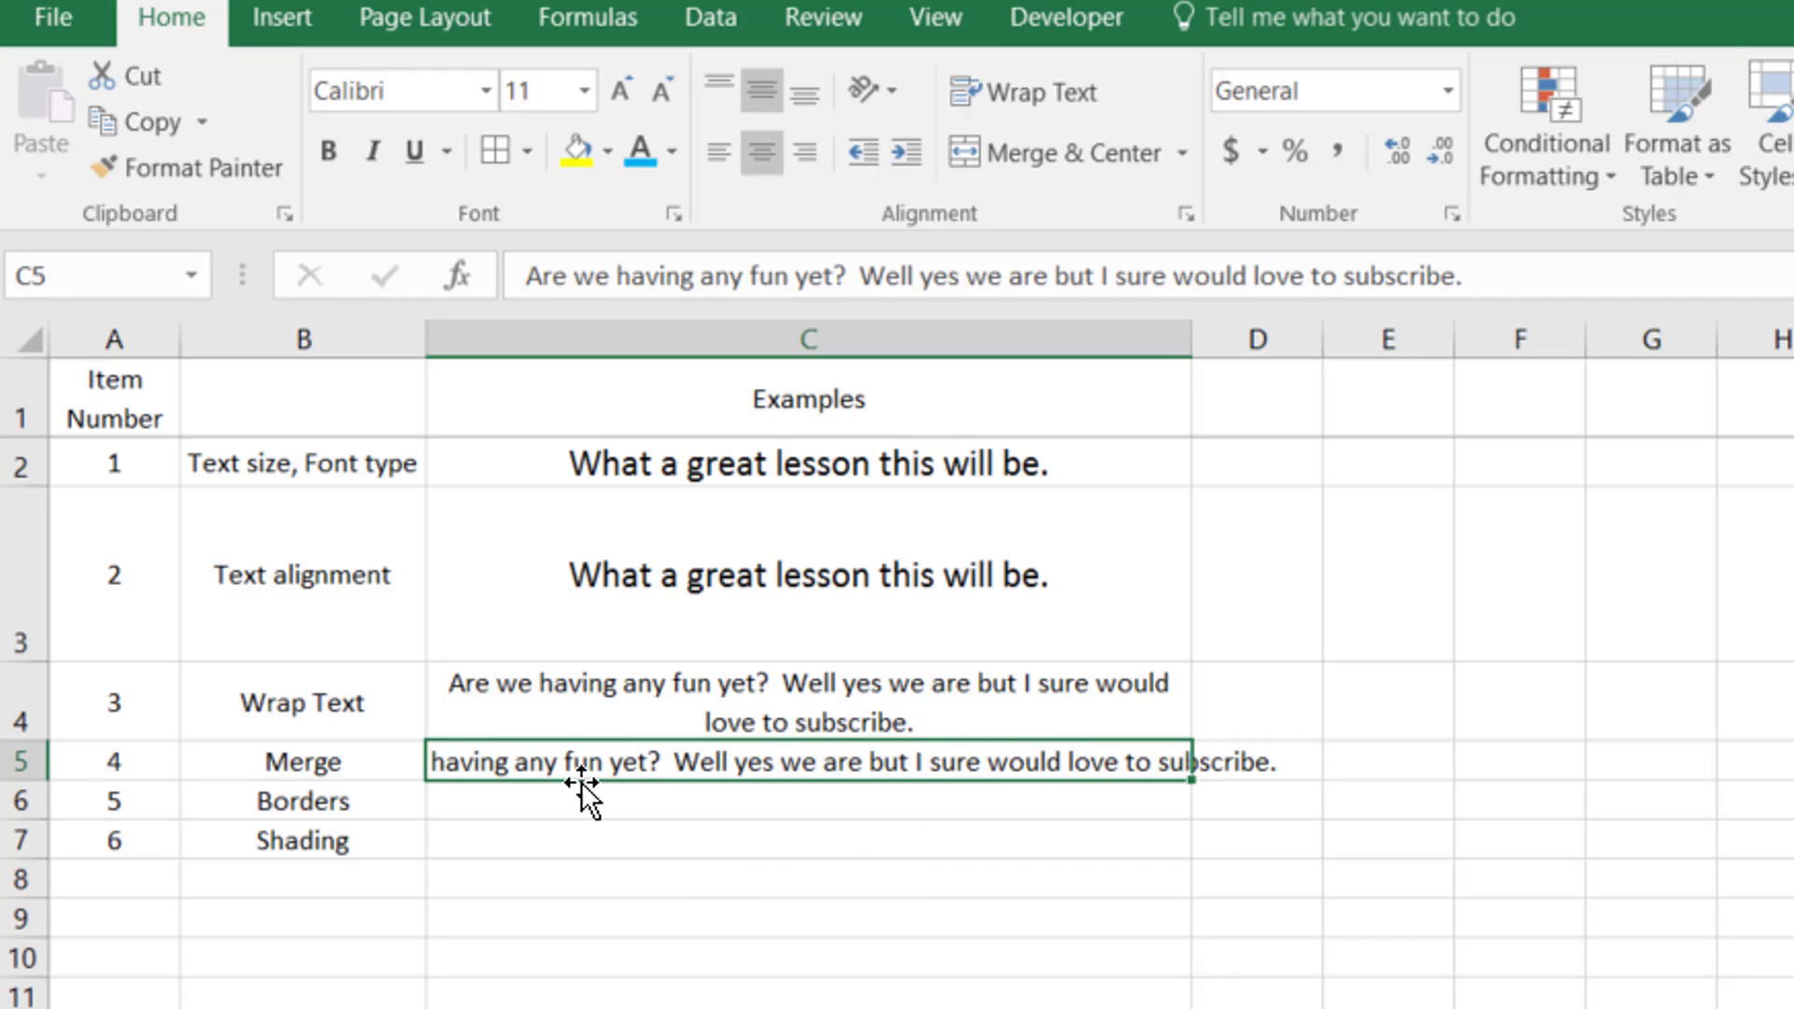
mouse_move(1657, 964)
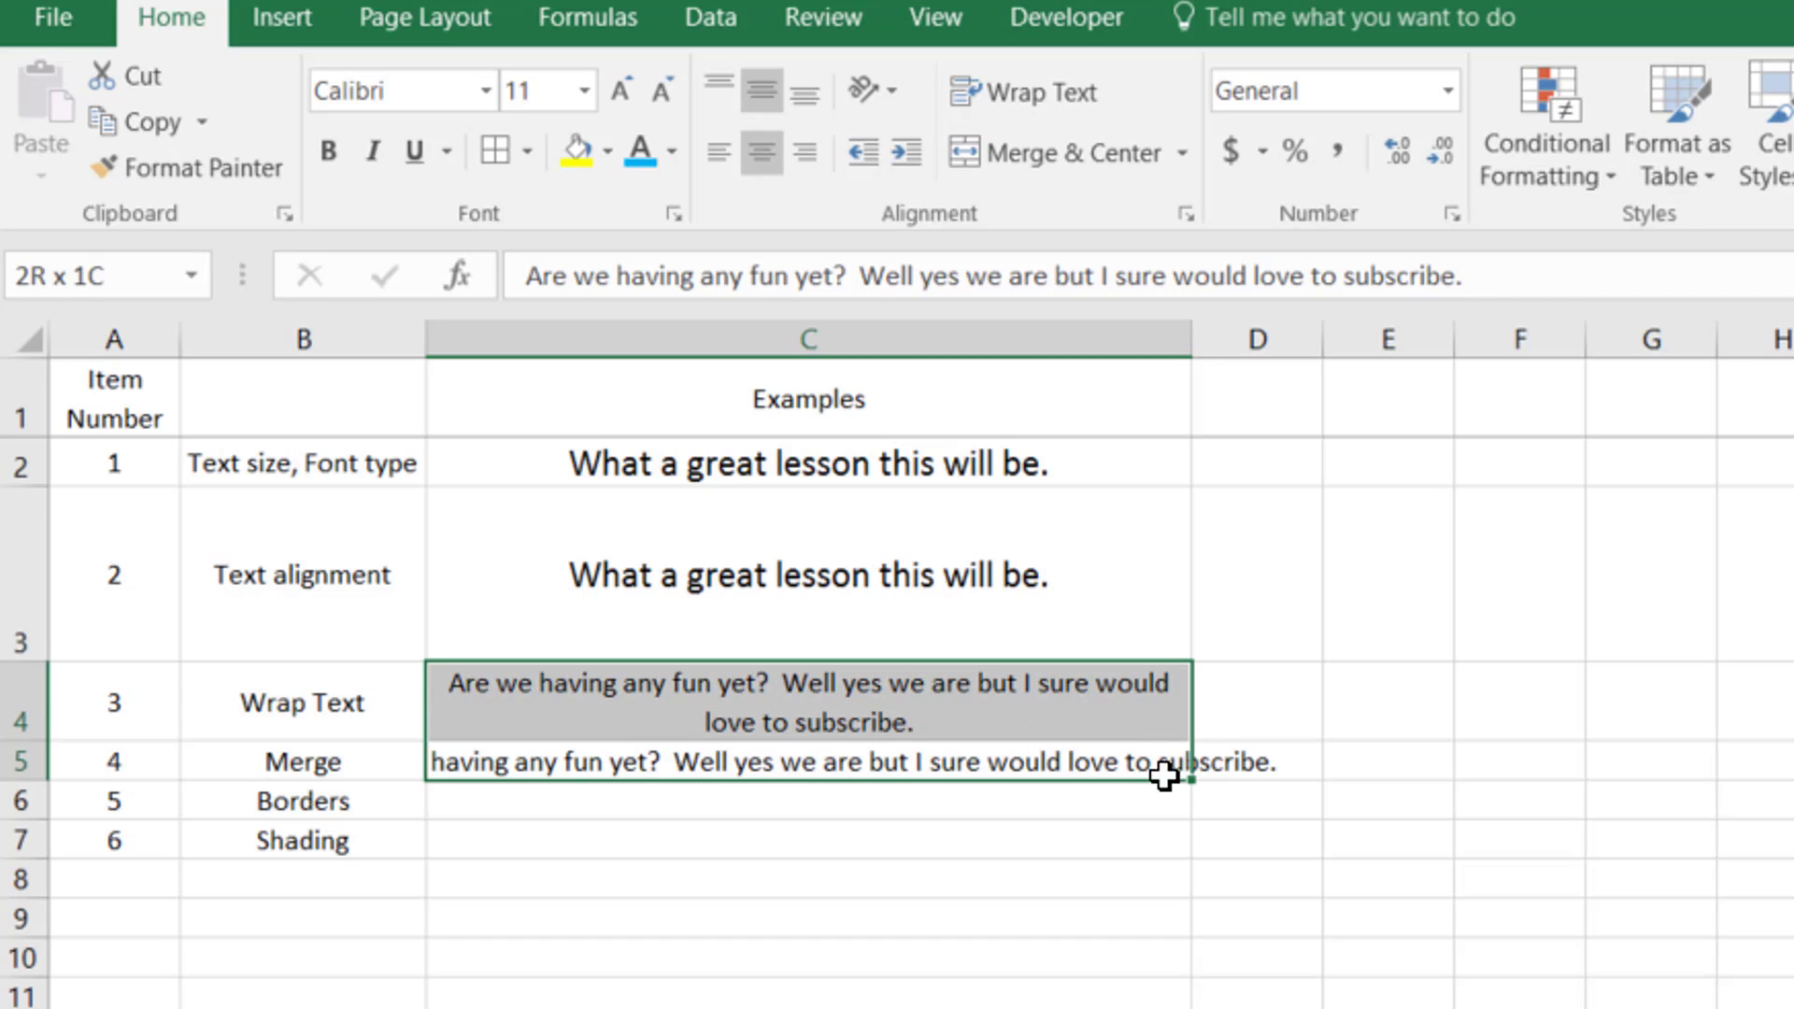
click(807, 762)
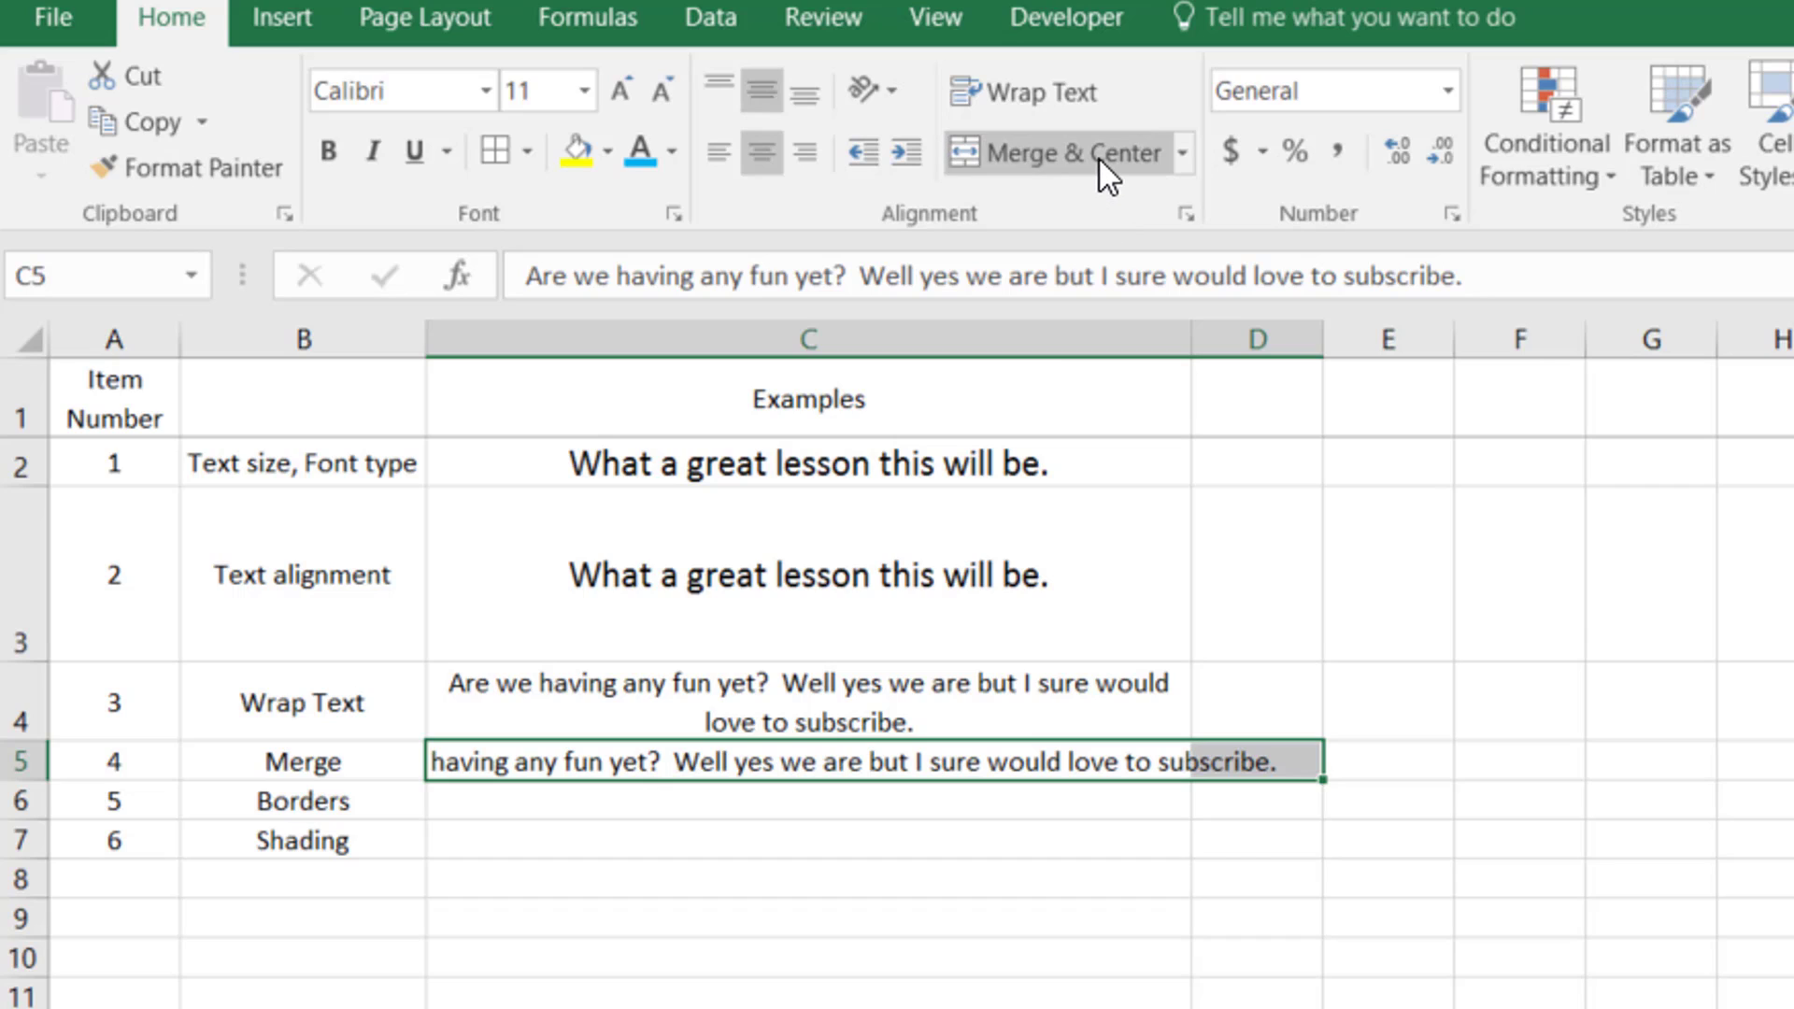
mouse_move(1097, 155)
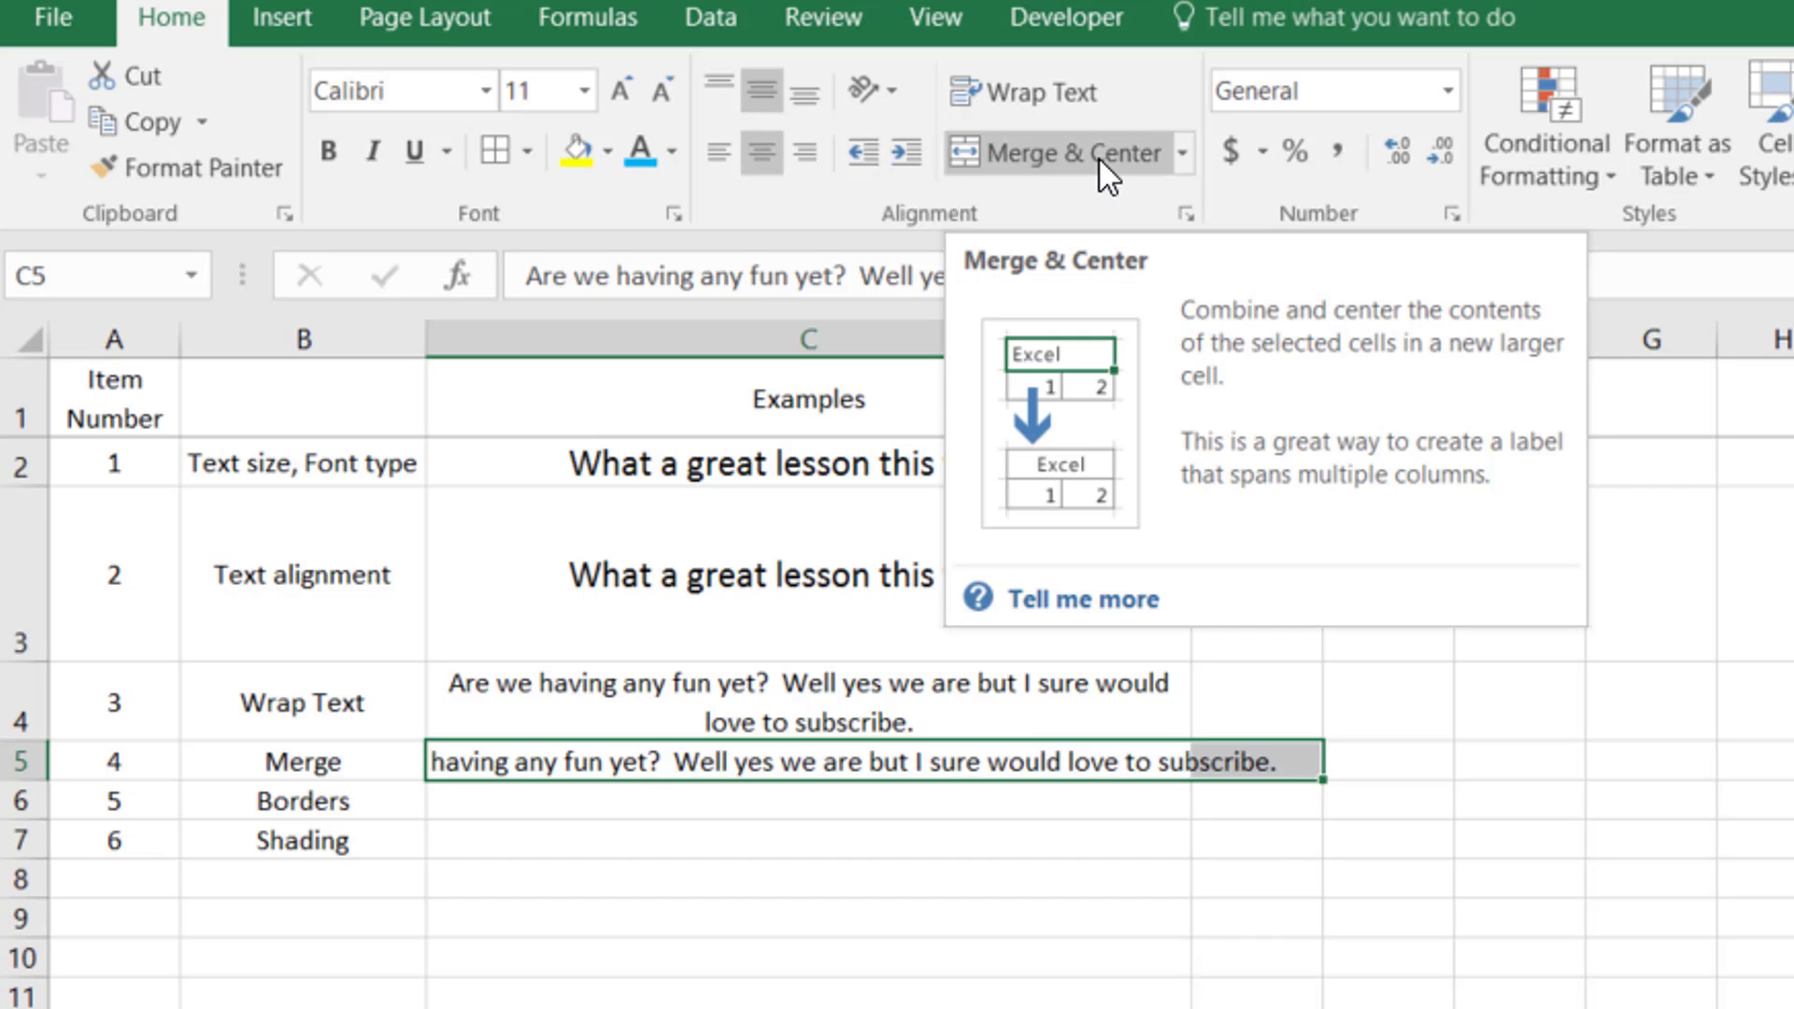
click(1052, 151)
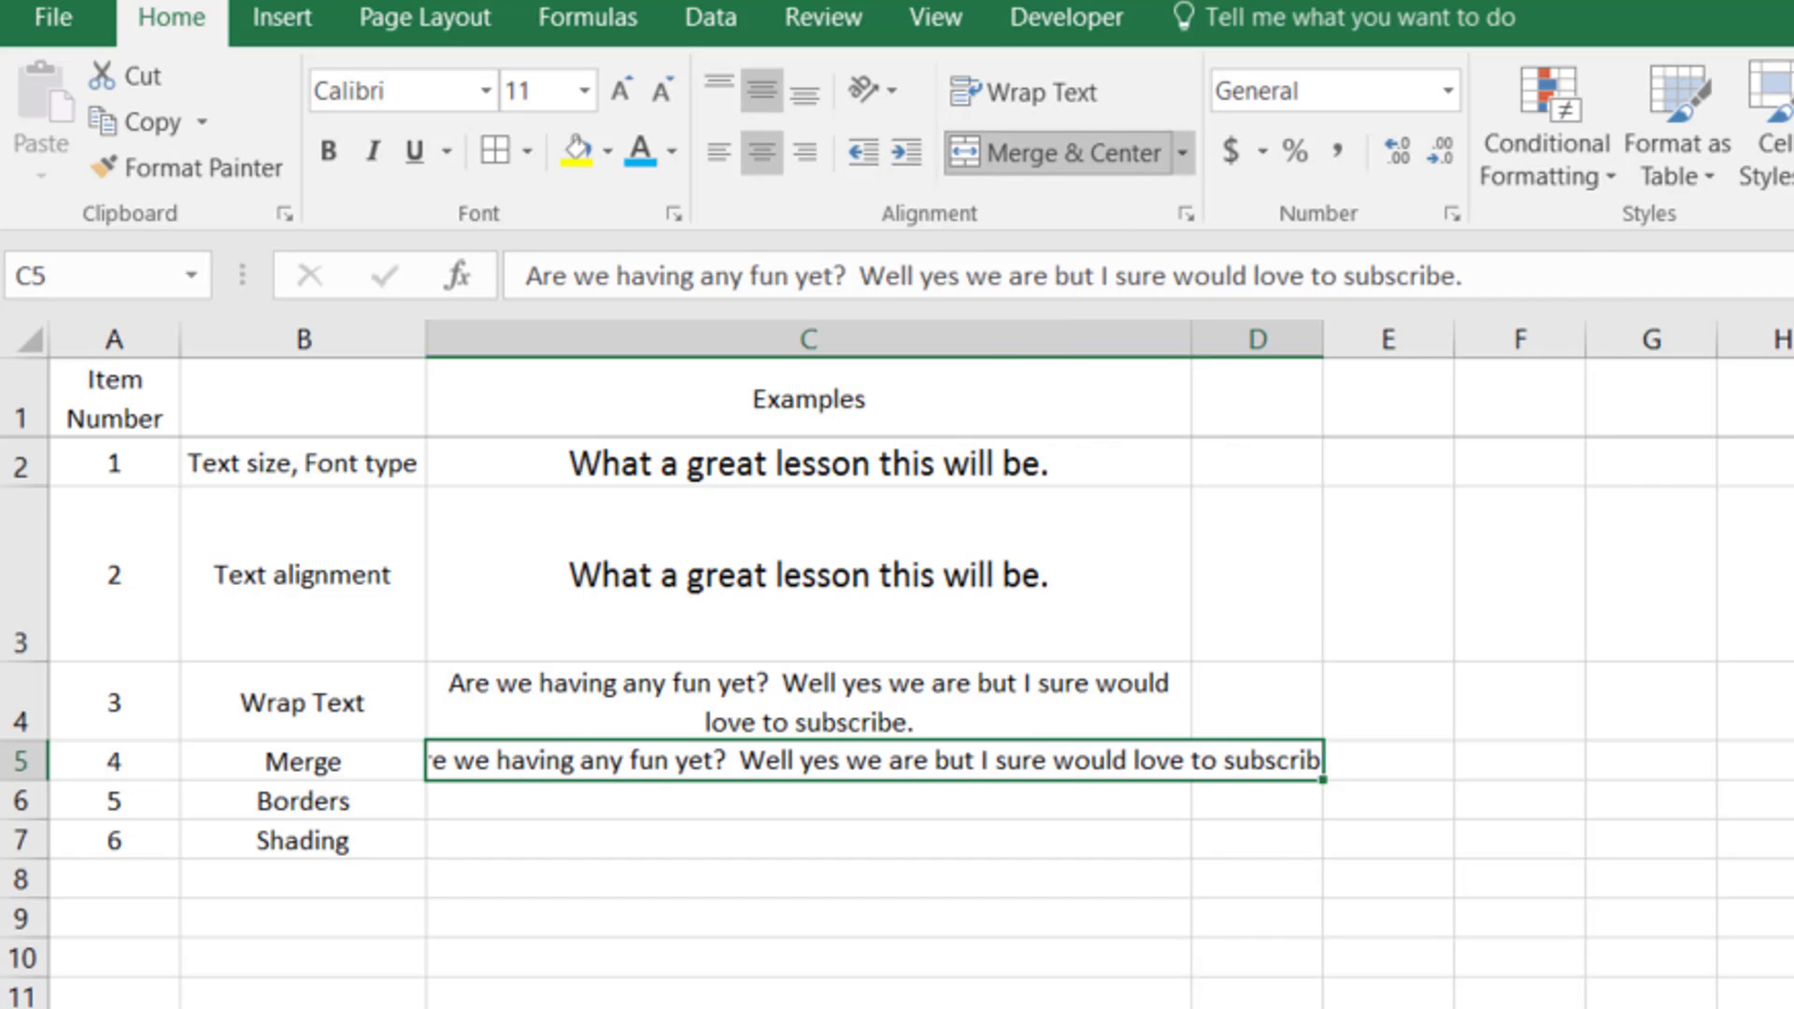
mouse_move(970, 758)
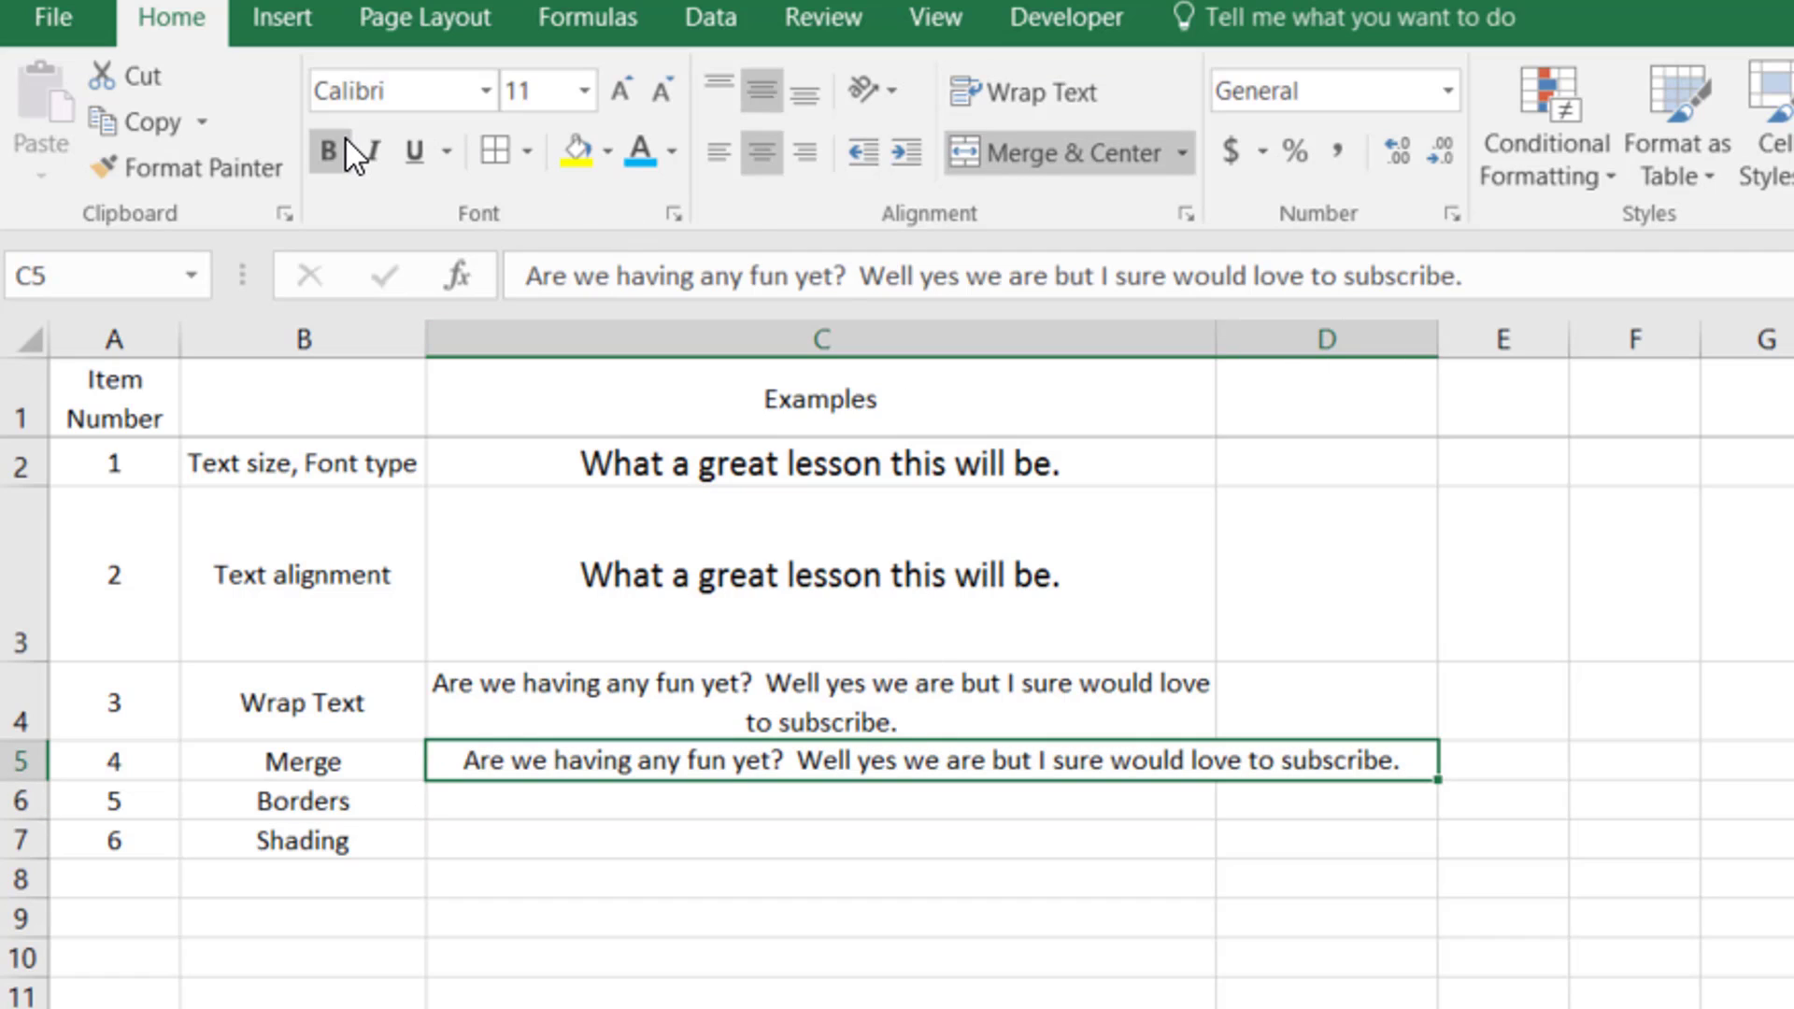
- Make the merged Merge sentence bold and one size larger
click(327, 149)
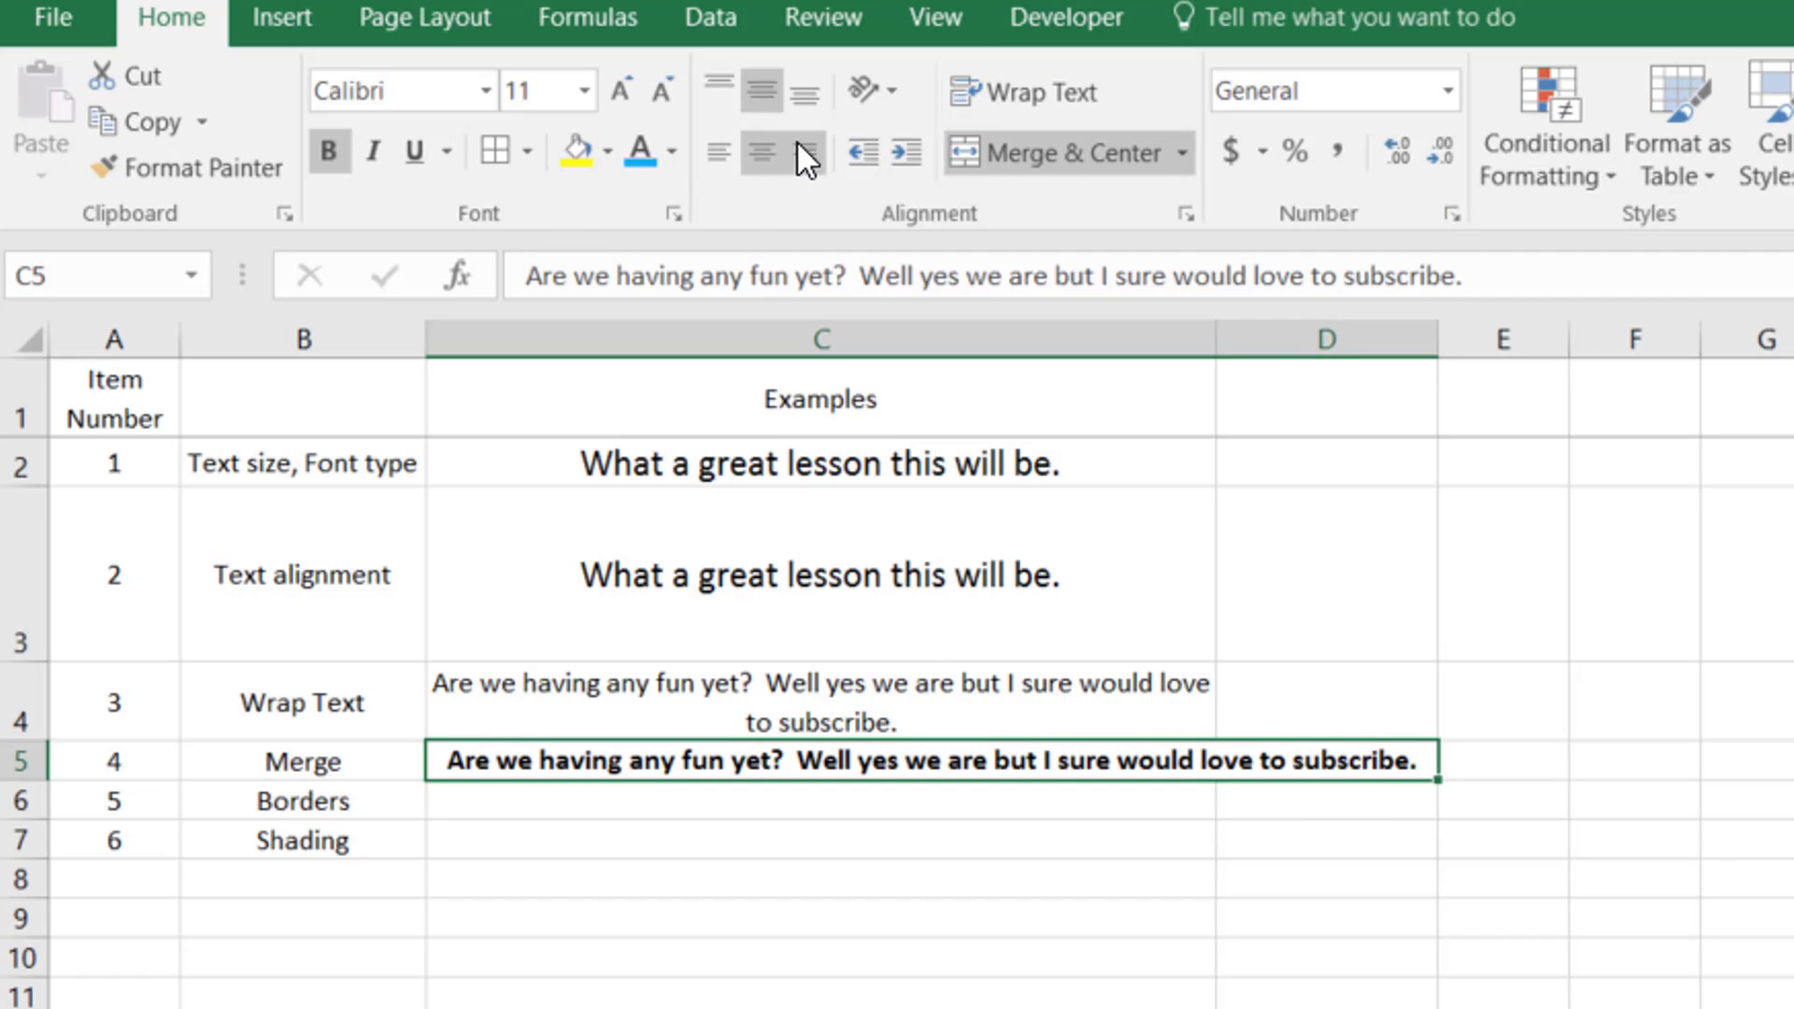
click(619, 90)
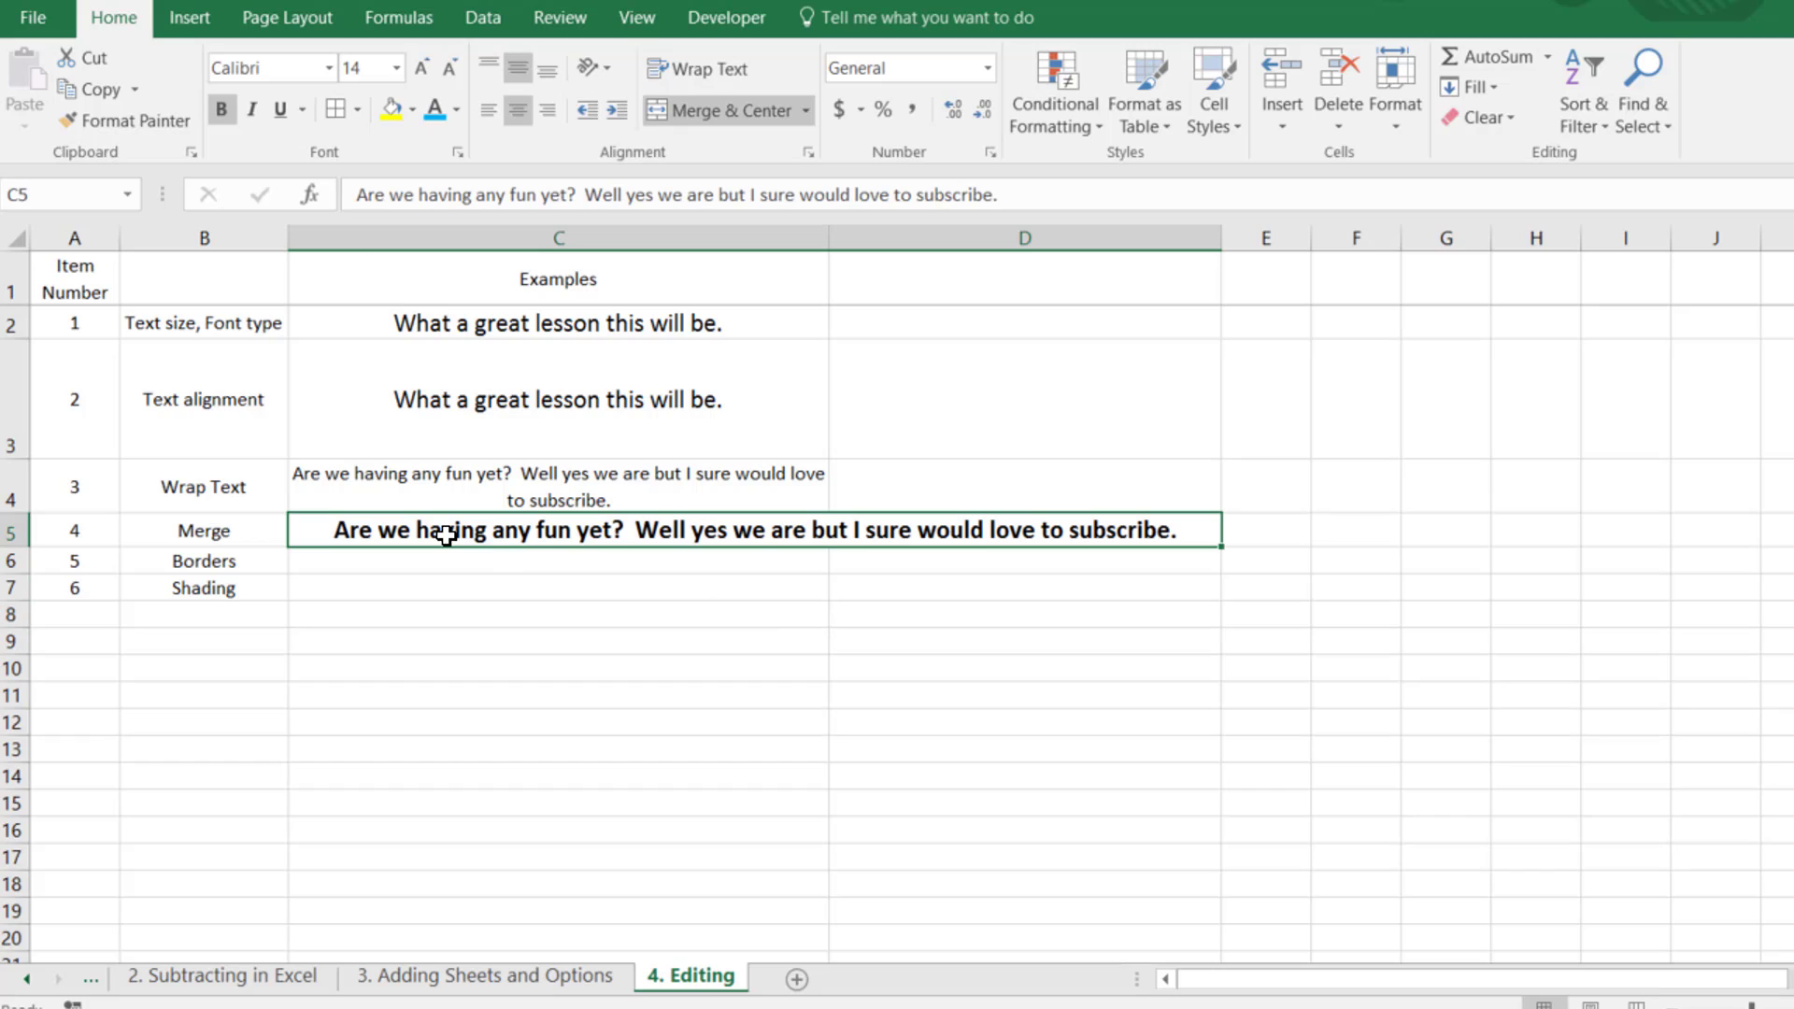
mouse_move(196, 697)
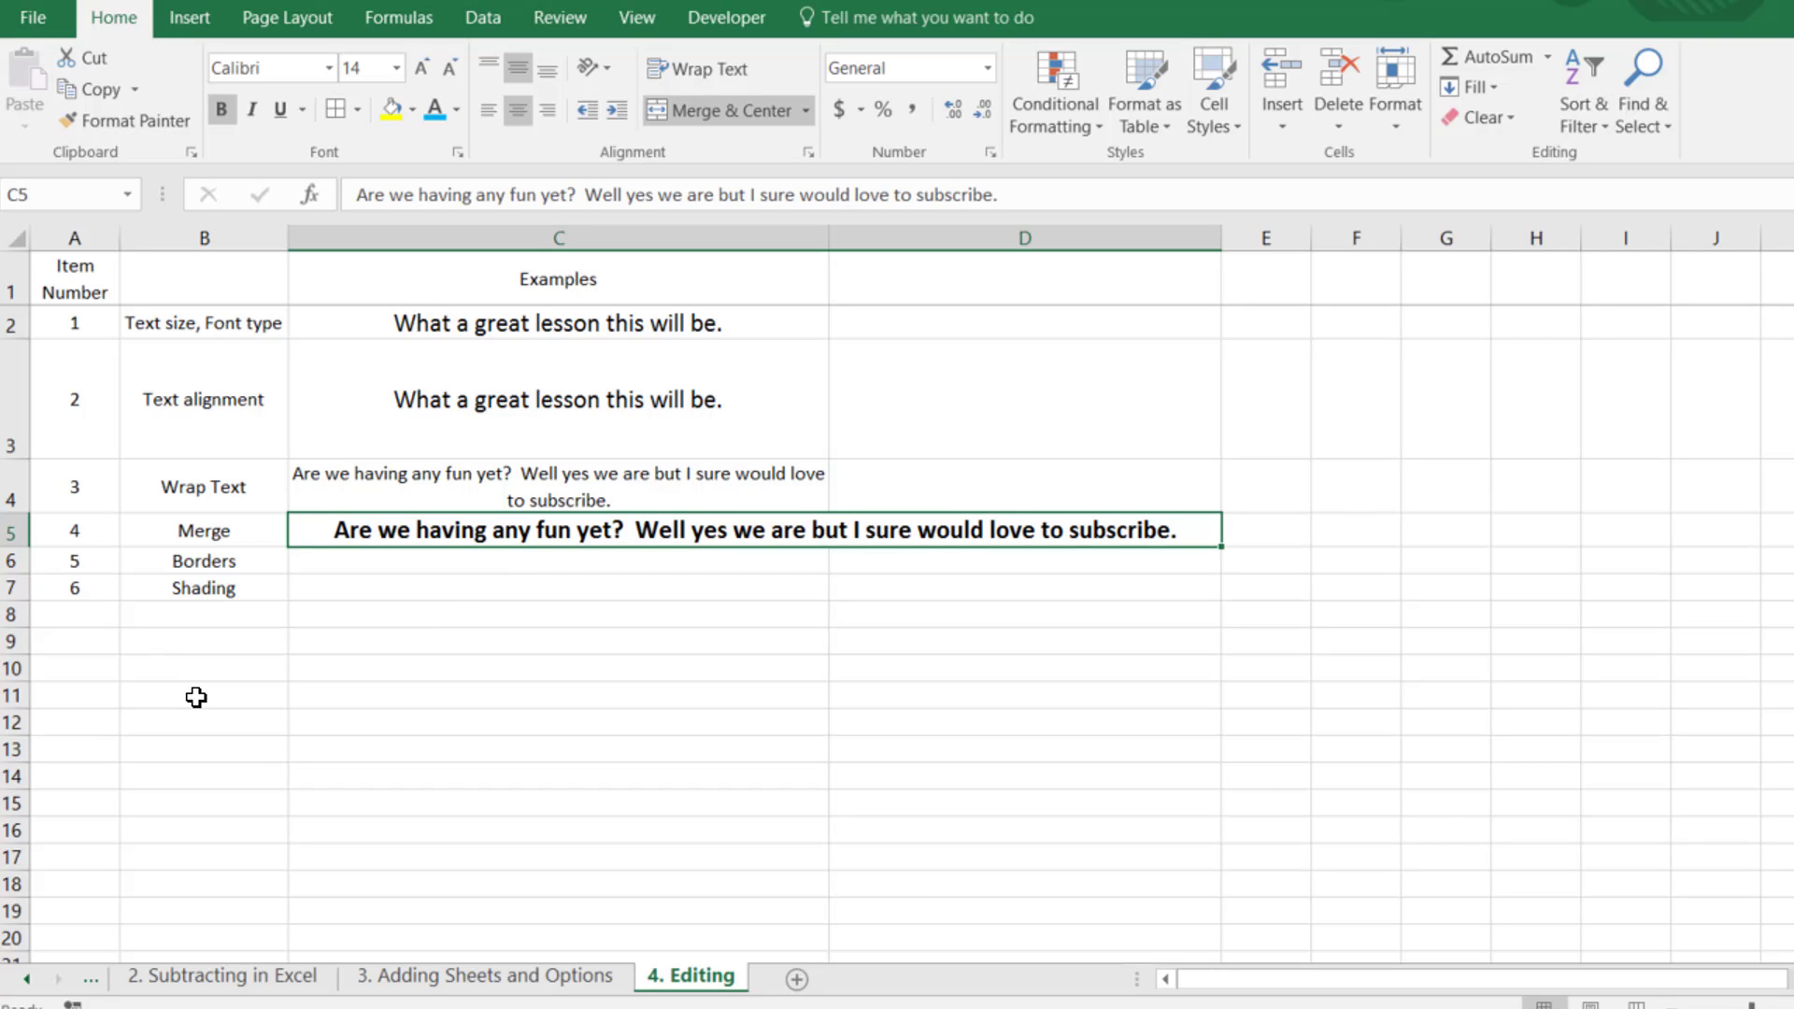
- Merge an empty block of cells below the table into one large cell
drag(202, 696, 966, 906)
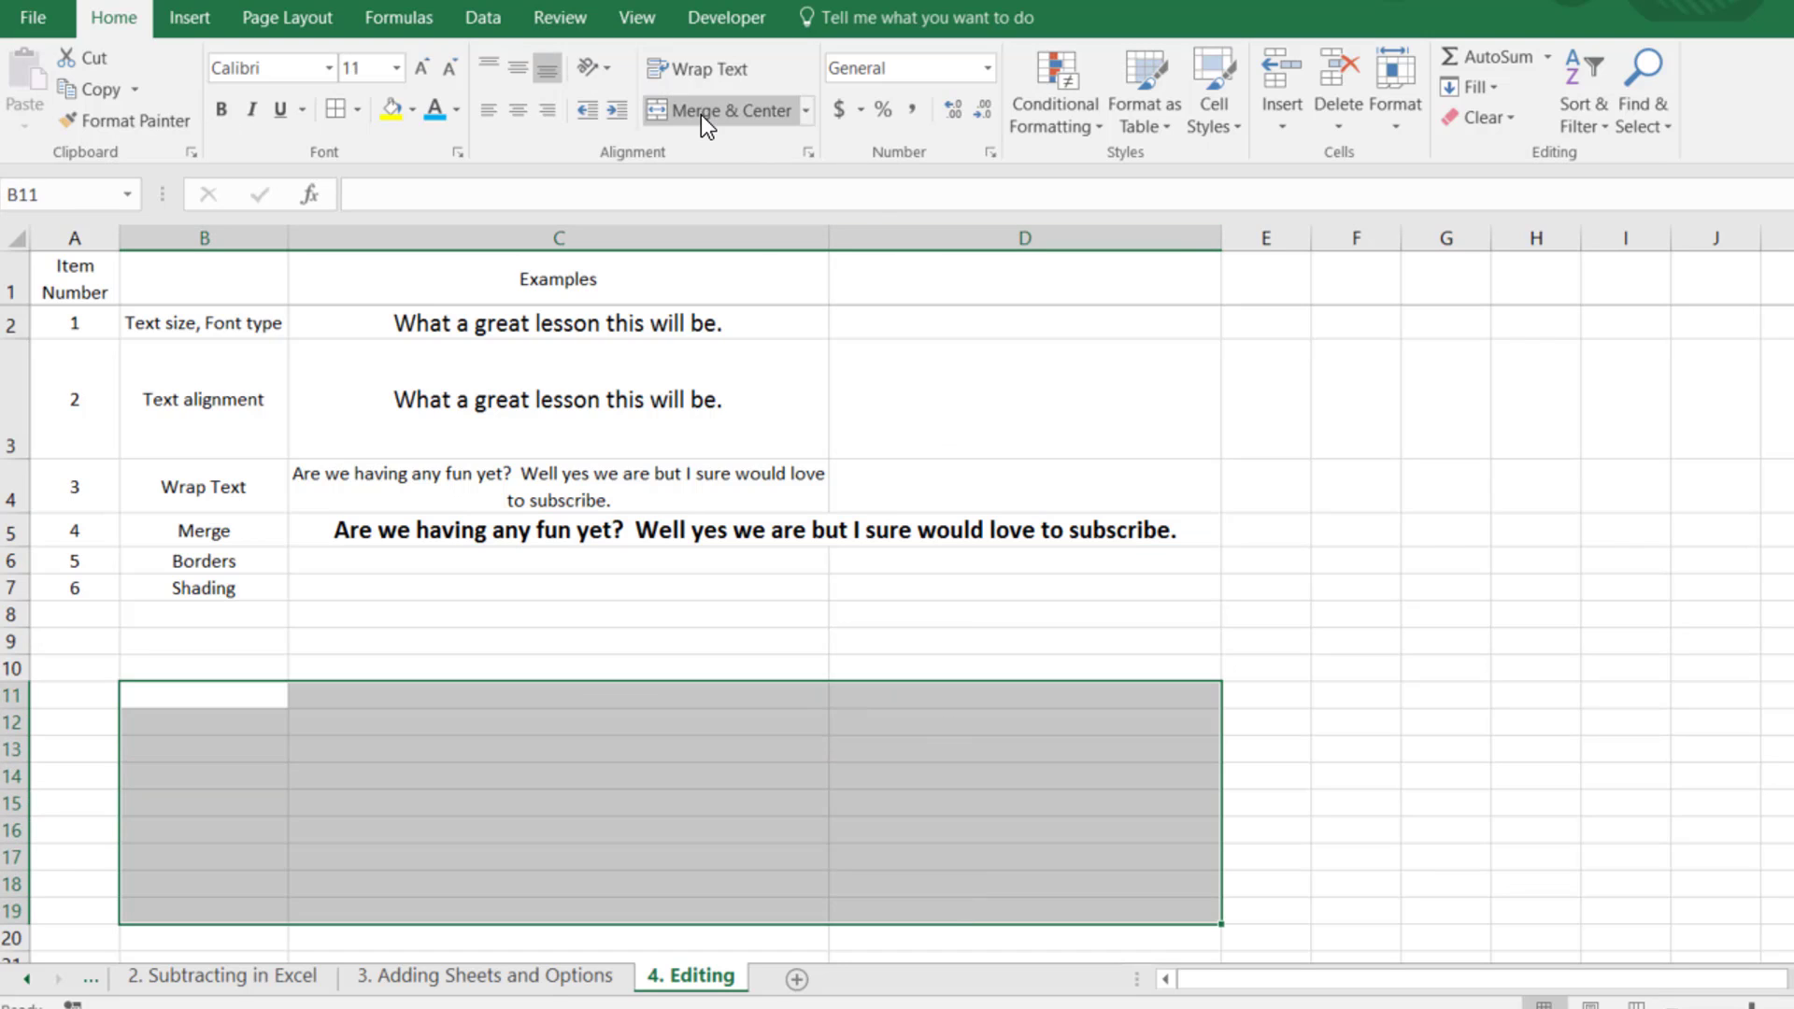
click(1265, 776)
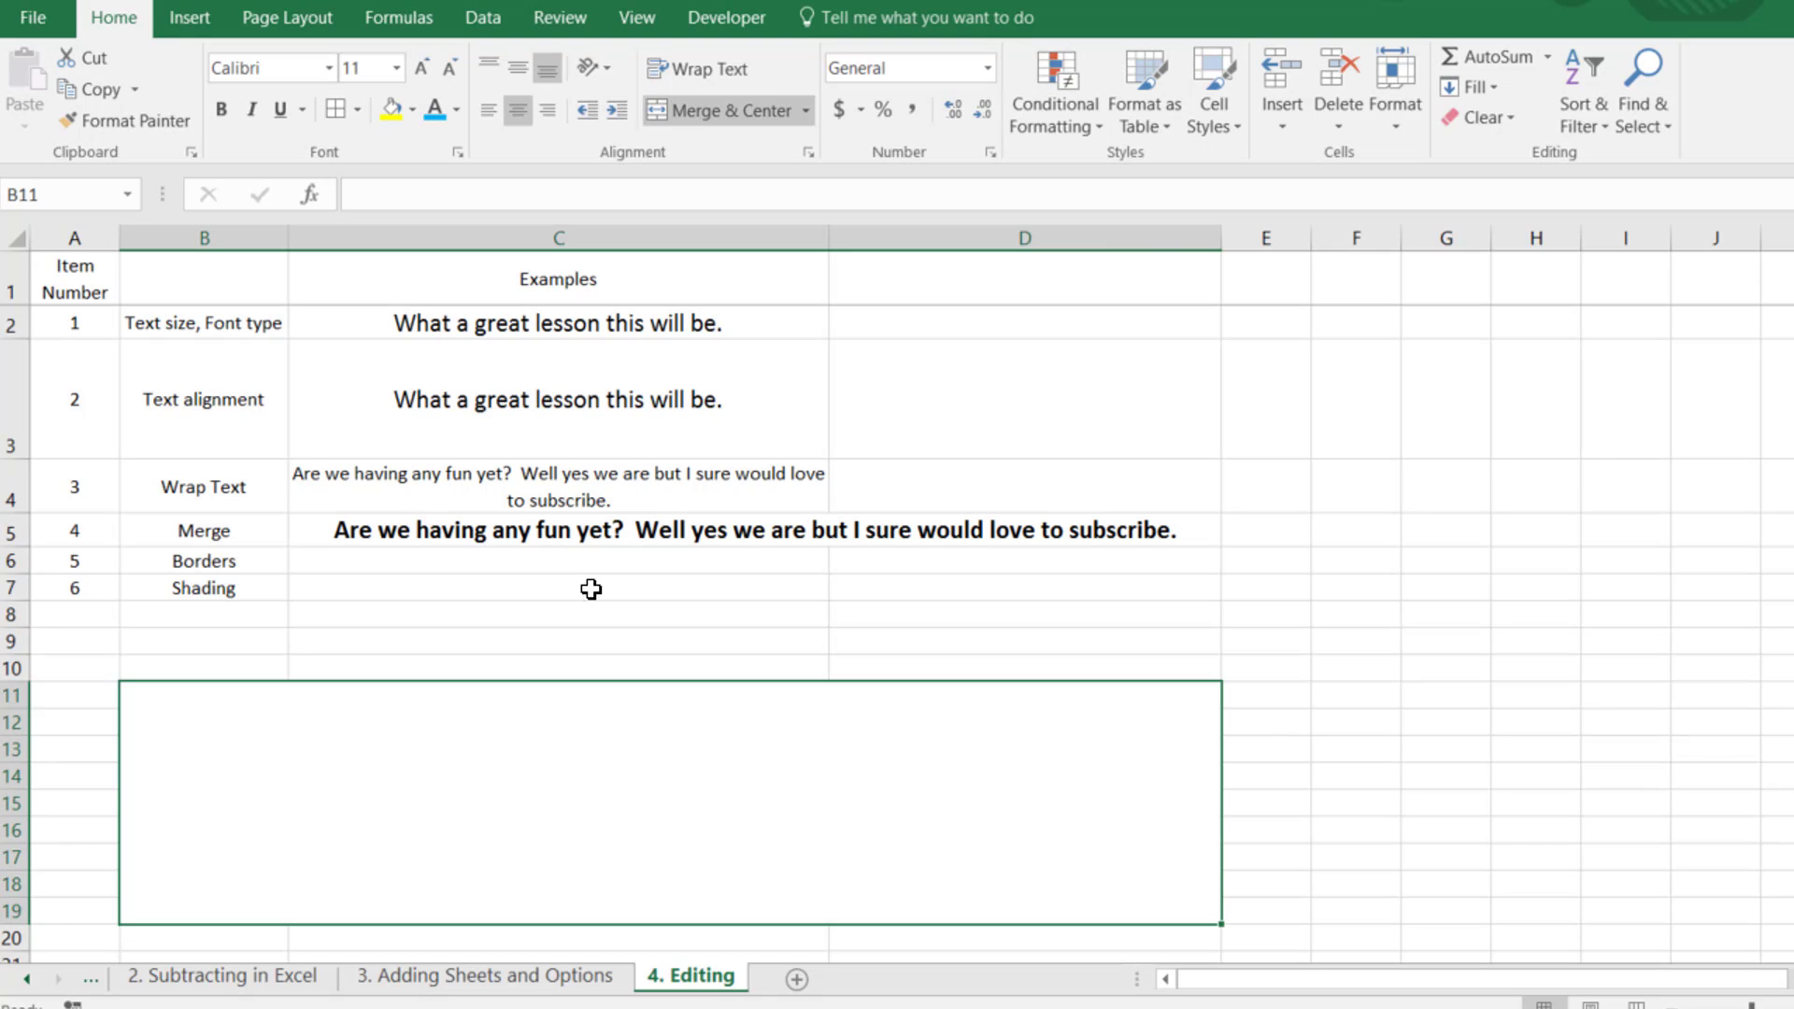
click(385, 109)
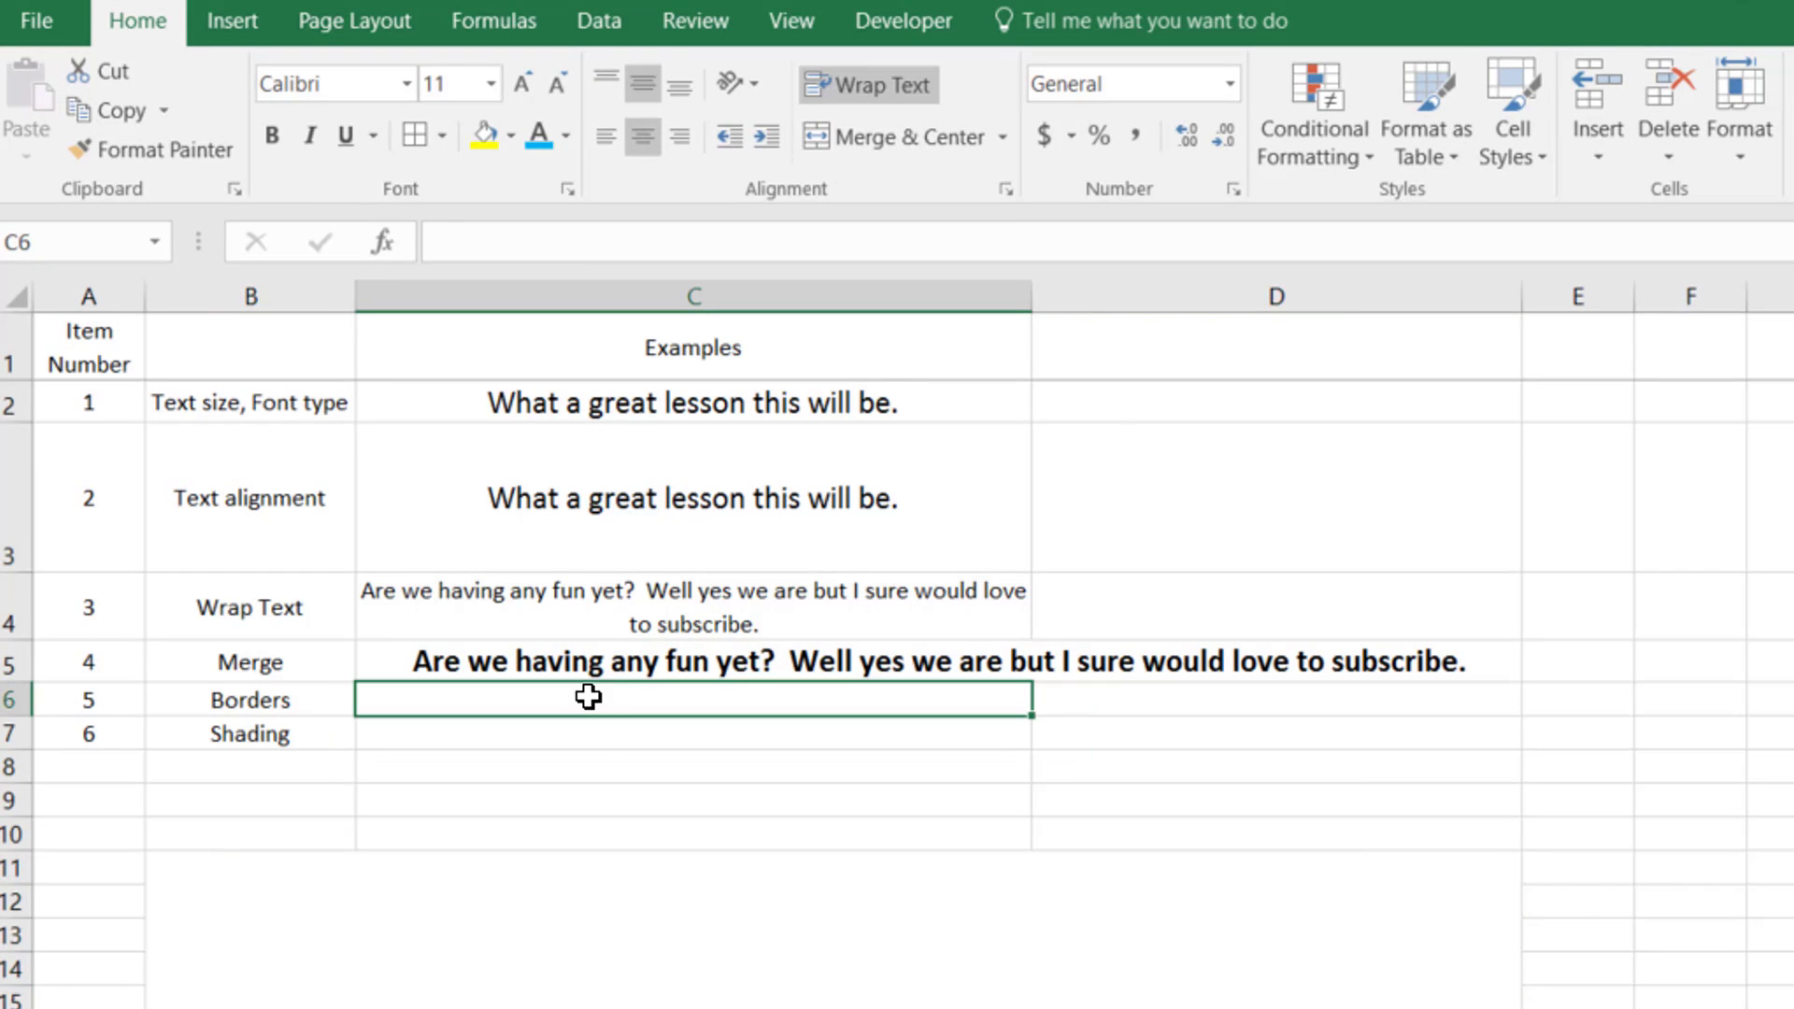
mouse_move(459, 370)
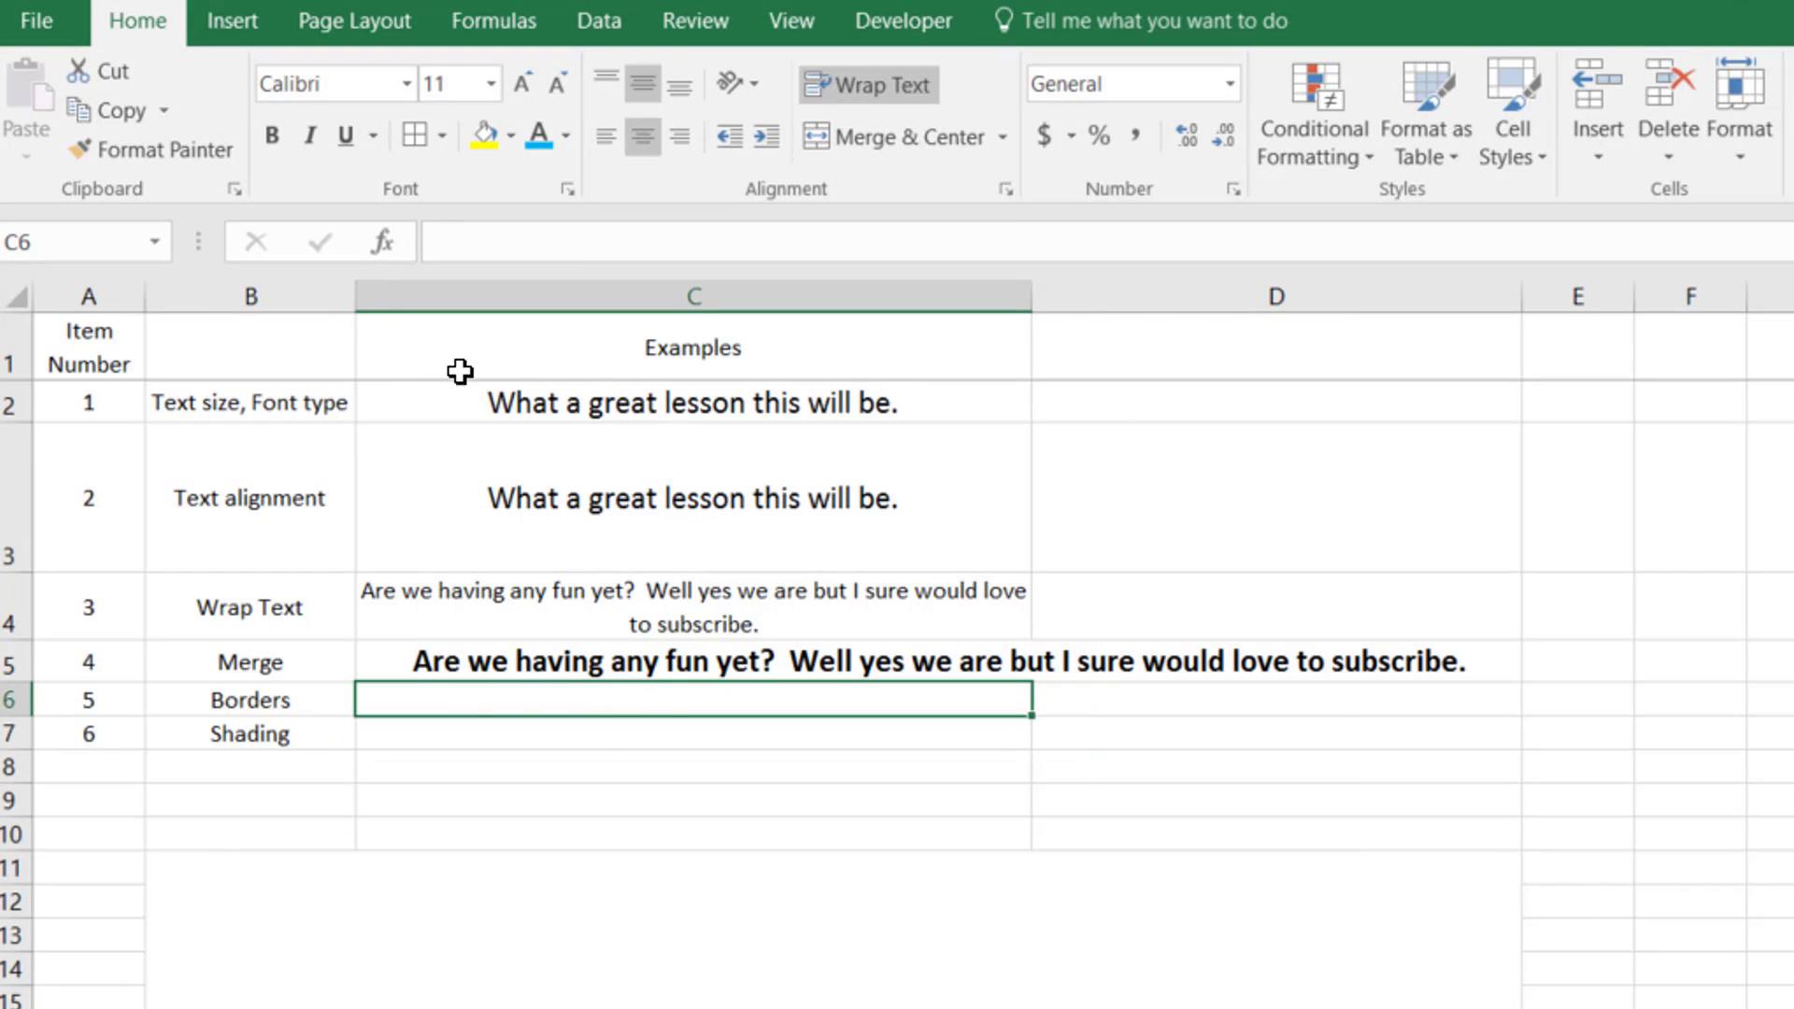
mouse_move(355, 377)
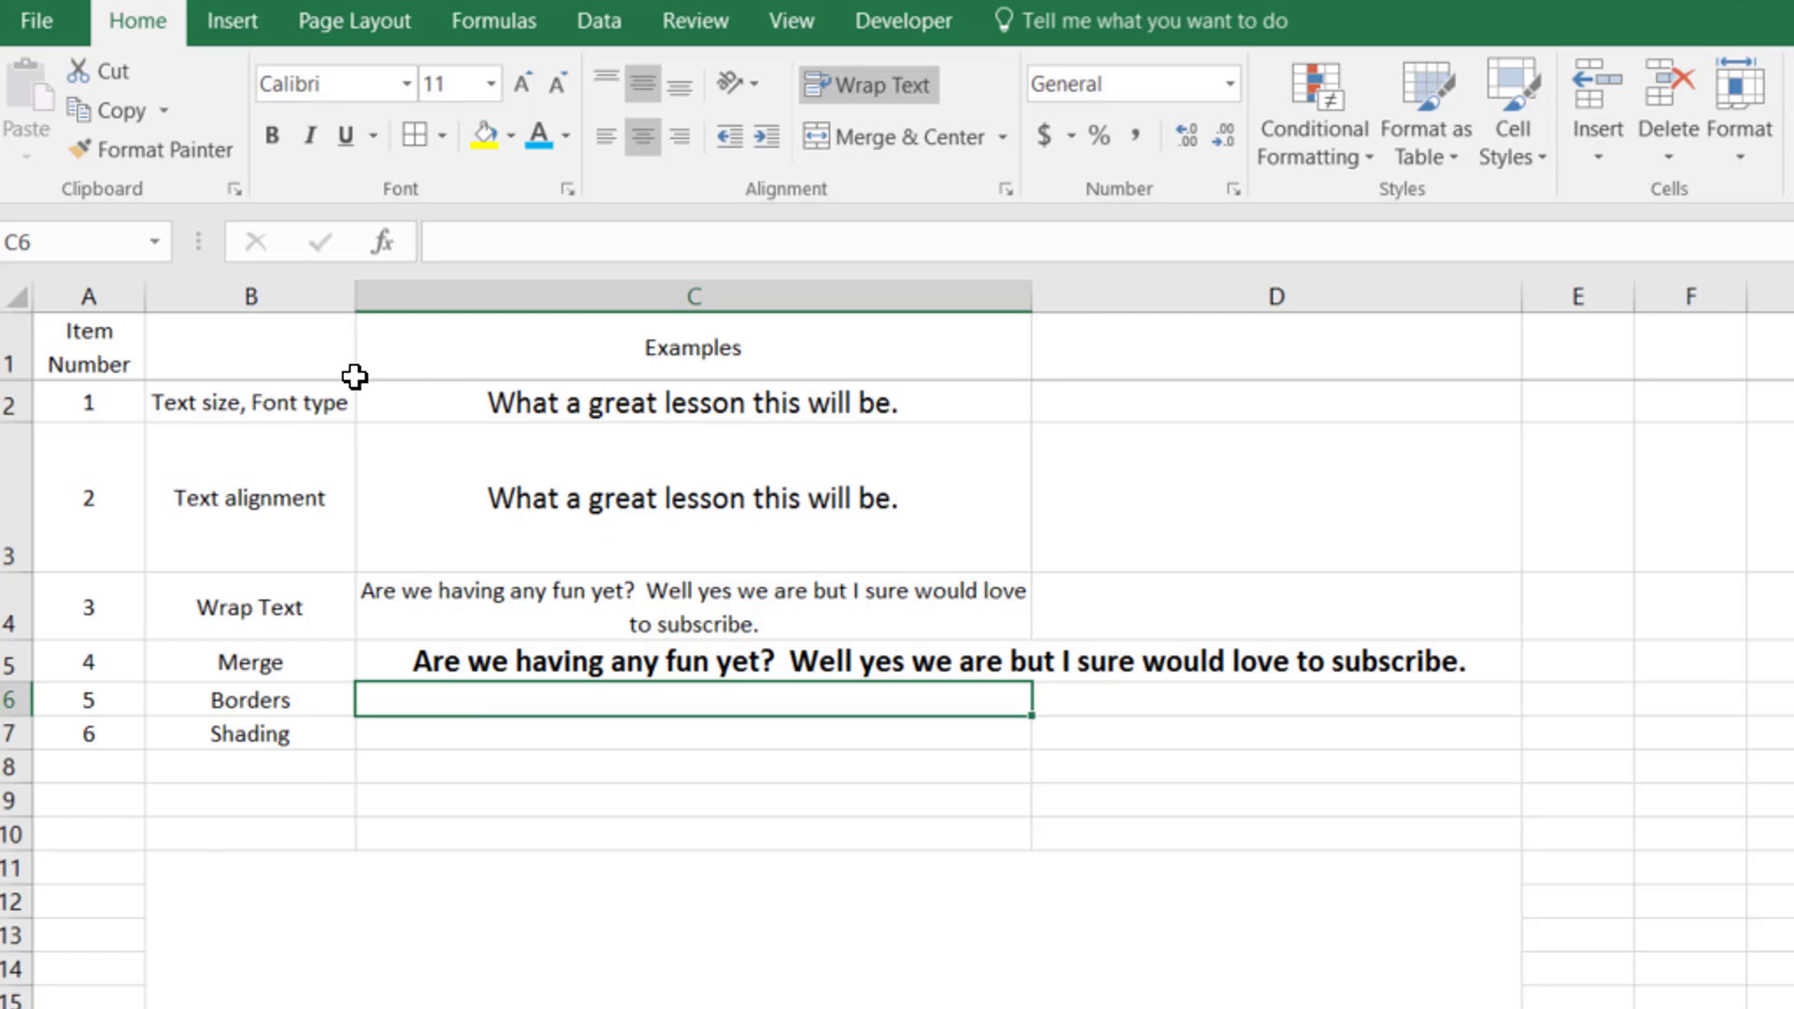
mouse_move(1032, 304)
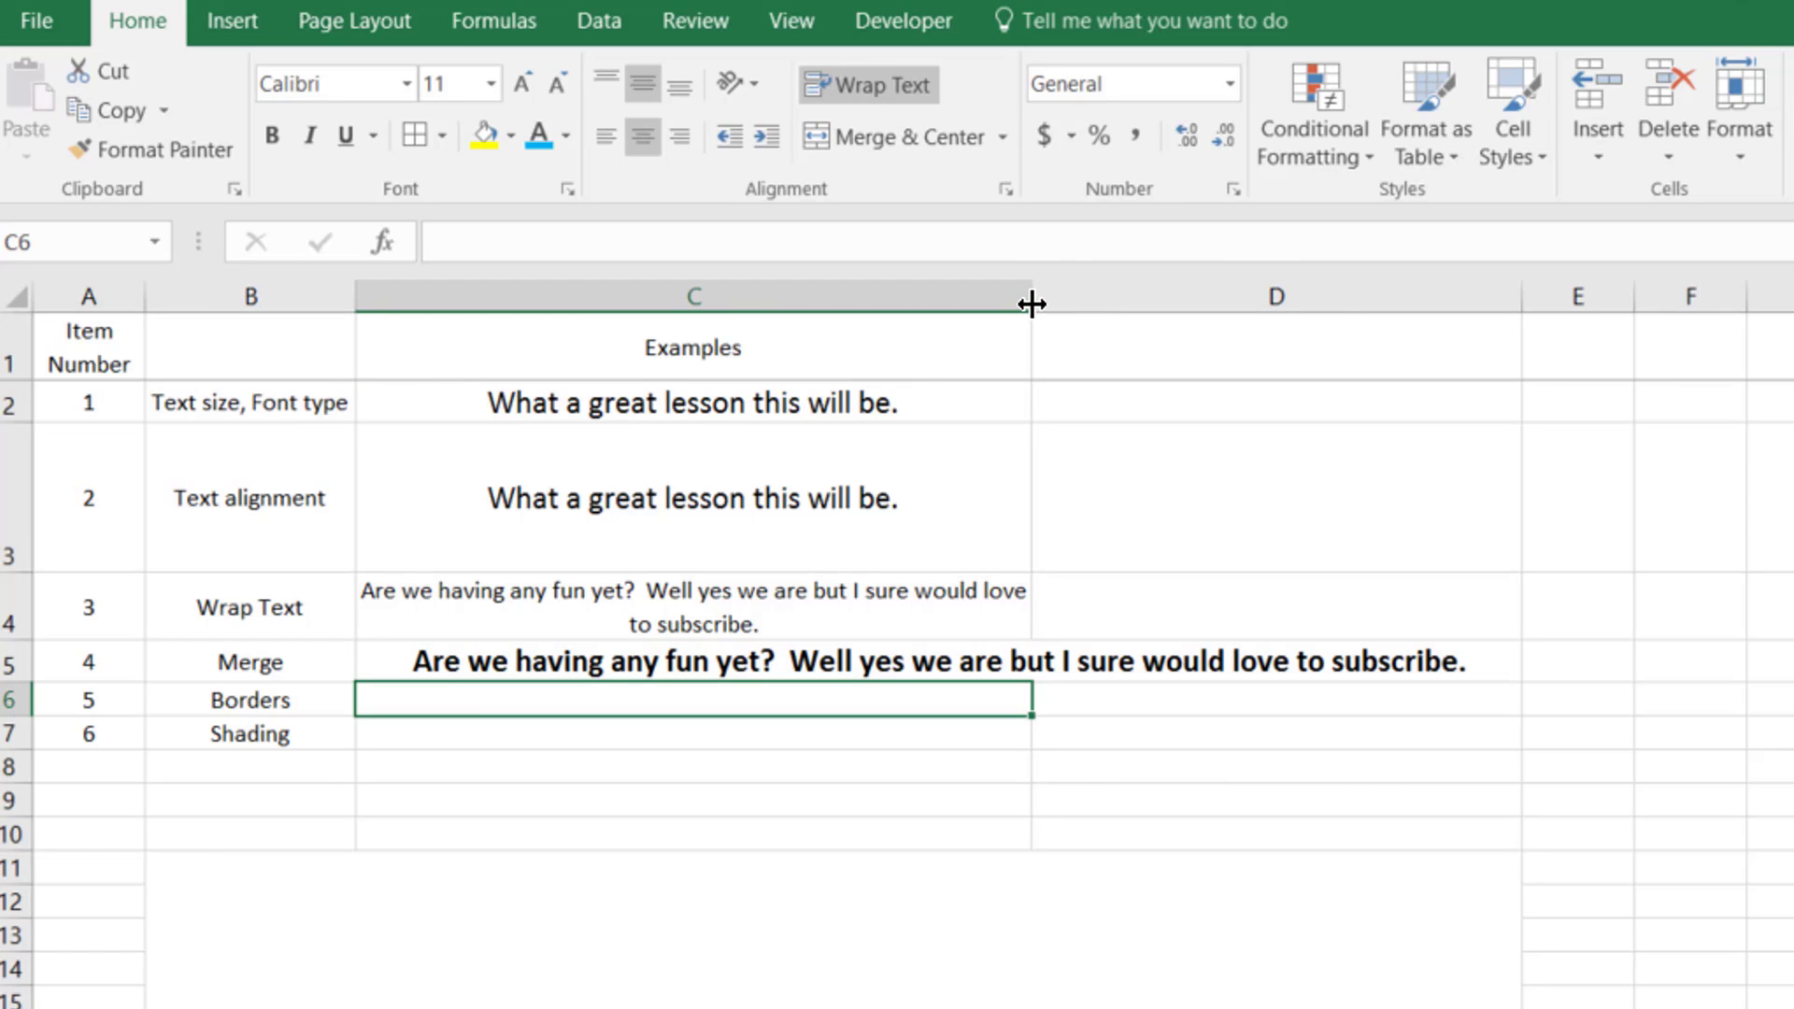
- Apply All Borders to the header cells A1 to C1
drag(1033, 304, 1407, 304)
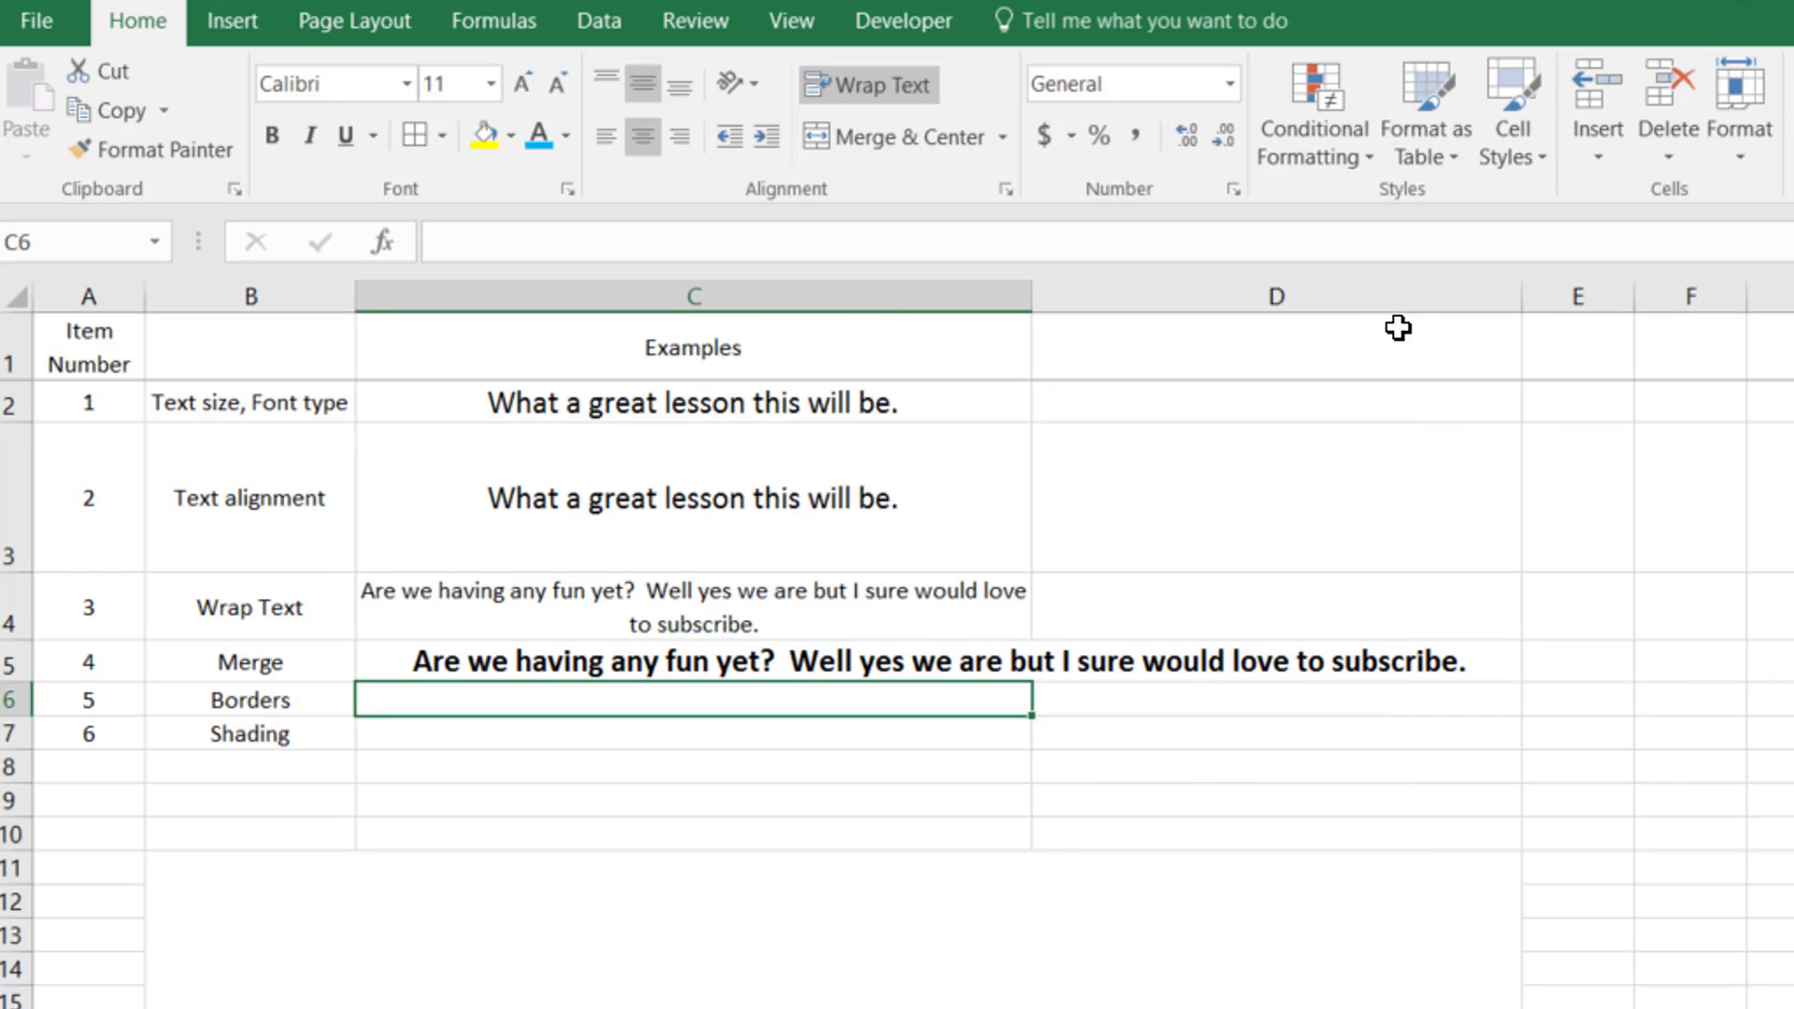
click(88, 347)
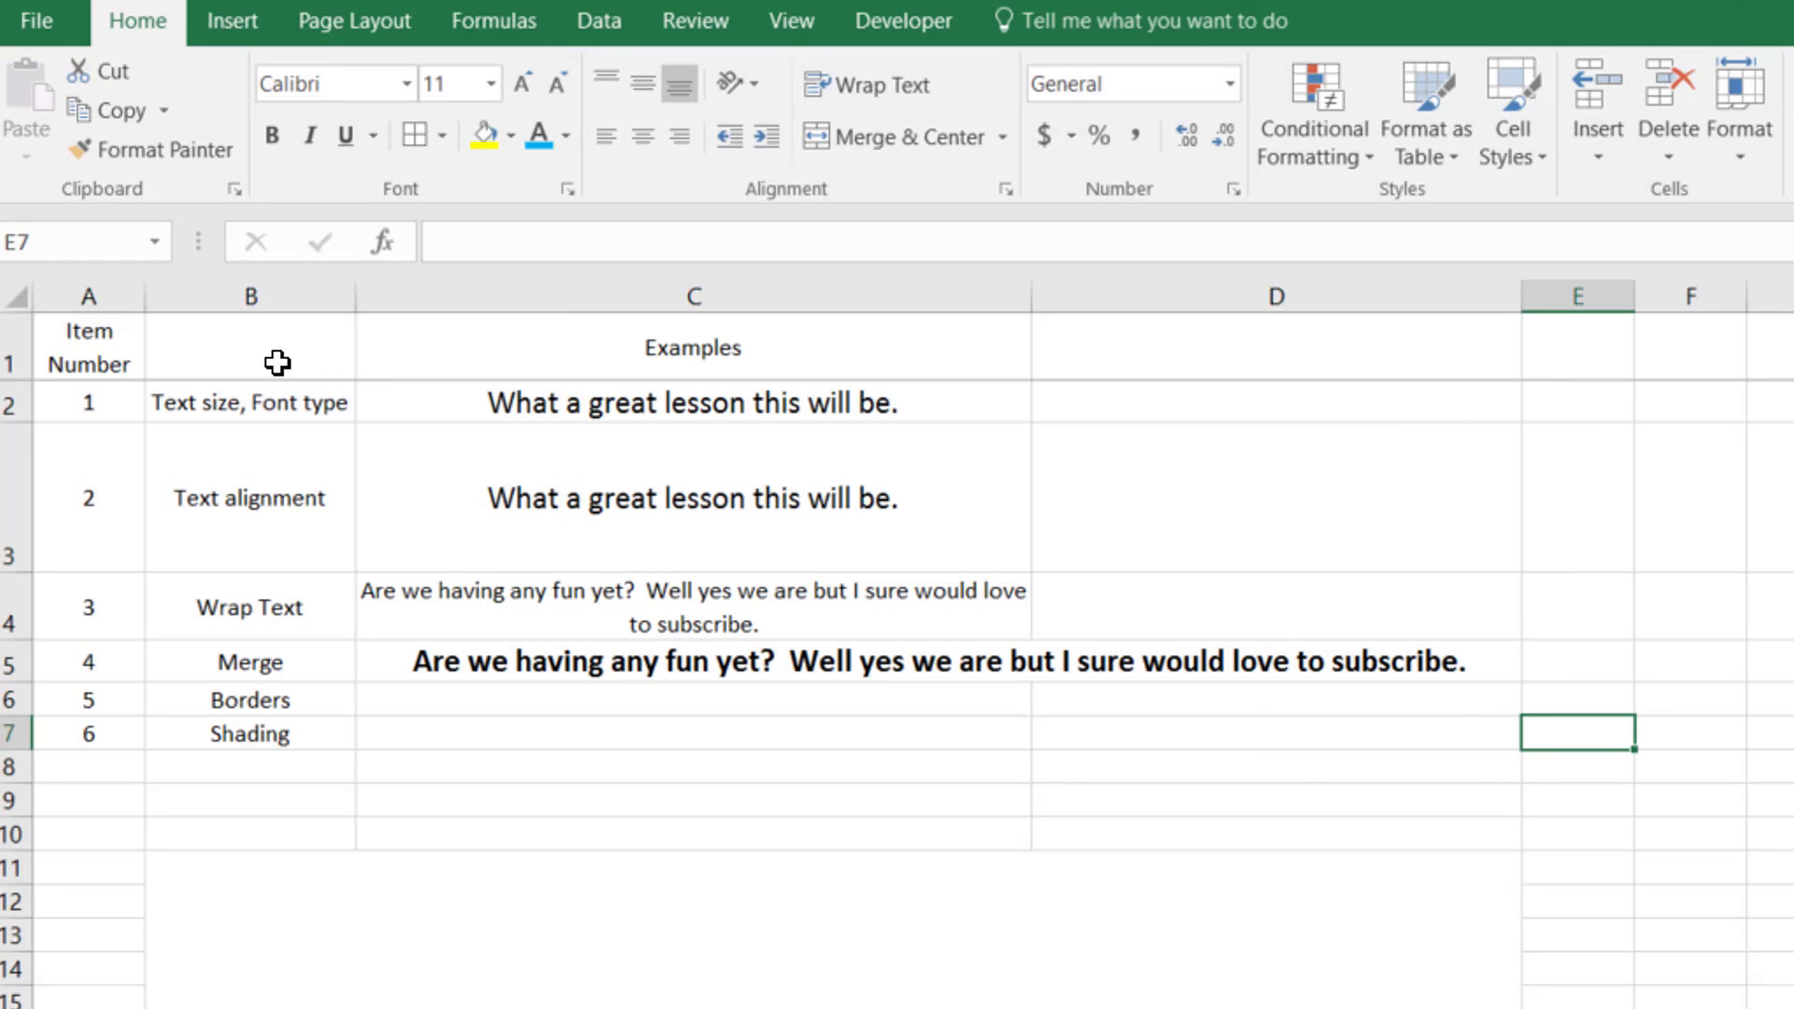
click(88, 347)
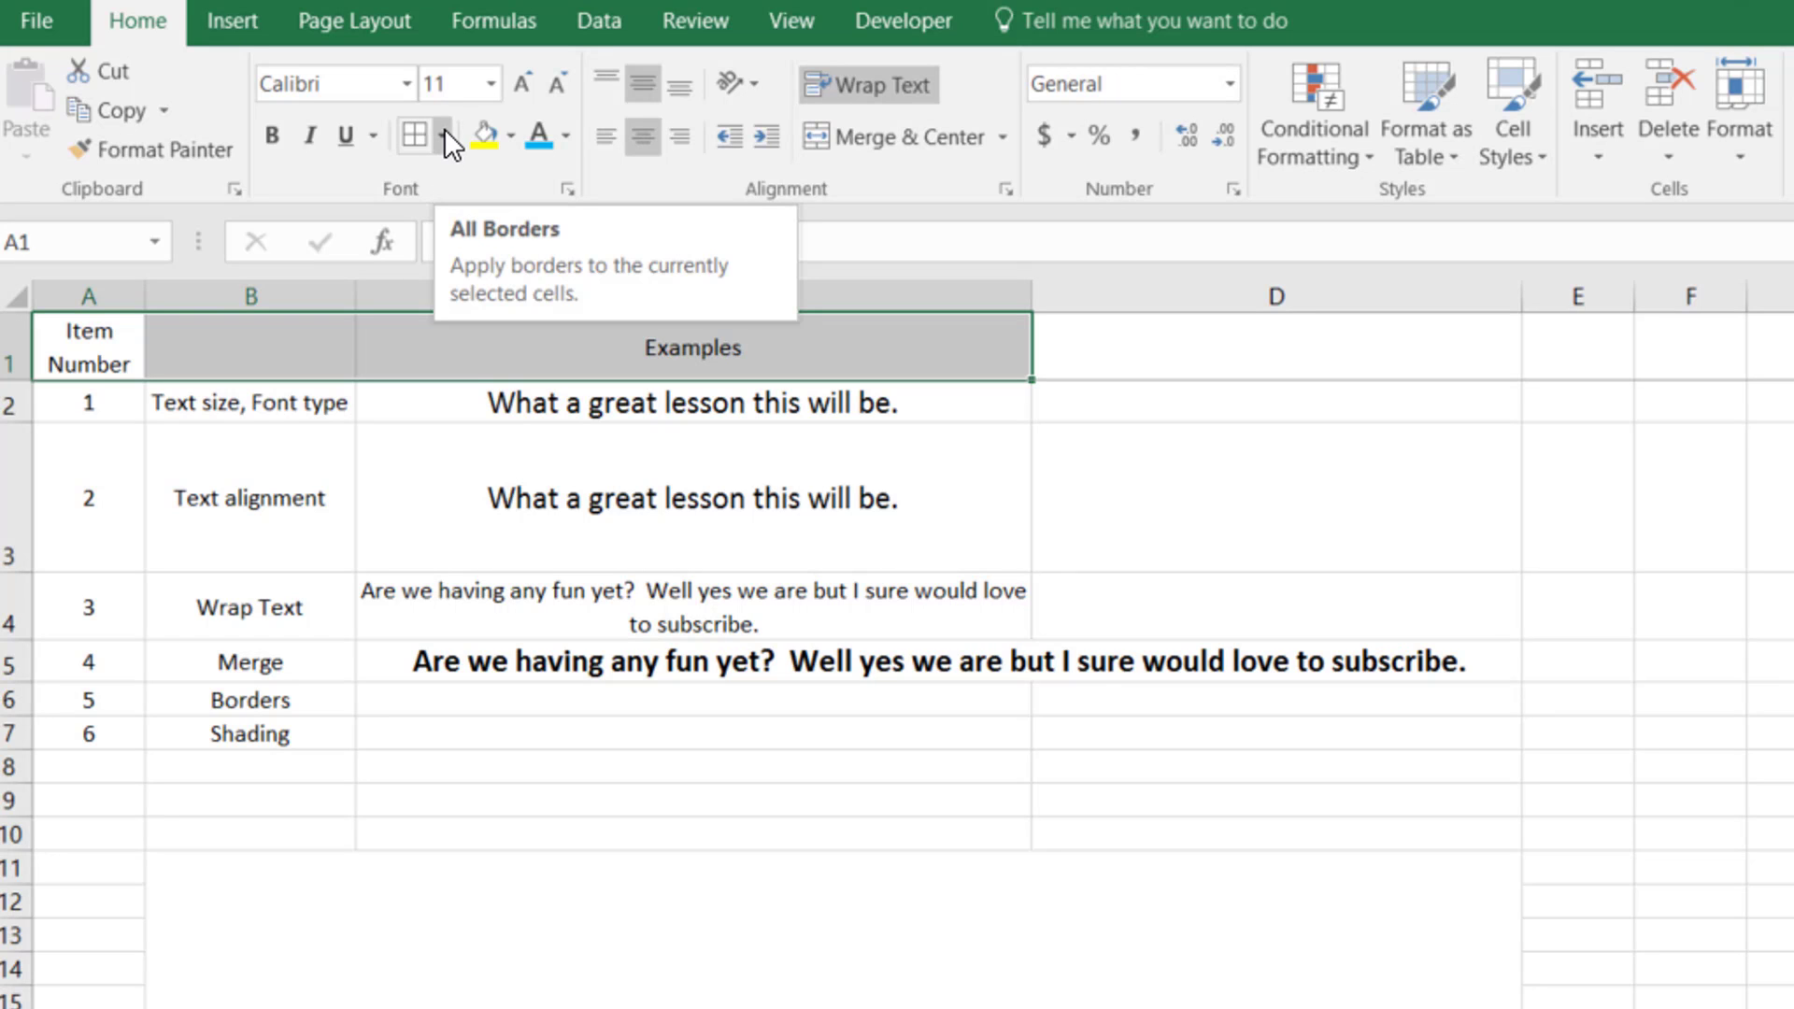
mouse_move(1407, 200)
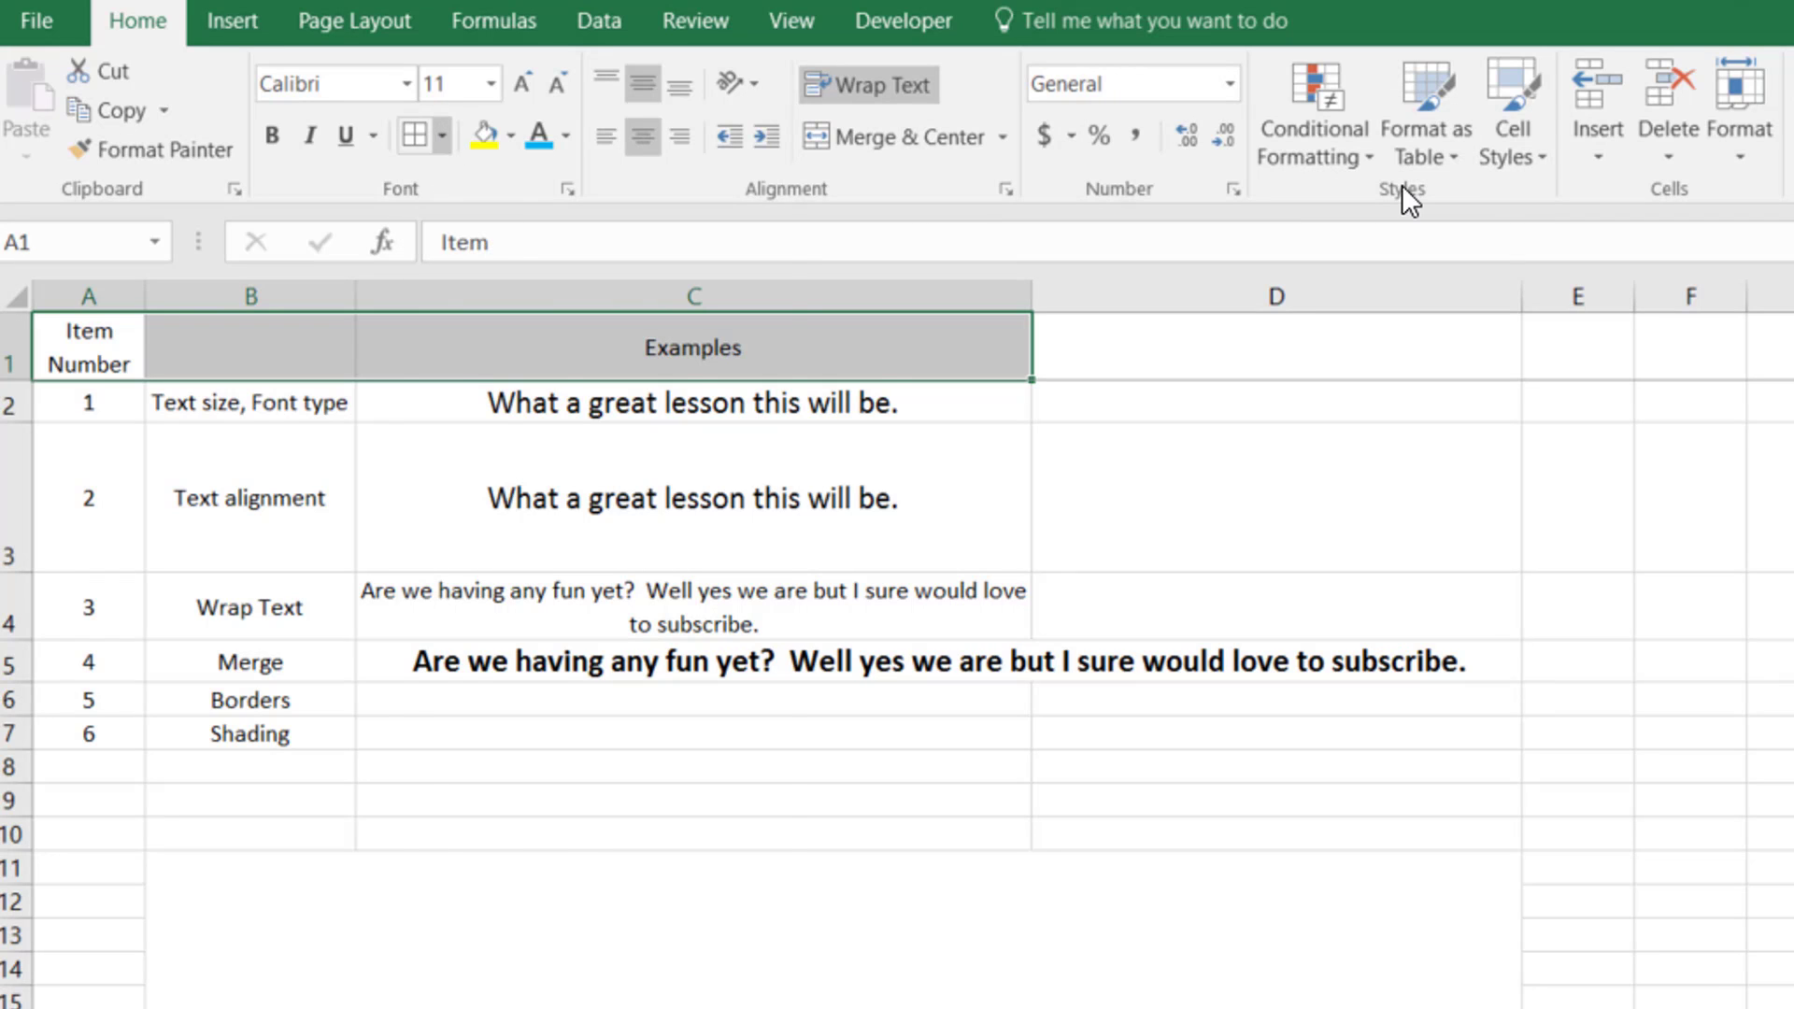
click(441, 134)
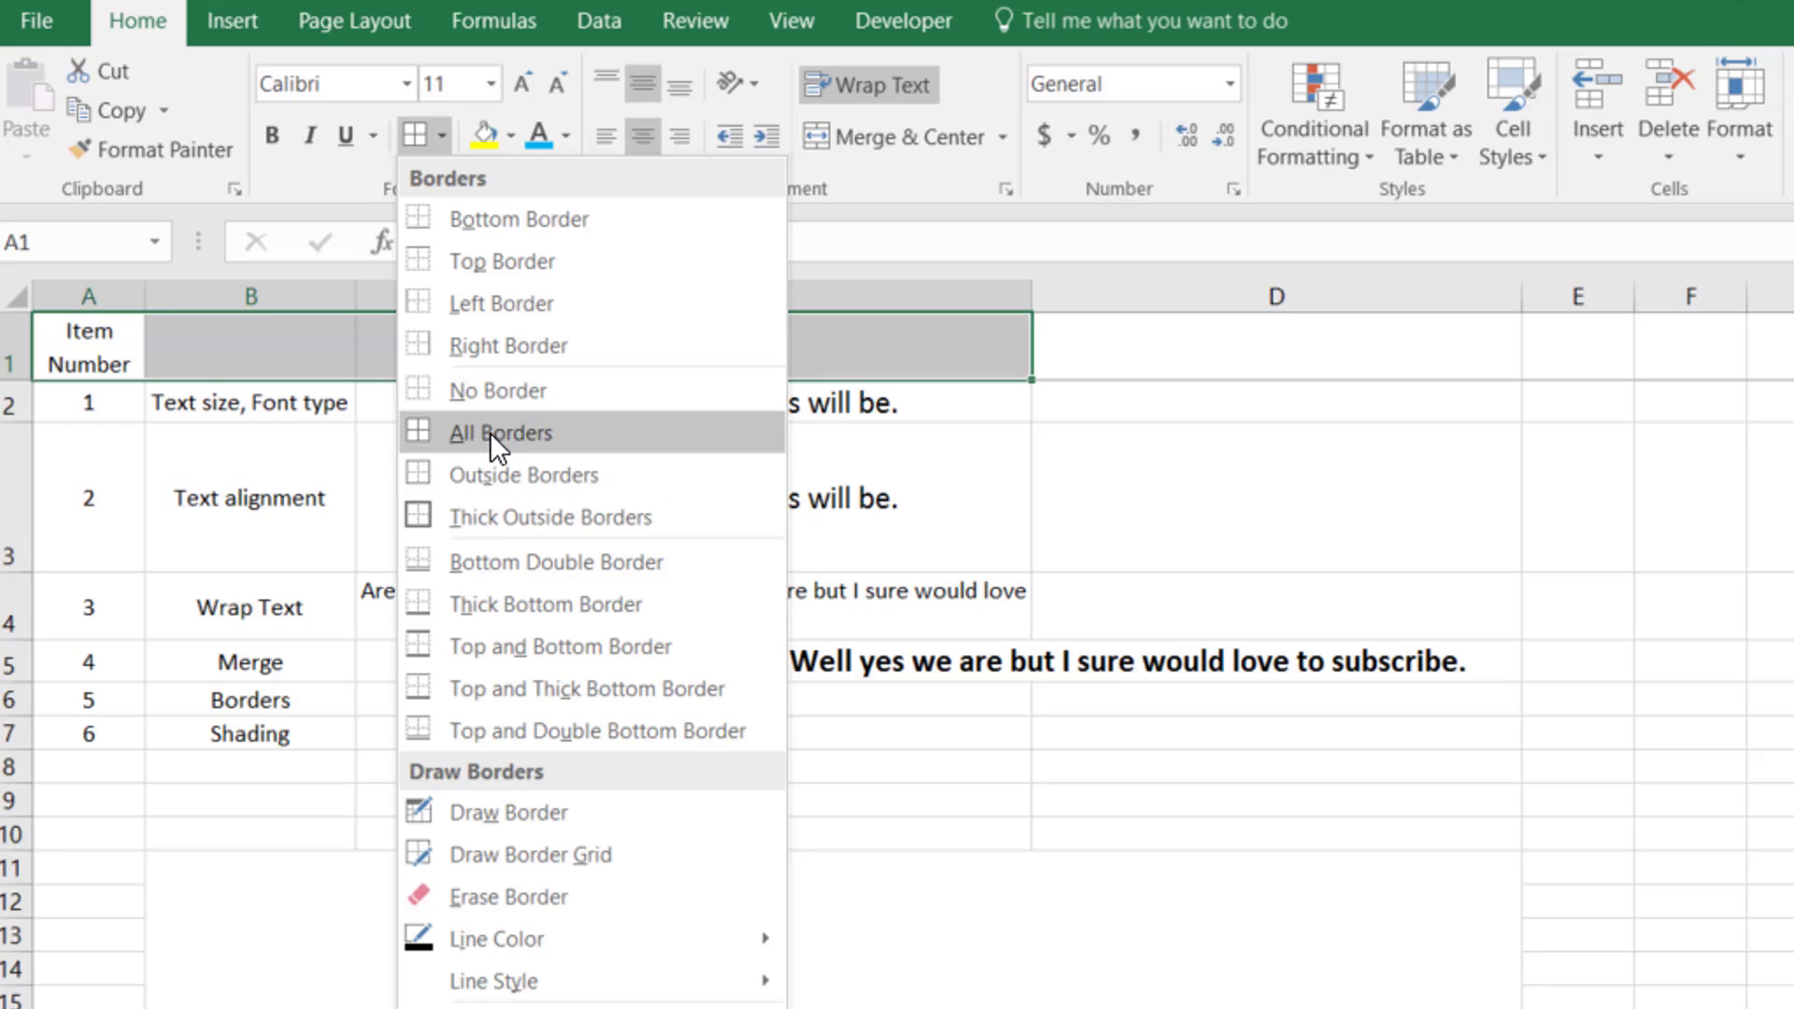
click(497, 431)
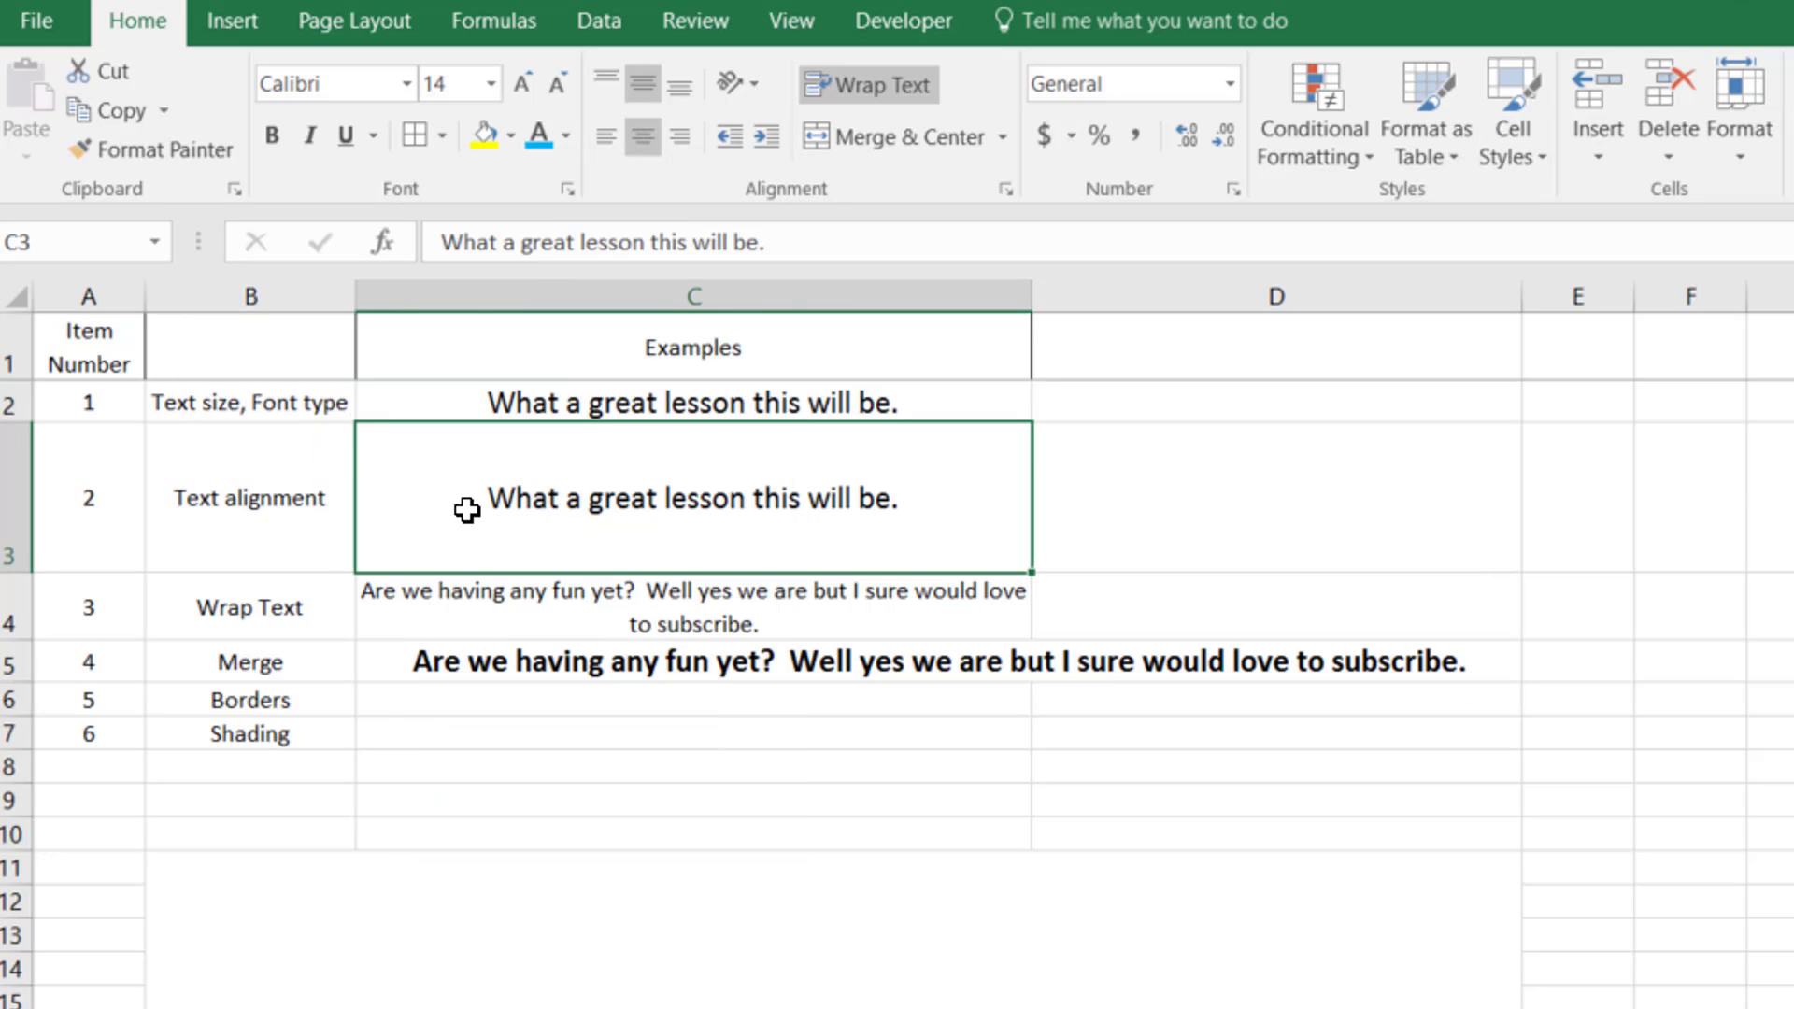
- Apply All Borders to the whole table A1:D7 and deselect to view them
click(88, 348)
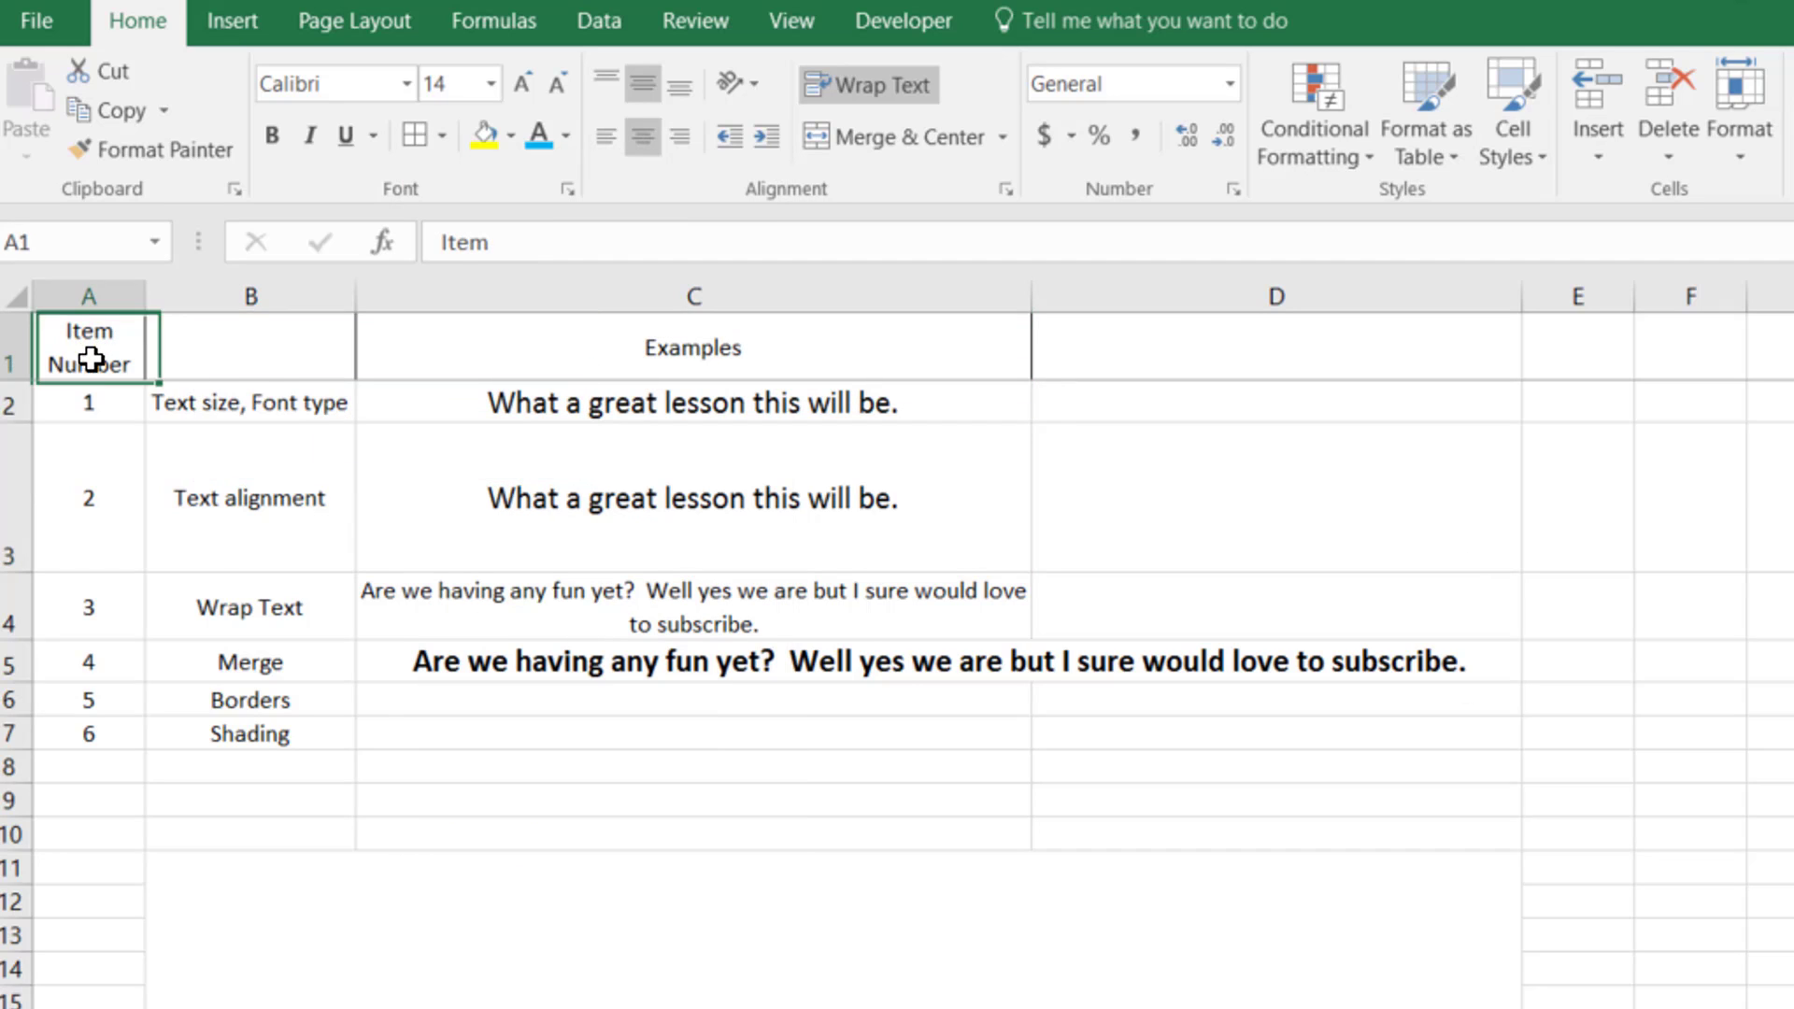
drag(89, 347, 376, 721)
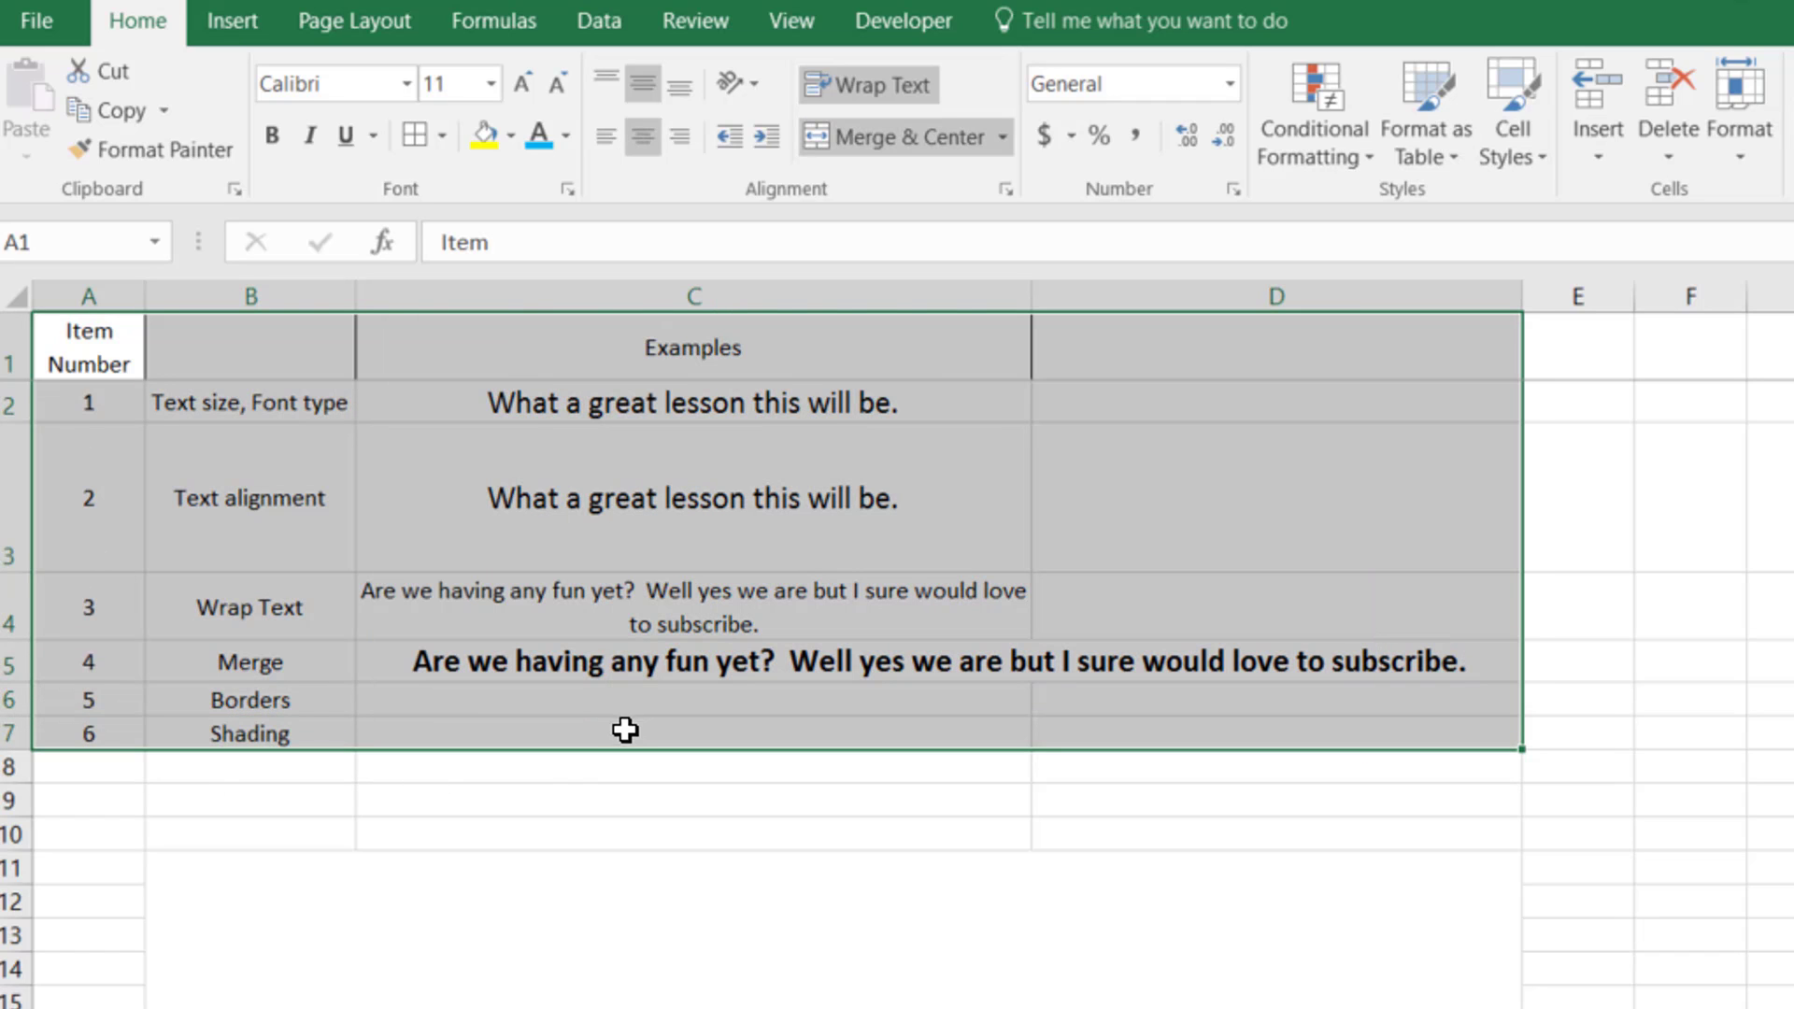
mouse_move(415, 136)
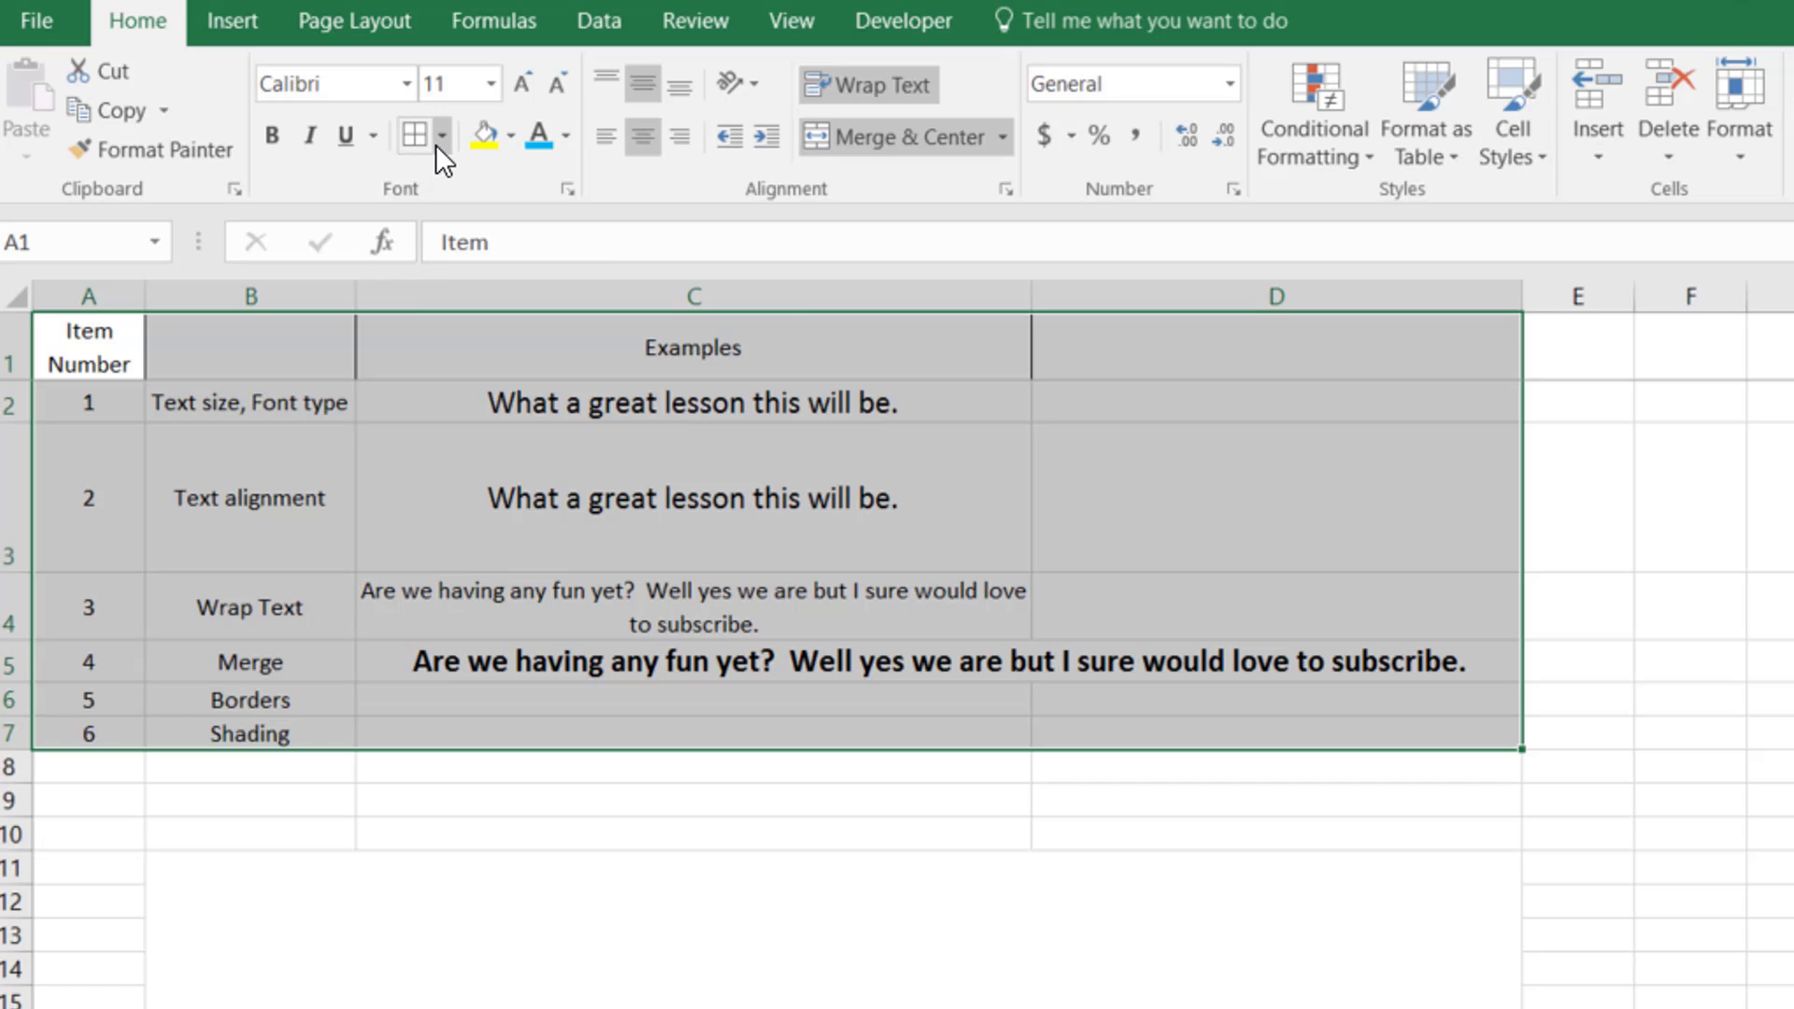
click(441, 137)
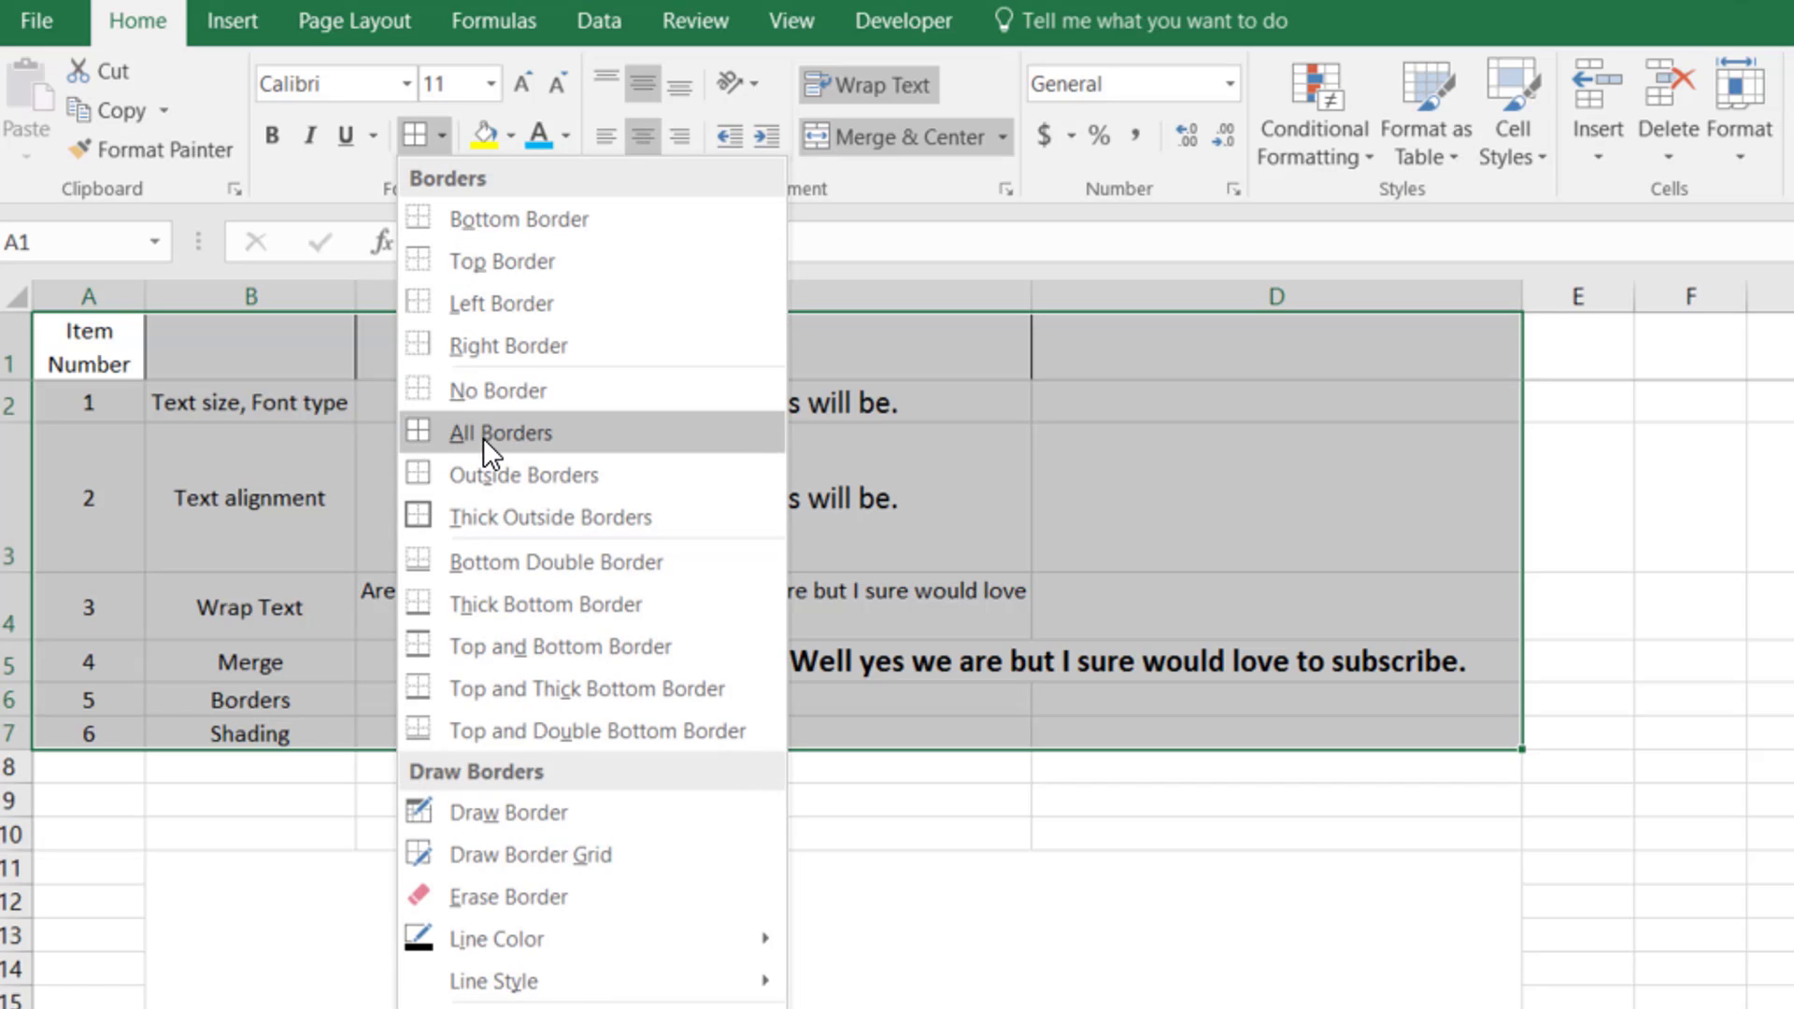
click(497, 432)
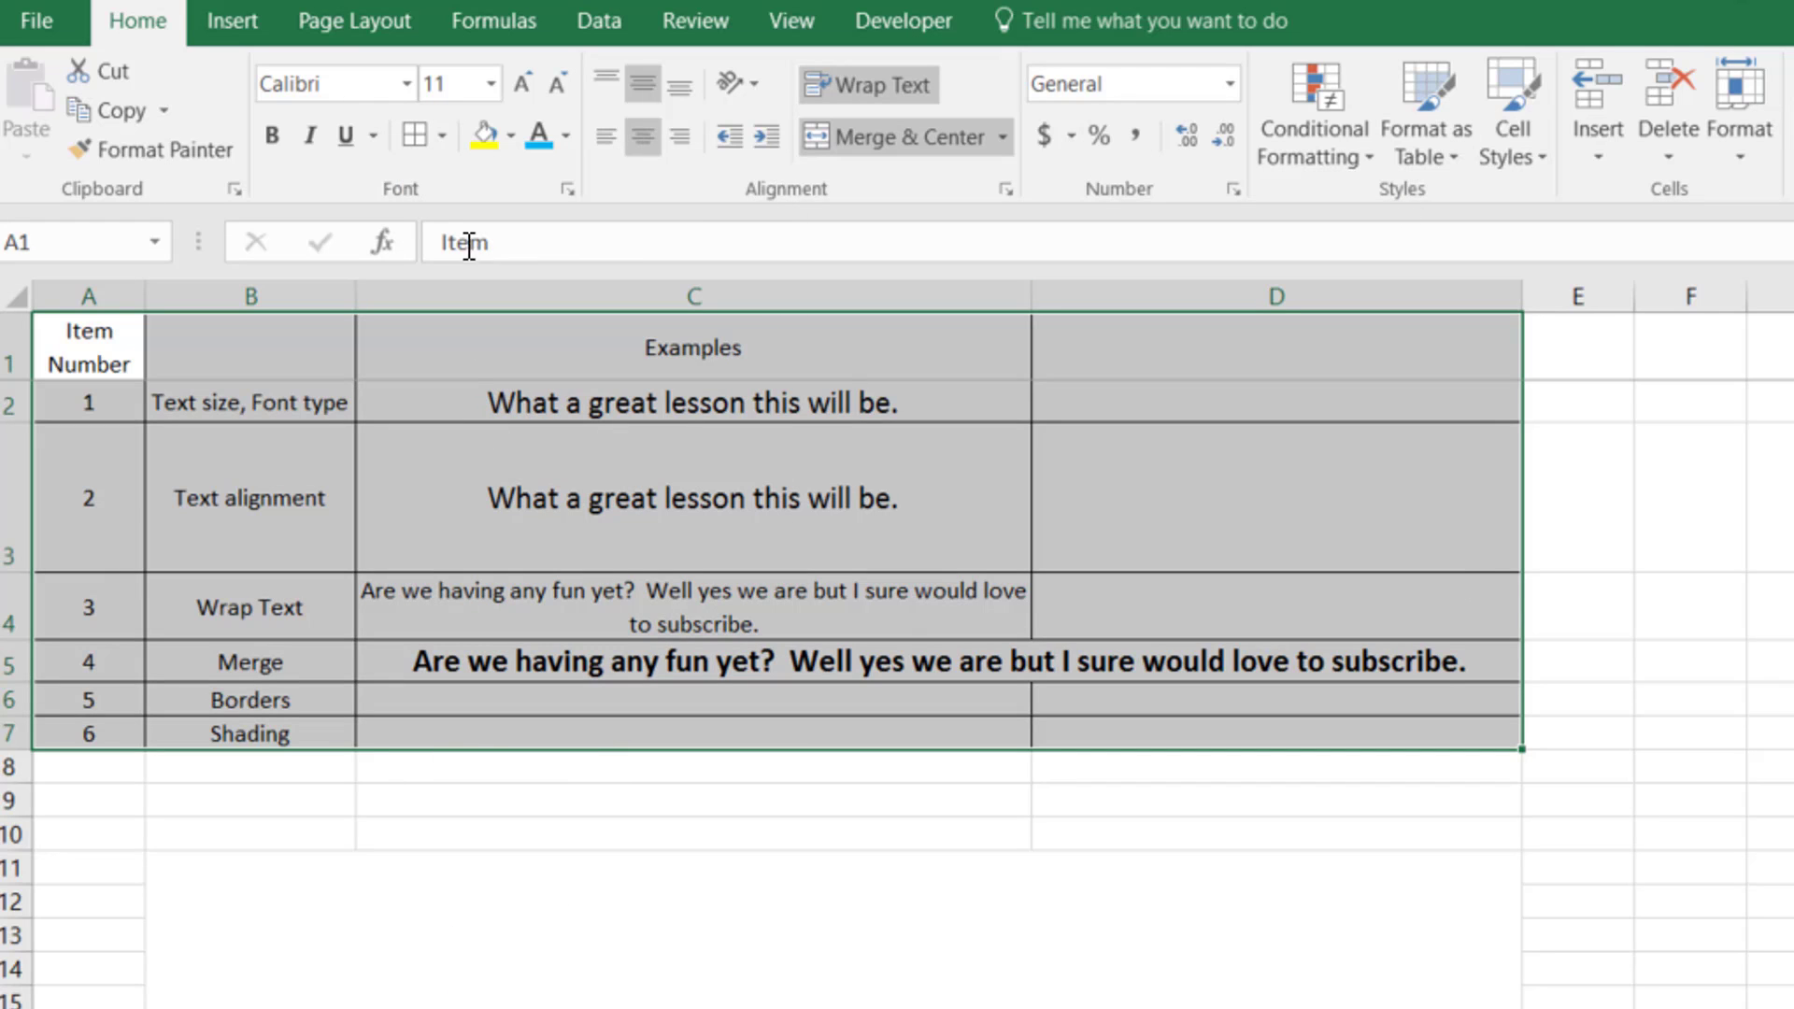
click(447, 134)
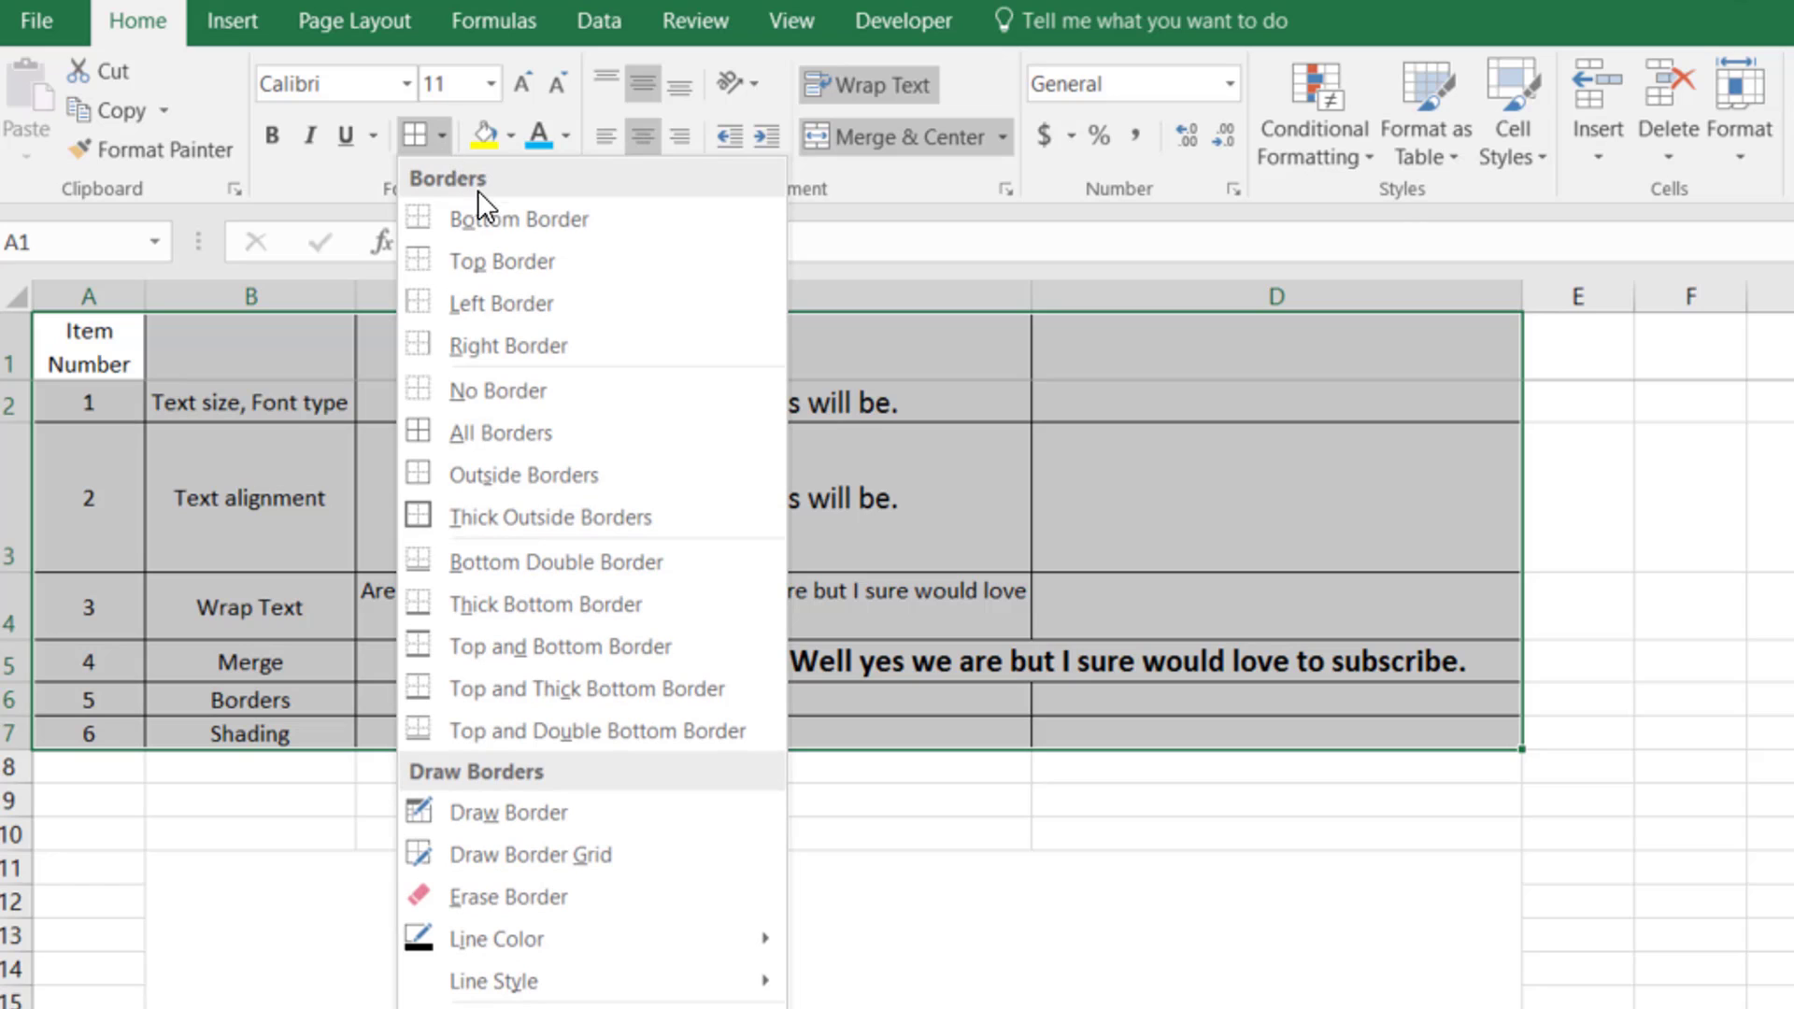
mouse_move(521, 346)
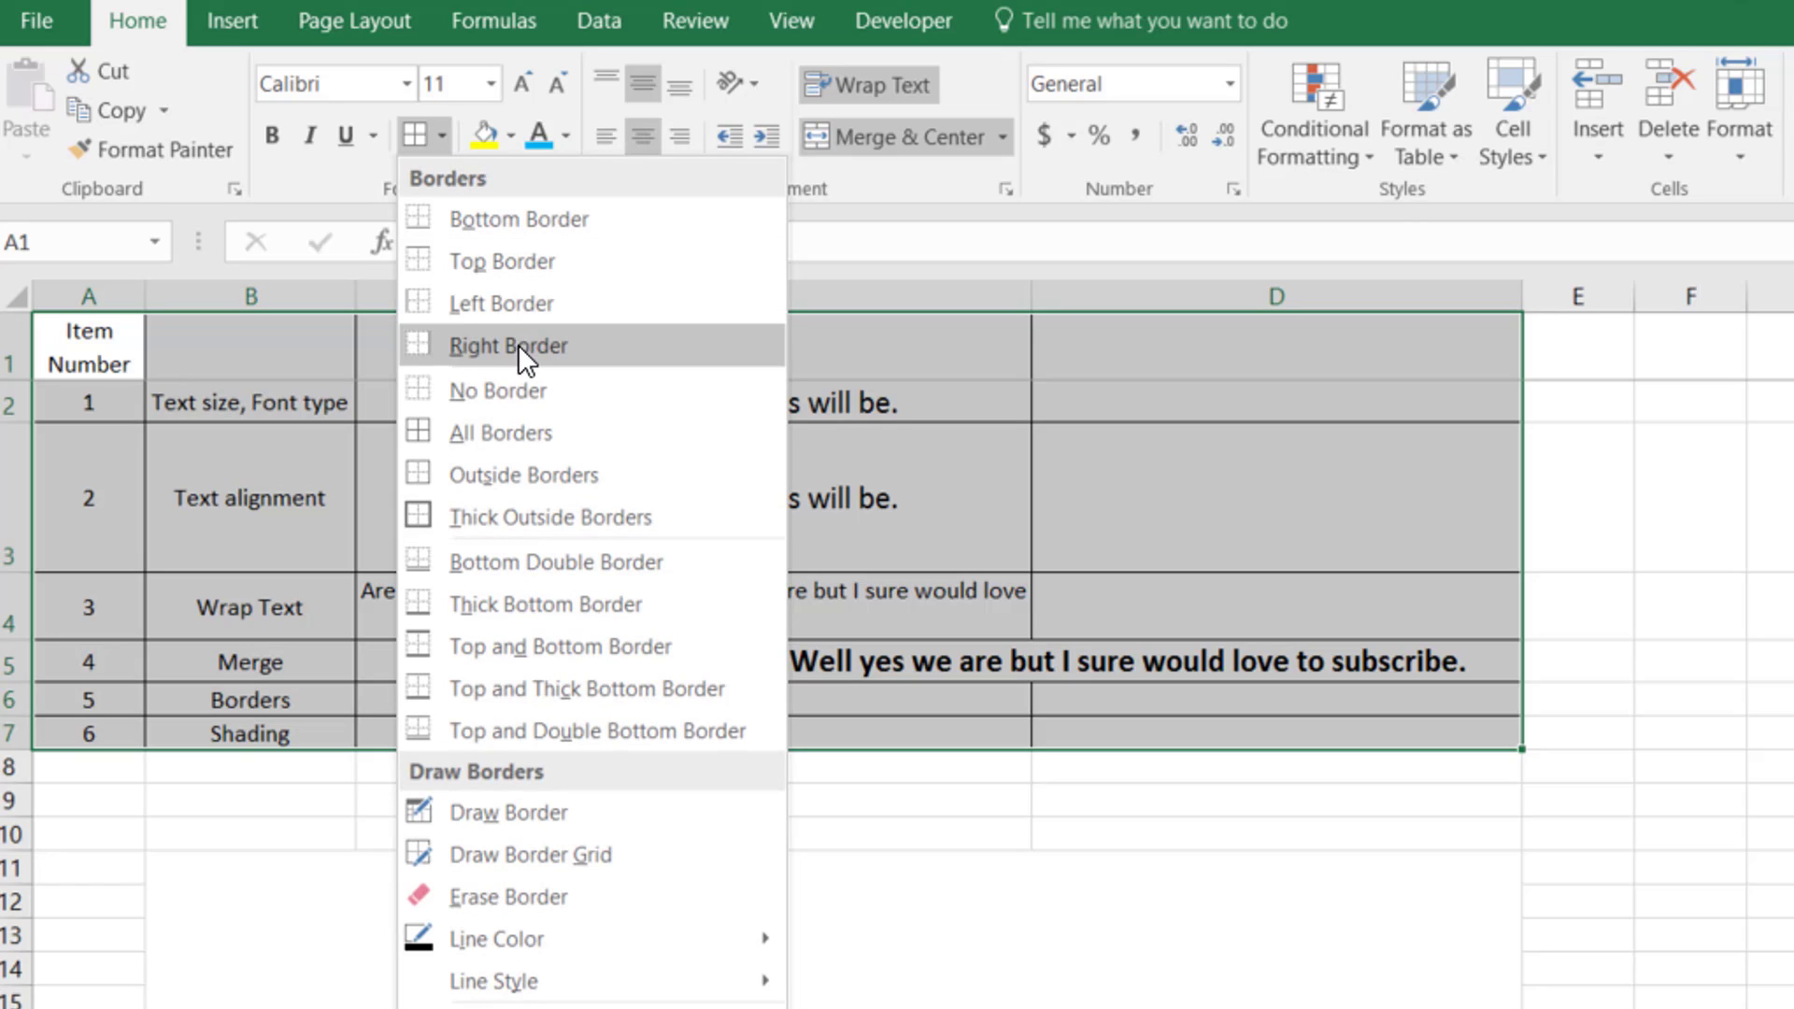
mouse_move(501, 432)
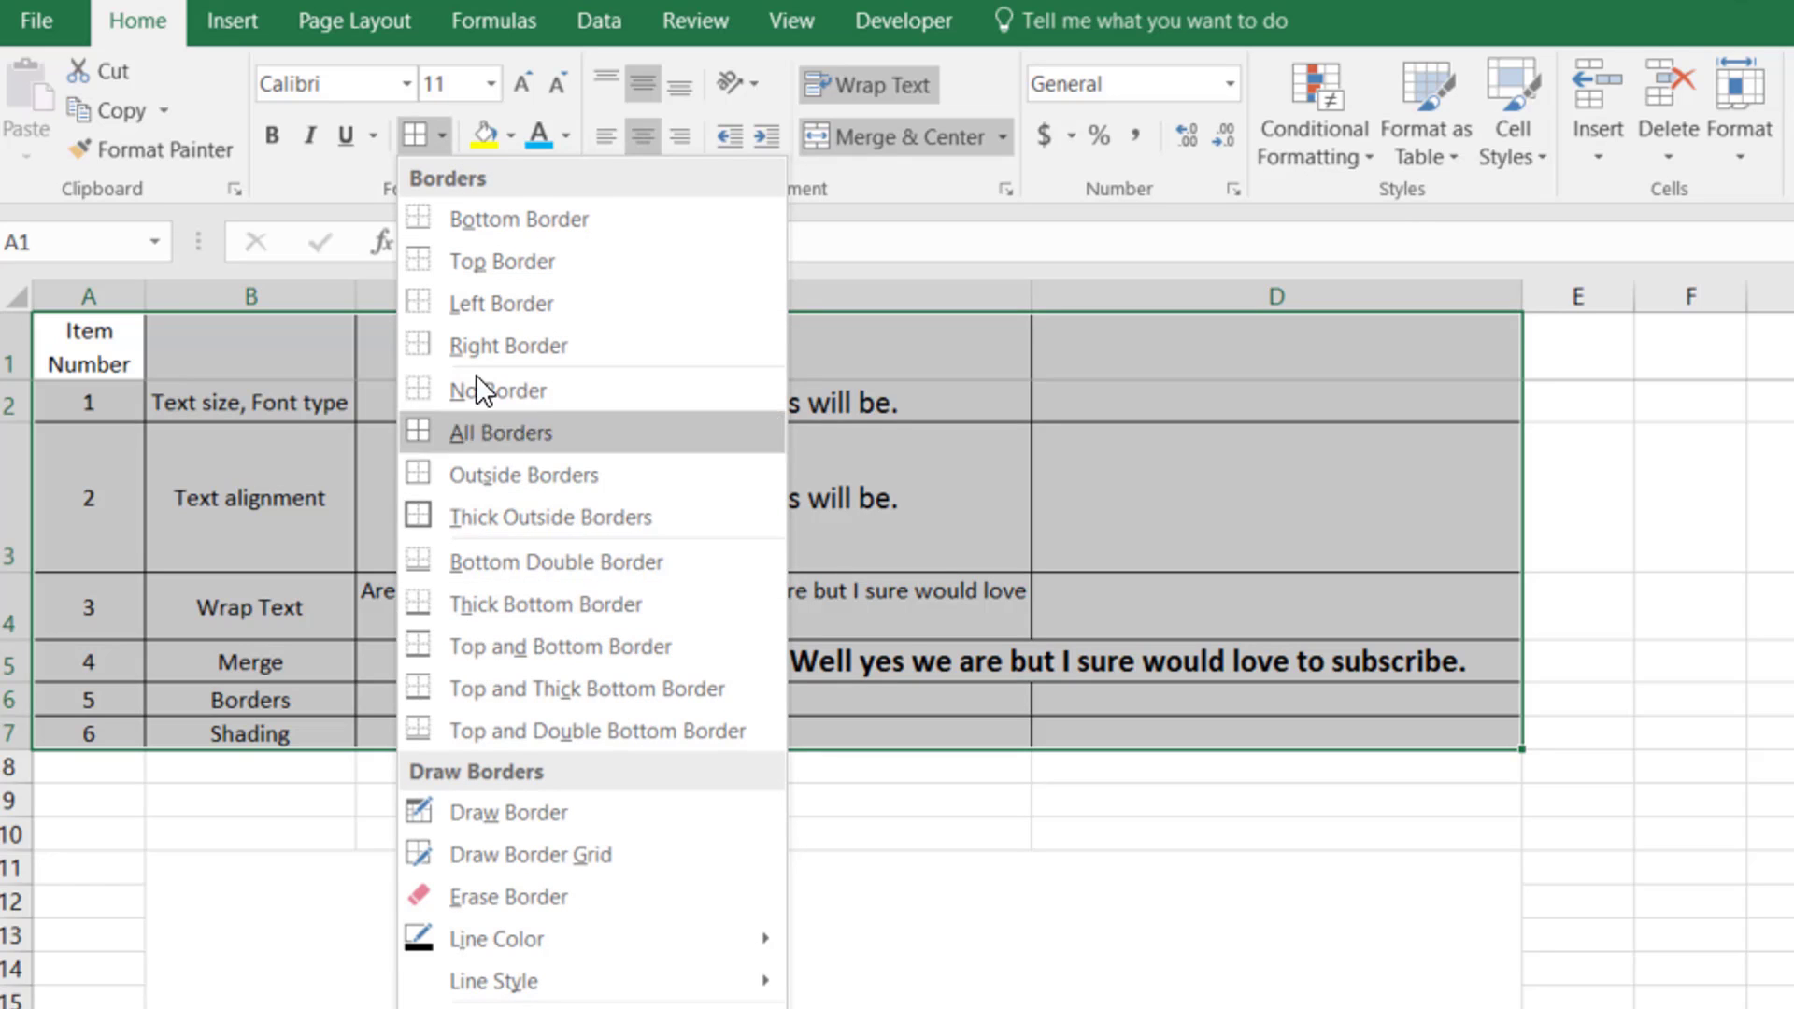
mouse_move(497, 854)
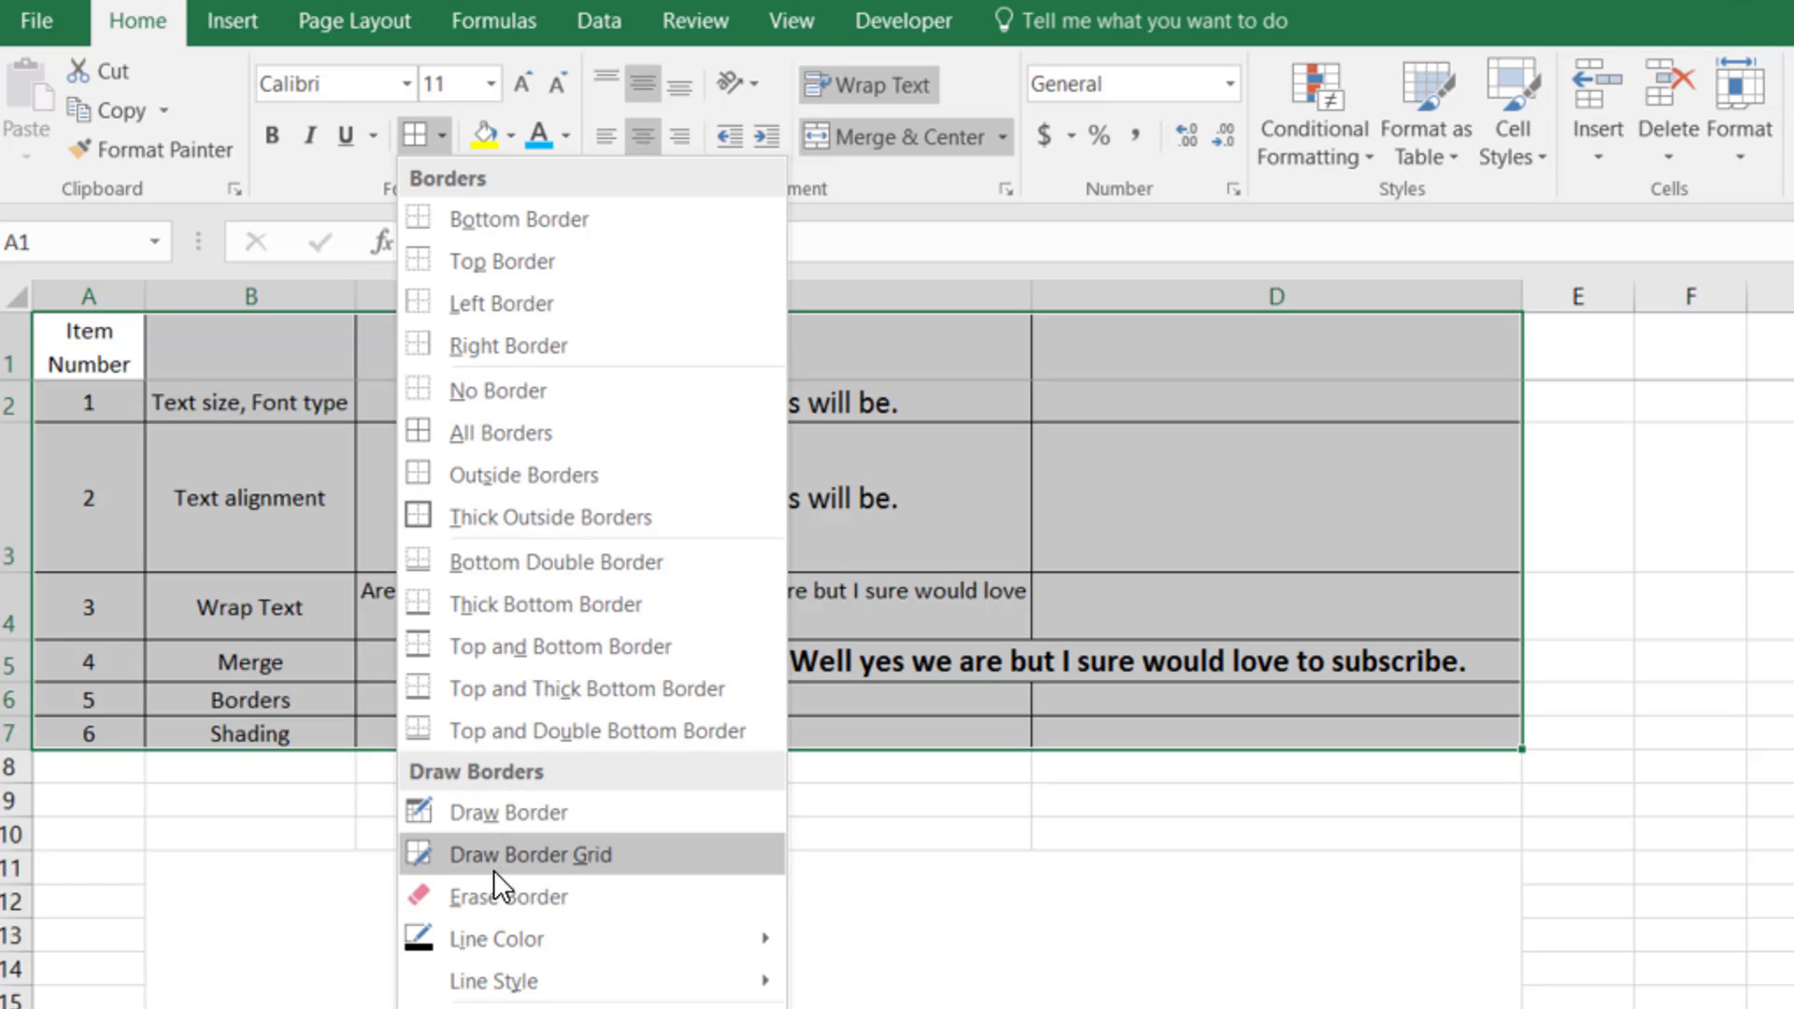
mouse_move(560, 811)
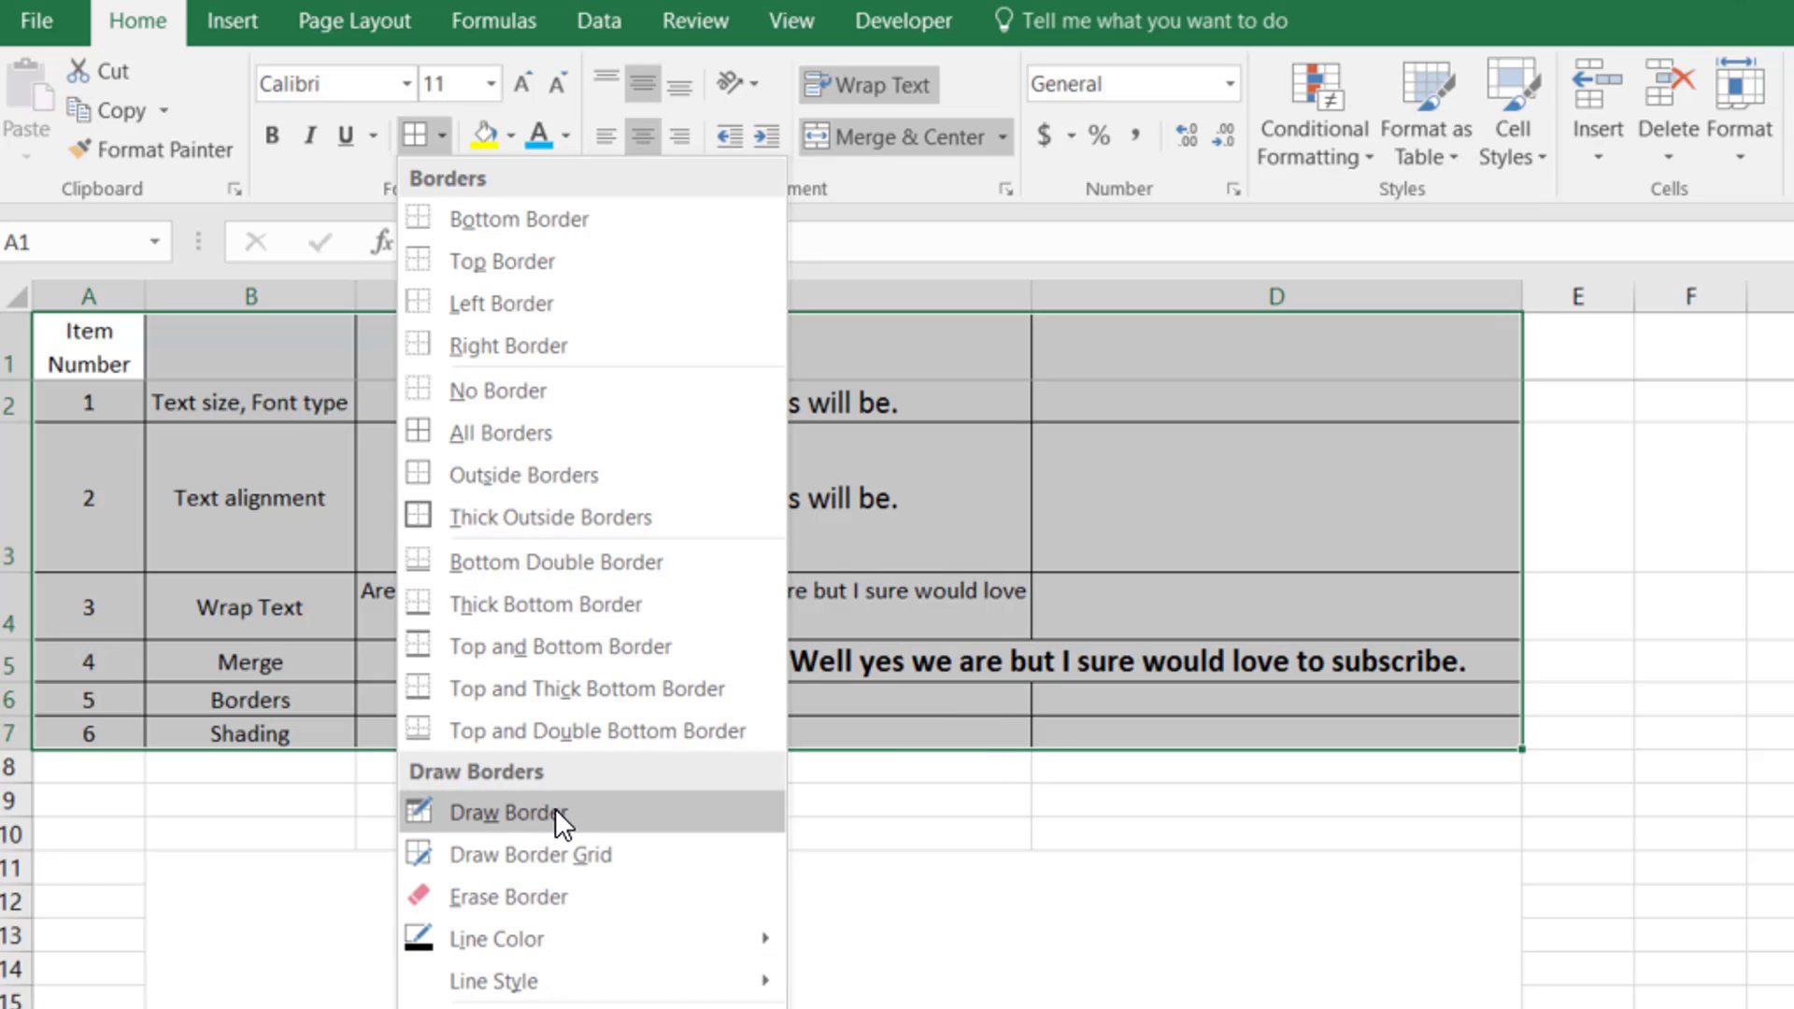
mouse_move(491, 981)
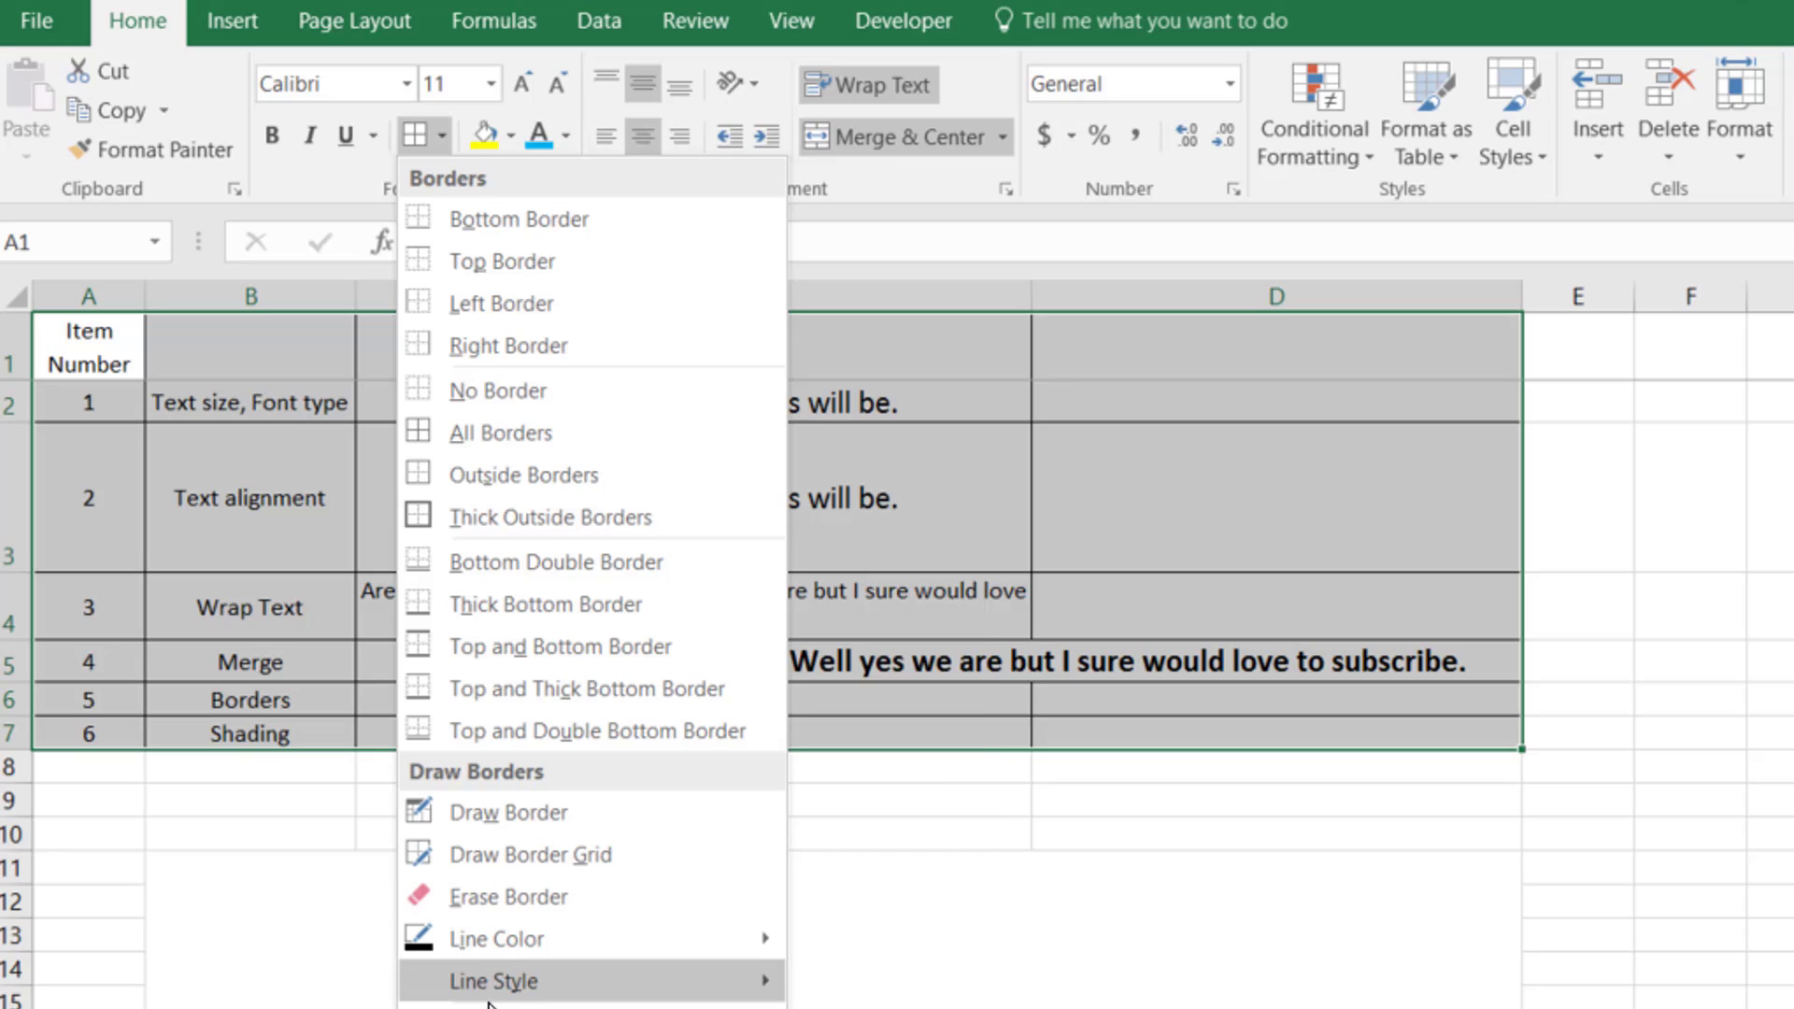
mouse_move(922, 426)
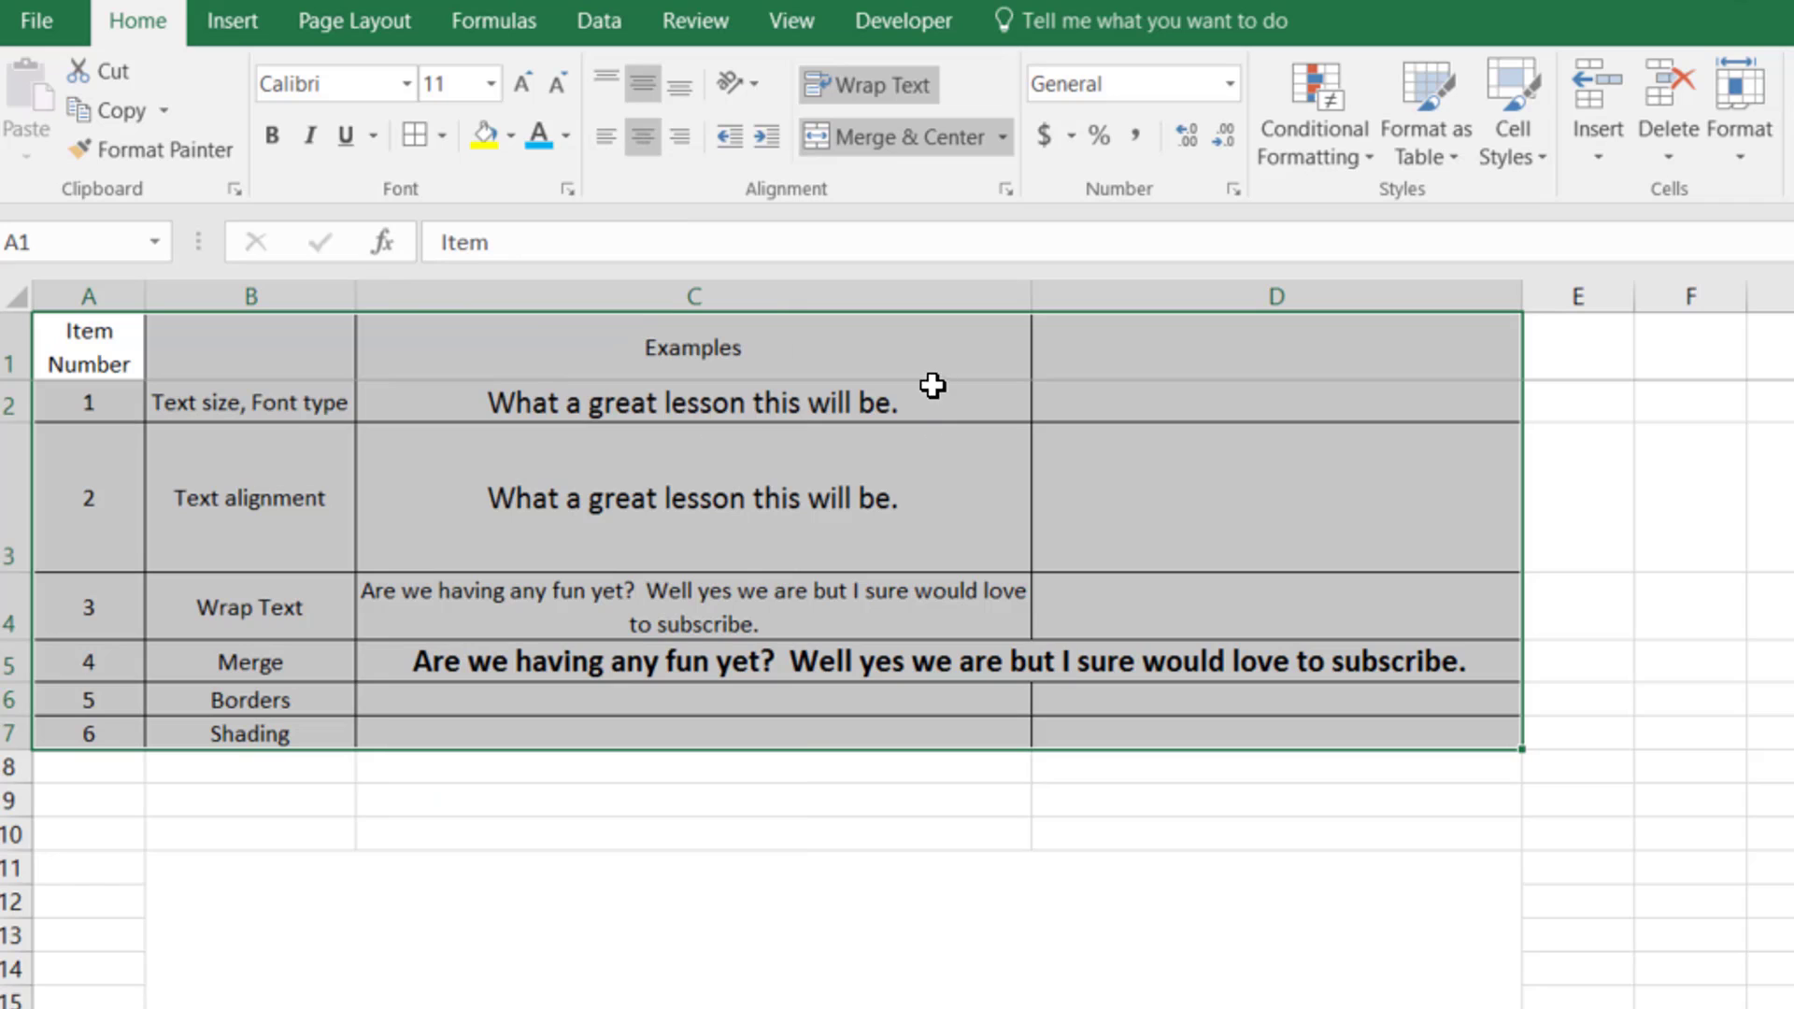
mouse_move(473, 686)
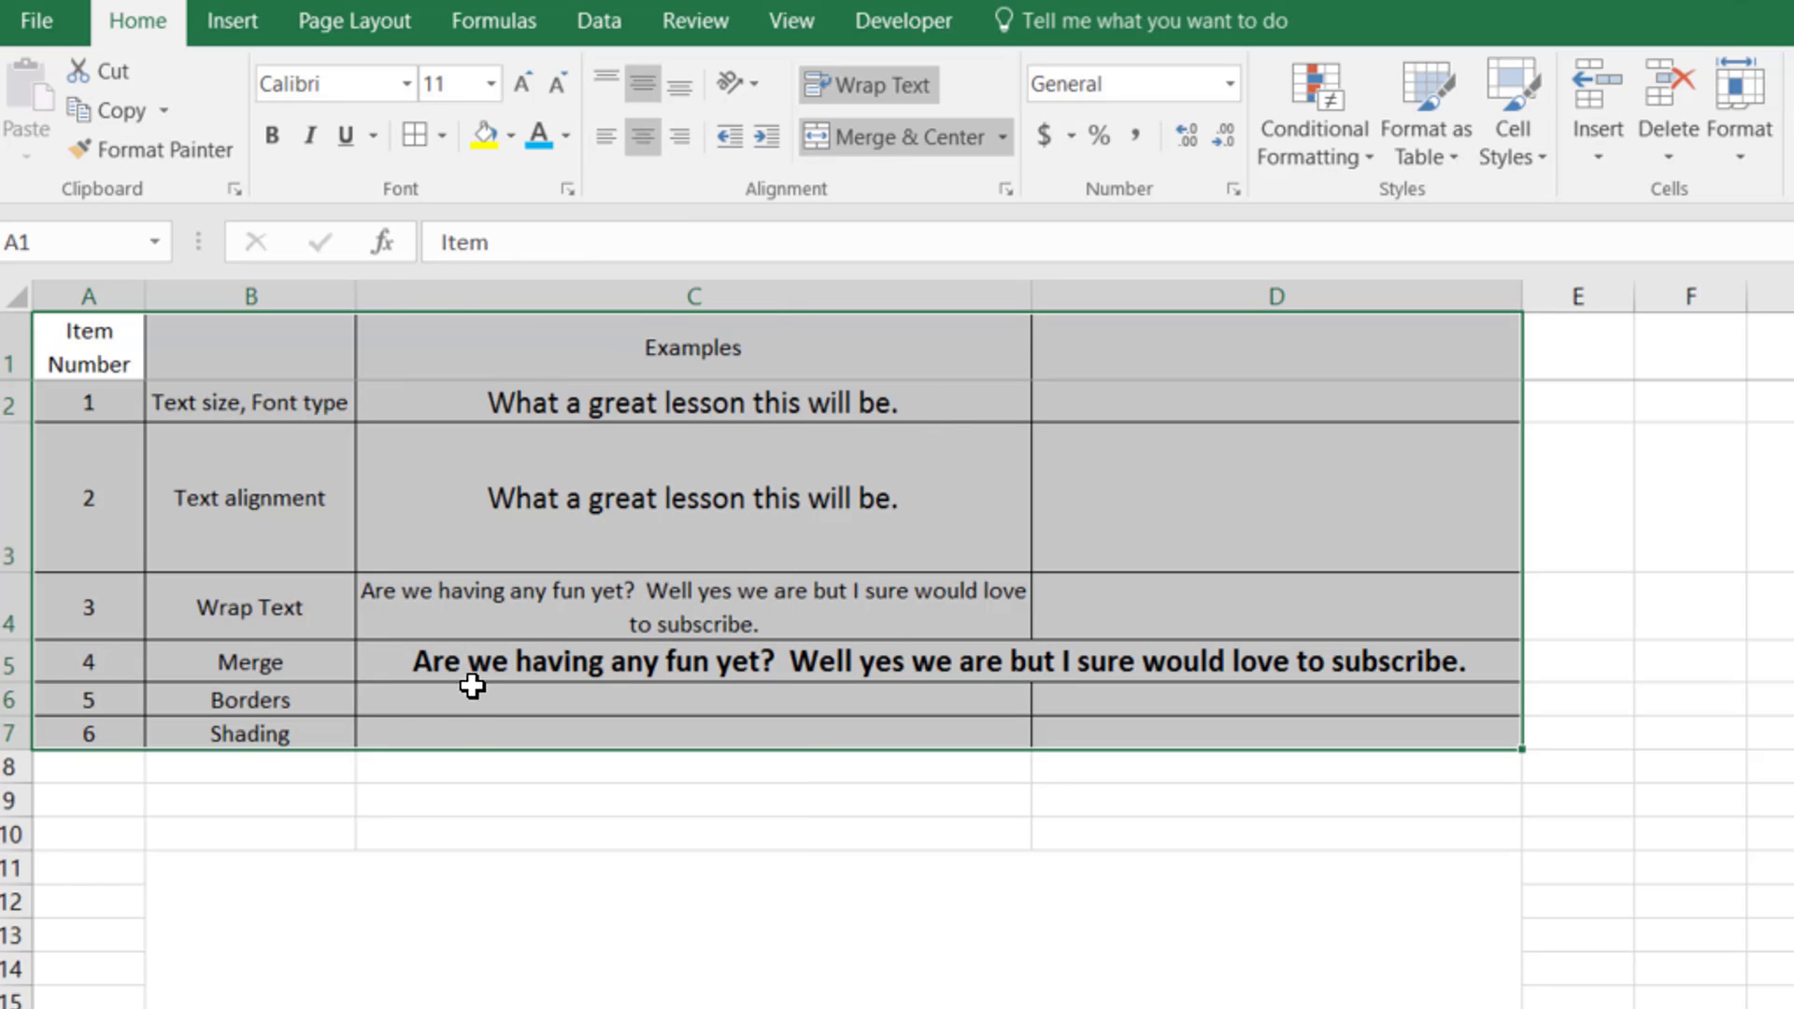
click(426, 732)
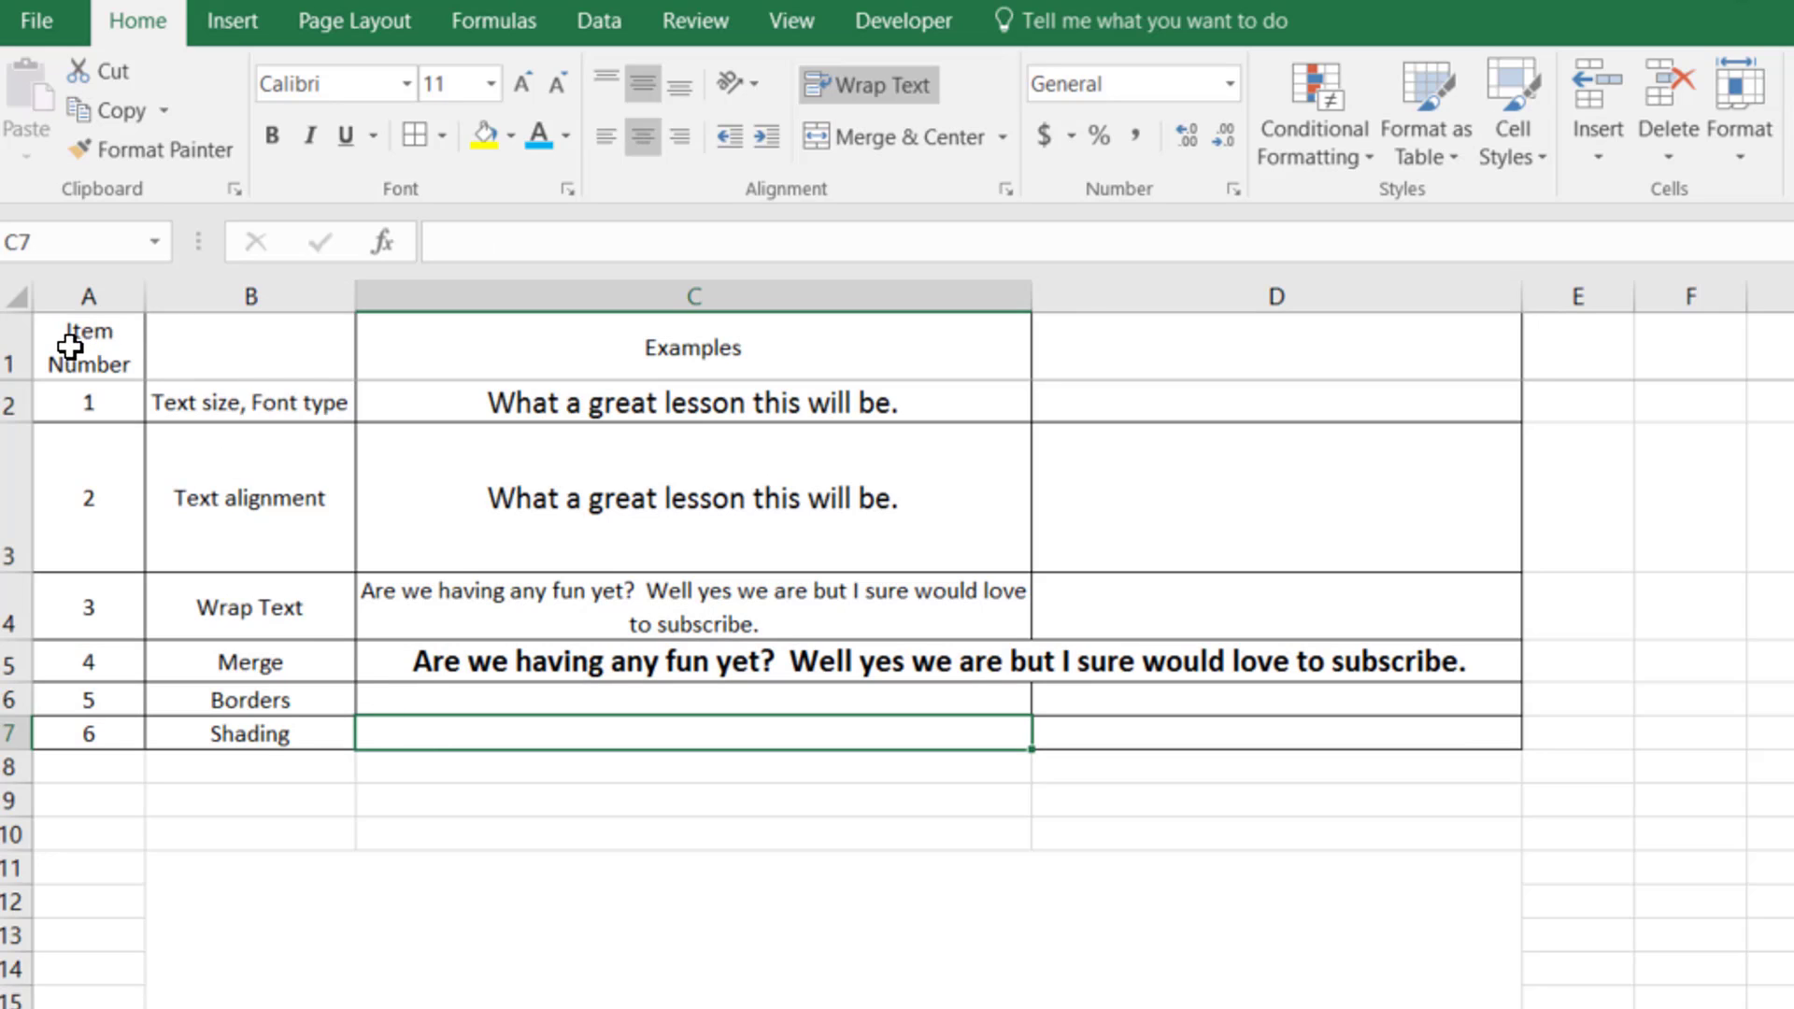
- Fill the header row A1:C1 with the current yellow and bring up More Colors
click(88, 347)
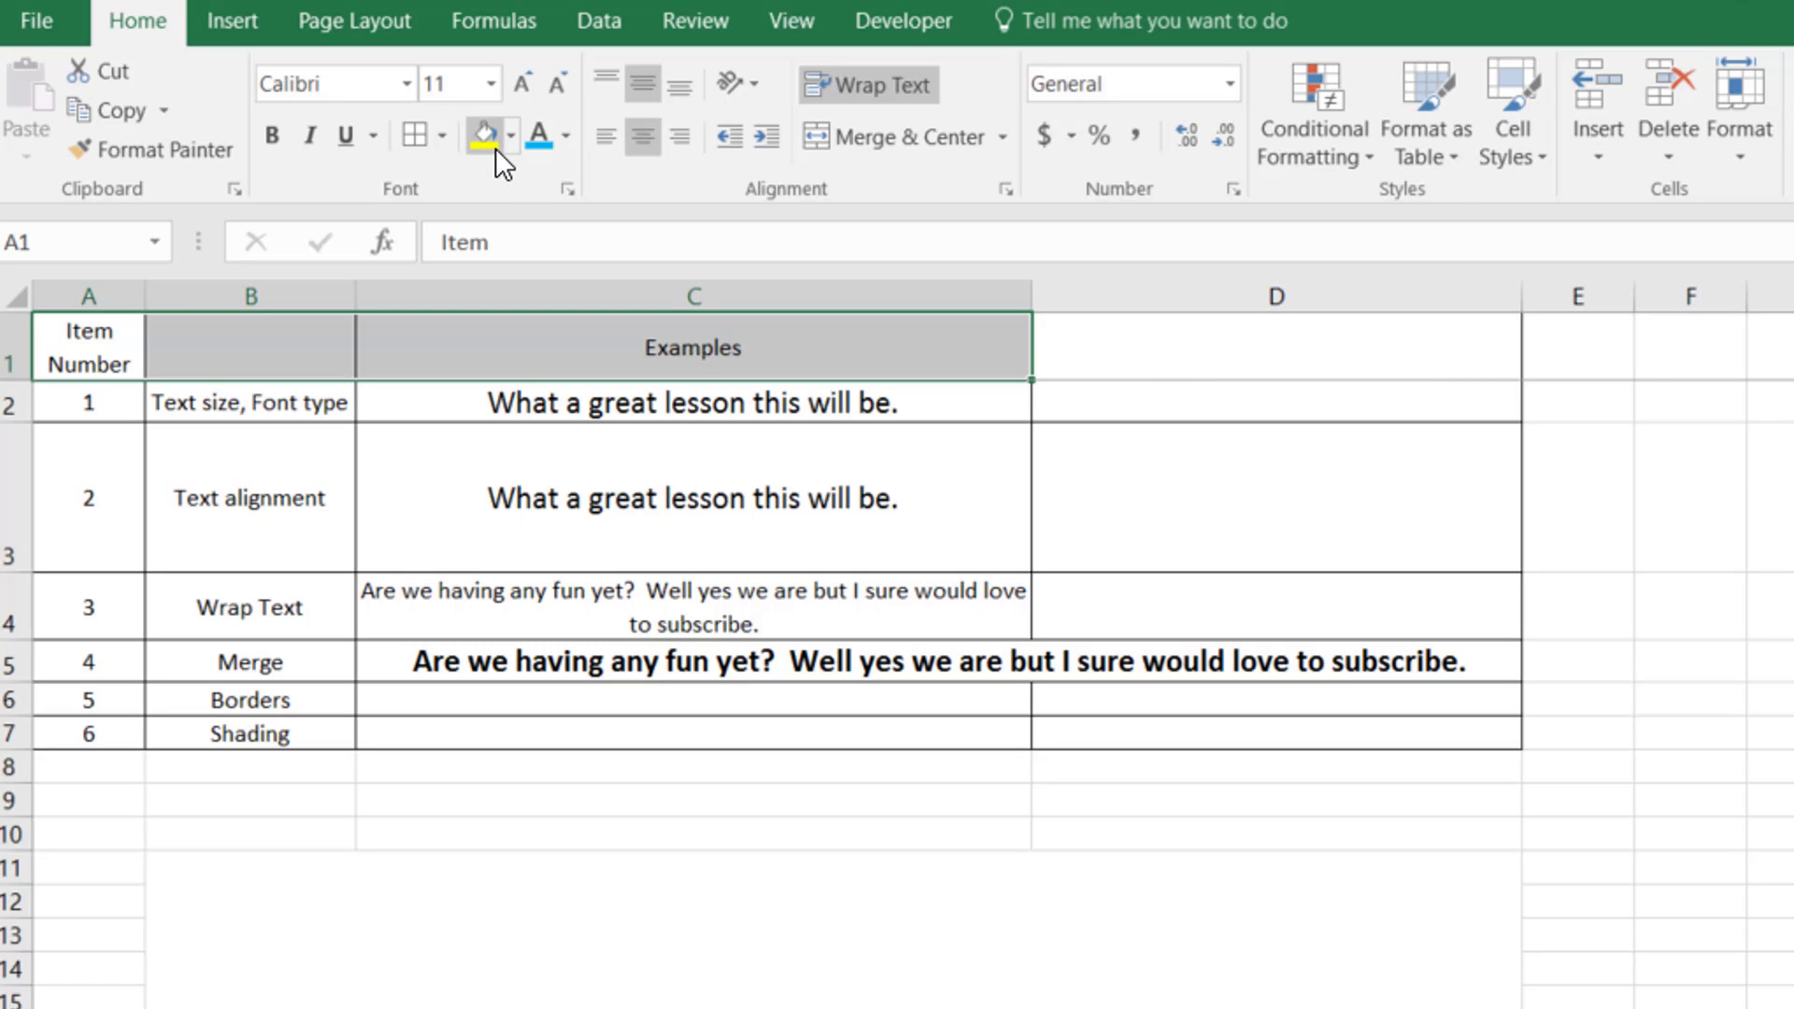
click(480, 134)
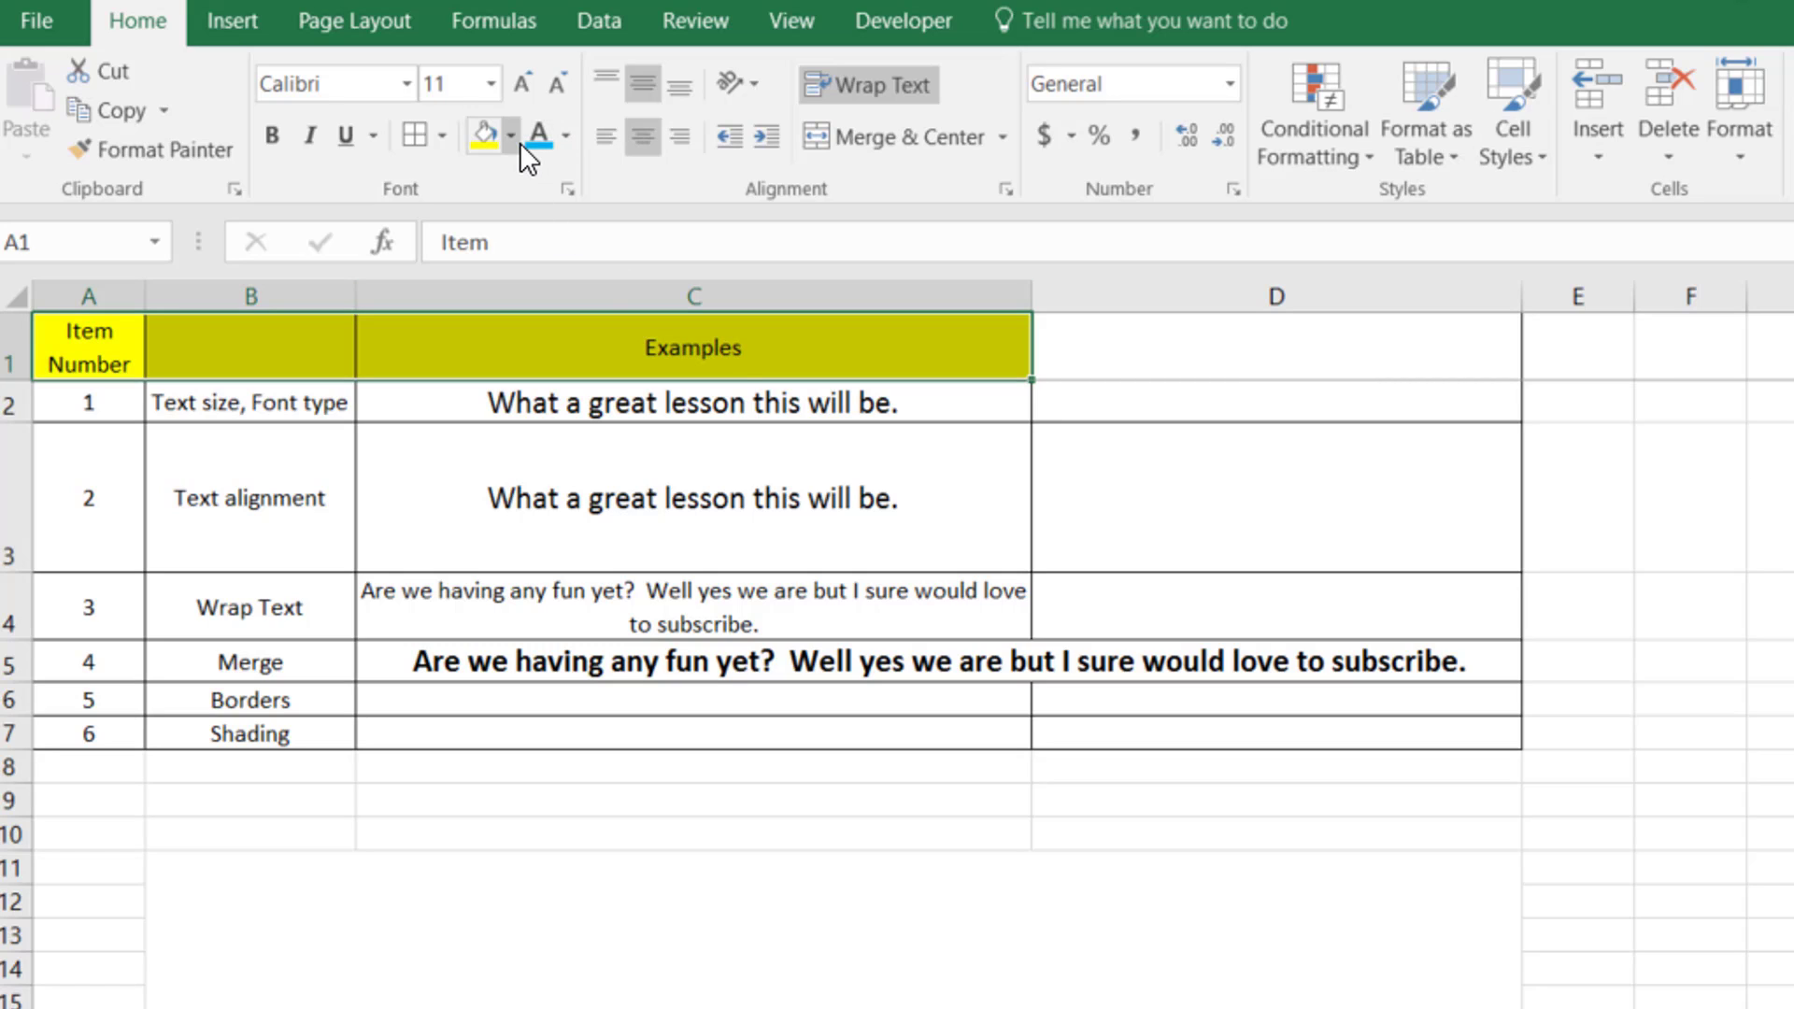
click(509, 134)
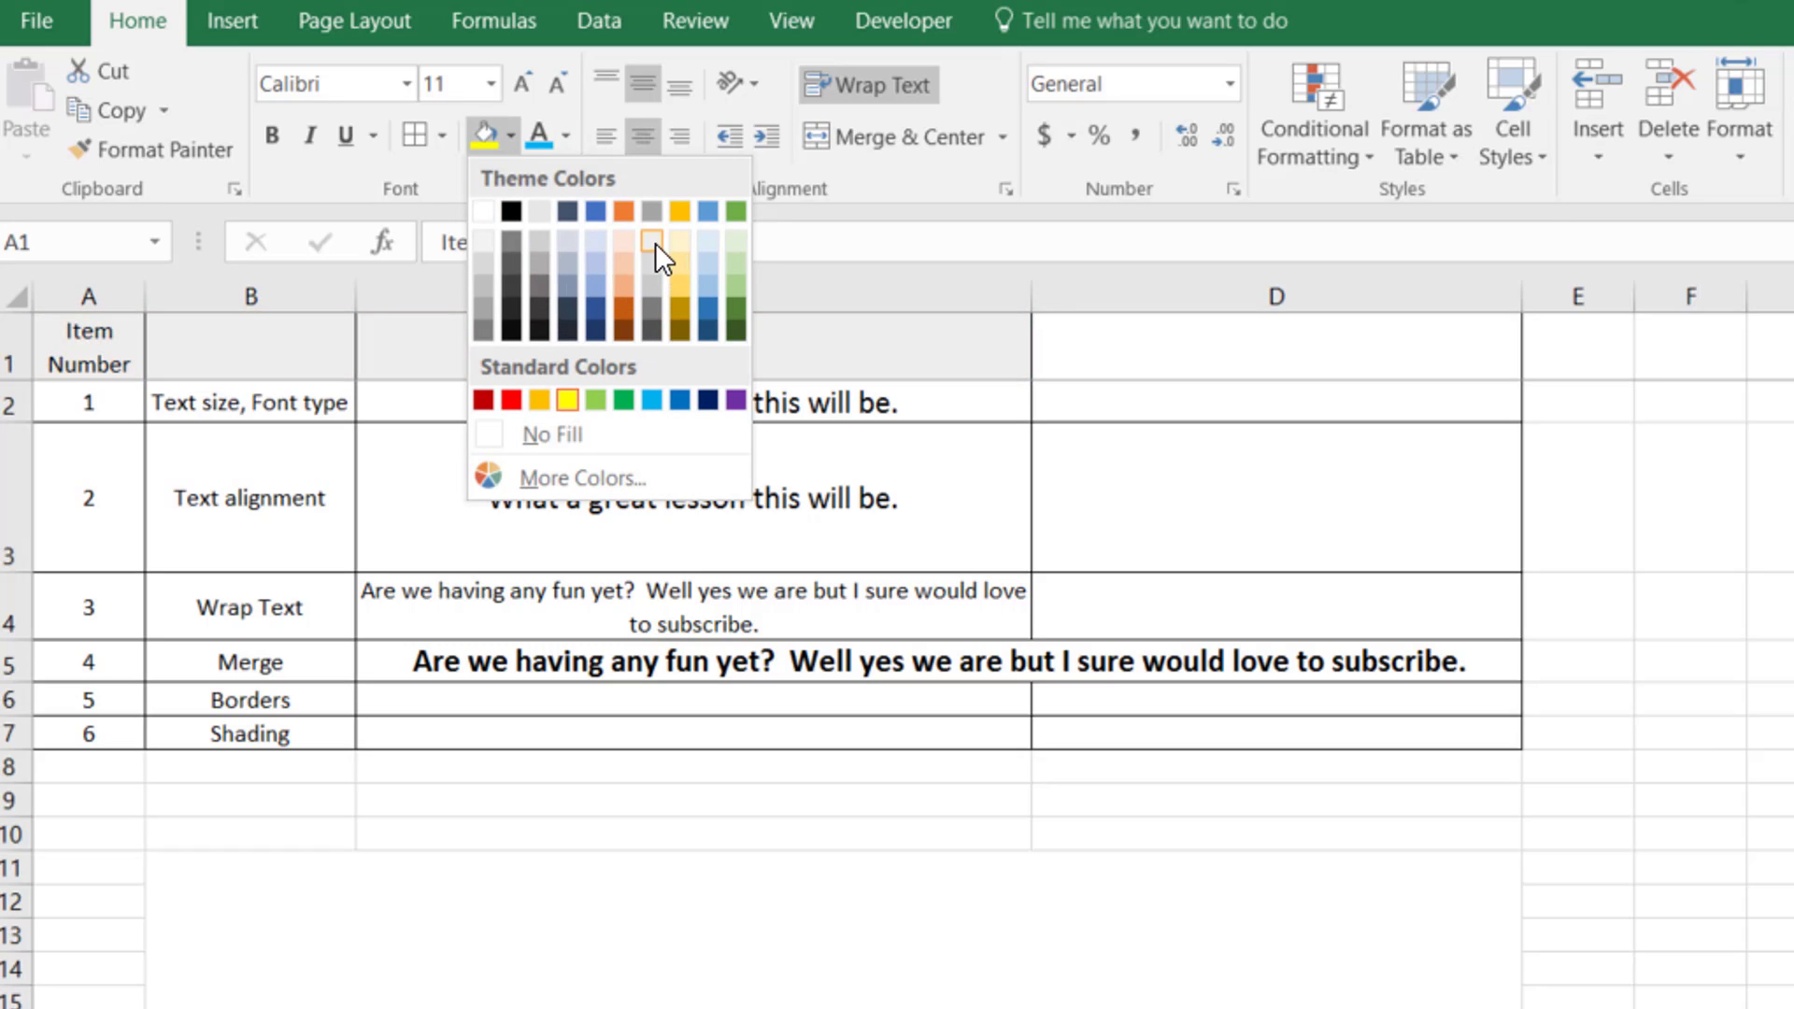
mouse_move(583, 444)
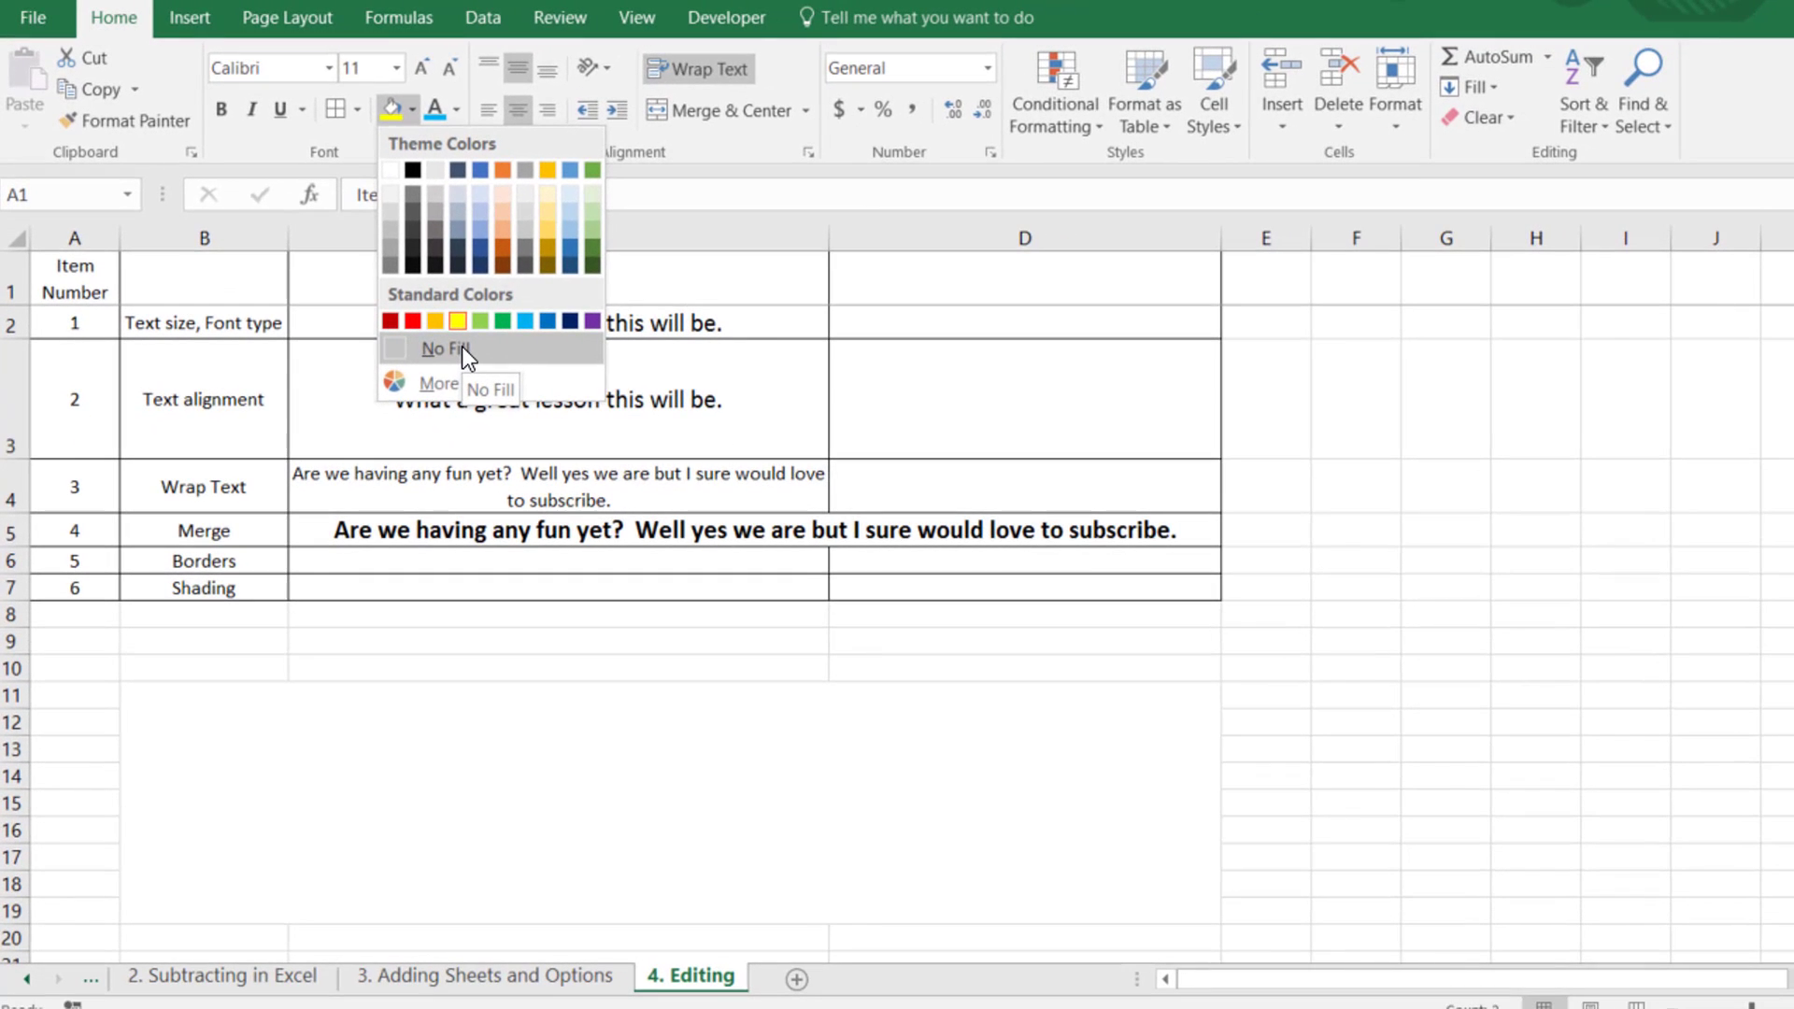
click(437, 381)
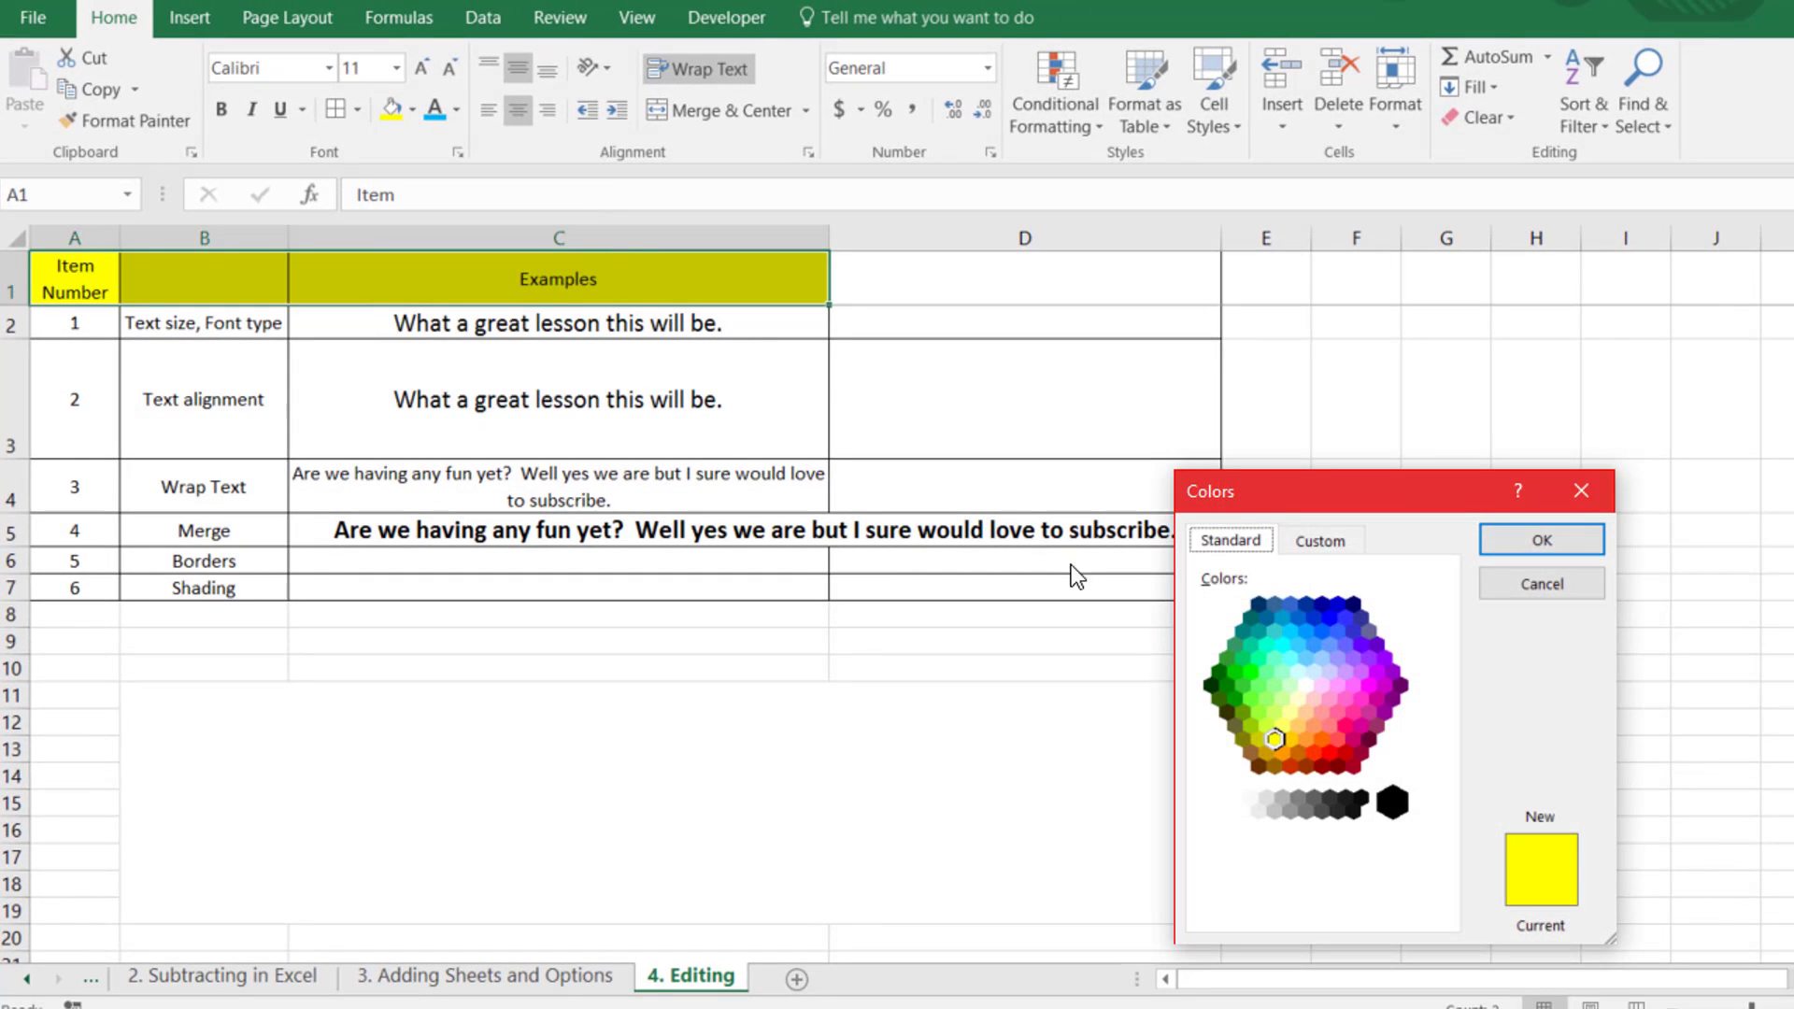
- Define a custom orange fill (RGB 233, 87, 47) for the header row and confirm it
click(1251, 681)
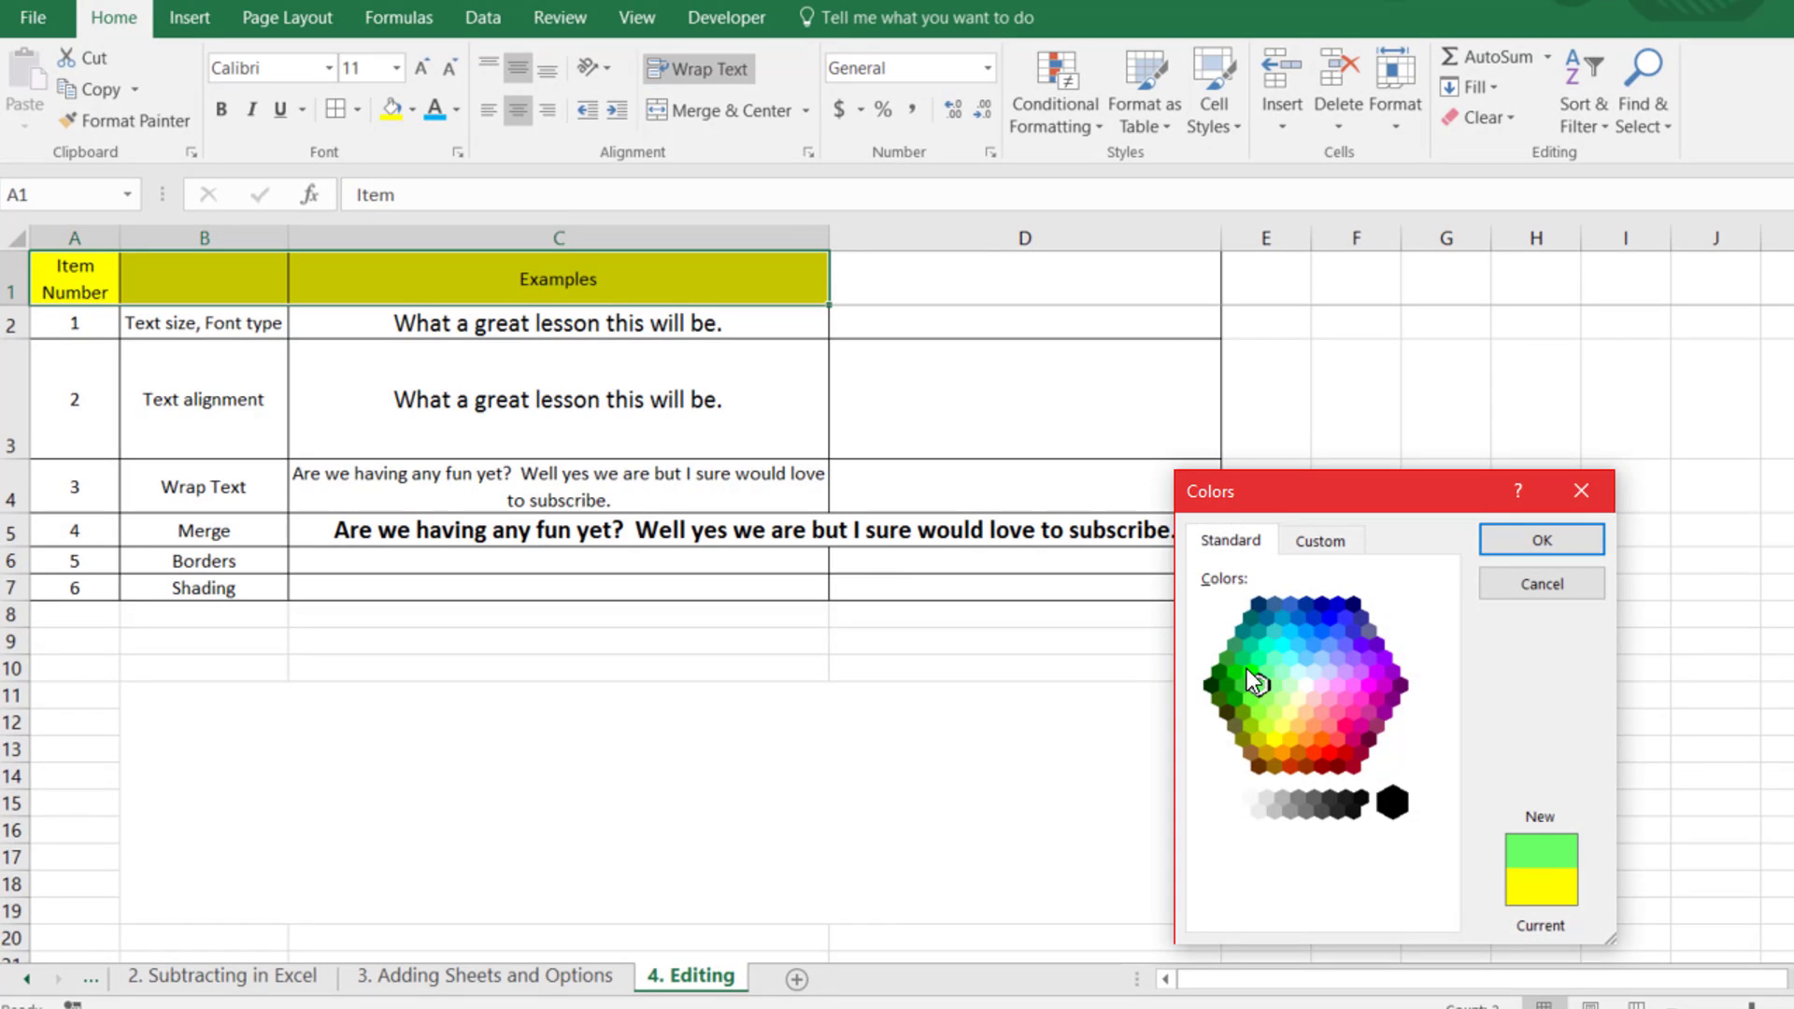
click(1317, 540)
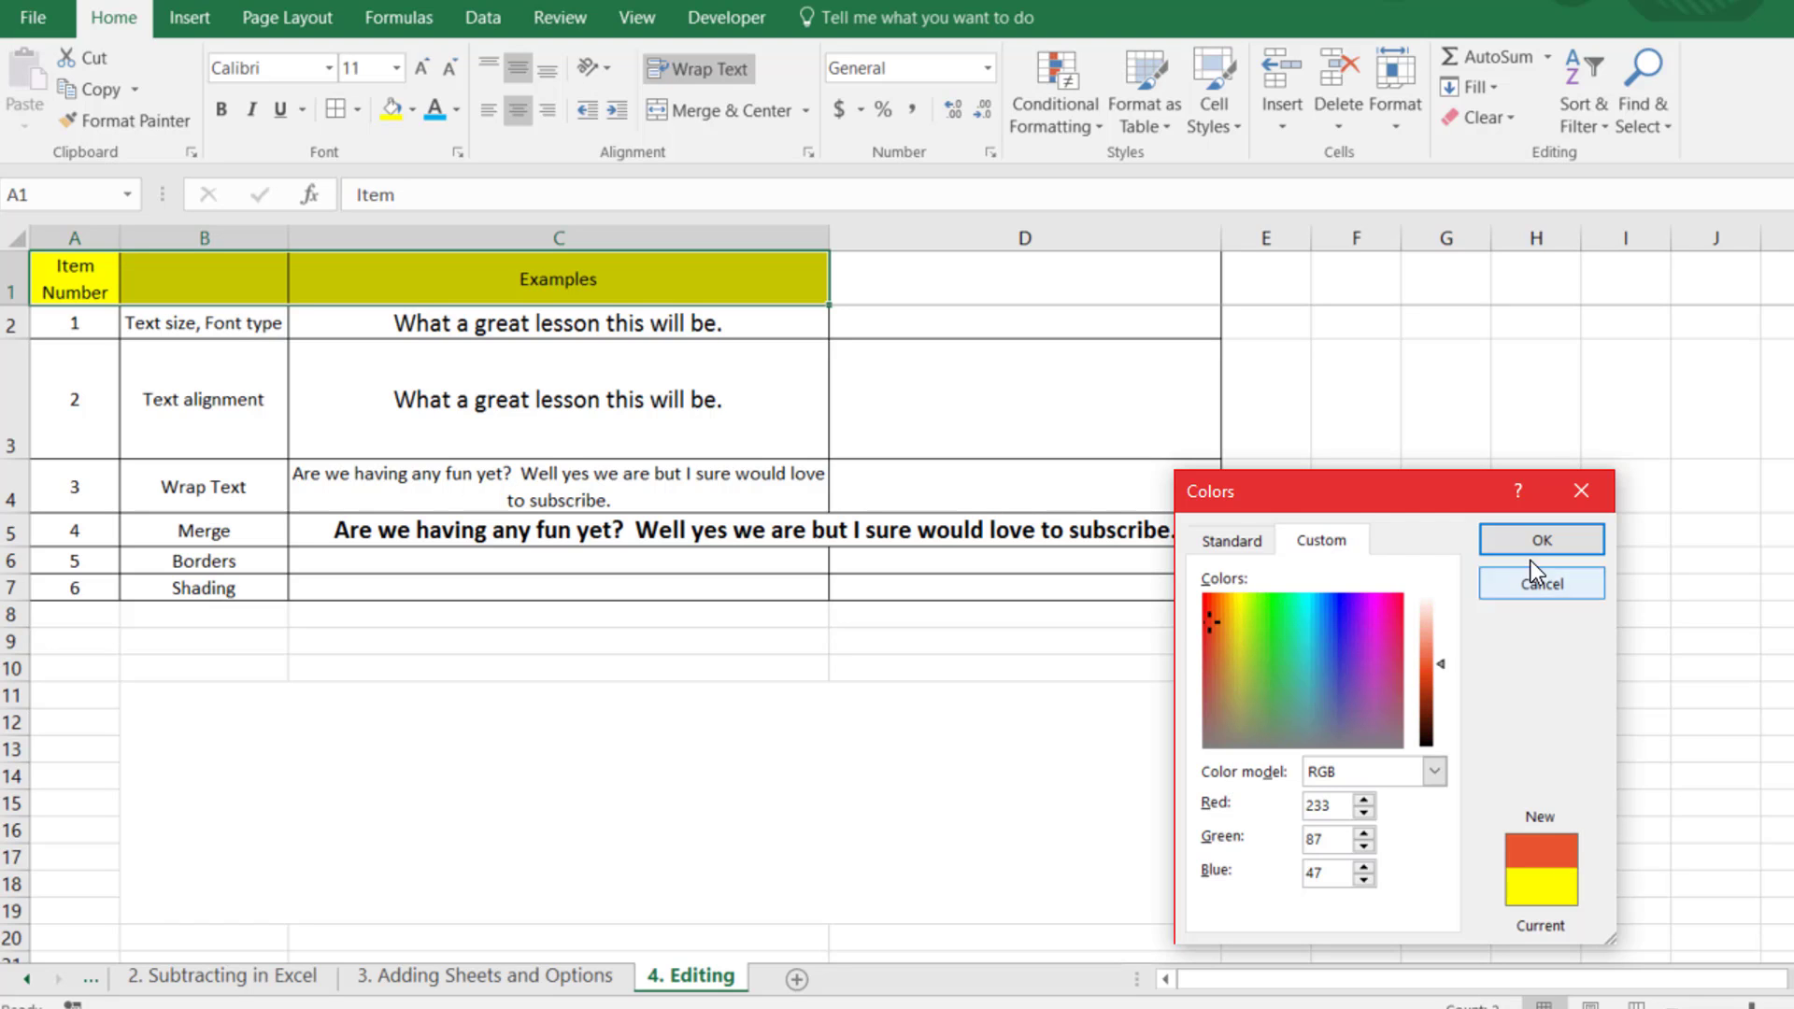
click(1539, 538)
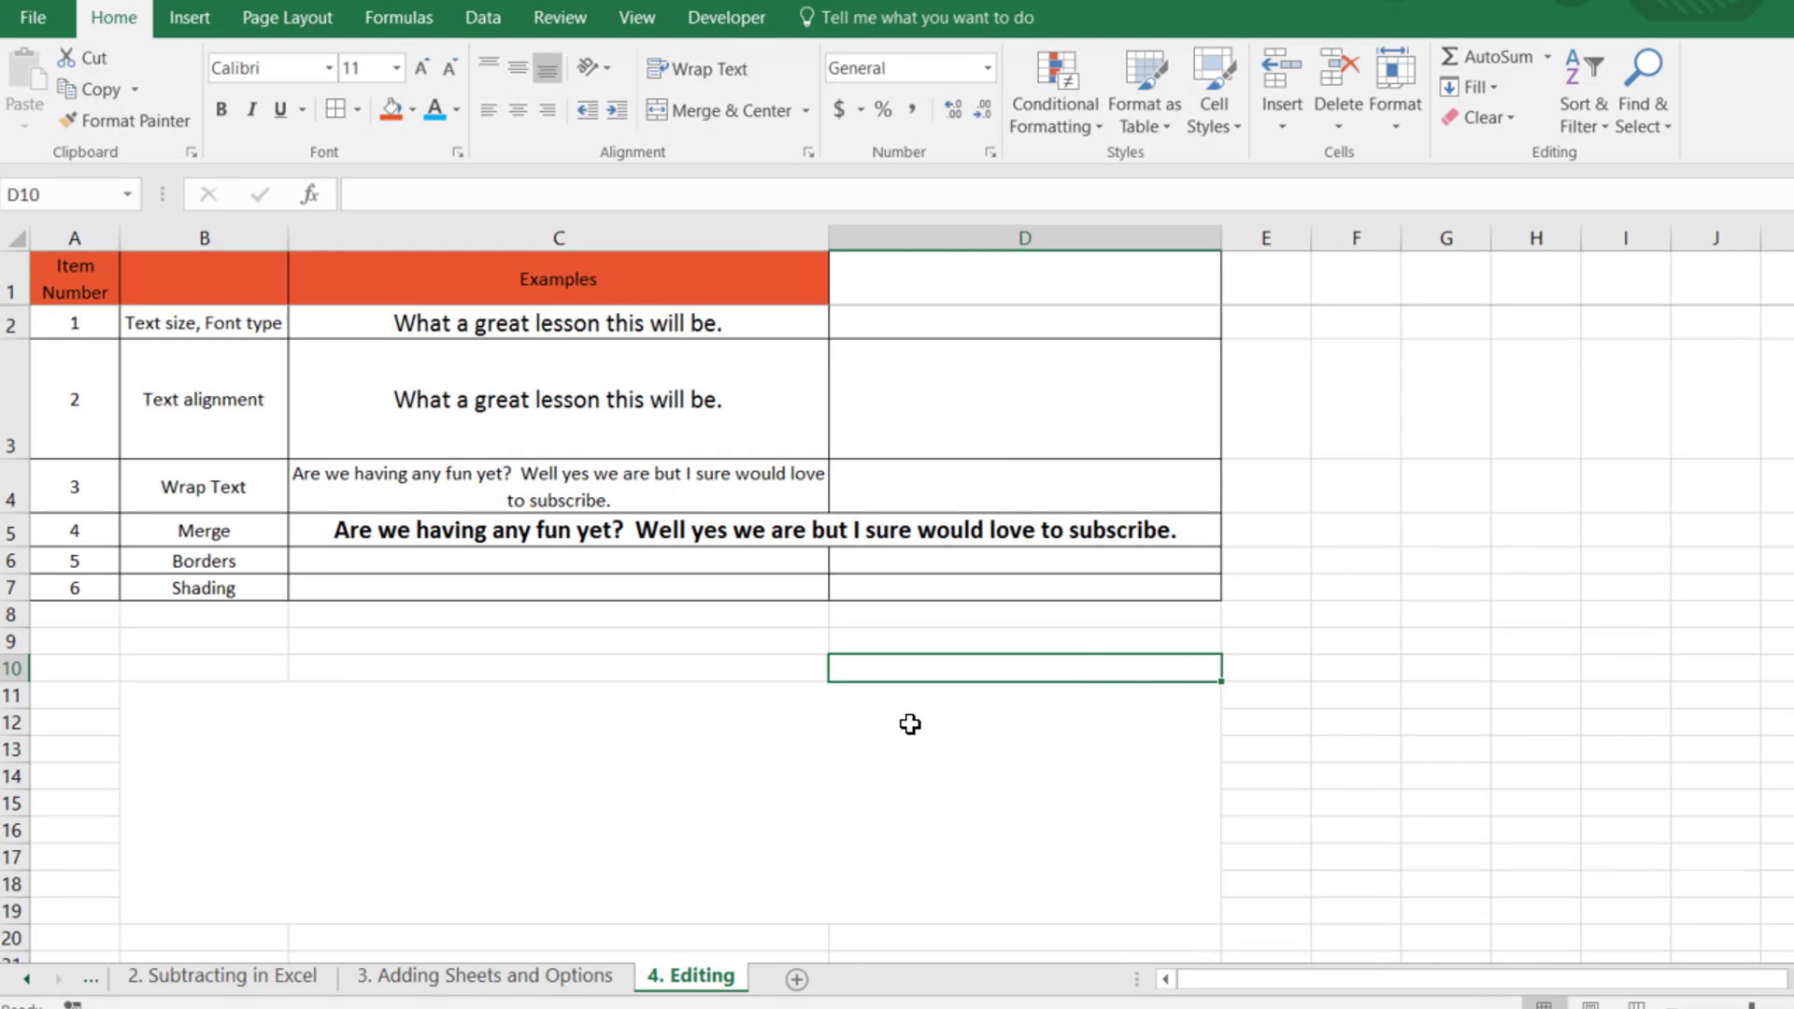
mouse_move(833, 731)
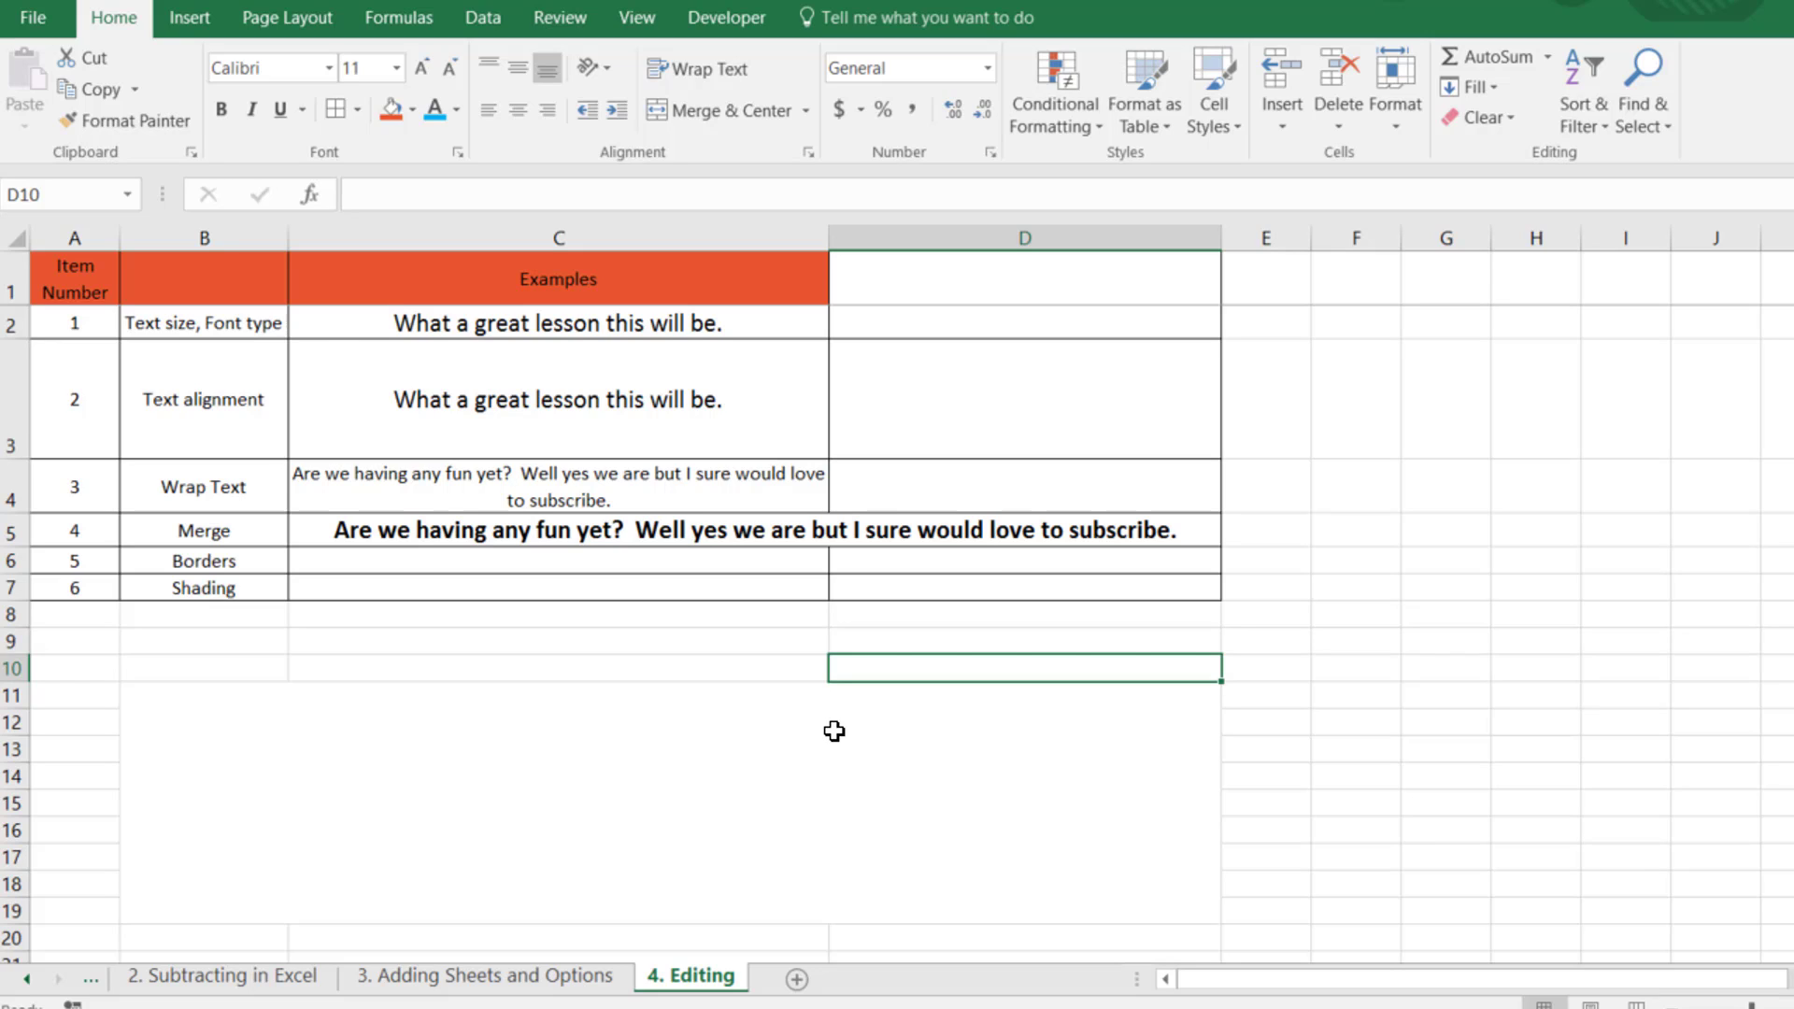
mouse_move(691, 480)
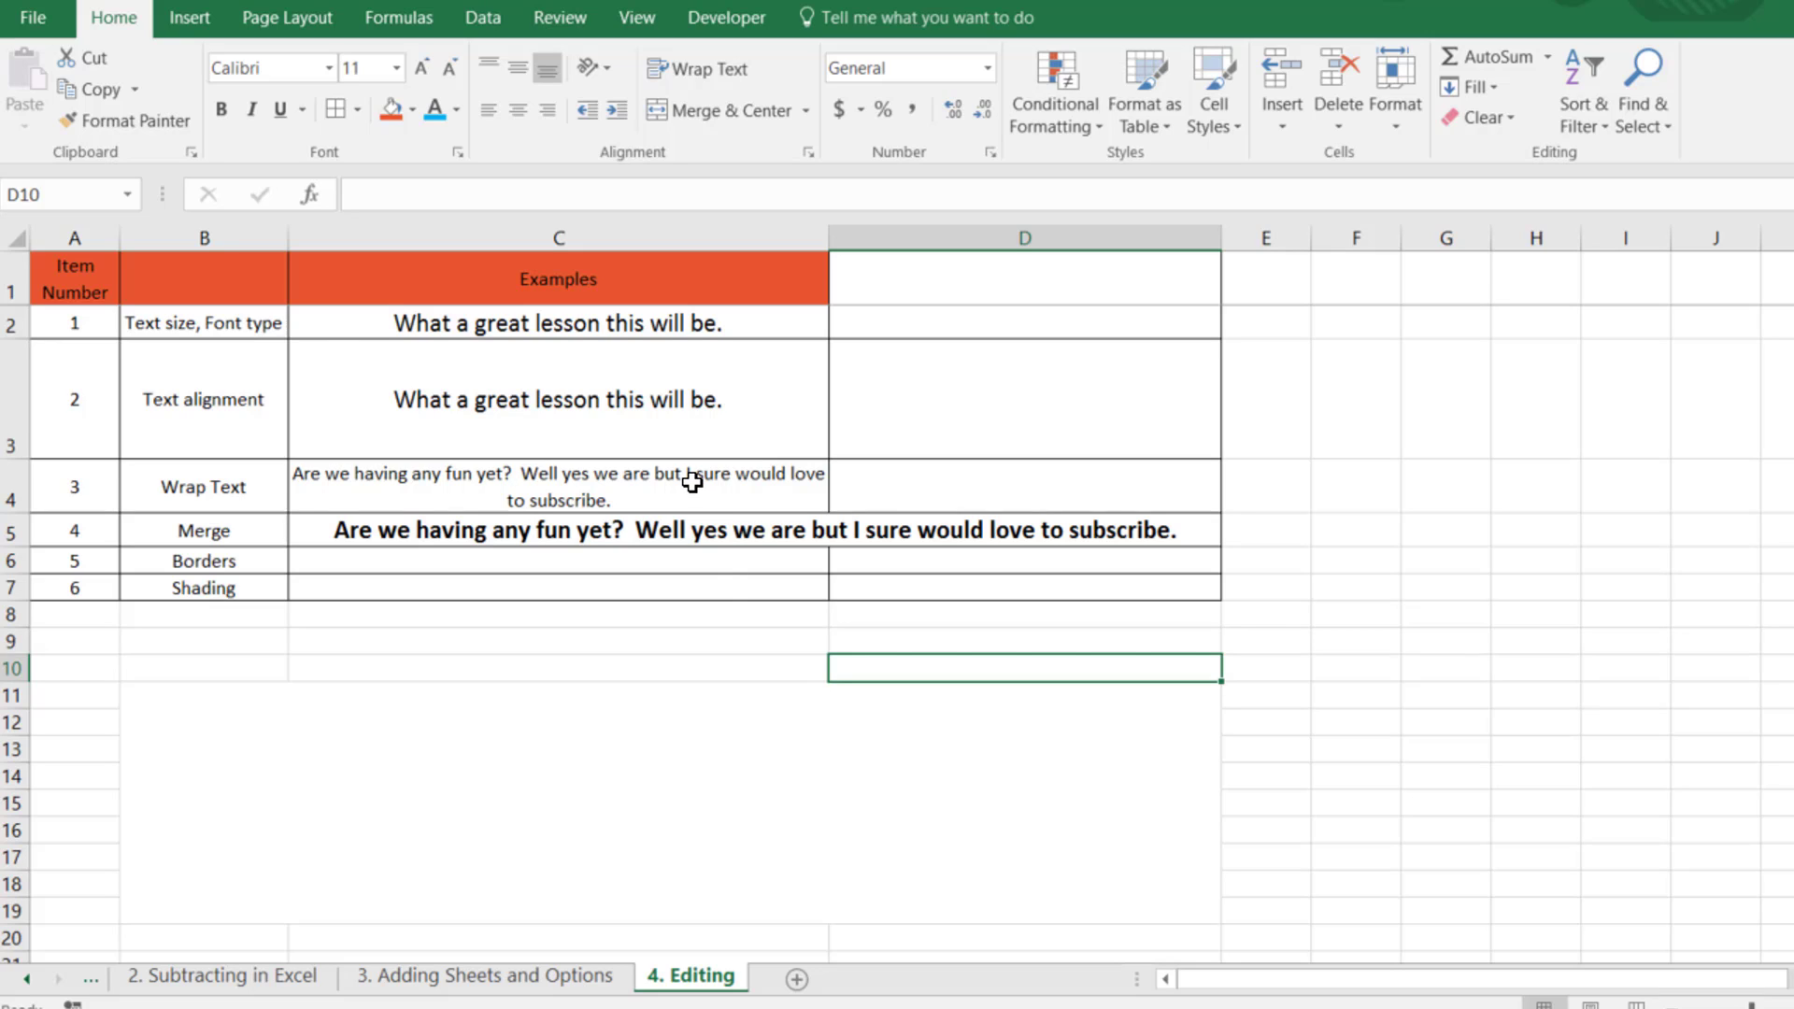
mouse_move(293, 376)
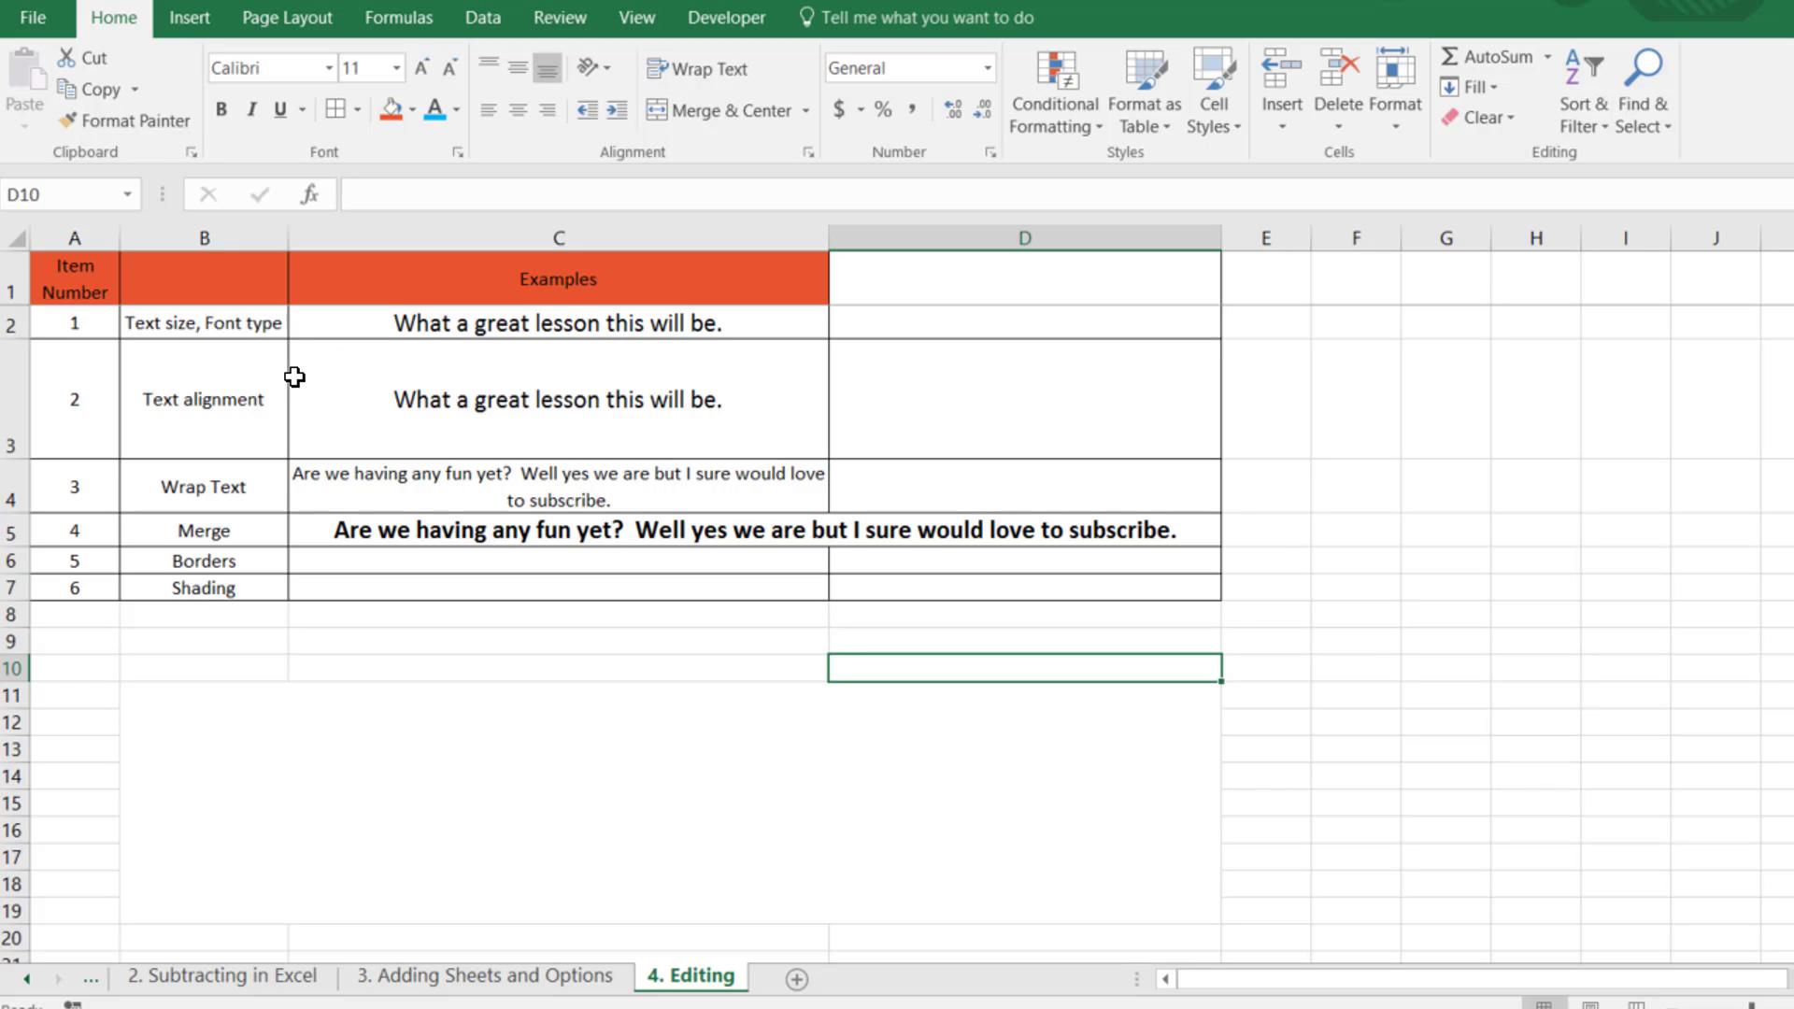
mouse_move(262, 400)
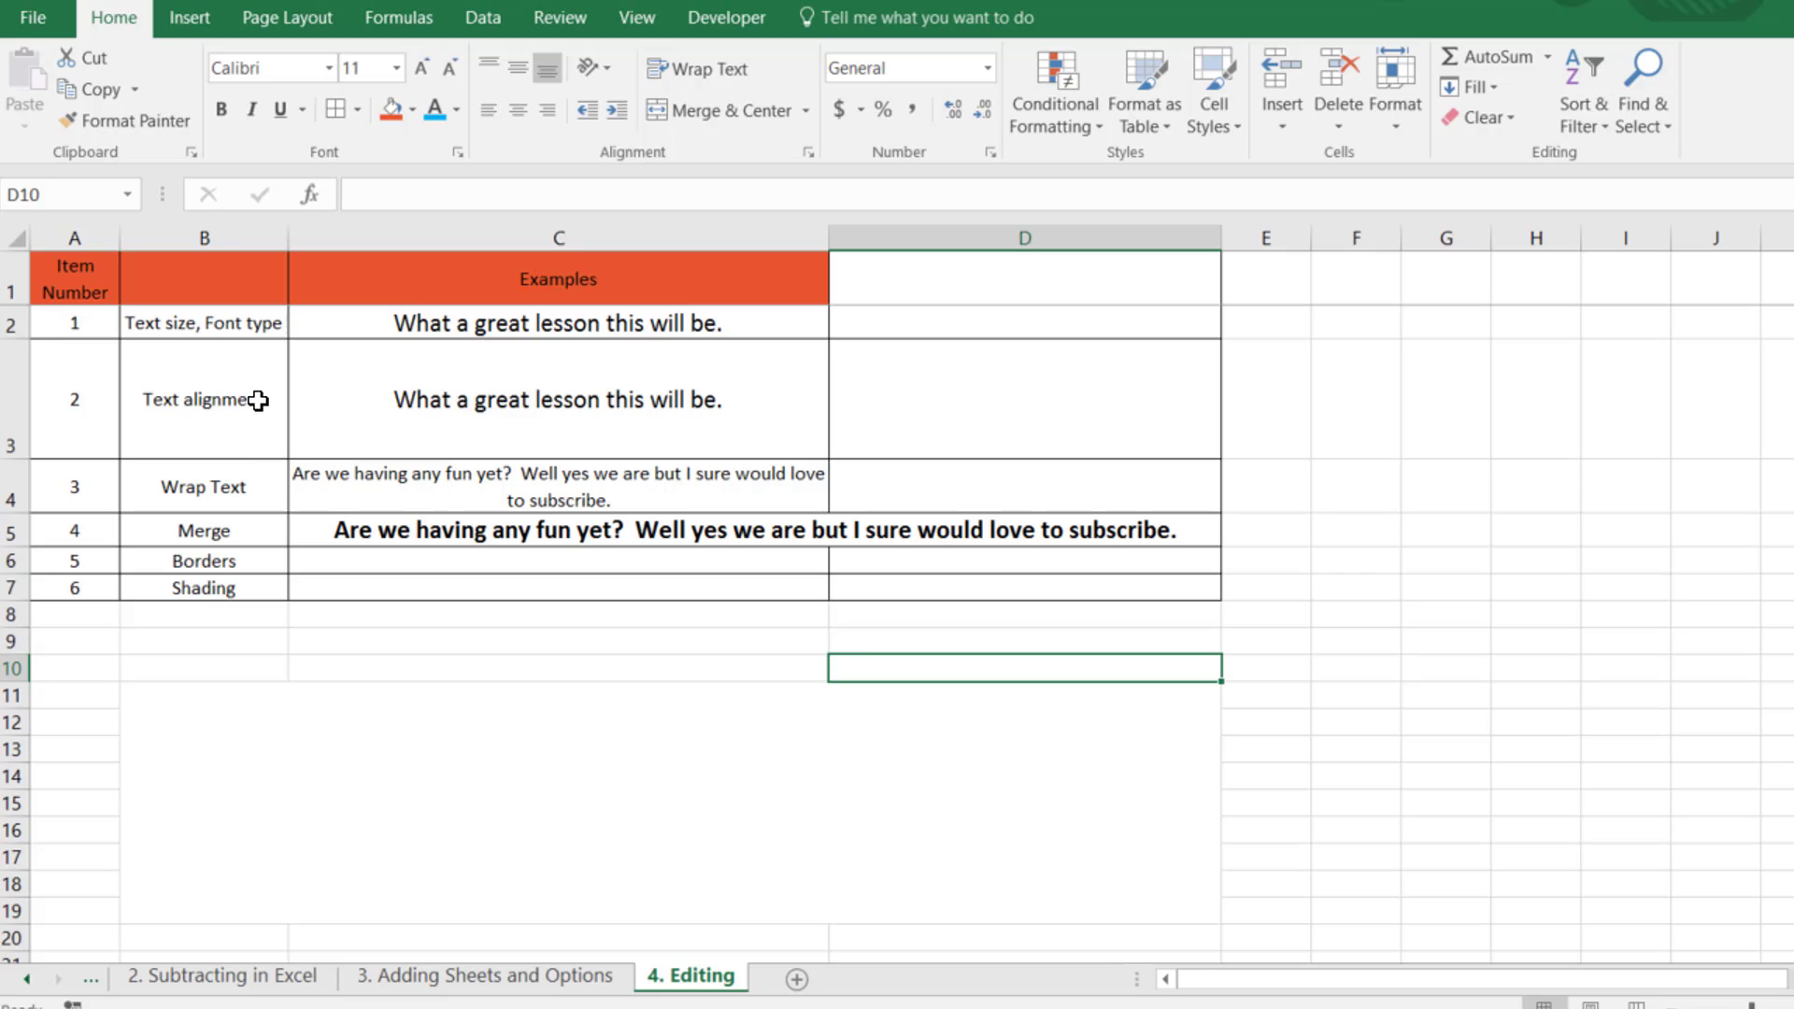
mouse_move(1119, 614)
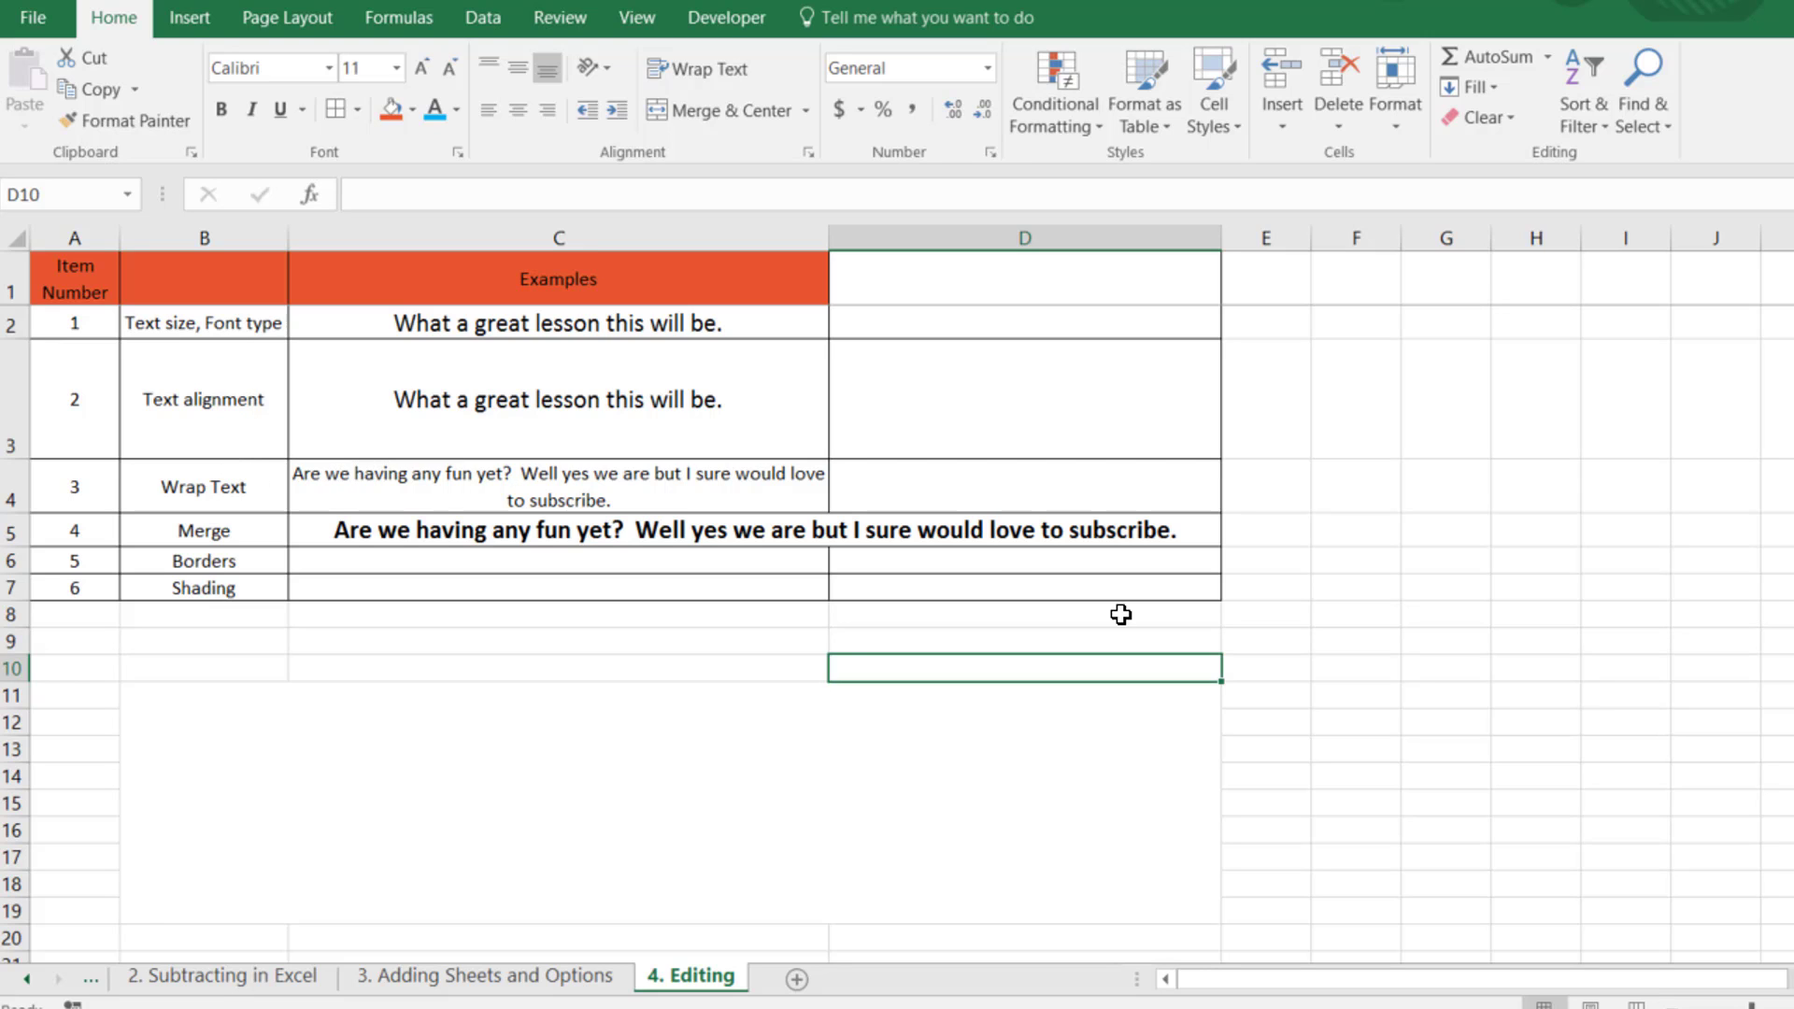